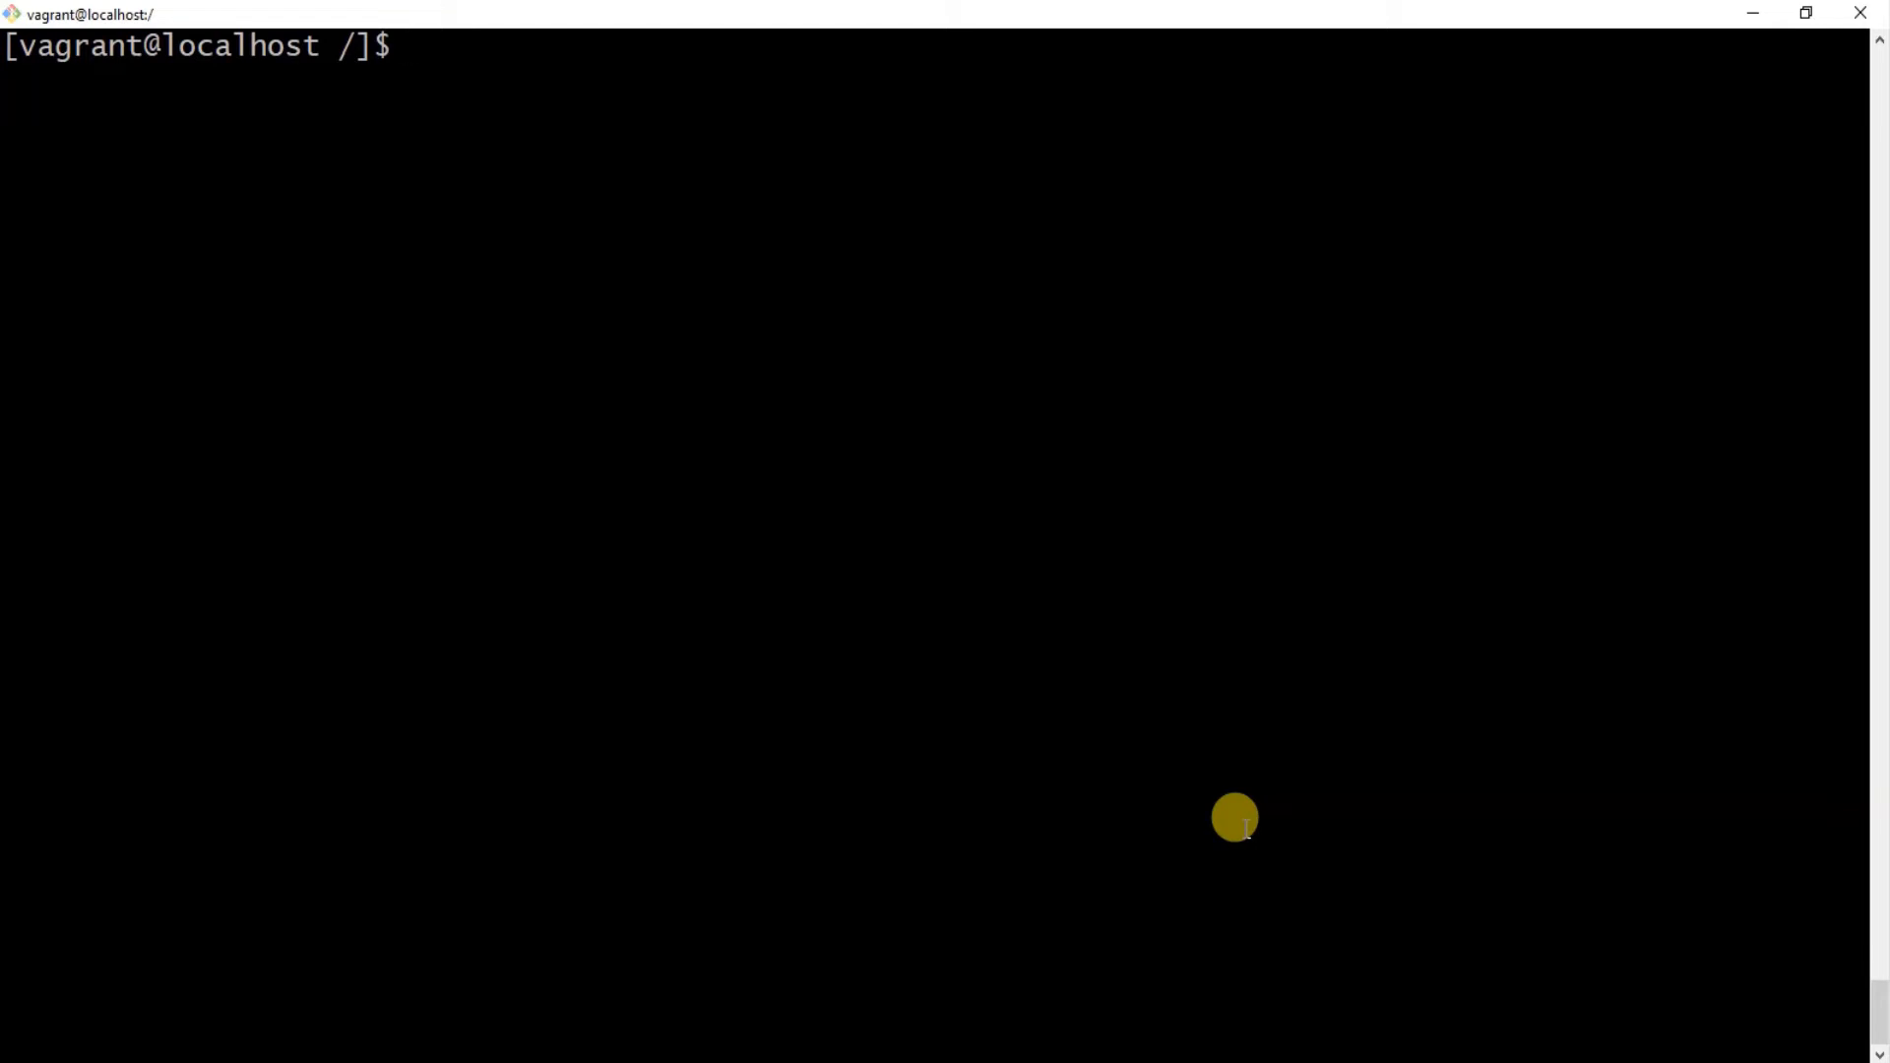
{"action": "mouse_move", "coordinate": [1296, 637]}
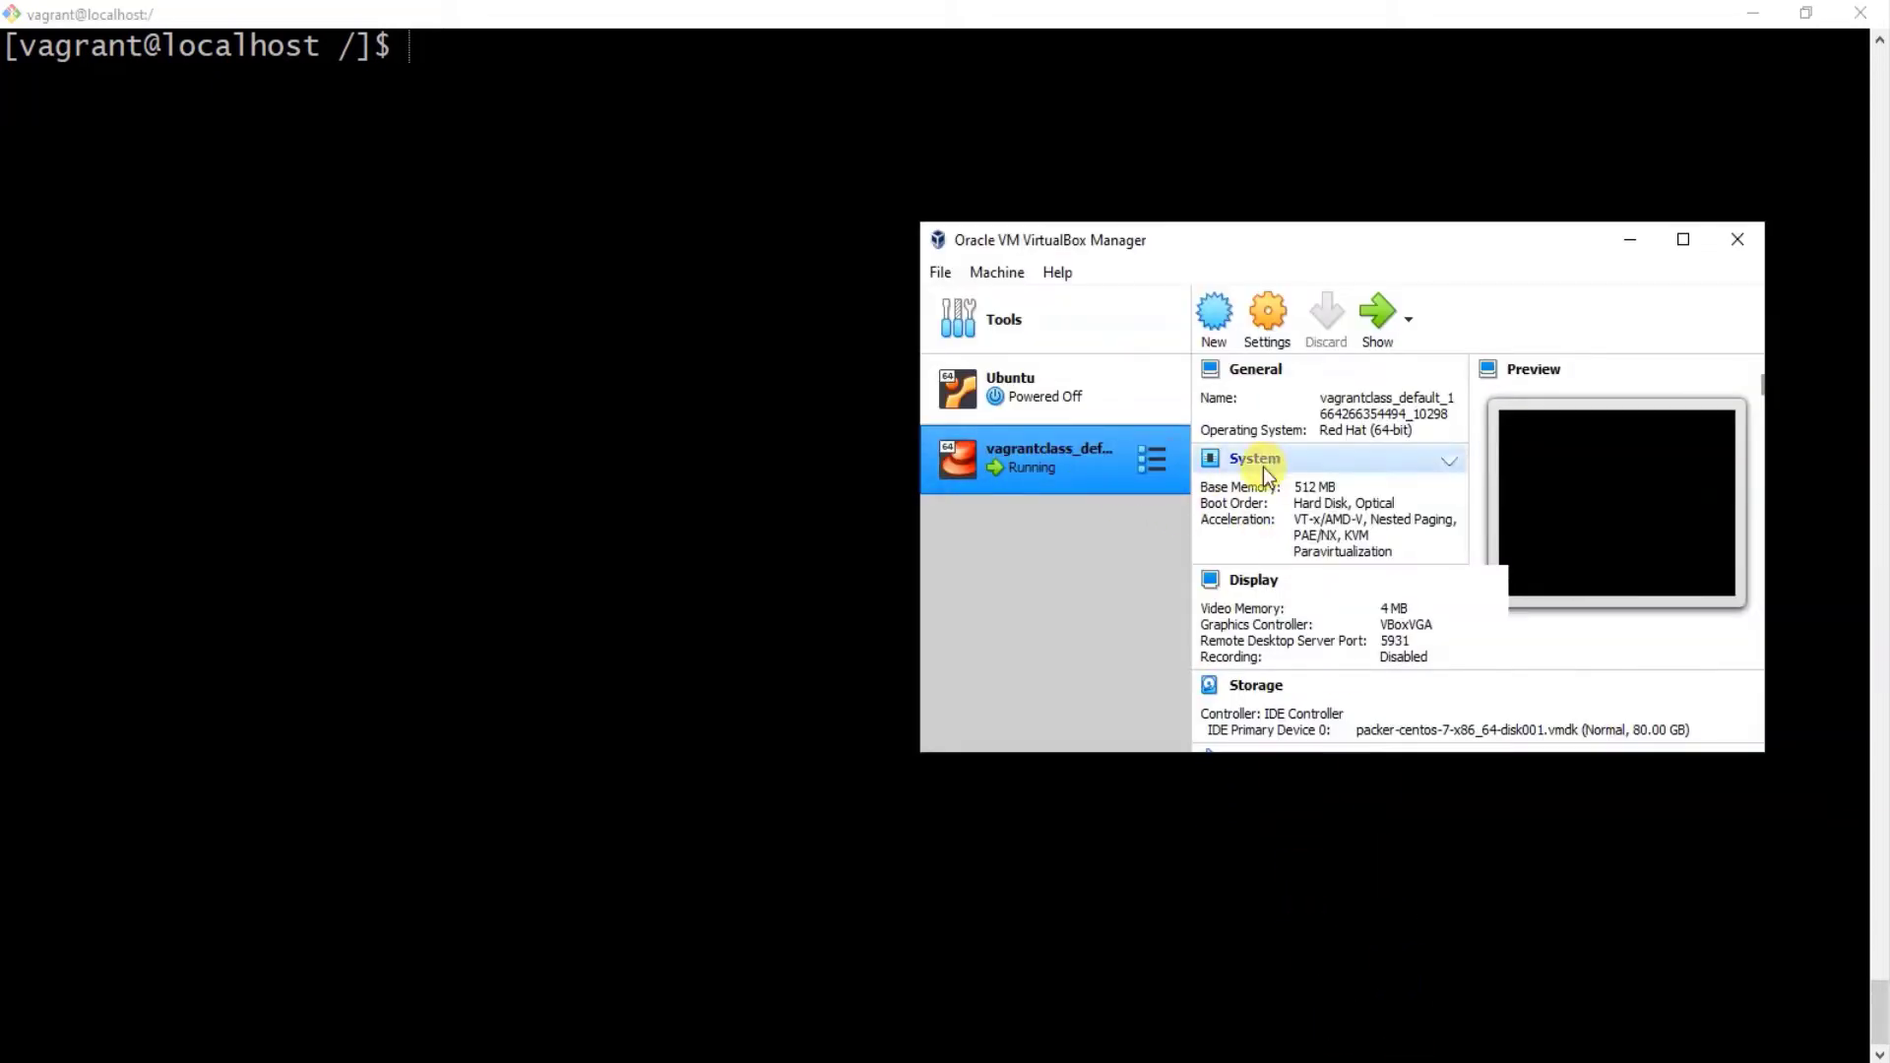
Select the running vagrantclass VM and scroll its details to the Network section showing one NAT adapter.
{"action": "scroll", "scroll_direction": "down", "scroll_amount": 3}
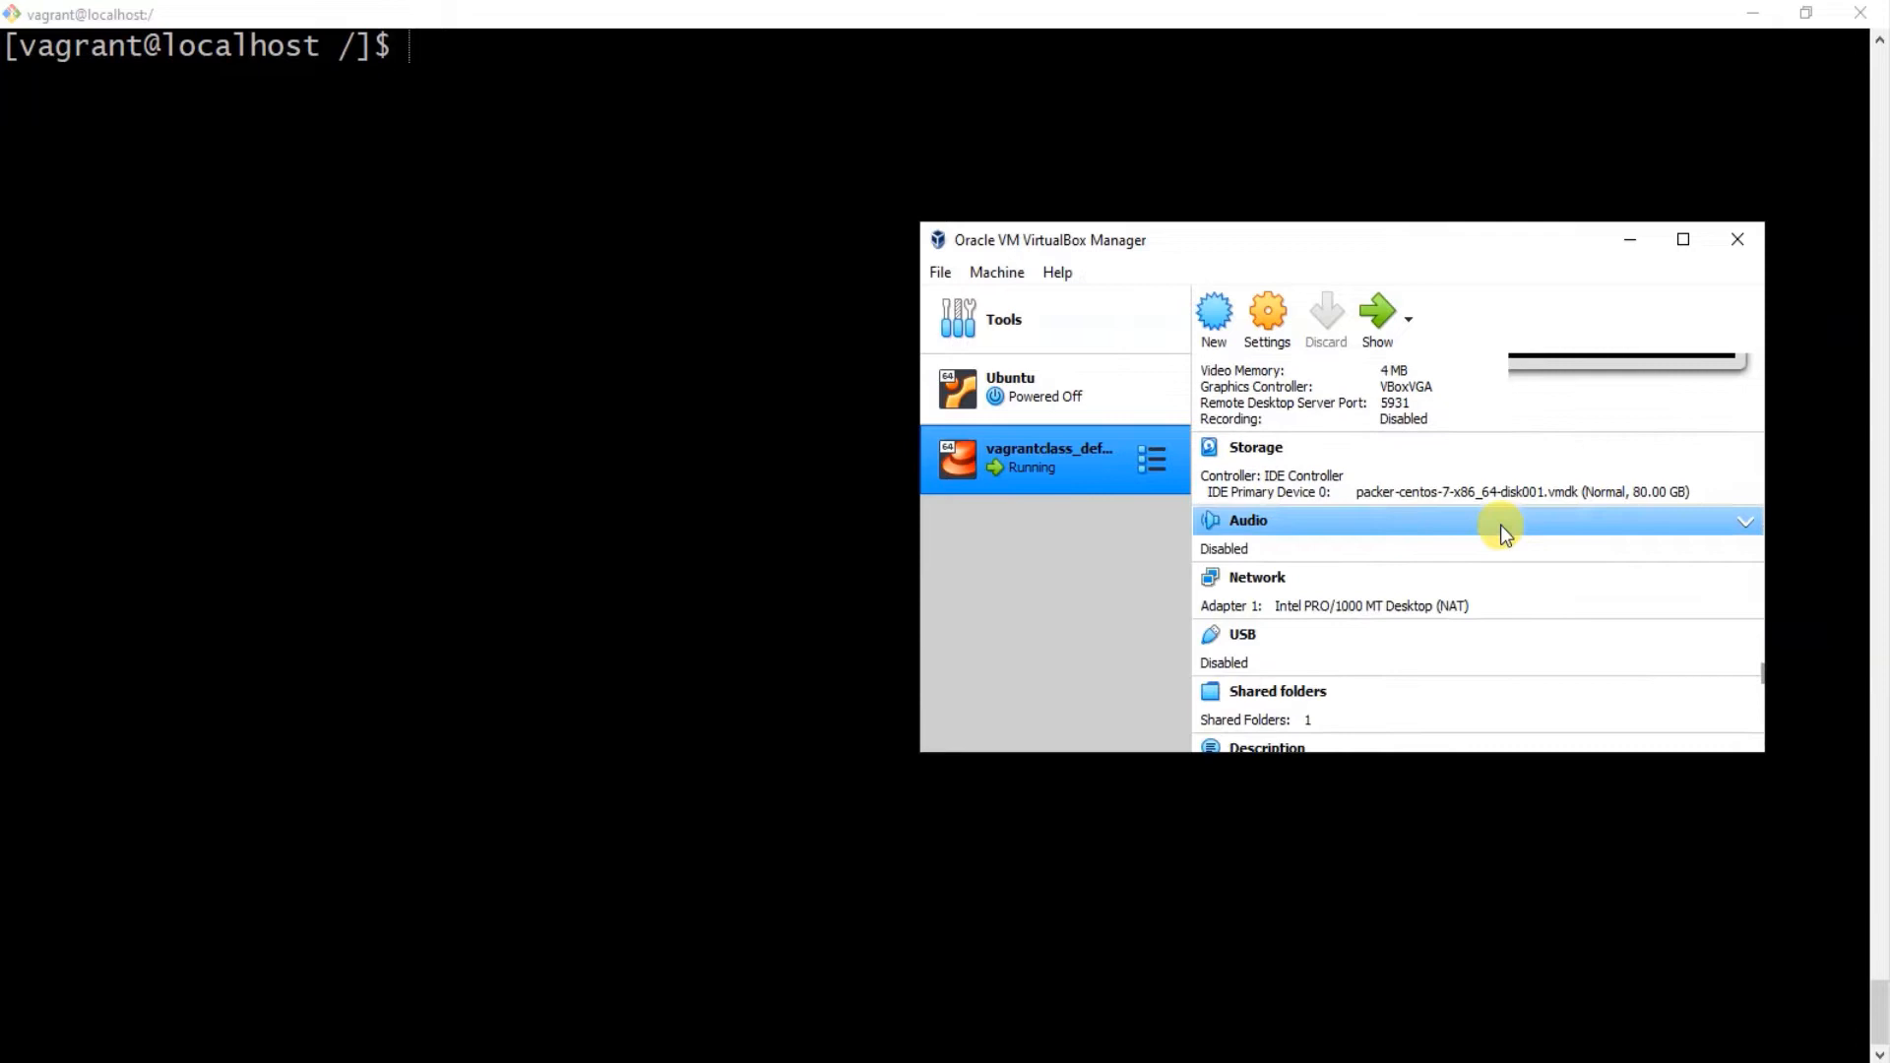
{"action": "scroll", "scroll_direction": "down", "scroll_amount": 3}
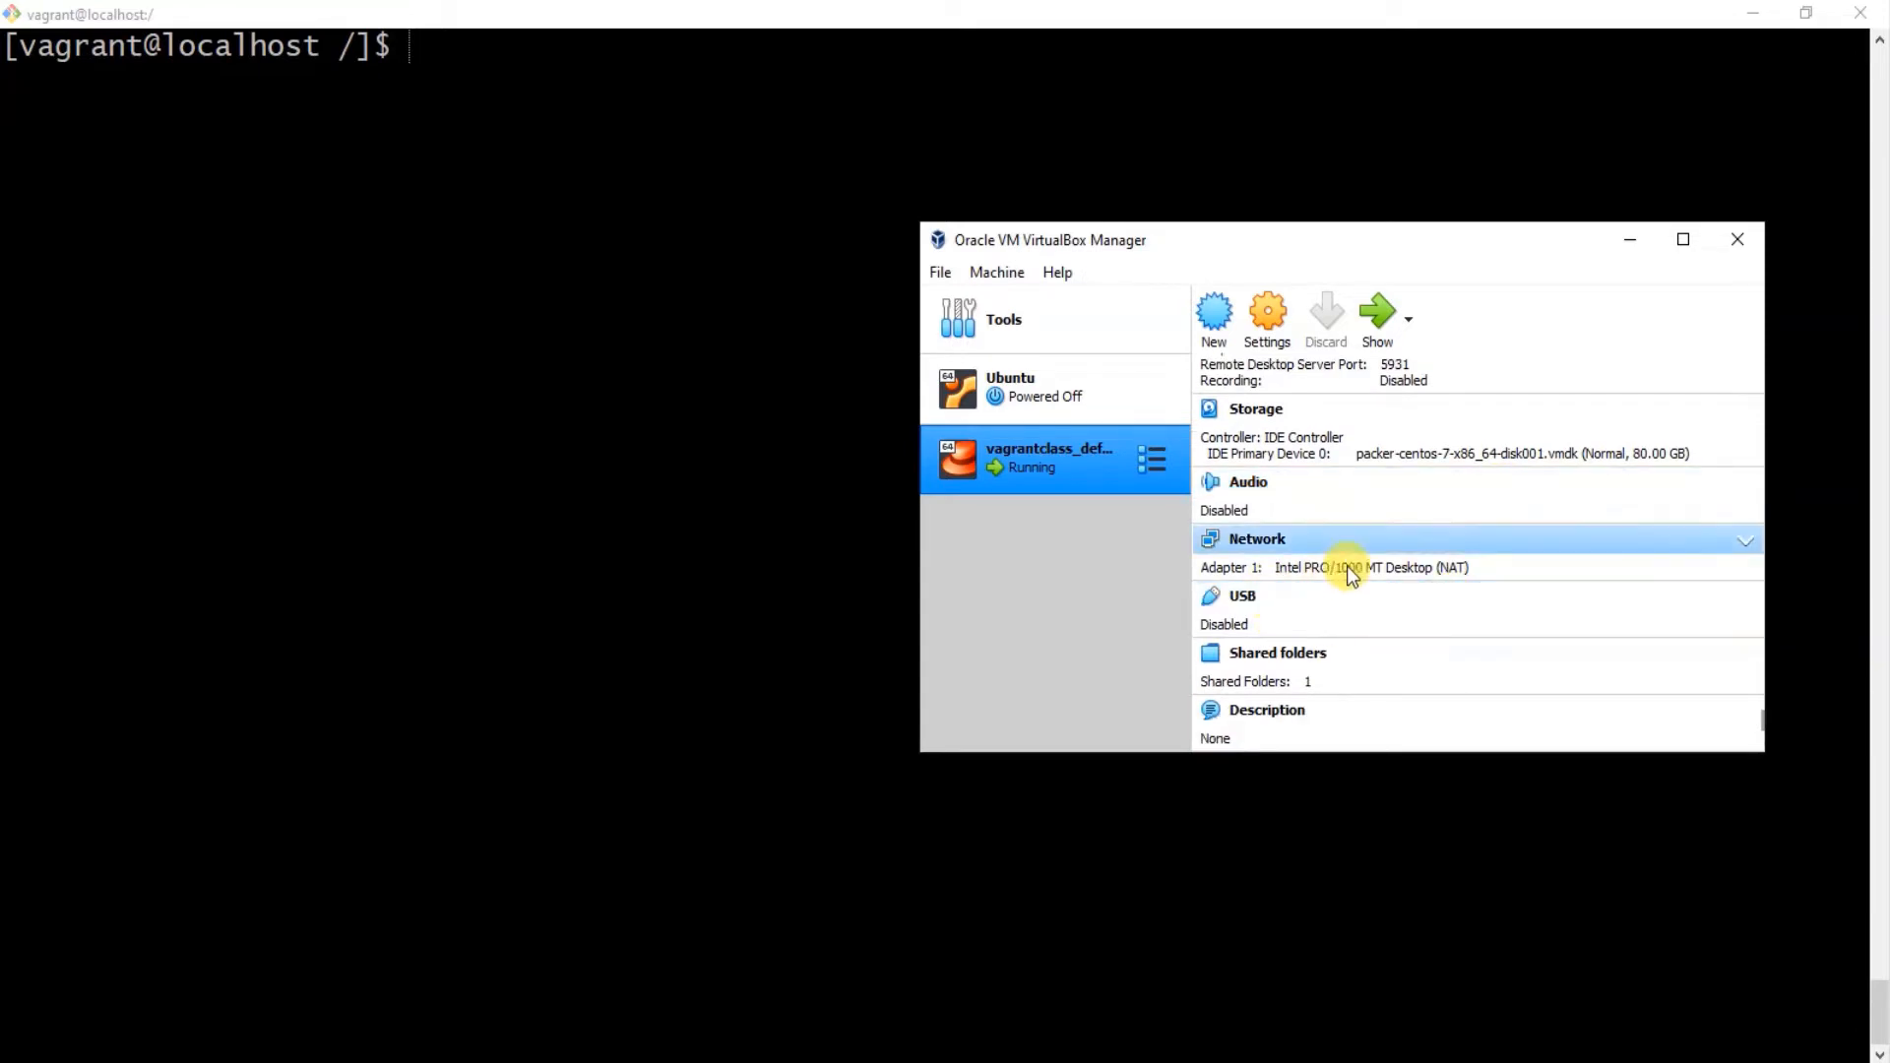
{"action": "mouse_move", "coordinate": [1489, 573]}
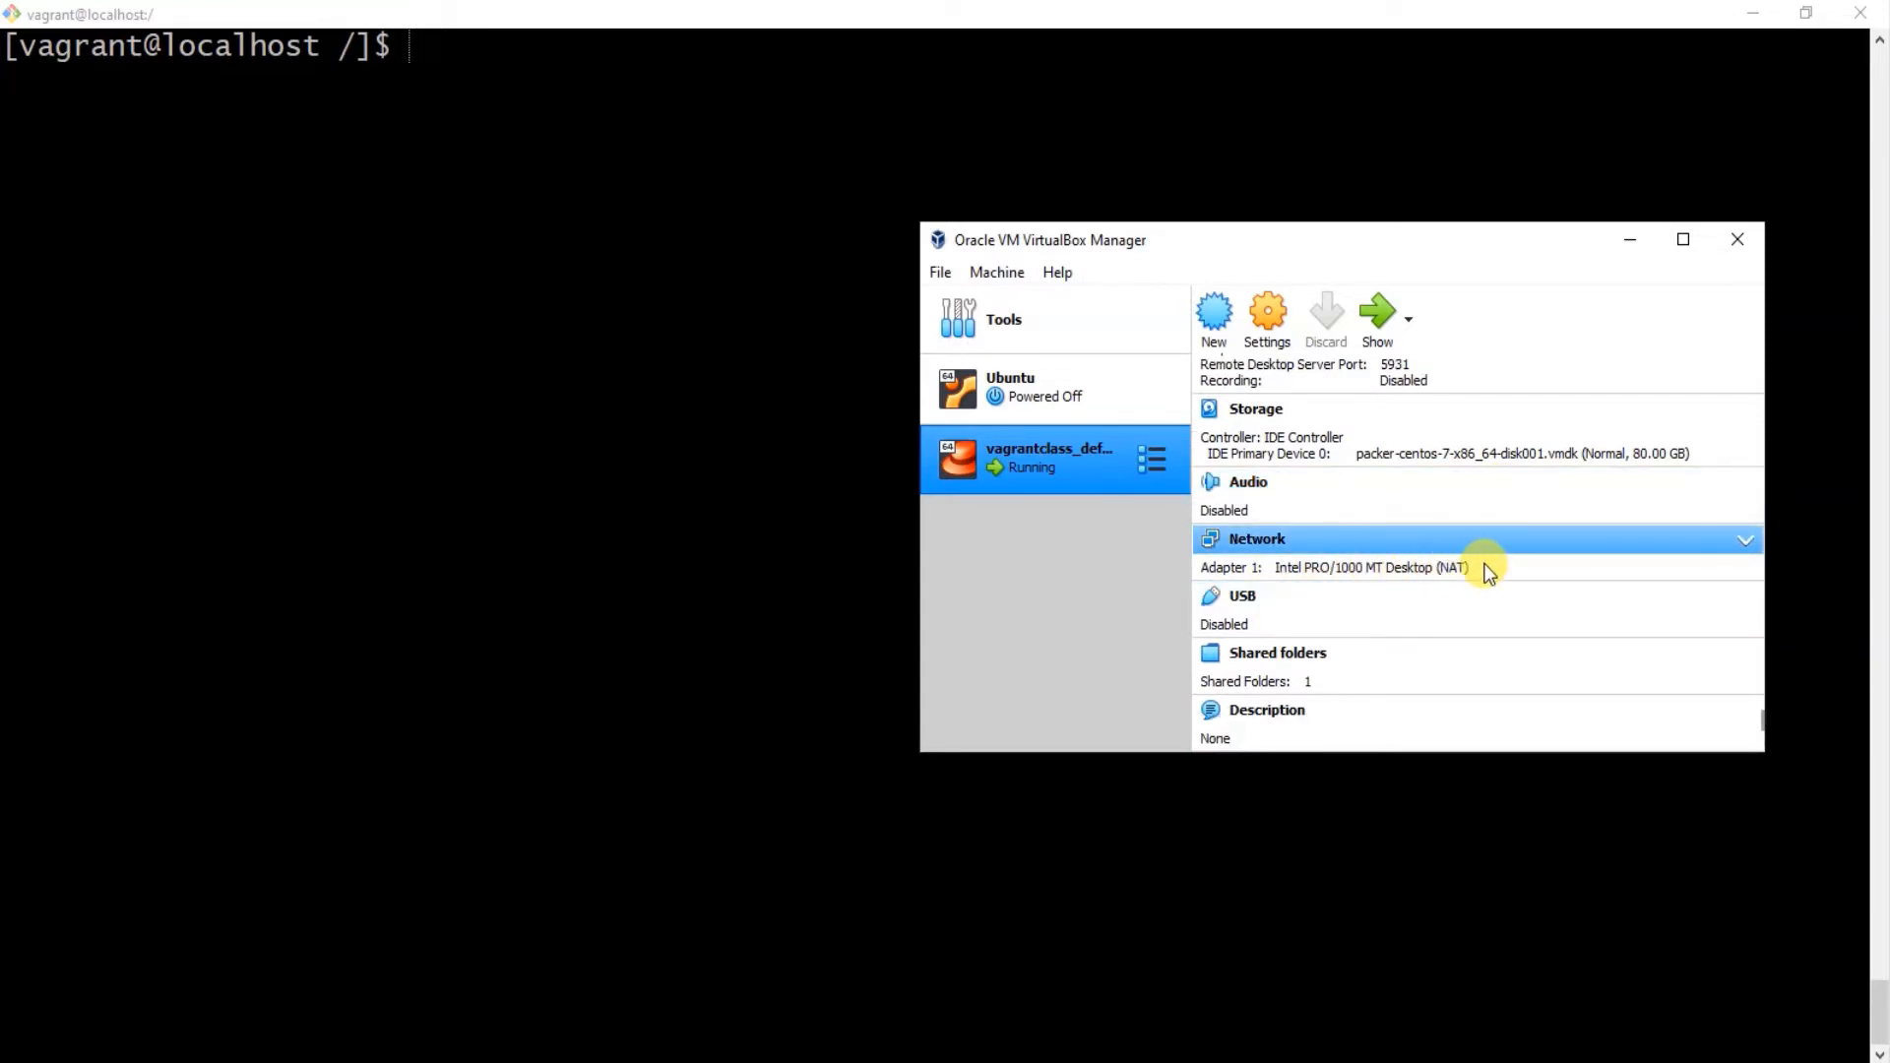
{"action": "left_click", "coordinate": [1242, 595]}
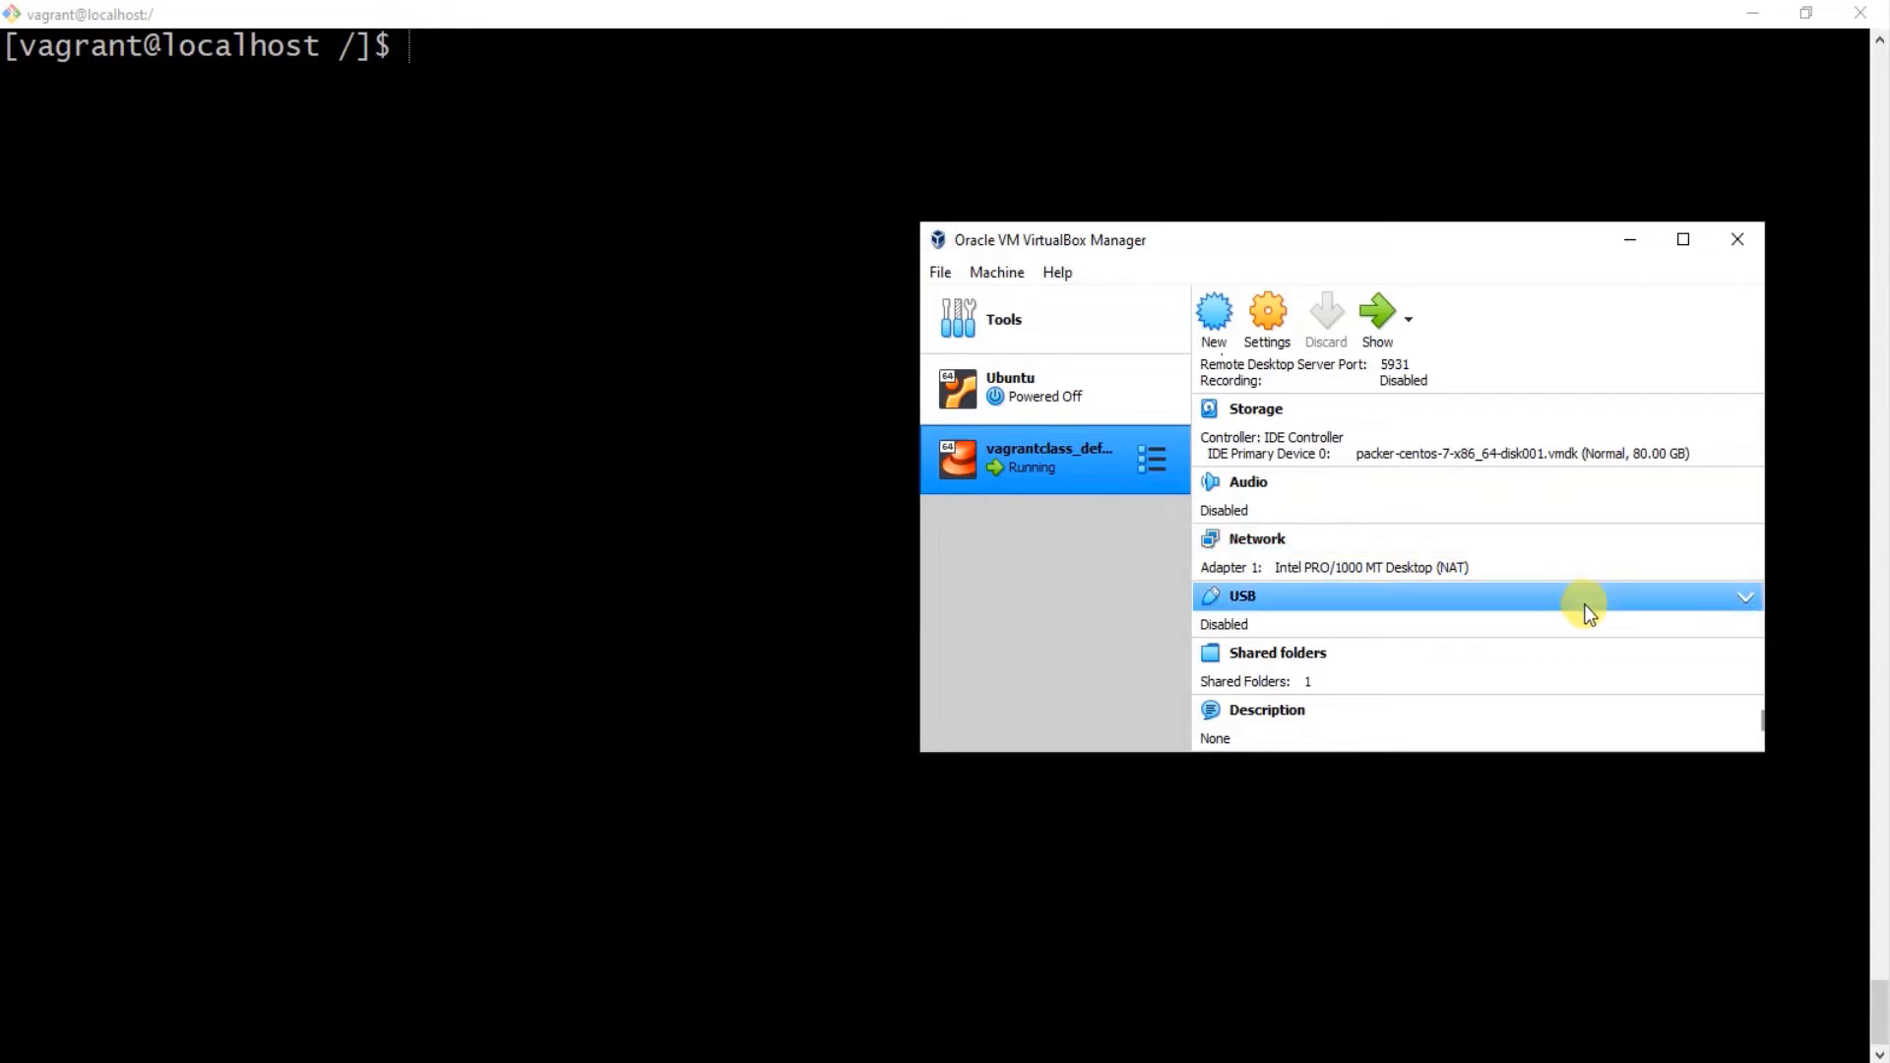
{"action": "mouse_move", "coordinate": [1361, 385]}
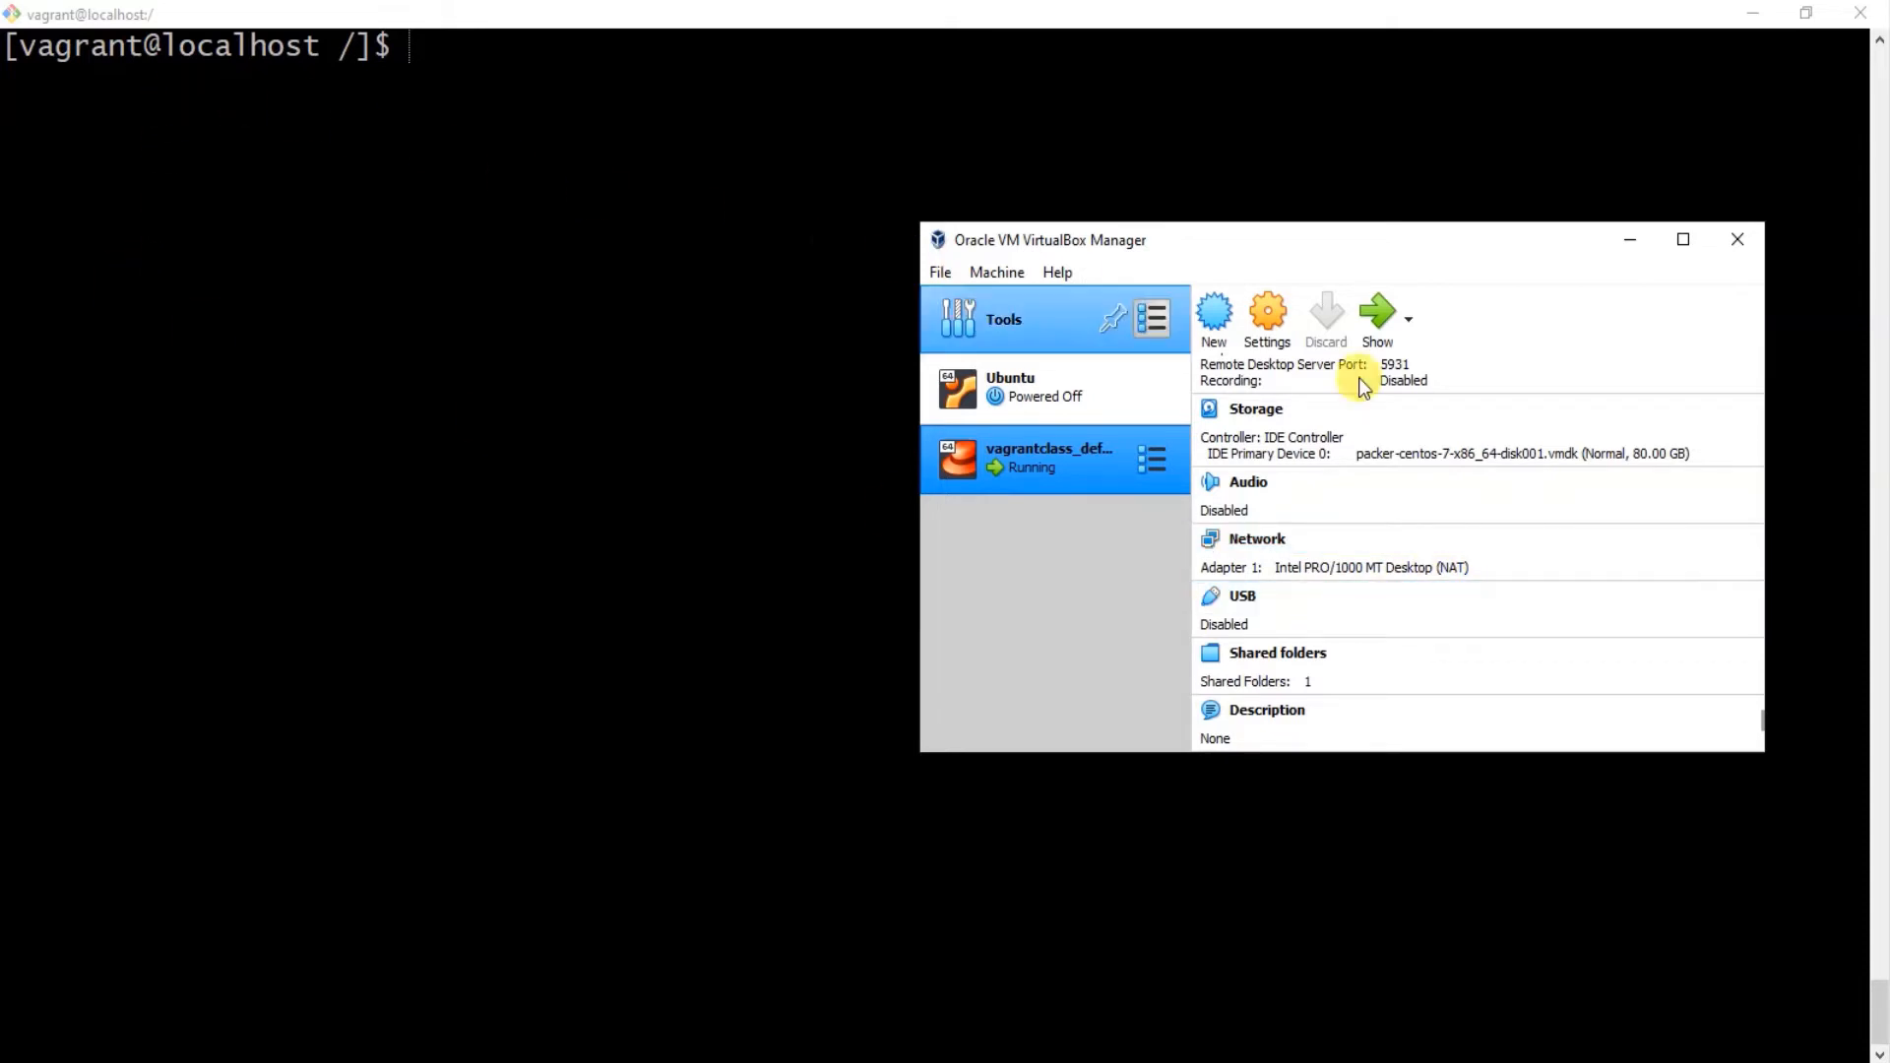
{"action": "left_click", "coordinate": [1255, 540]}
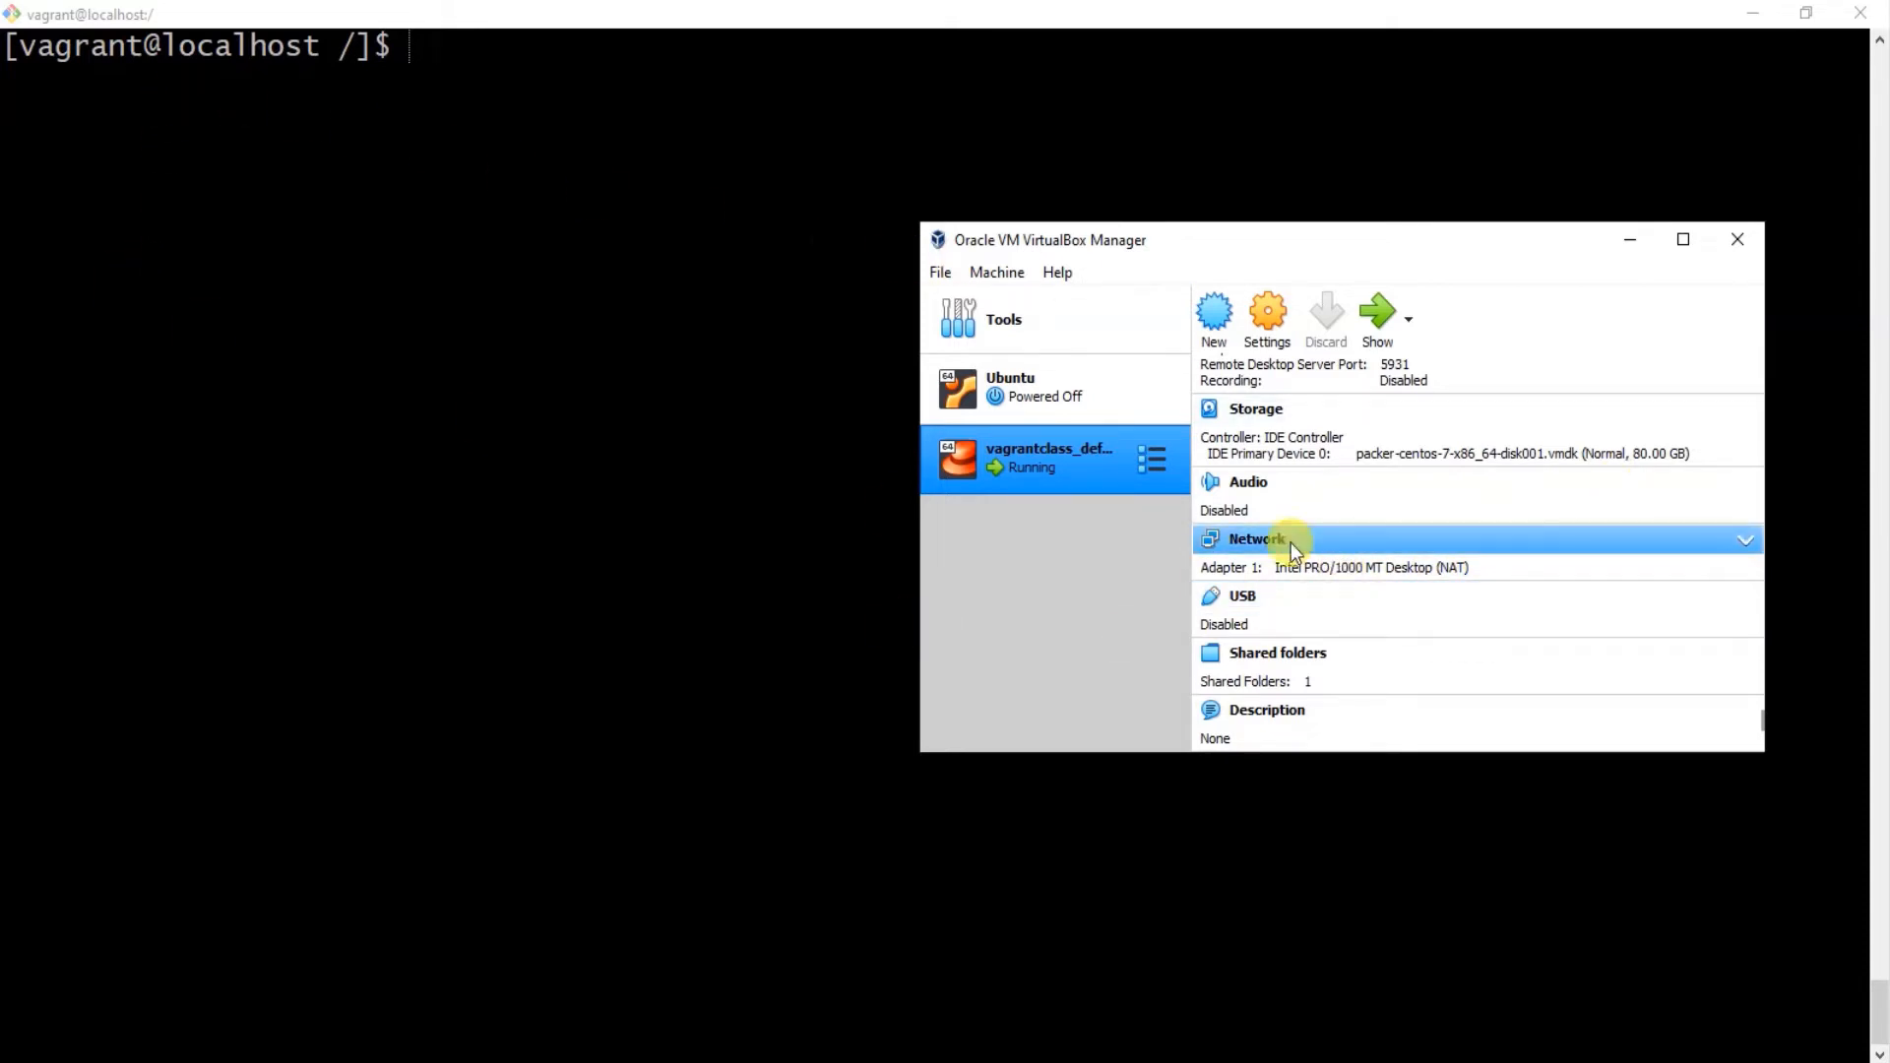
Select the Ubuntu VM to compare its NAT and bridged adapters under Network.
{"action": "left_click", "coordinate": [1010, 386]}
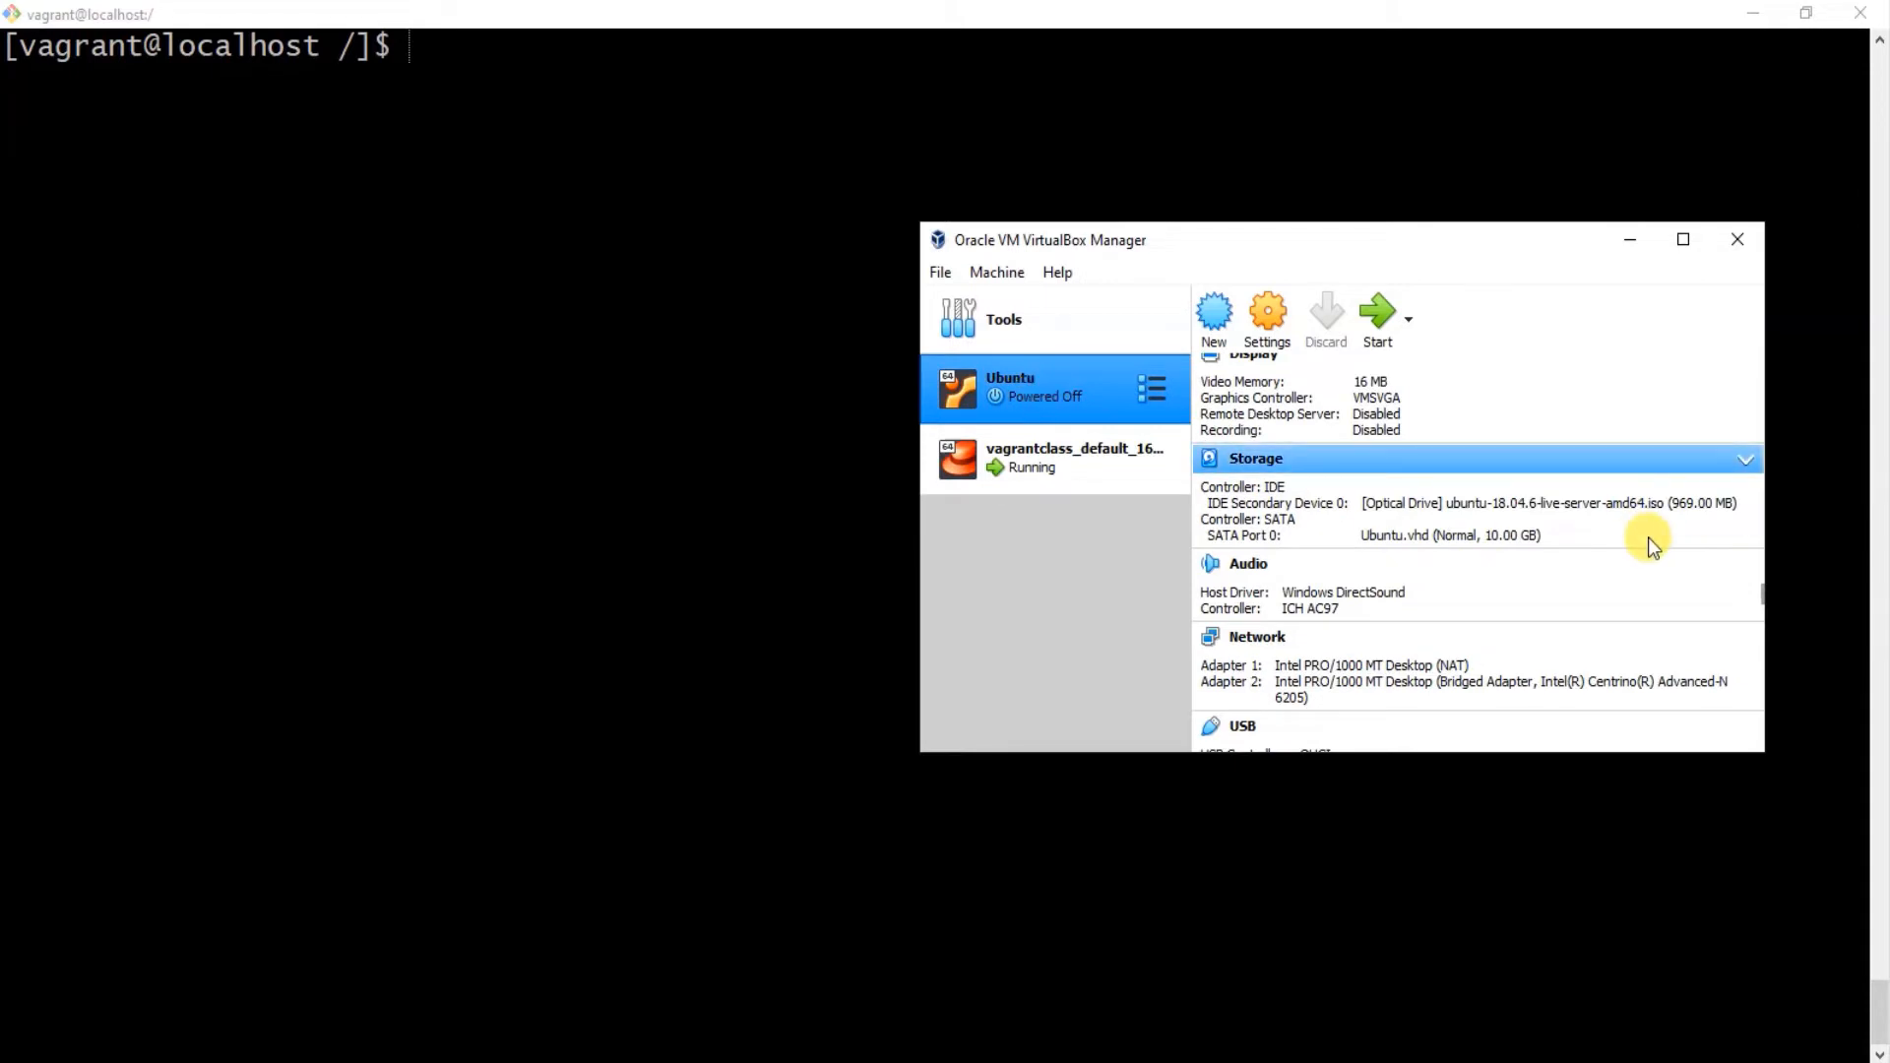
{"action": "mouse_move", "coordinate": [1010, 386]}
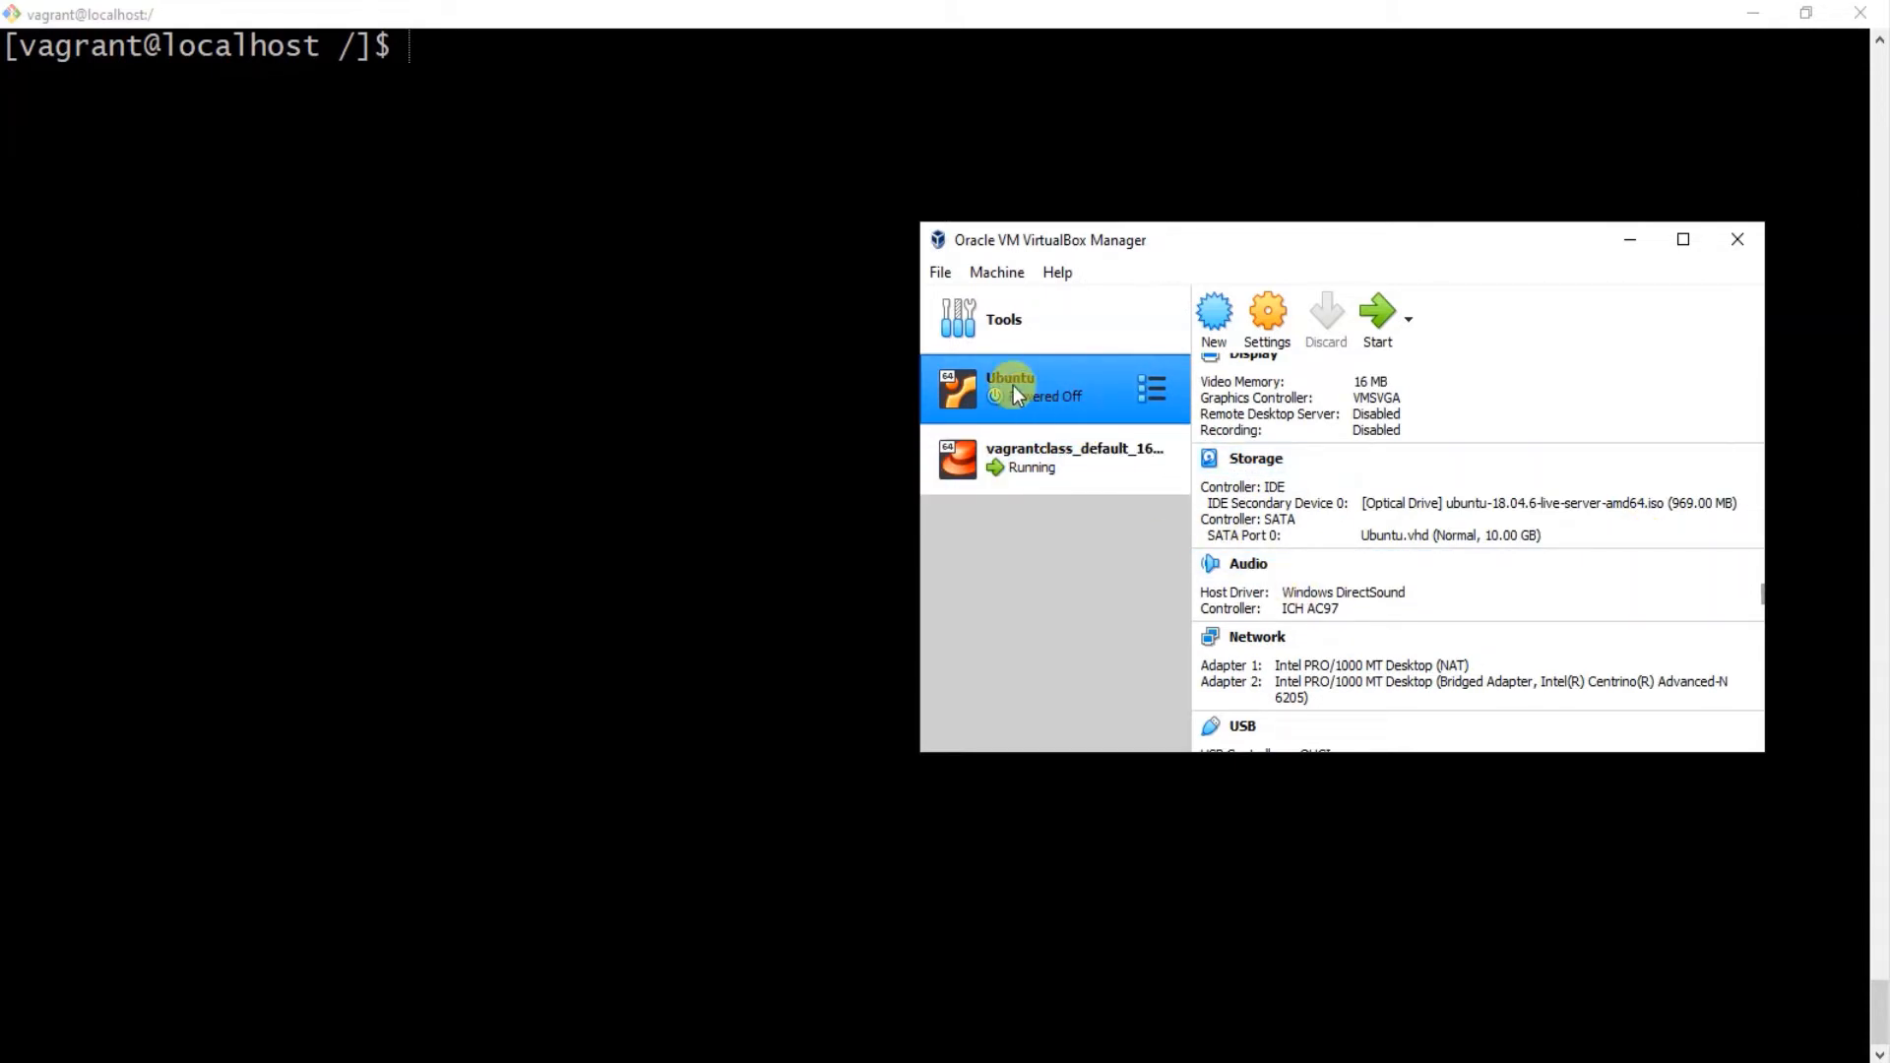
{"action": "left_click", "coordinate": [1254, 636]}
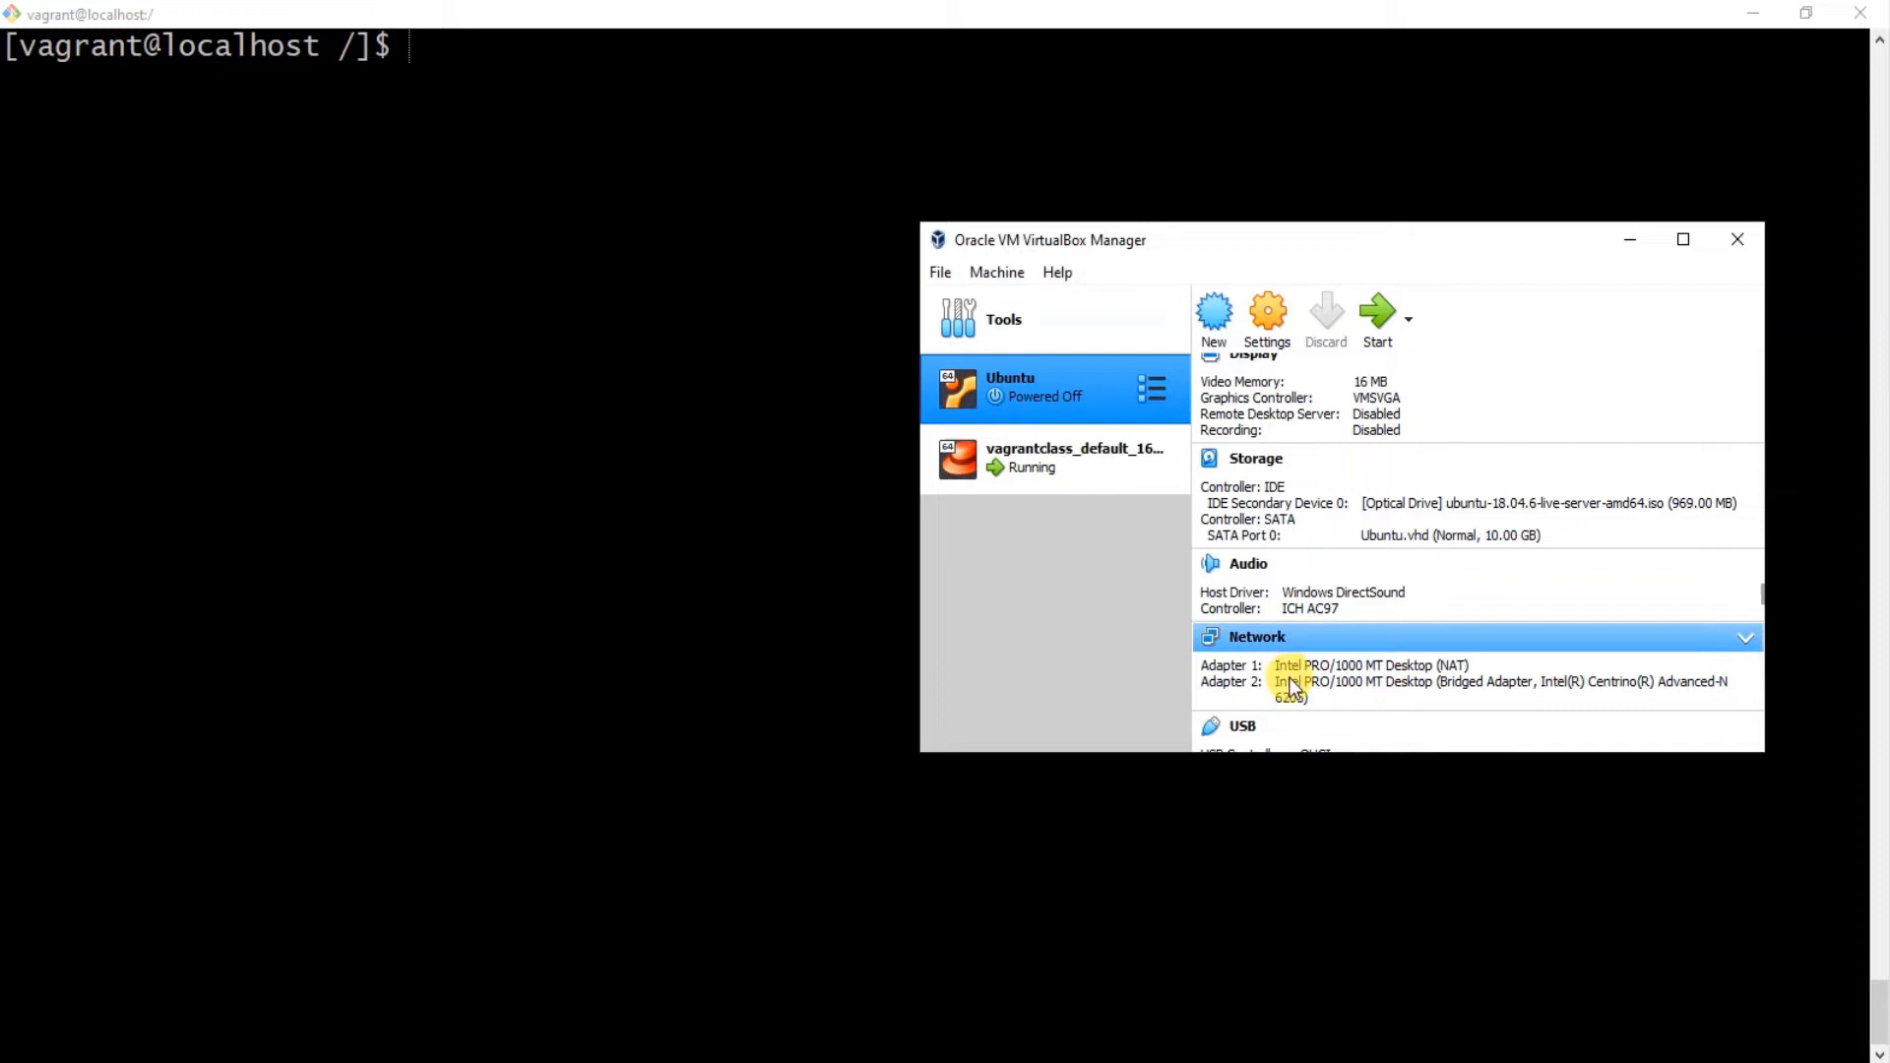
{"action": "mouse_move", "coordinate": [1227, 676]}
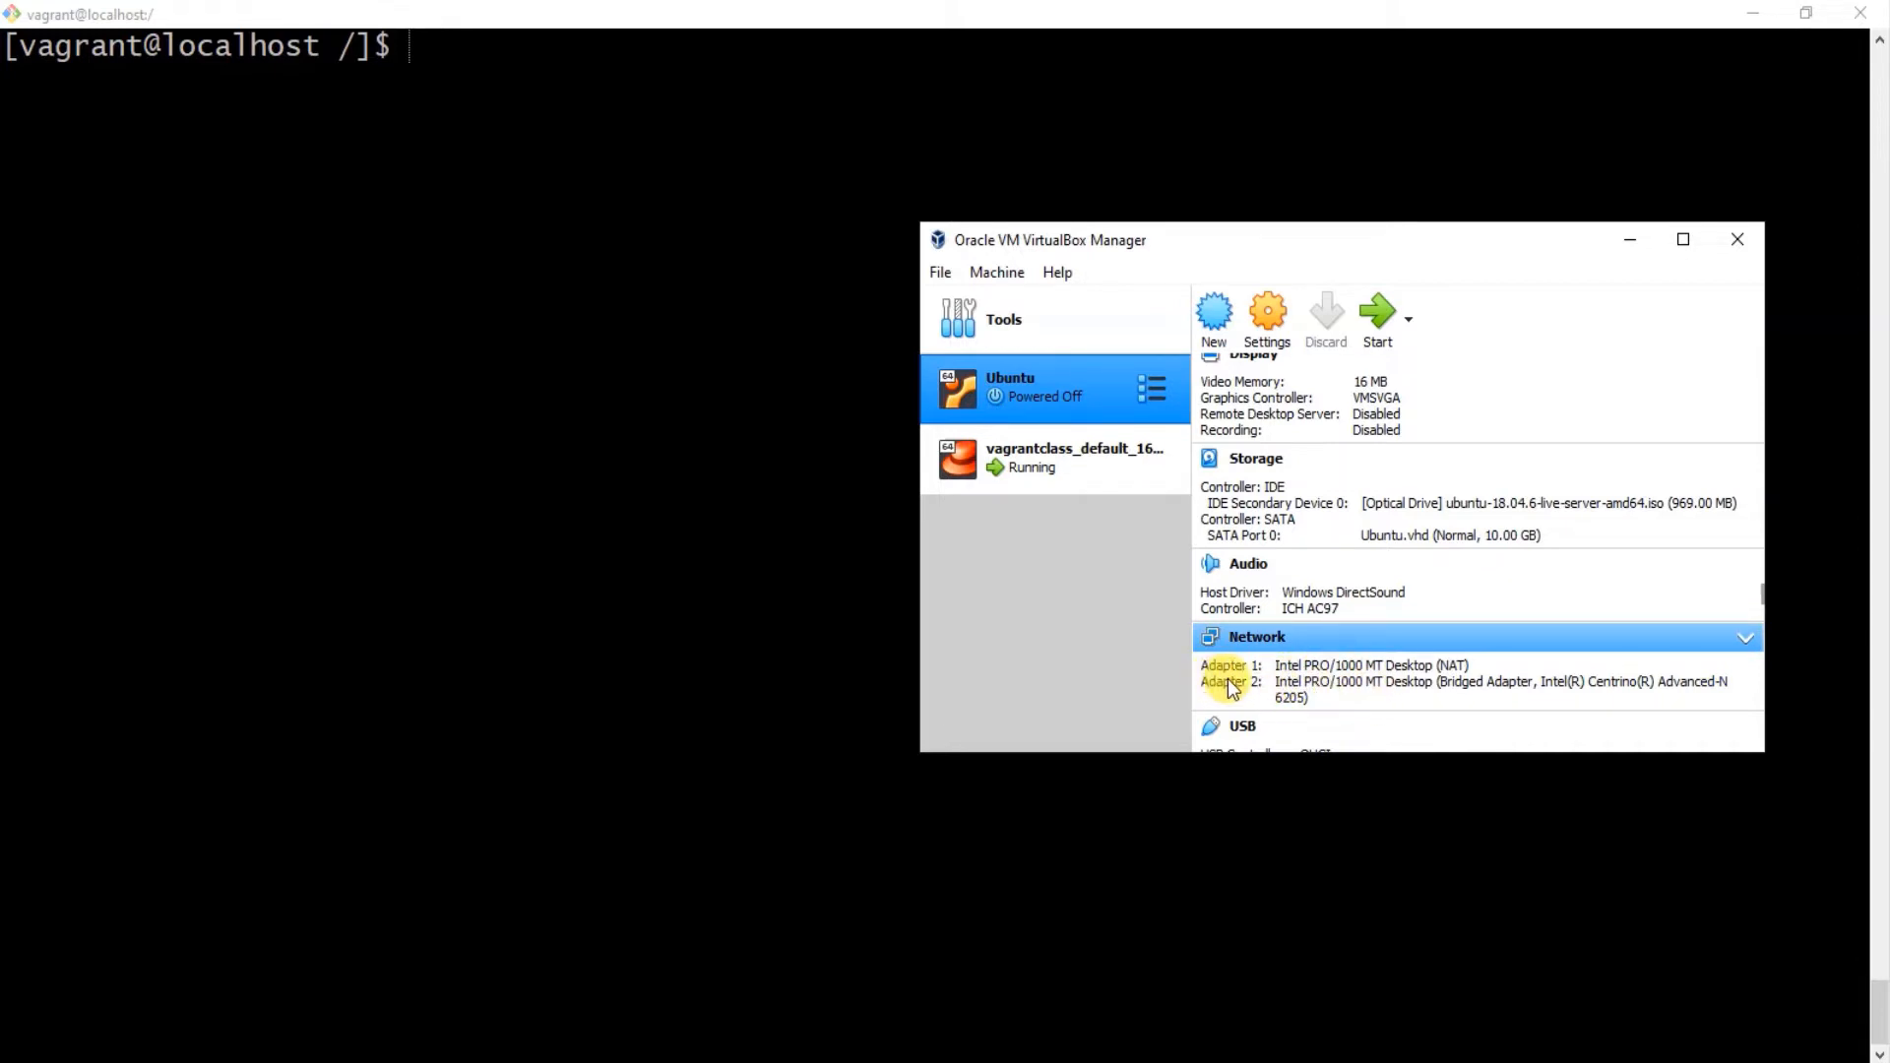
{"action": "mouse_move", "coordinate": [1455, 682]}
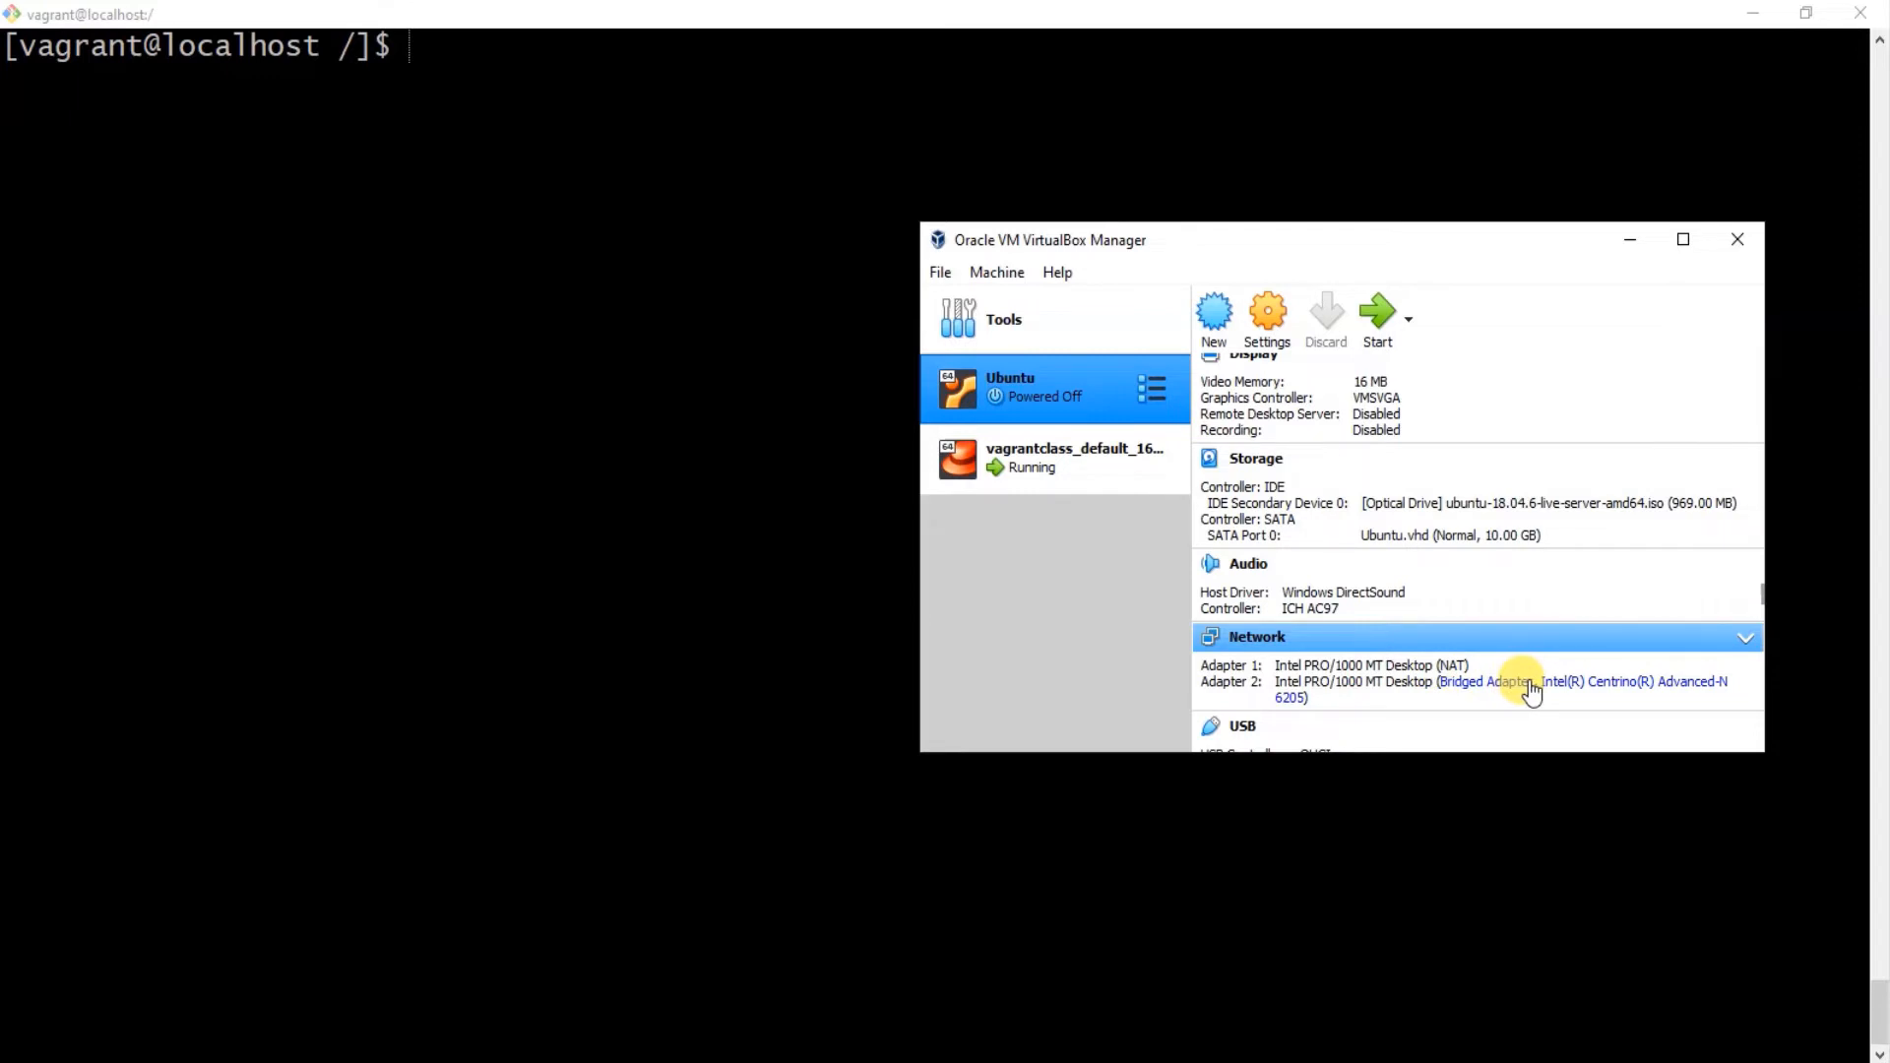
{"action": "mouse_move", "coordinate": [1524, 687]}
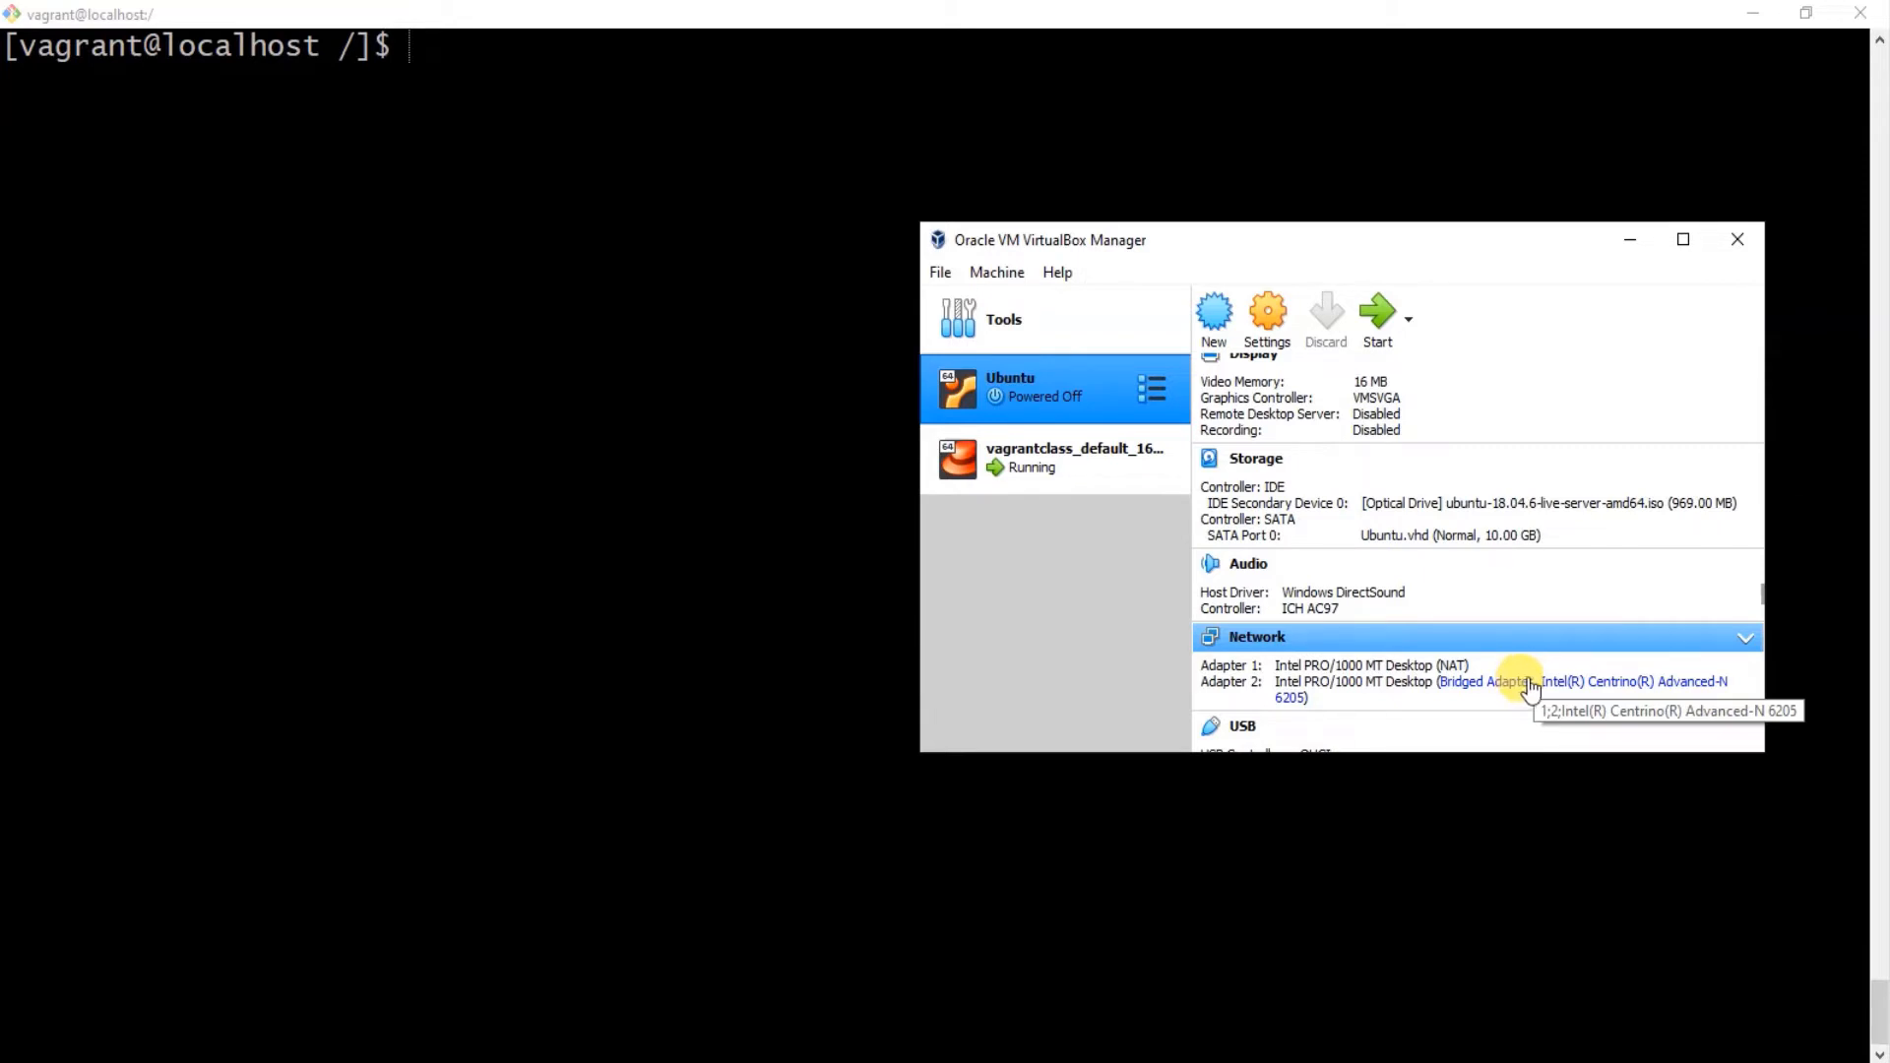
{"action": "mouse_move", "coordinate": [1634, 693]}
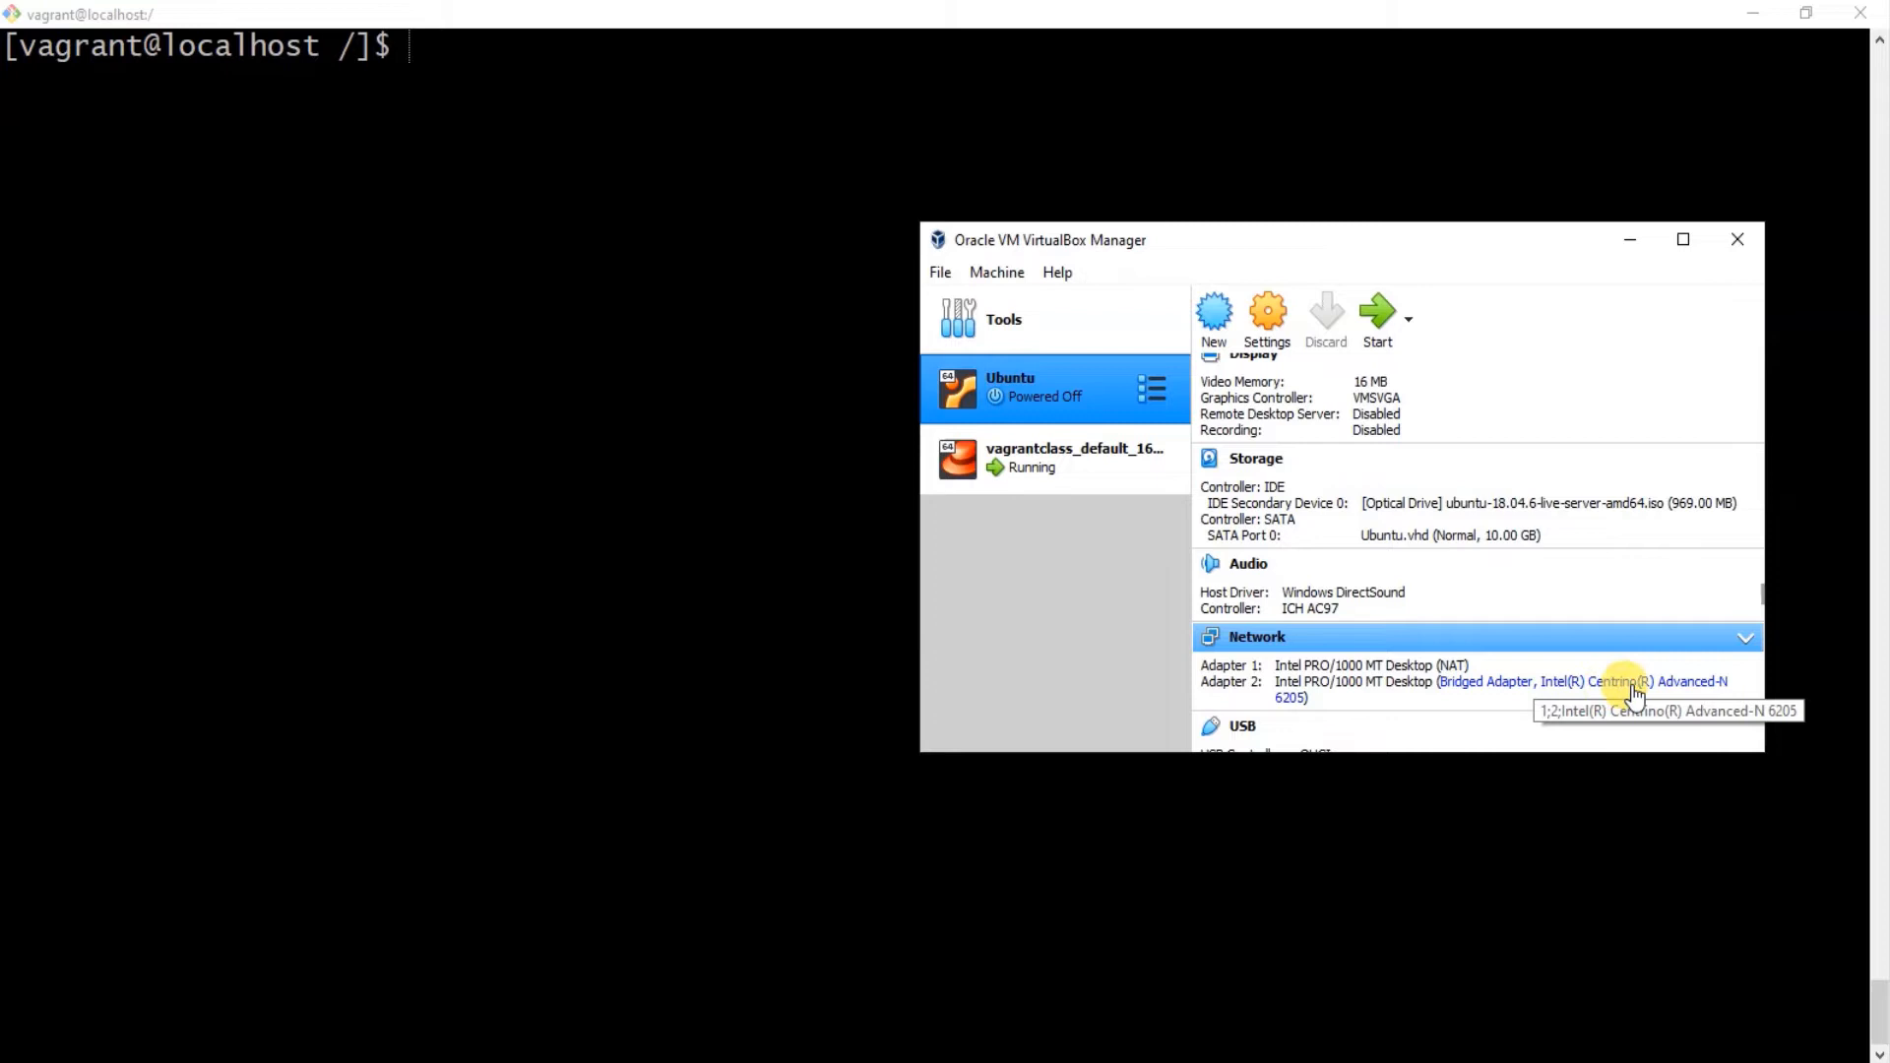
{"action": "mouse_move", "coordinate": [1715, 709]}
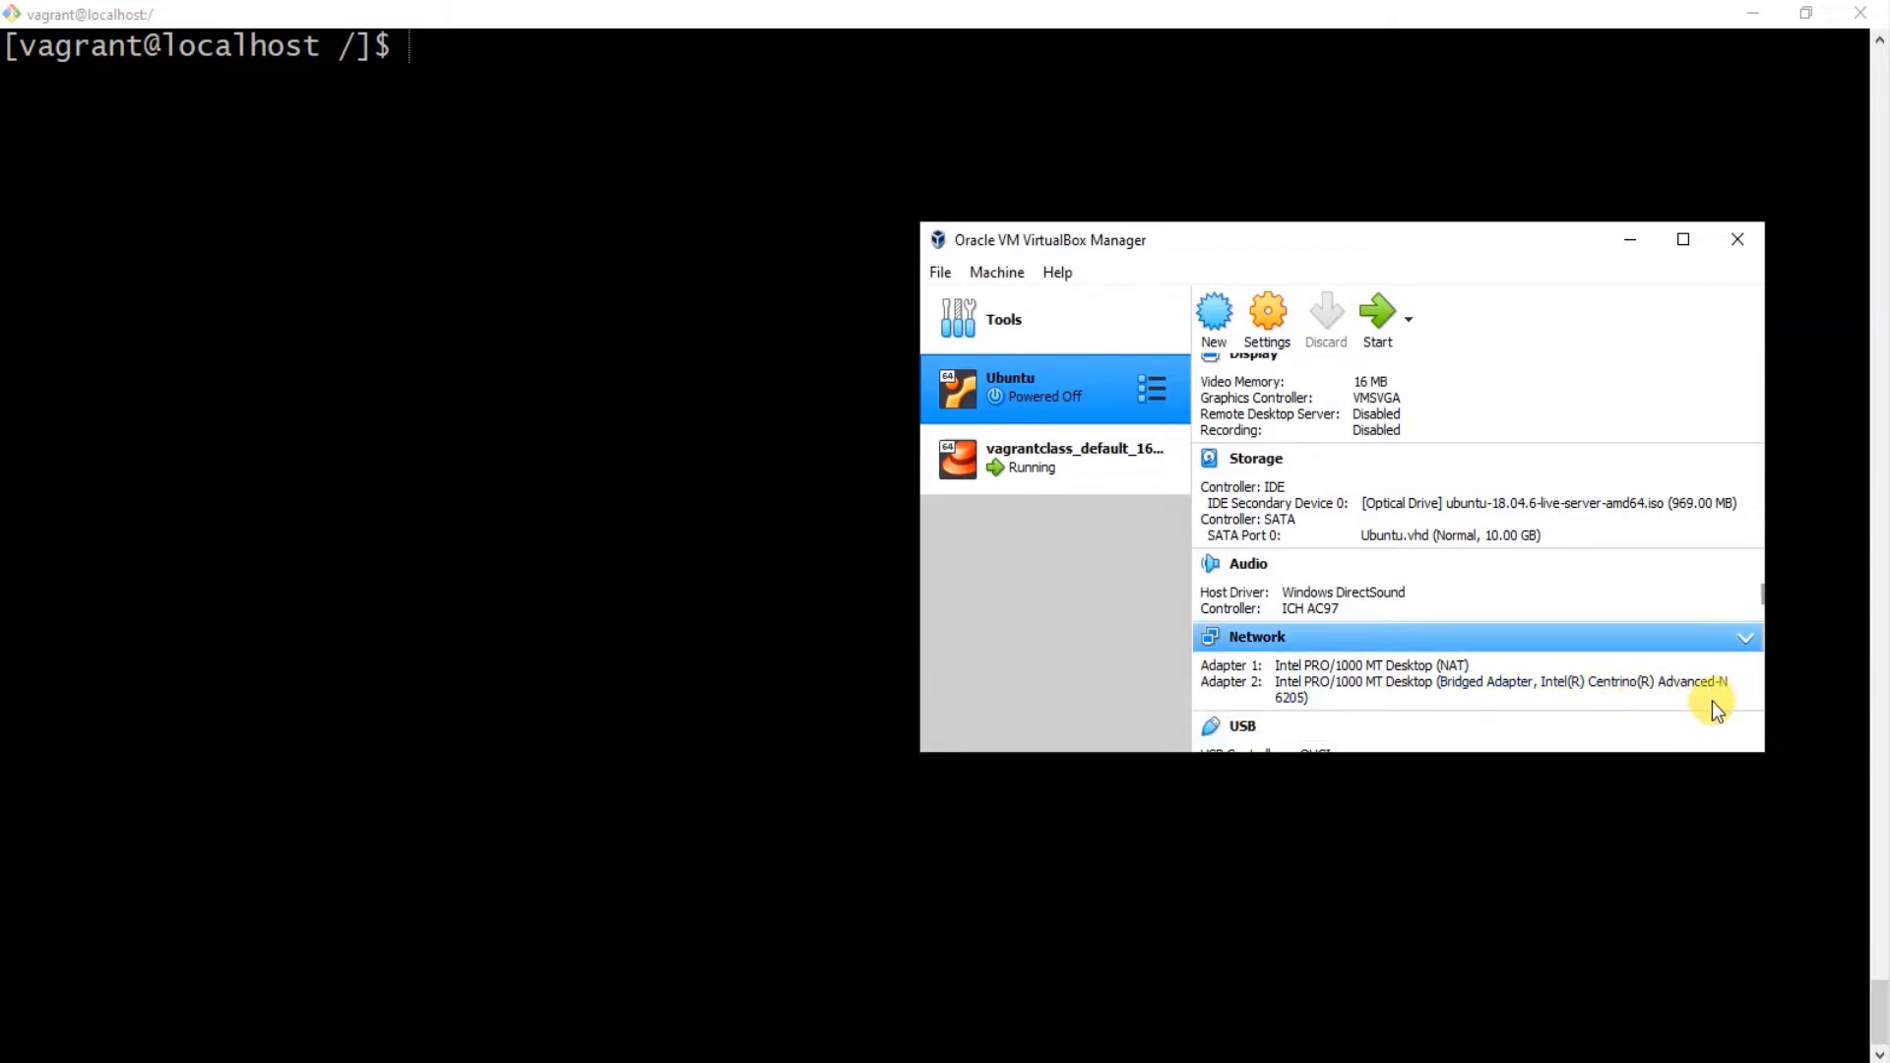
{"action": "mouse_move", "coordinate": [1597, 688]}
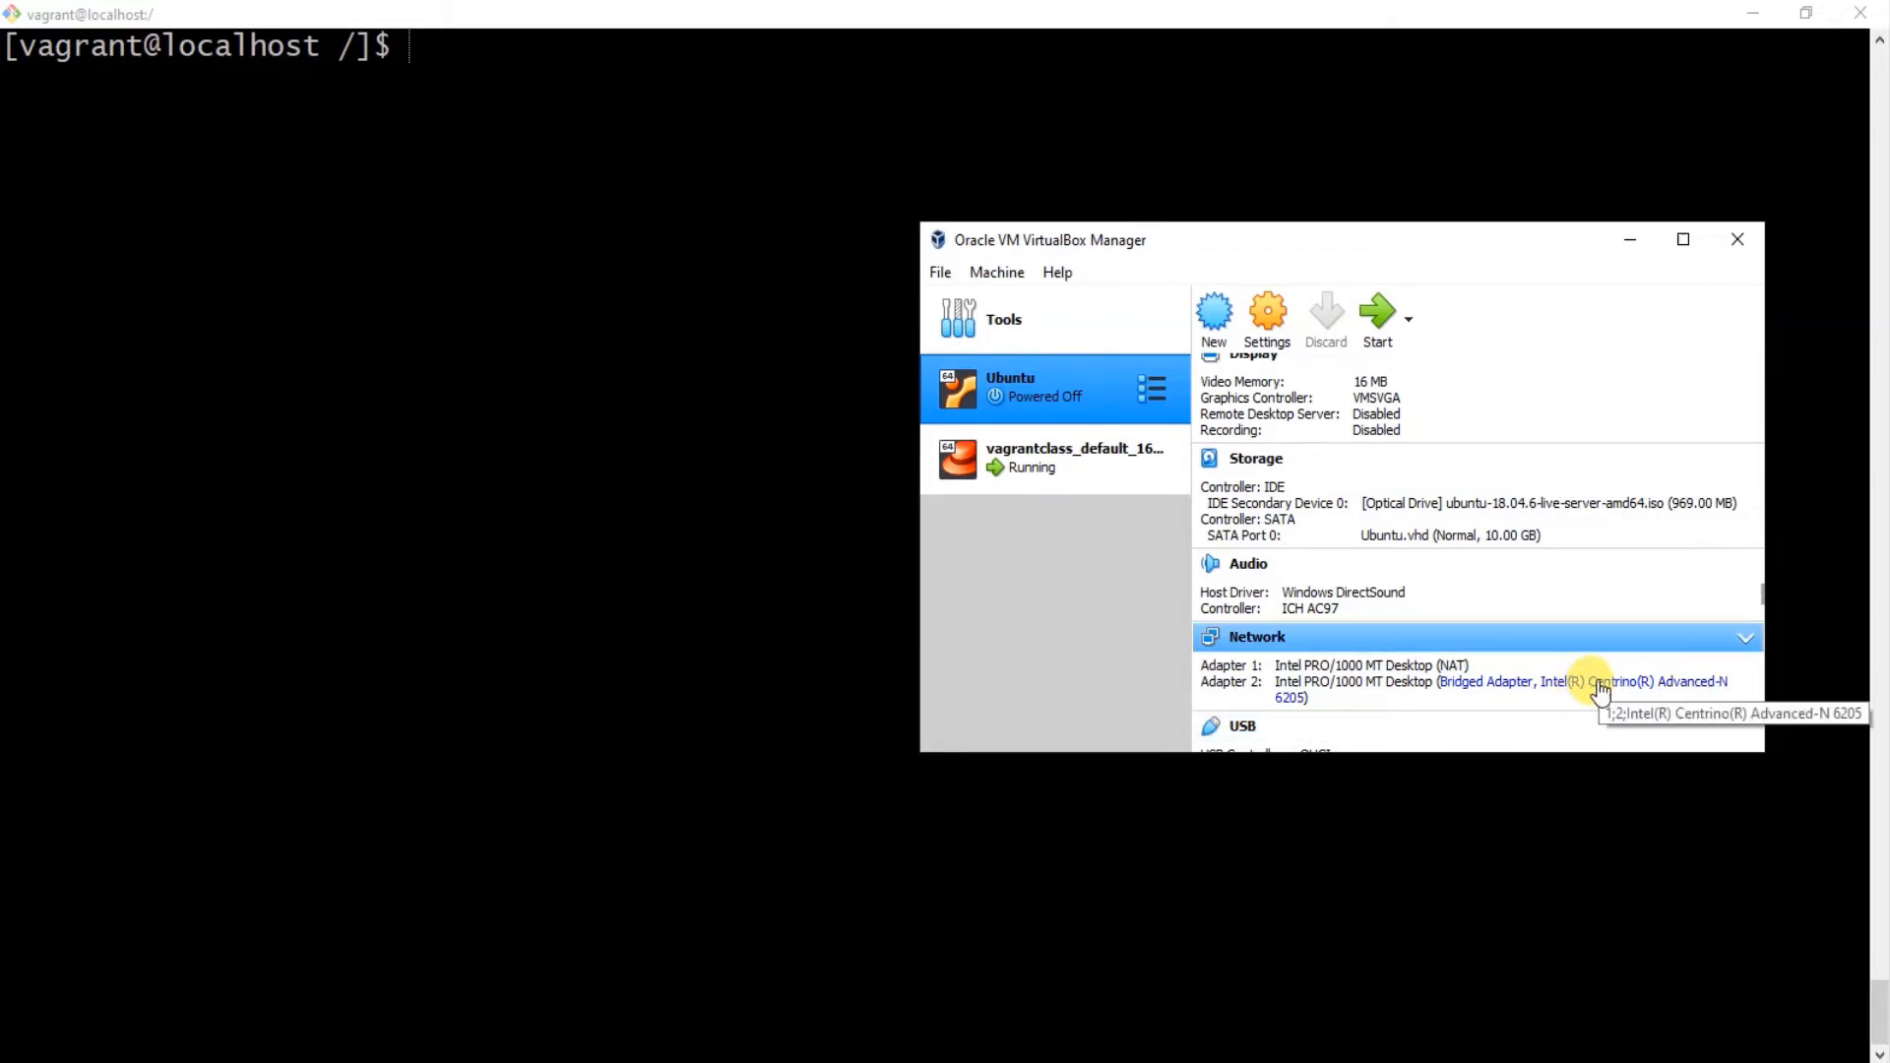
{"action": "mouse_move", "coordinate": [1591, 687]}
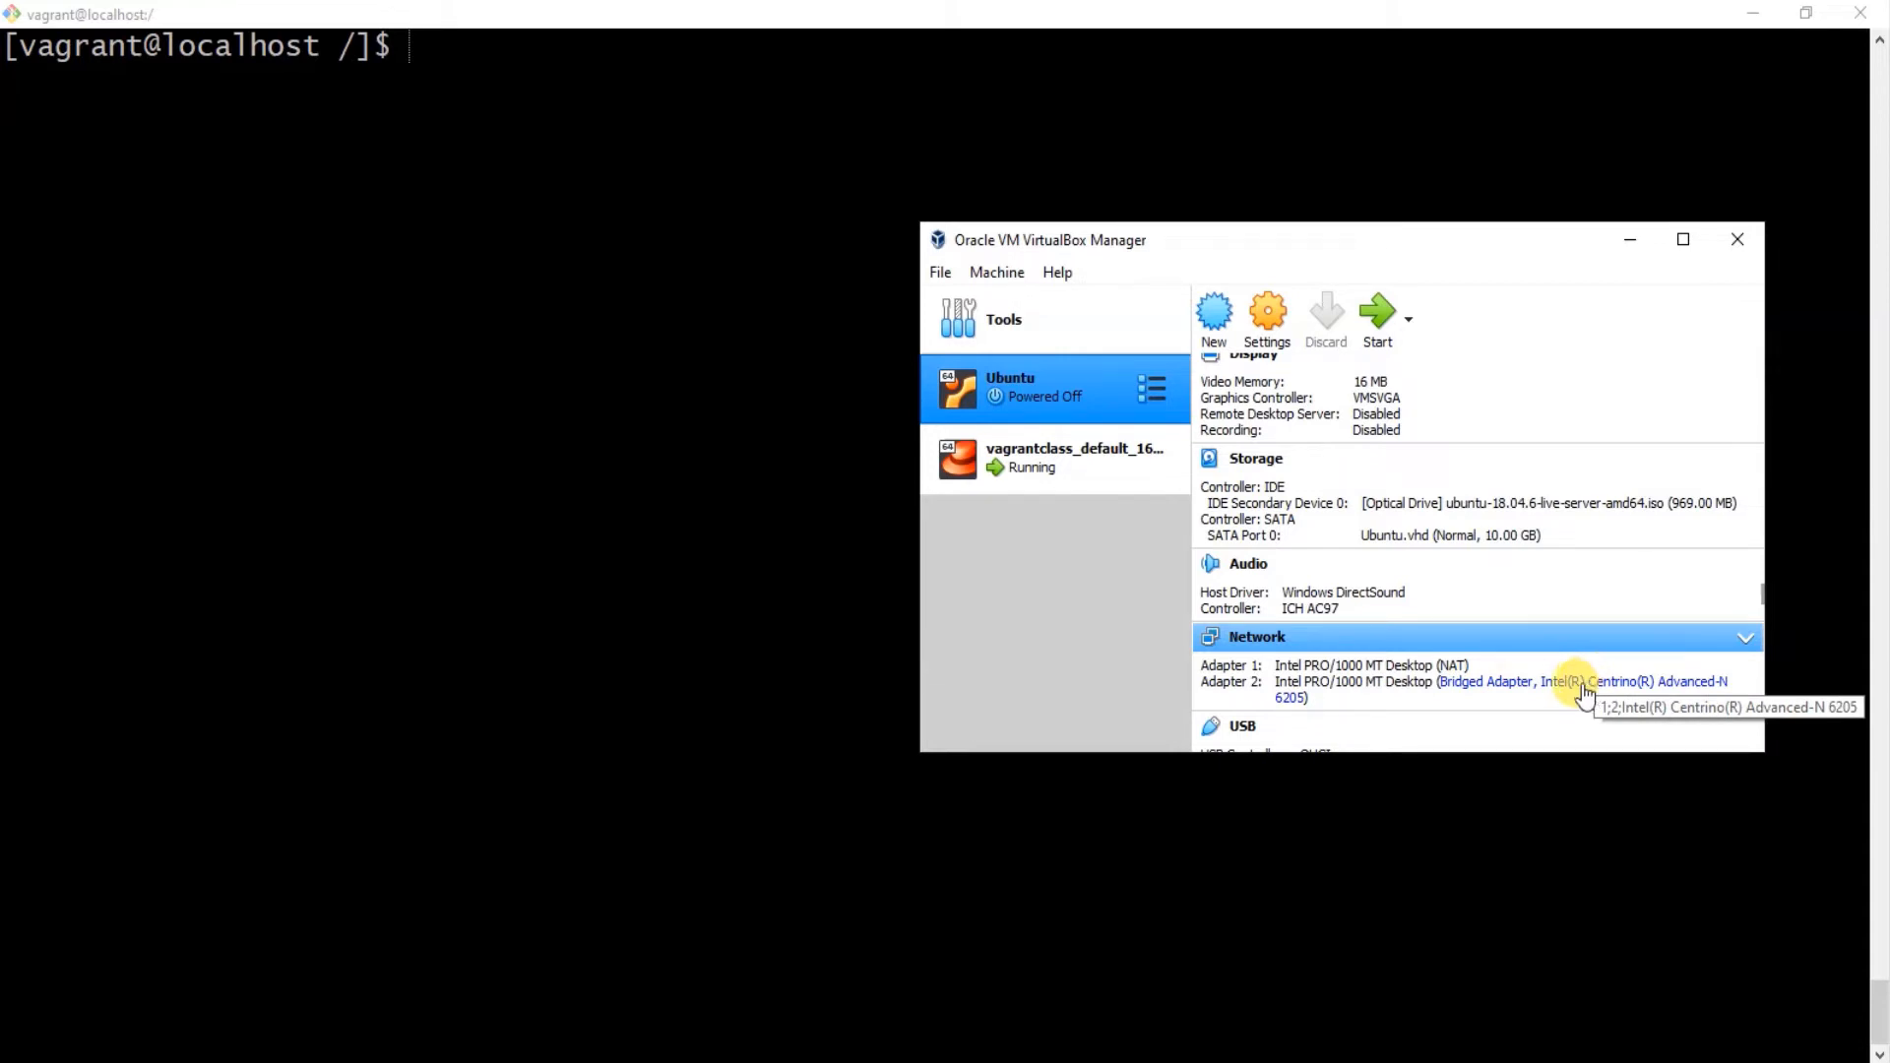
{"action": "mouse_move", "coordinate": [1477, 674]}
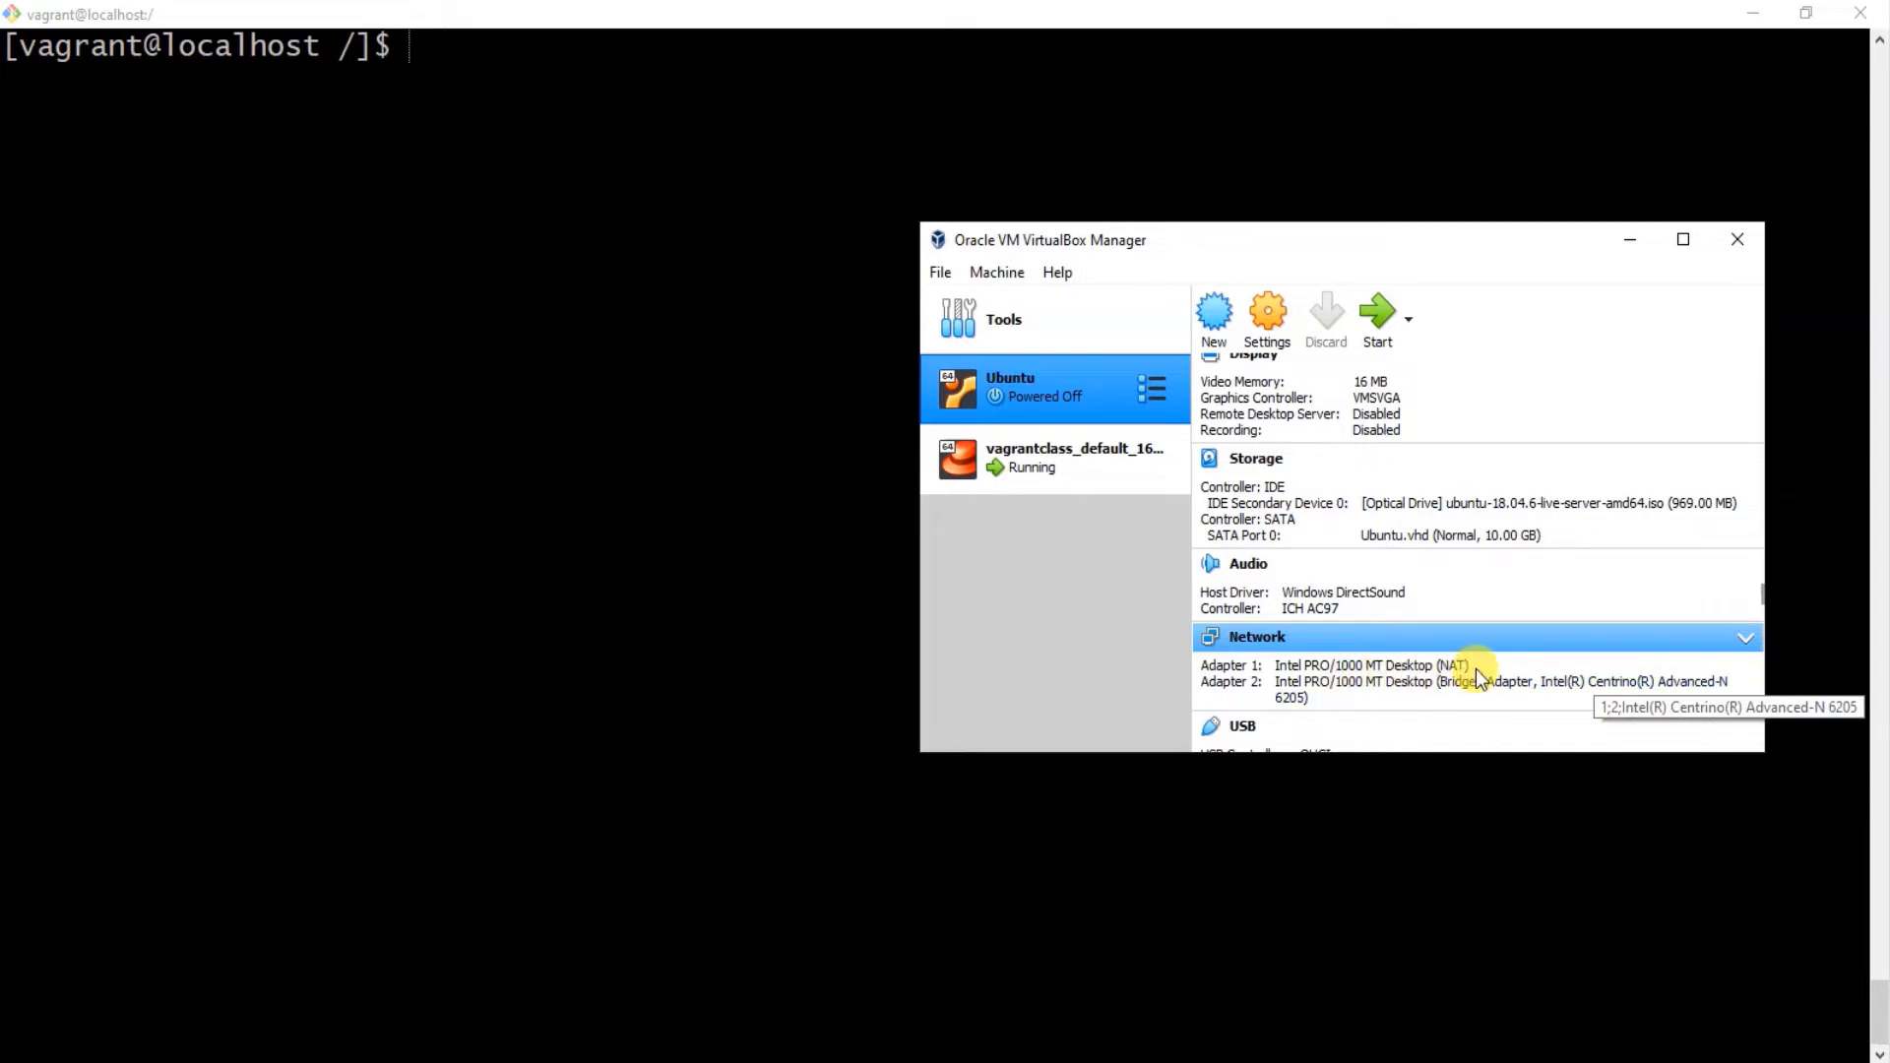
{"action": "mouse_move", "coordinate": [1276, 675]}
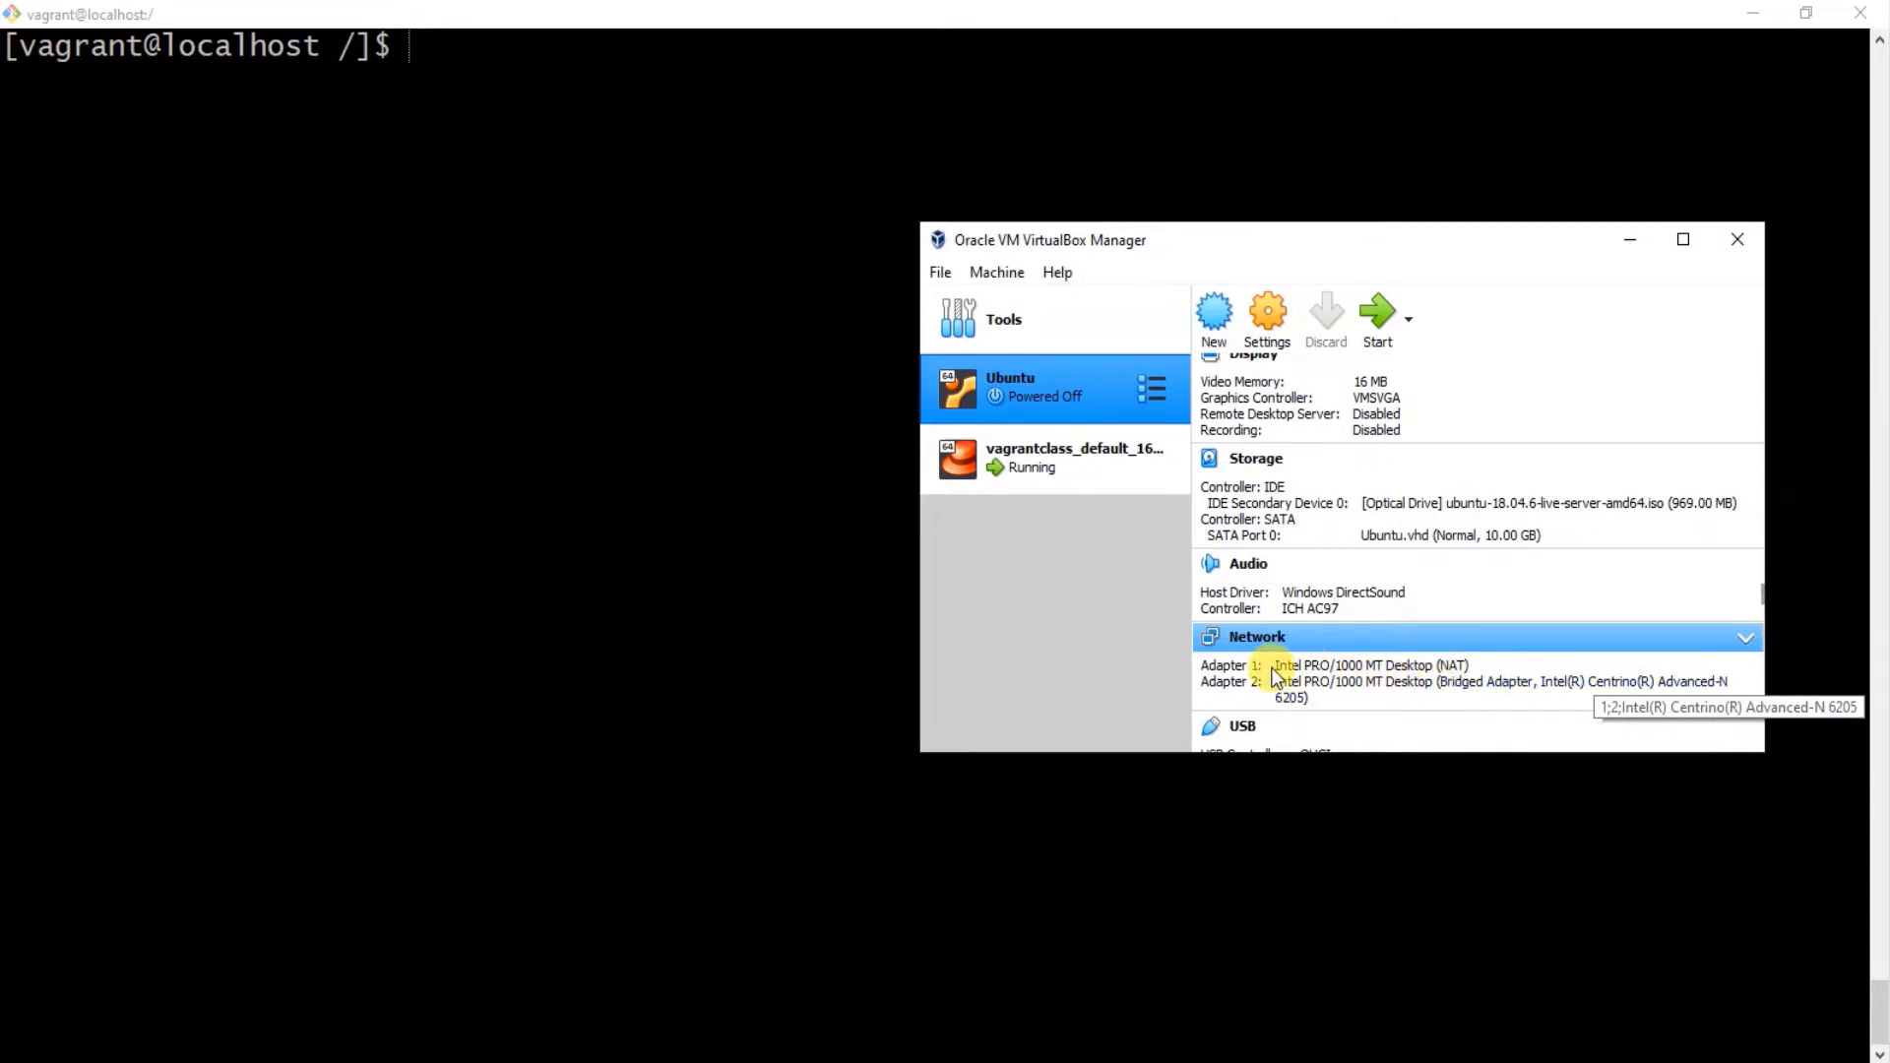
{"action": "mouse_move", "coordinate": [1482, 689]}
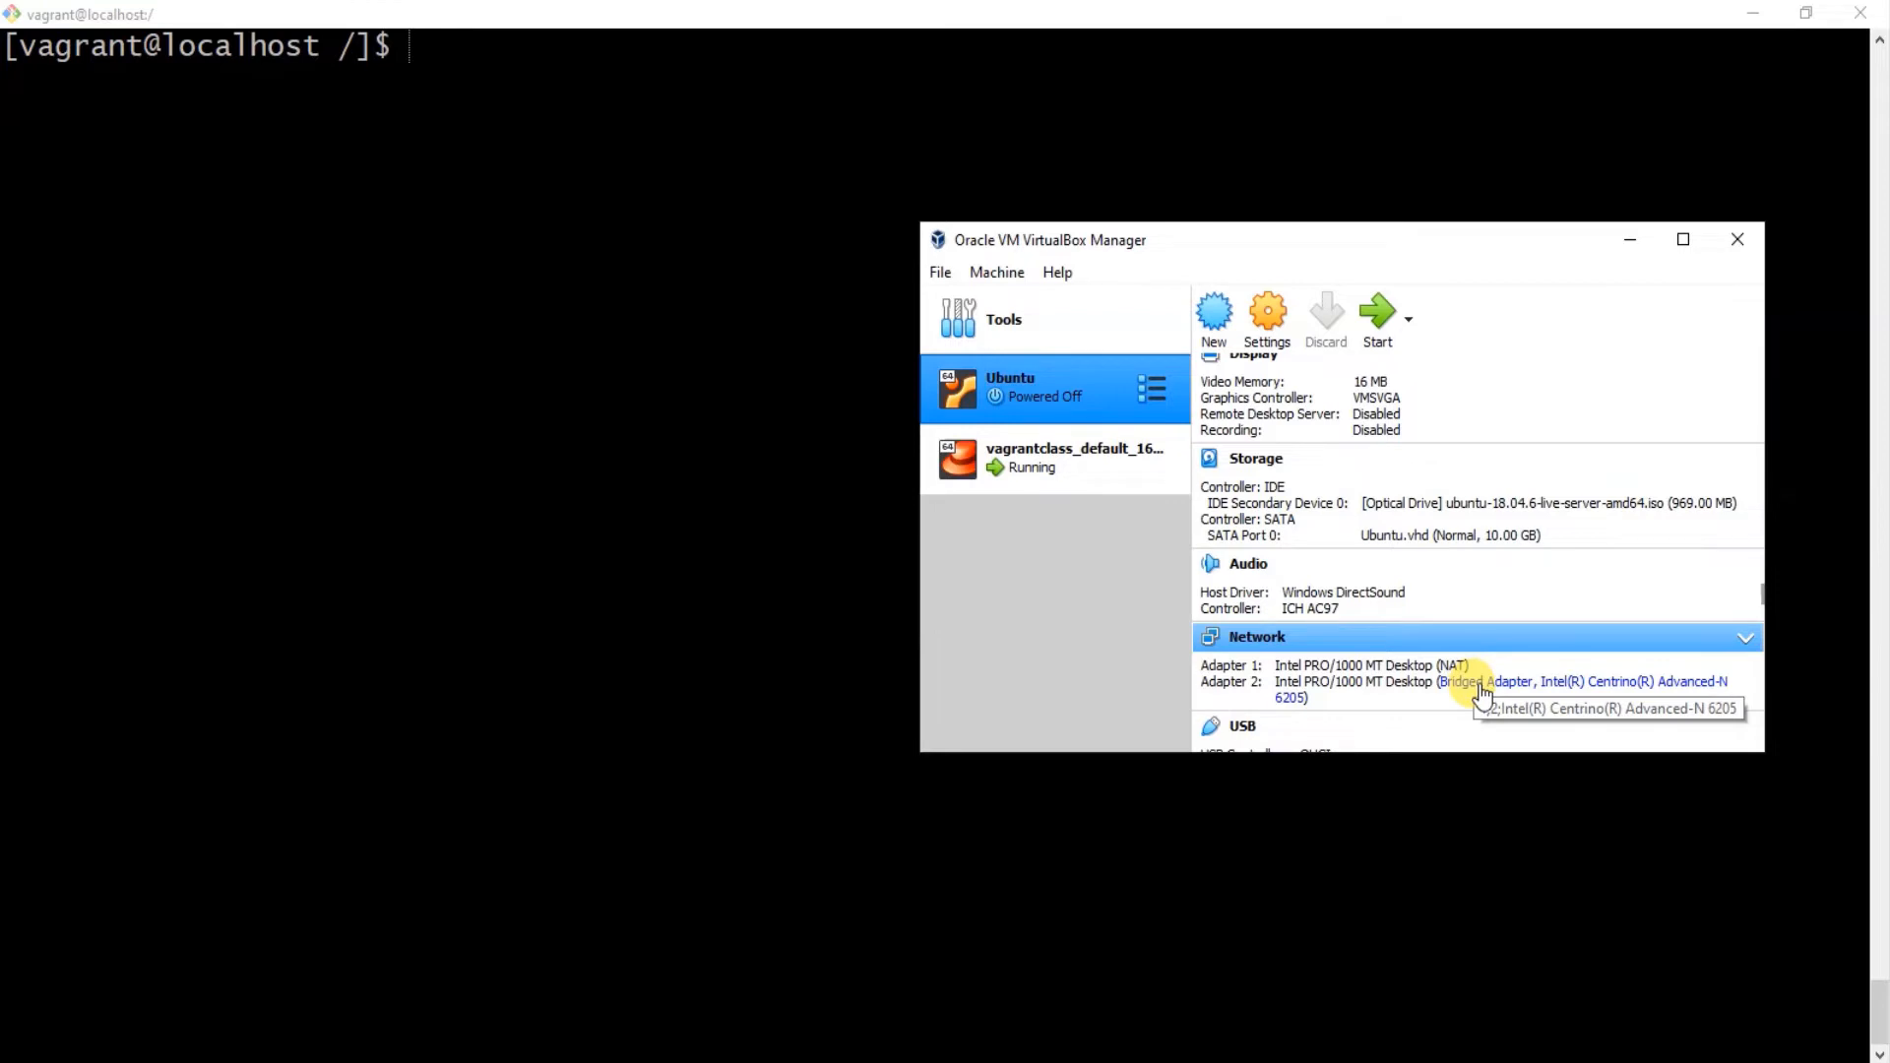
{"action": "mouse_move", "coordinate": [1140, 506]}
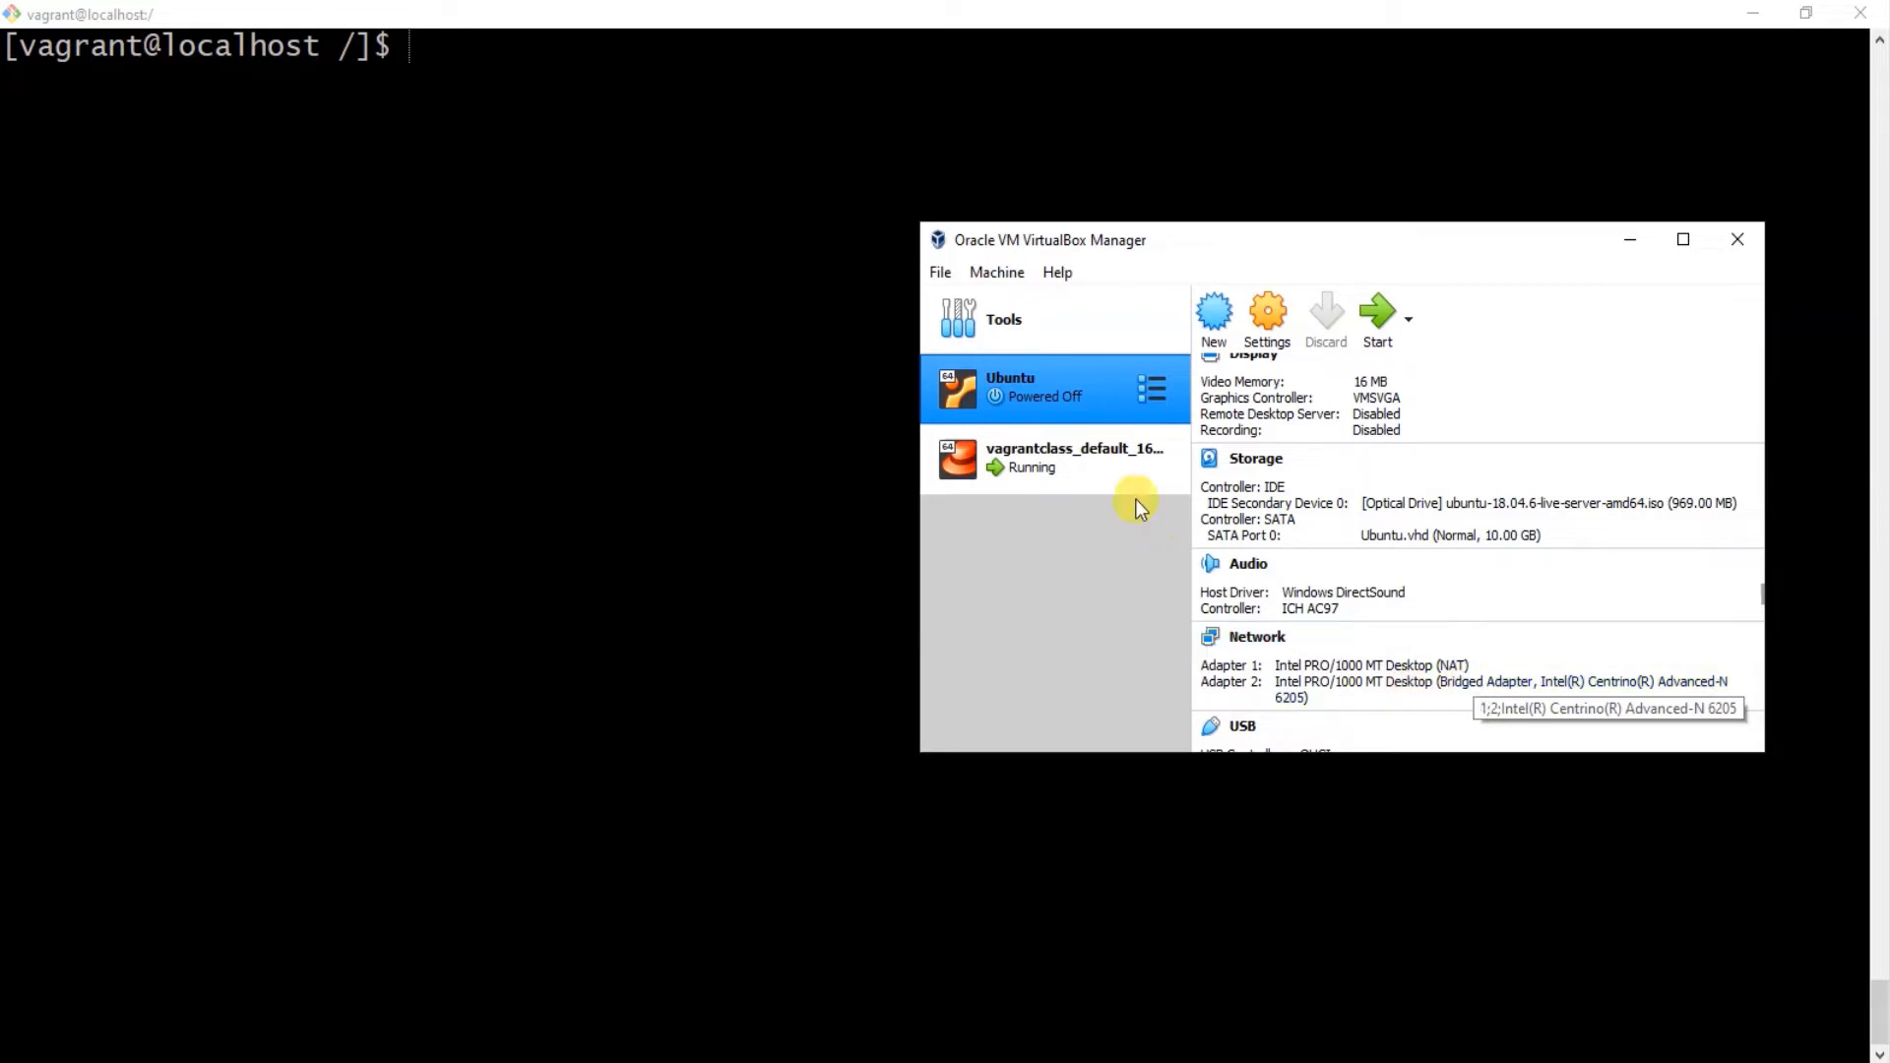
{"action": "mouse_move", "coordinate": [1050, 396]}
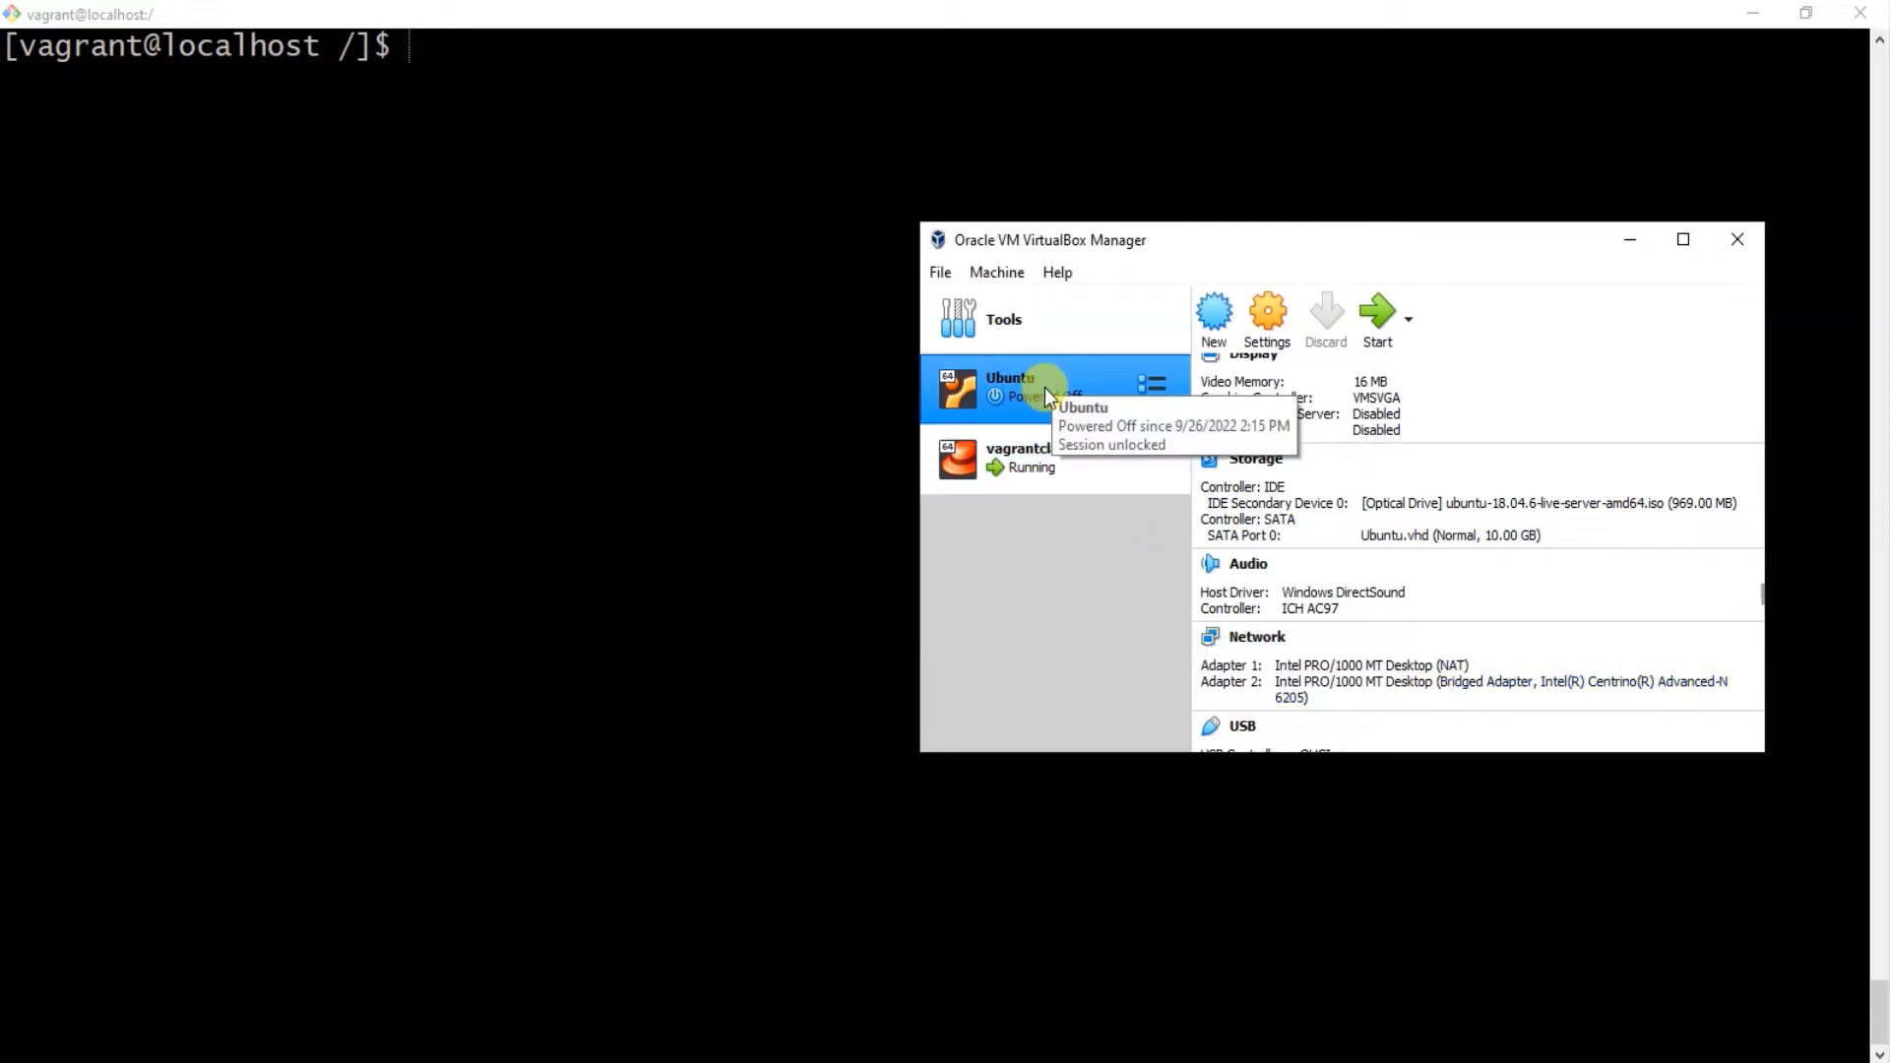
{"action": "mouse_move", "coordinate": [1043, 469]}
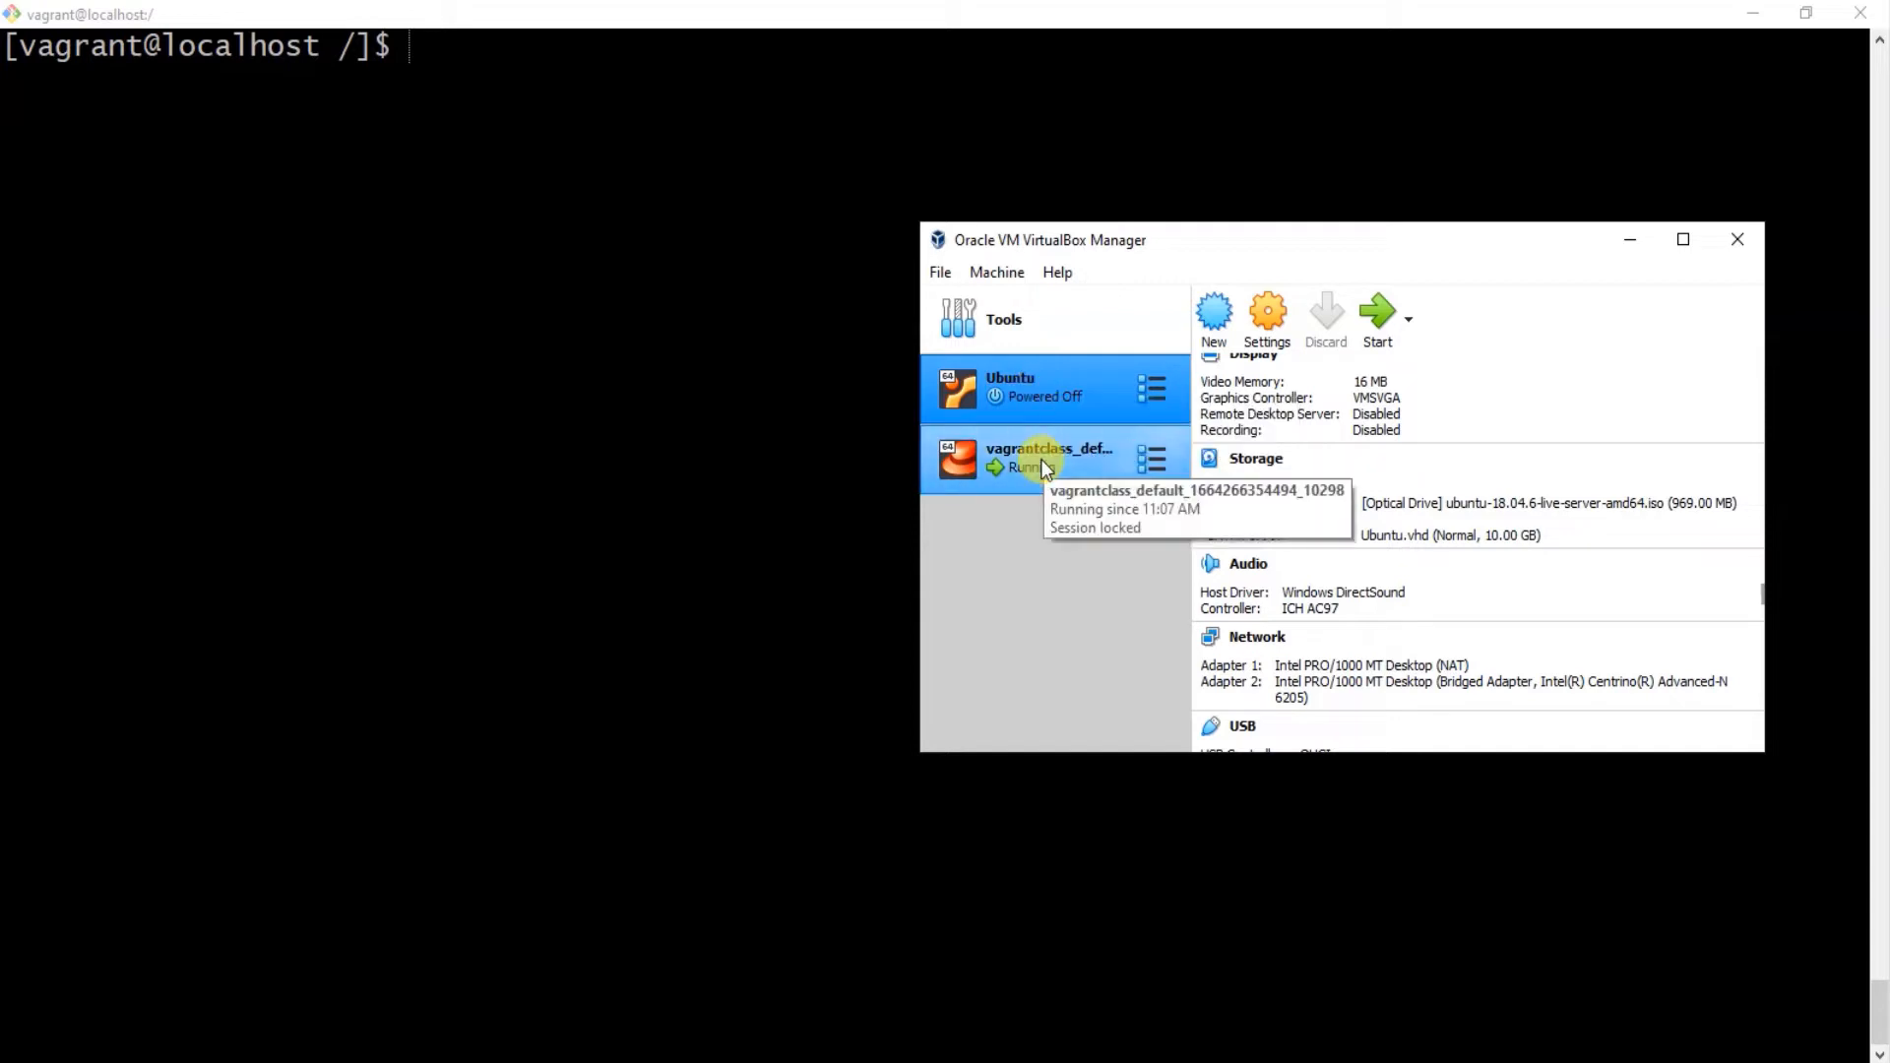
{"action": "left_click", "coordinate": [1050, 458]}
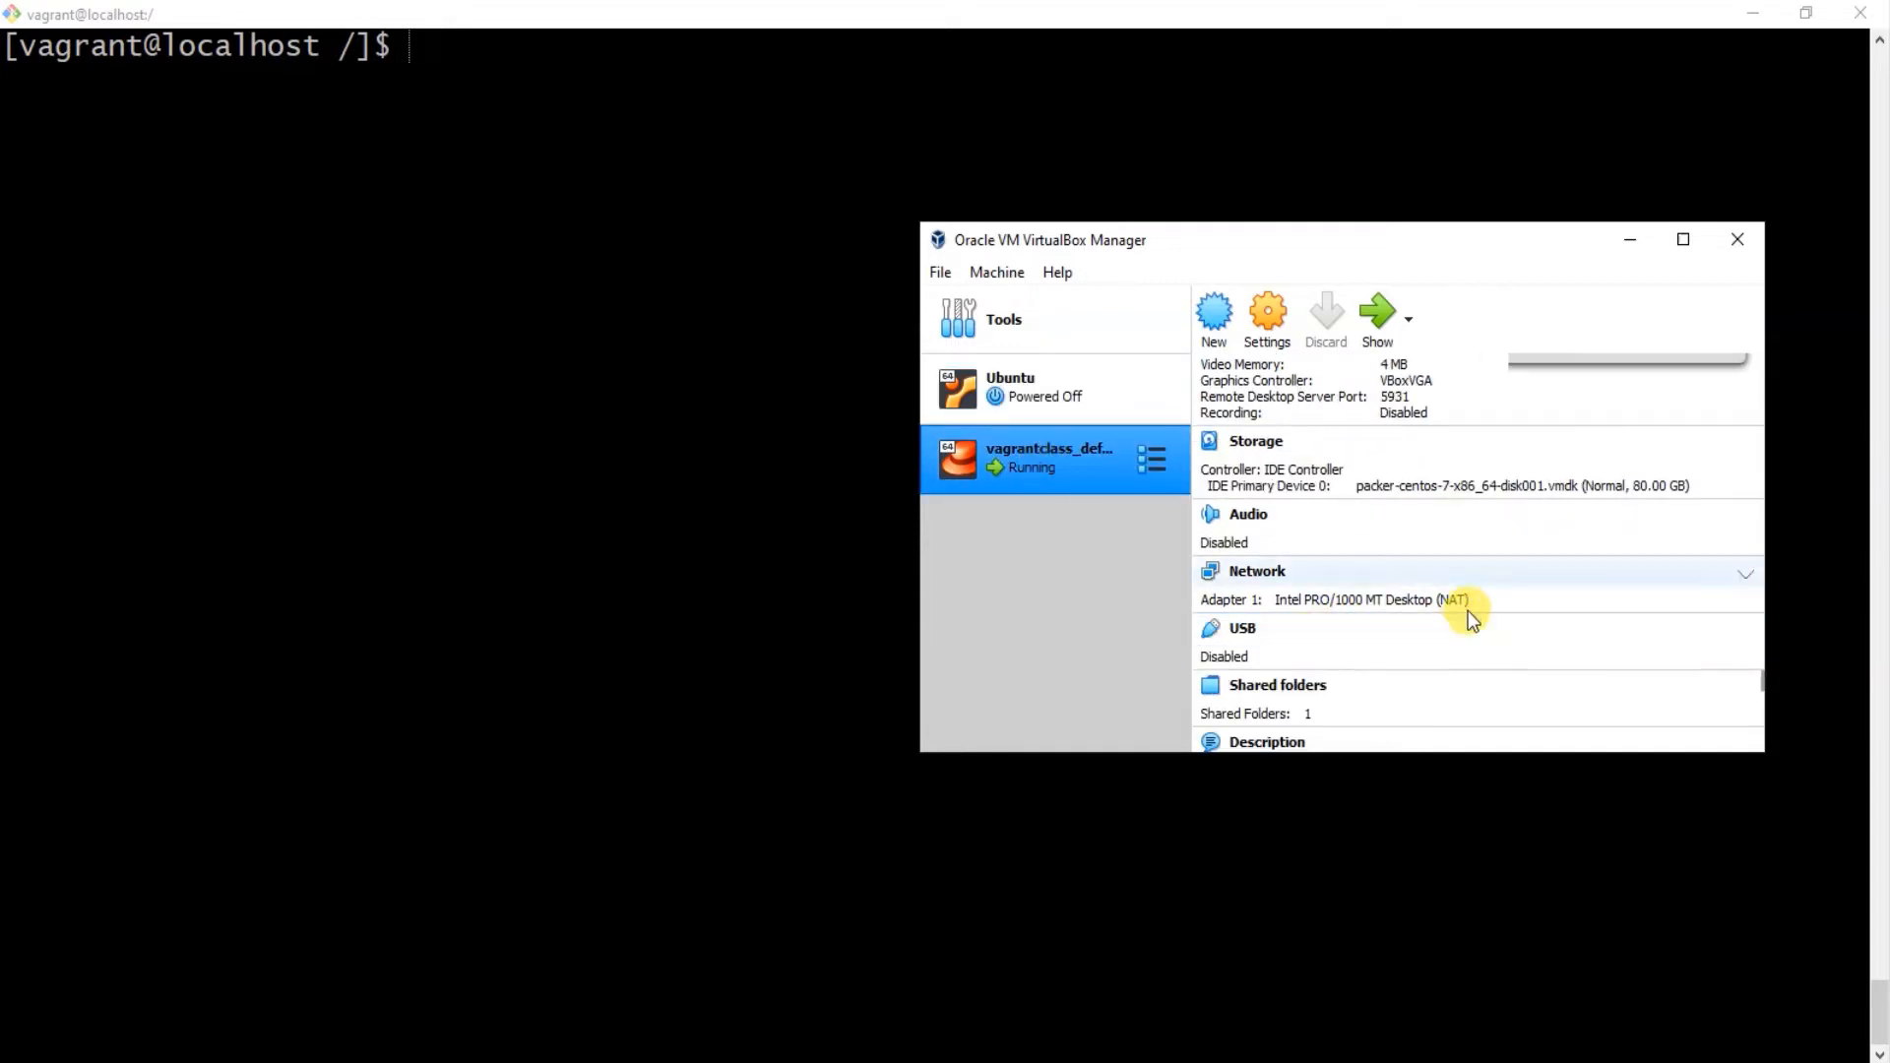
{"action": "mouse_move", "coordinate": [1119, 536]}
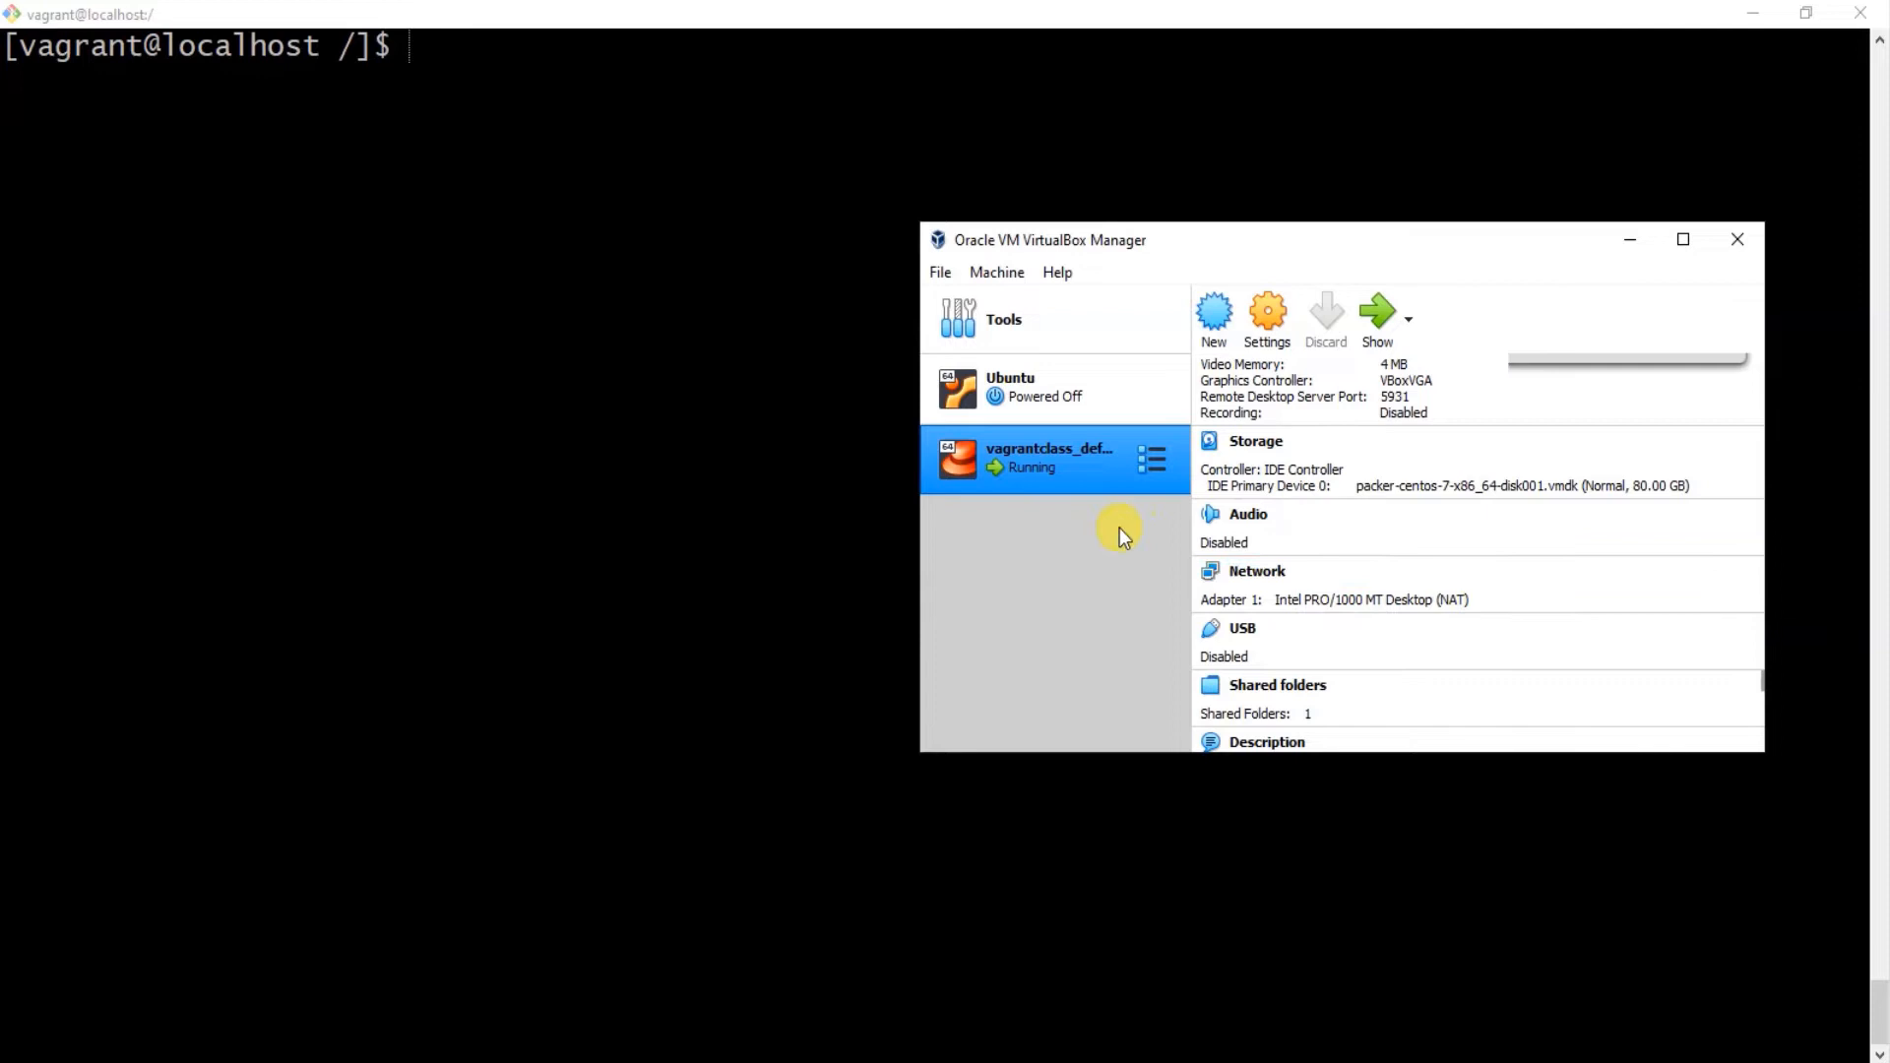
{"action": "mouse_move", "coordinate": [1024, 482]}
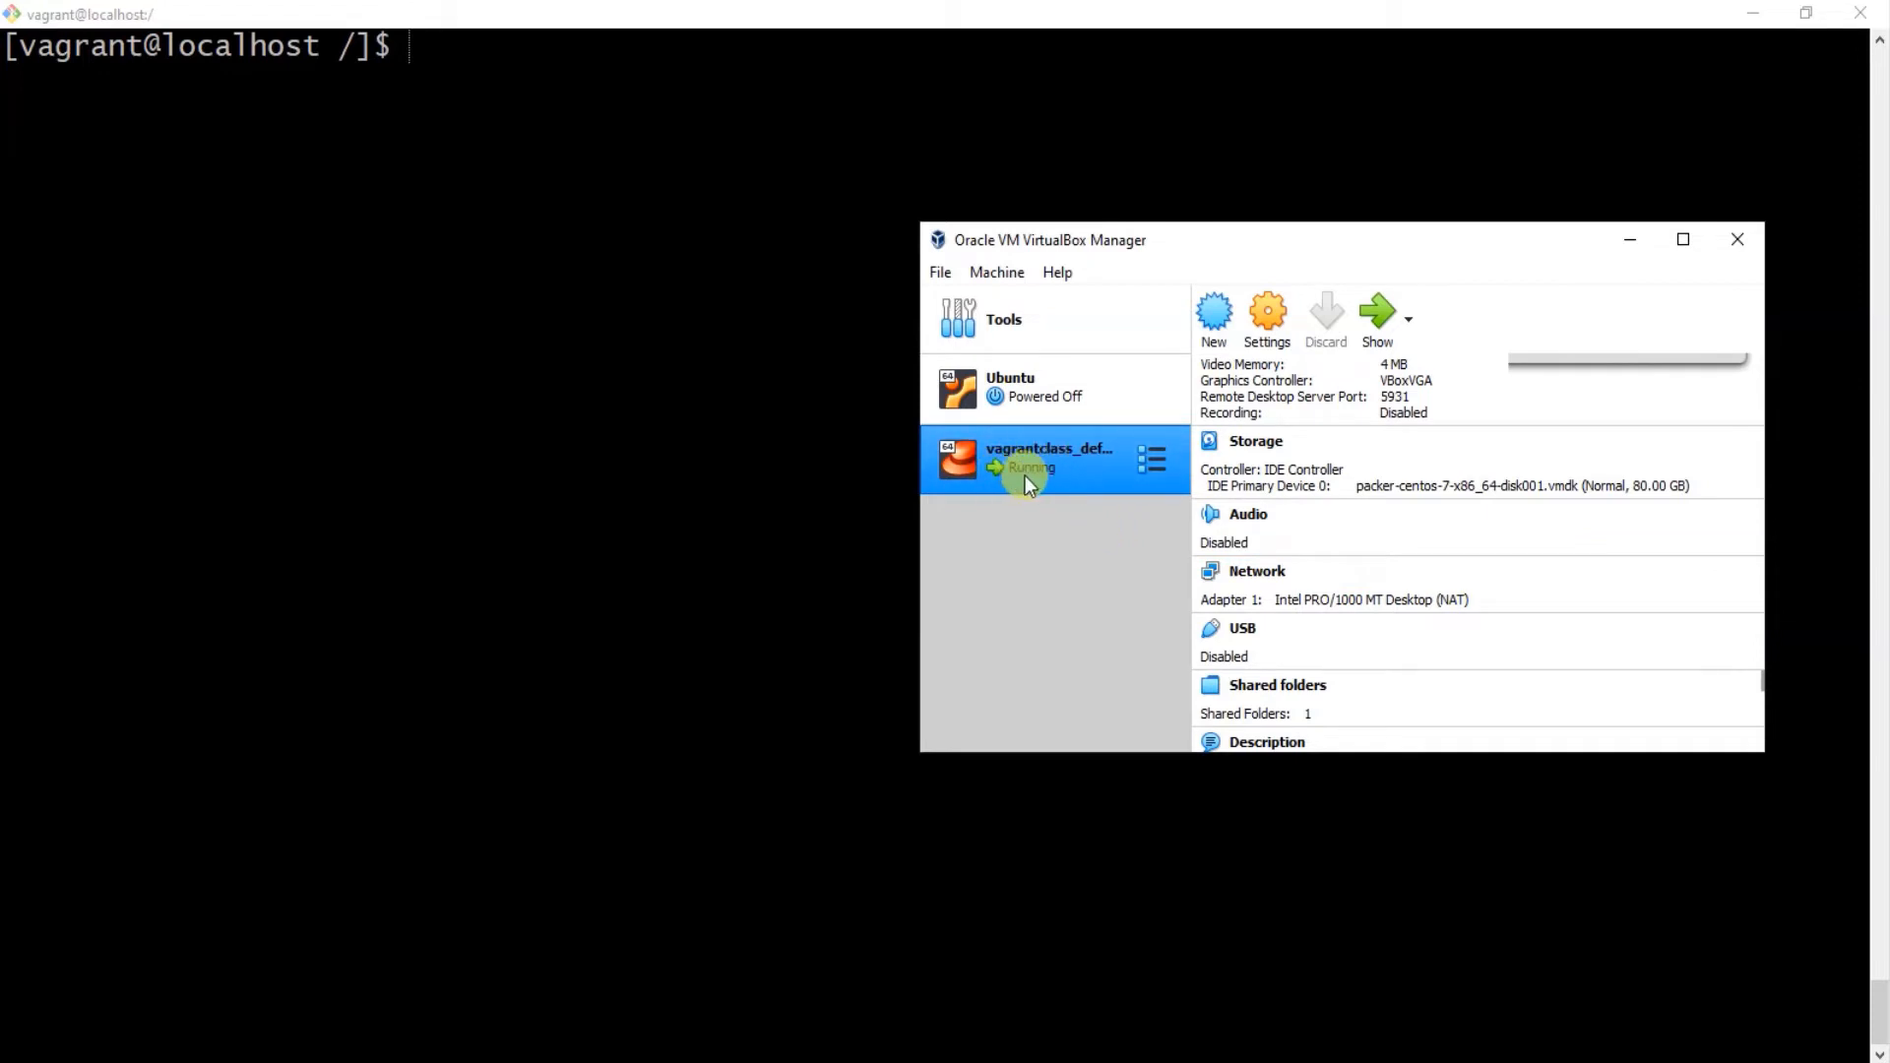
{"action": "mouse_move", "coordinate": [1460, 490]}
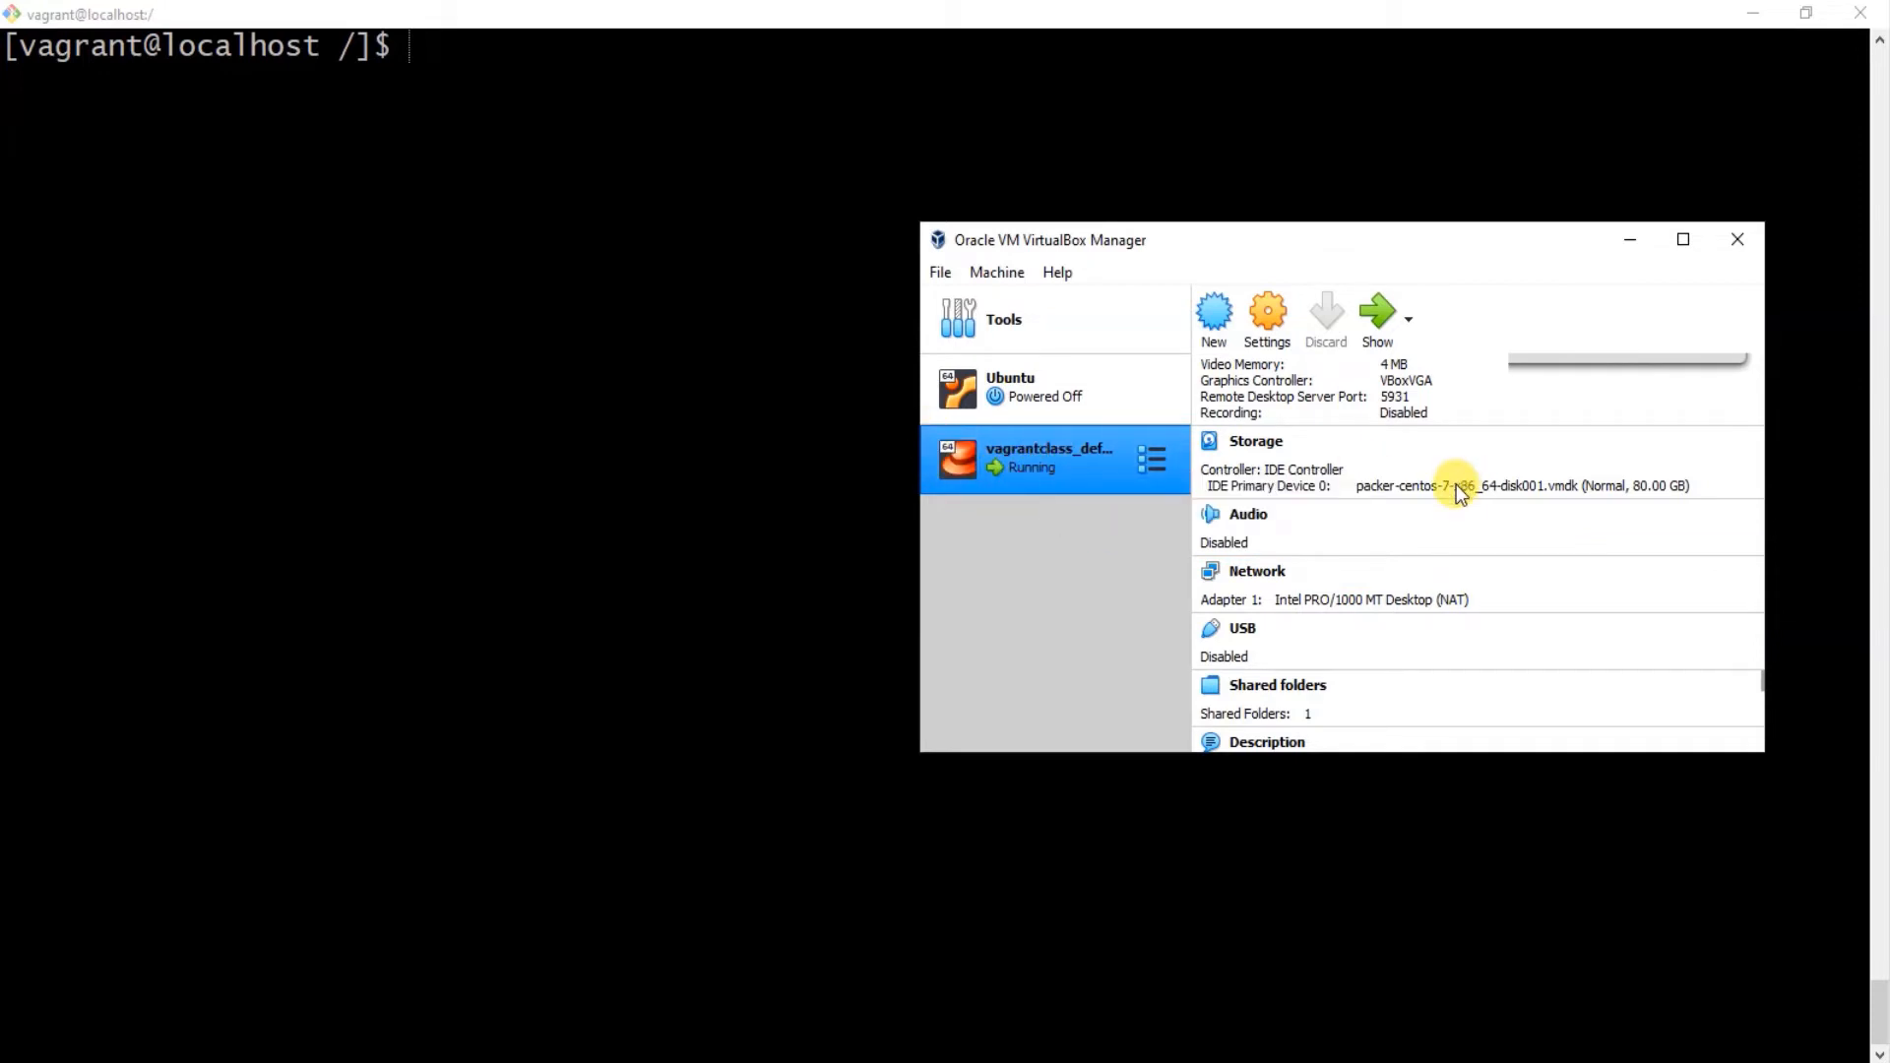
{"action": "mouse_move", "coordinate": [933, 453]}
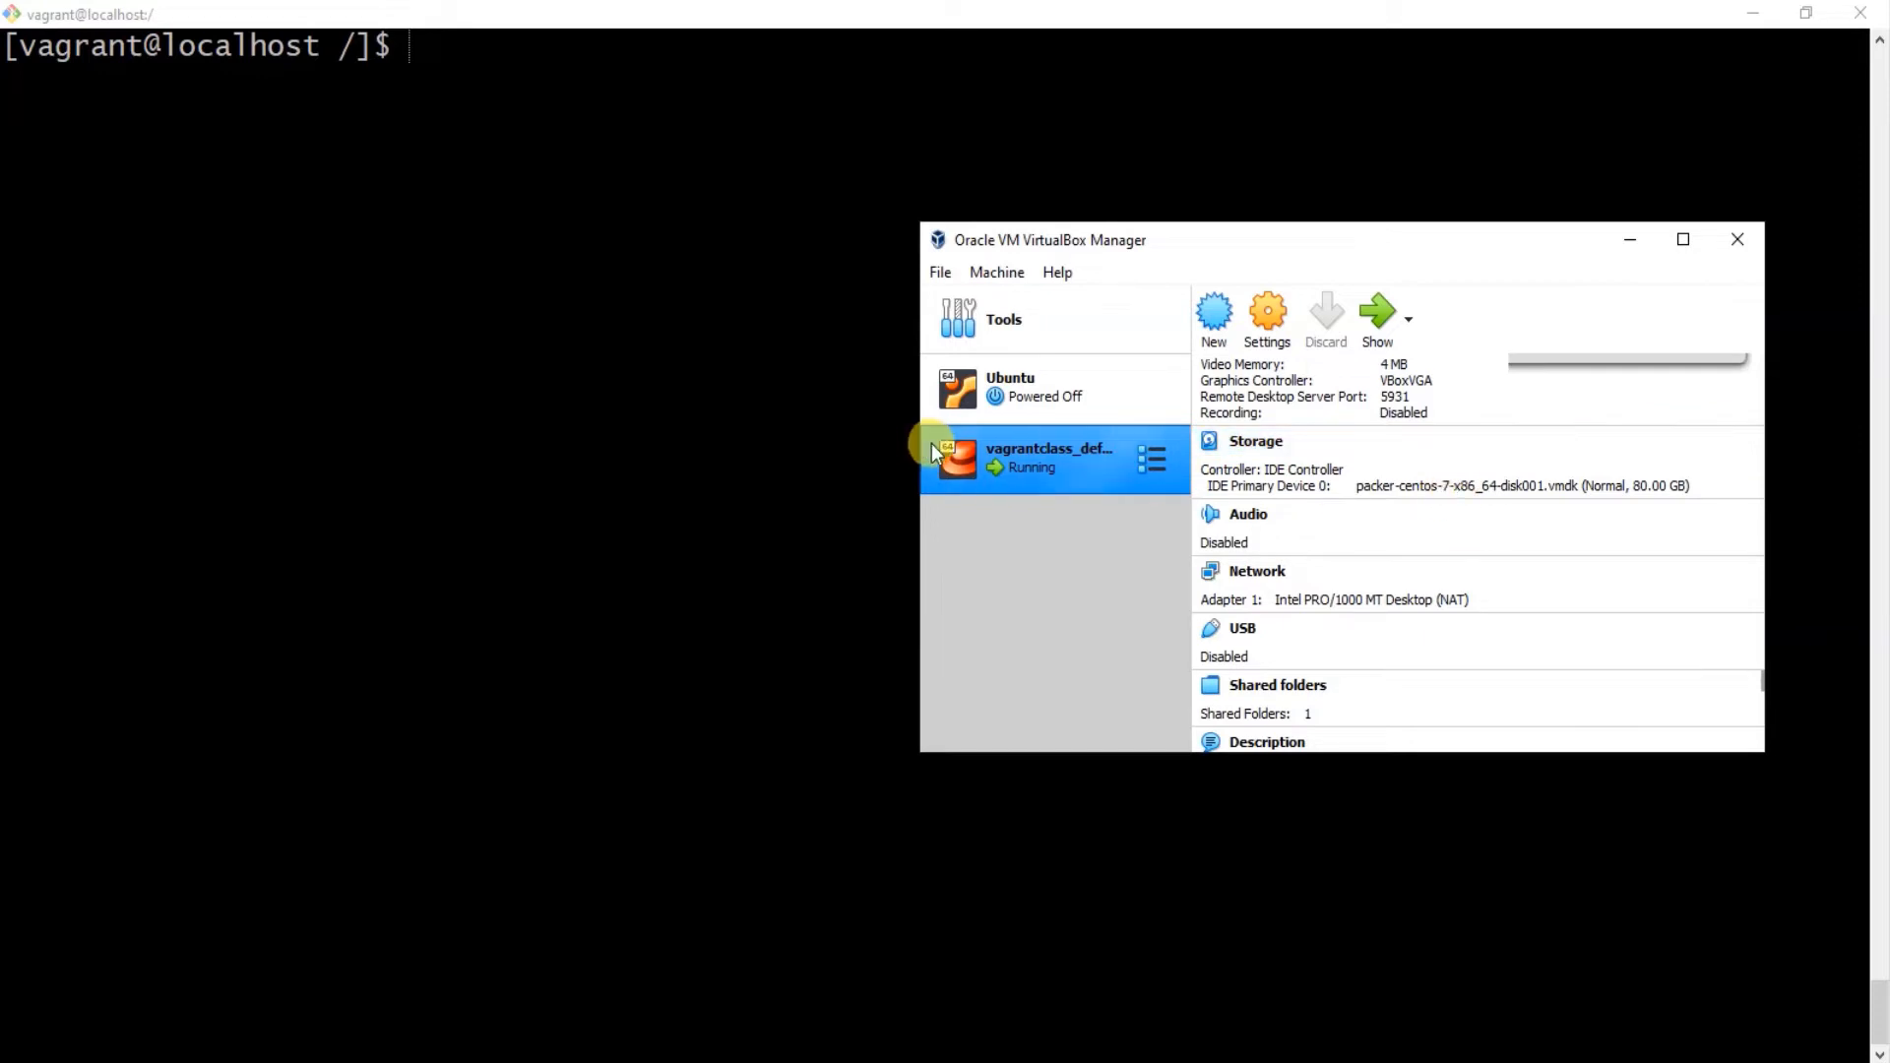
{"action": "mouse_move", "coordinate": [1107, 495]}
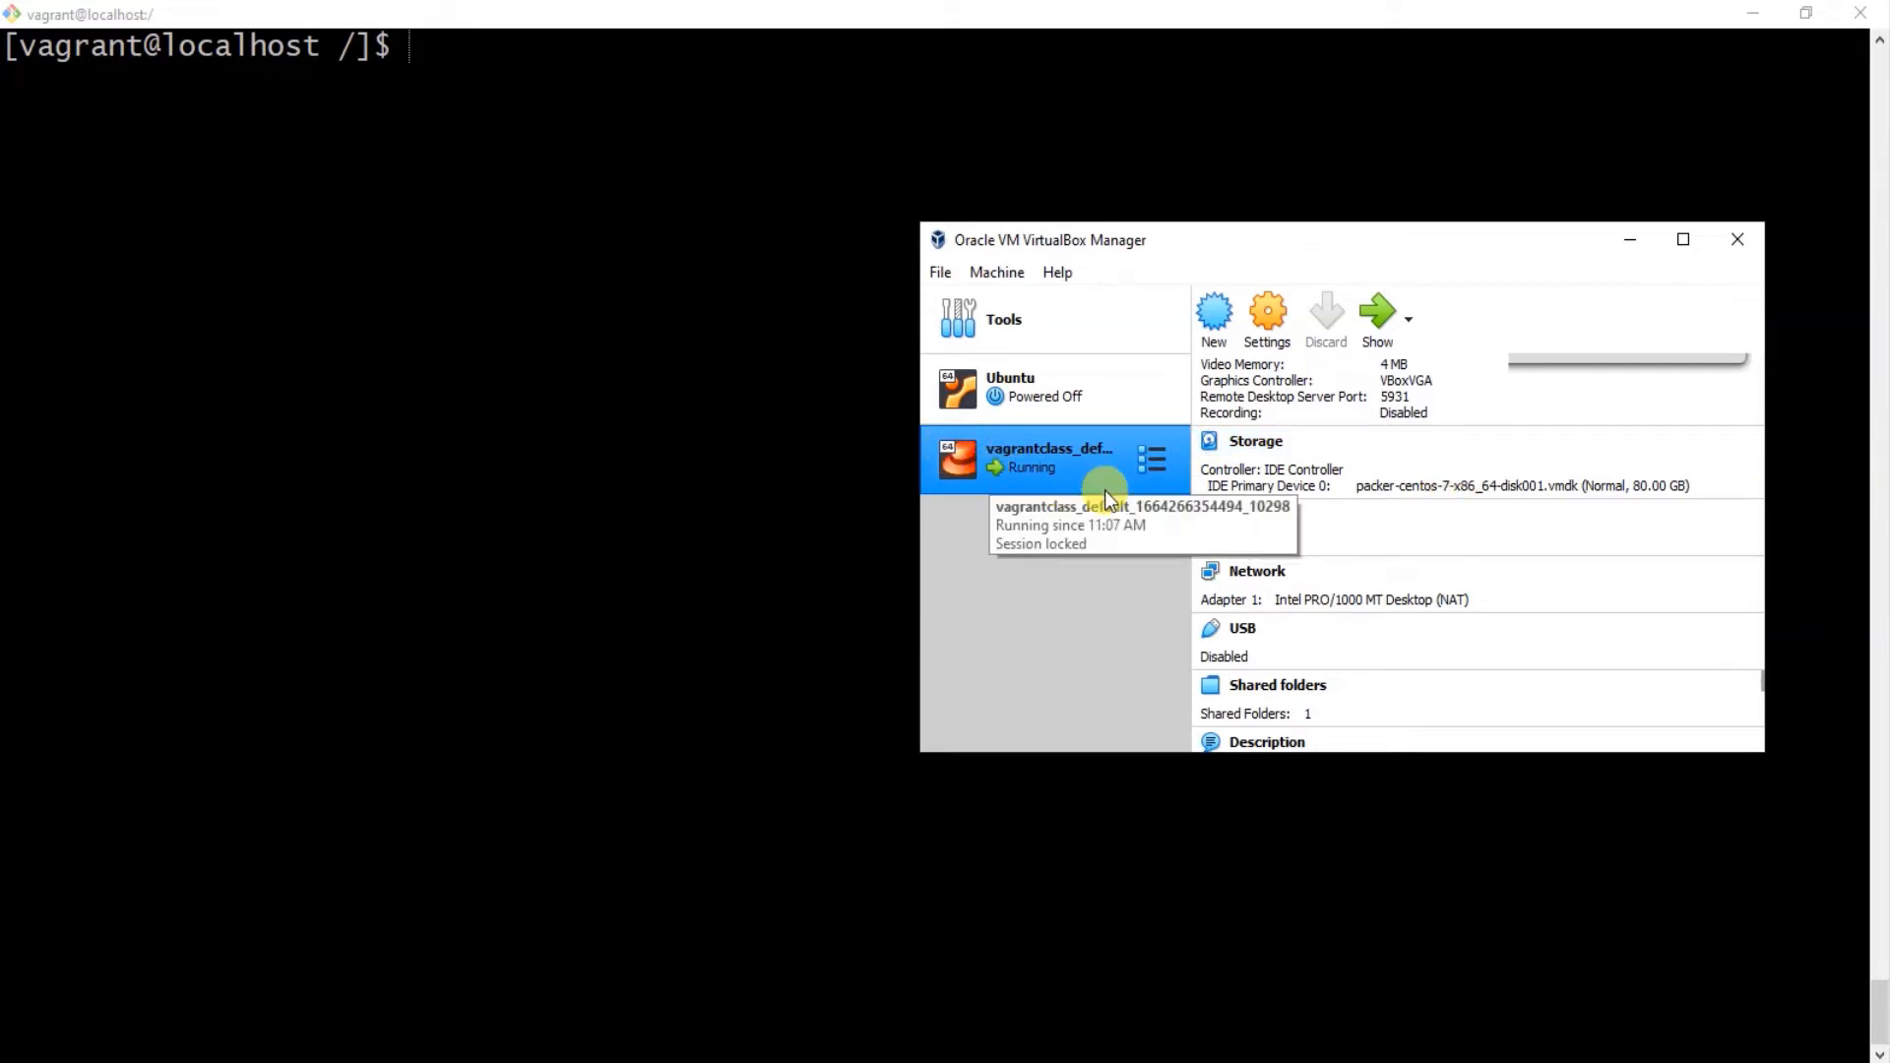
{"action": "mouse_move", "coordinate": [976, 464]}
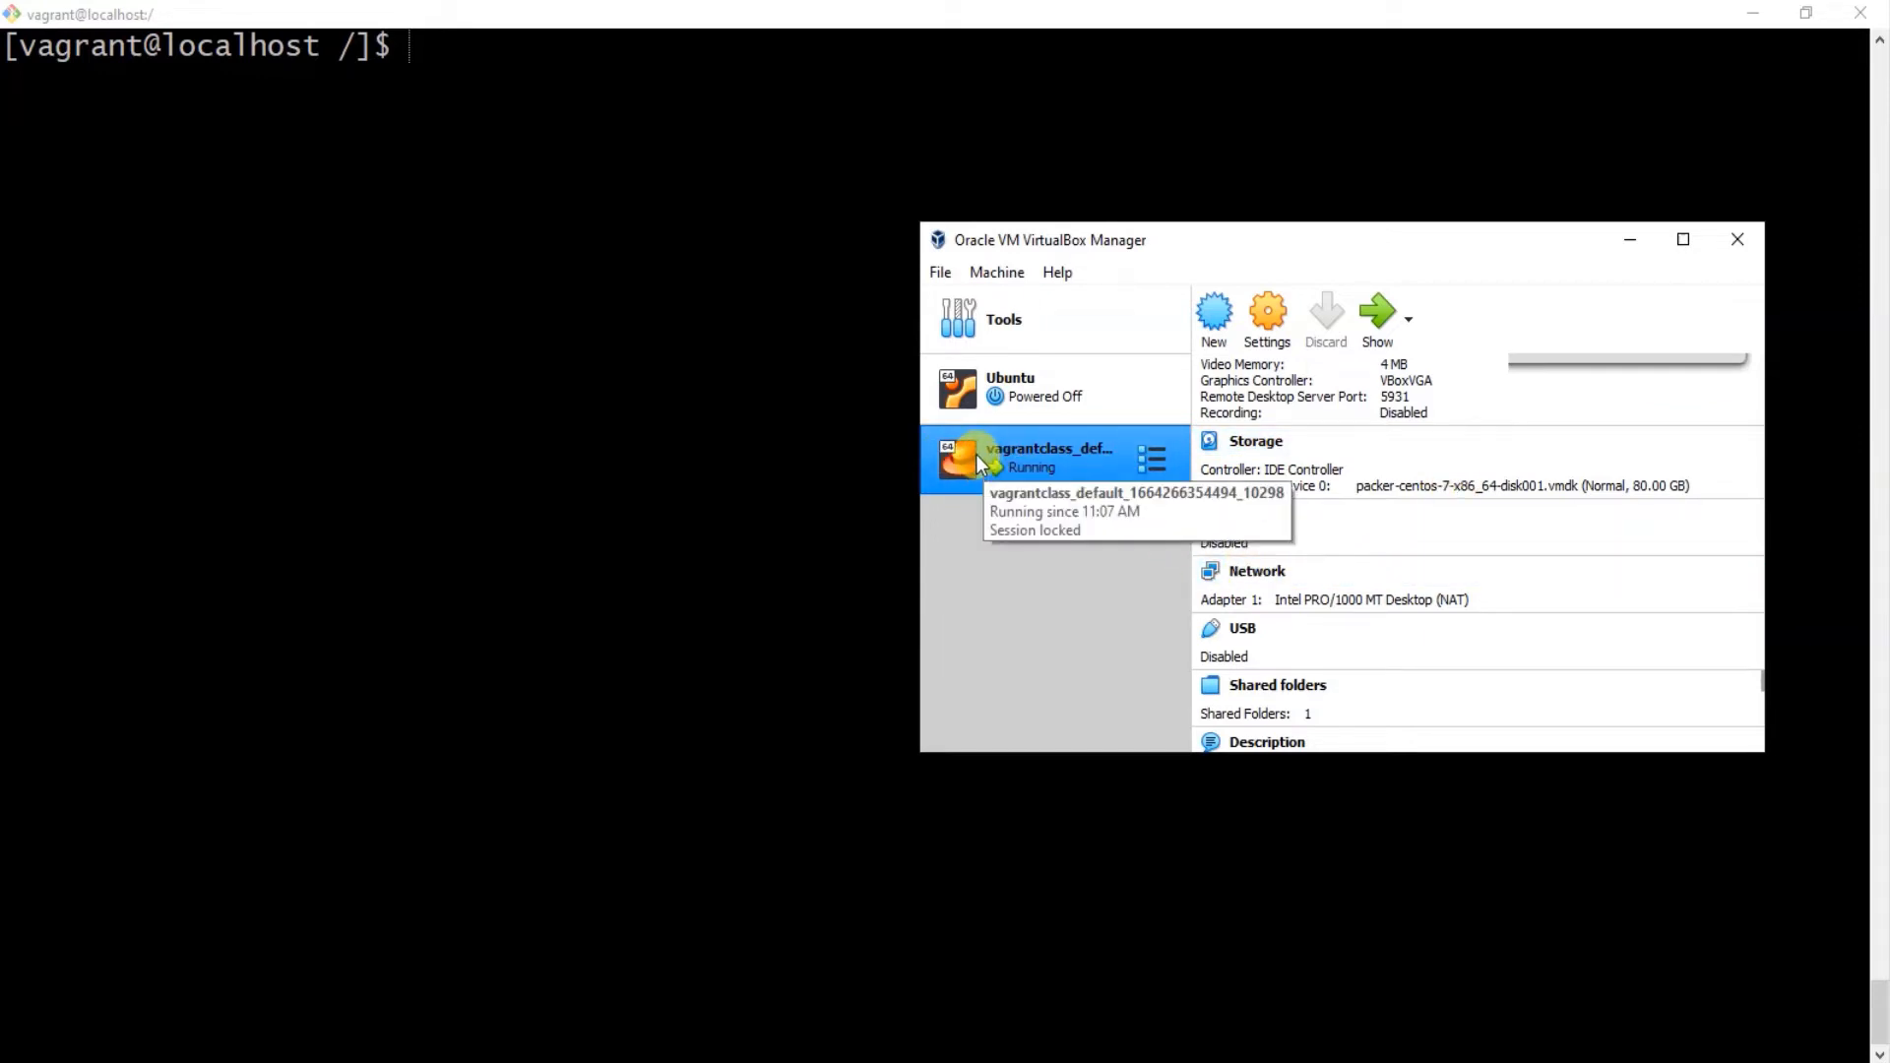
{"action": "mouse_move", "coordinate": [1494, 599]}
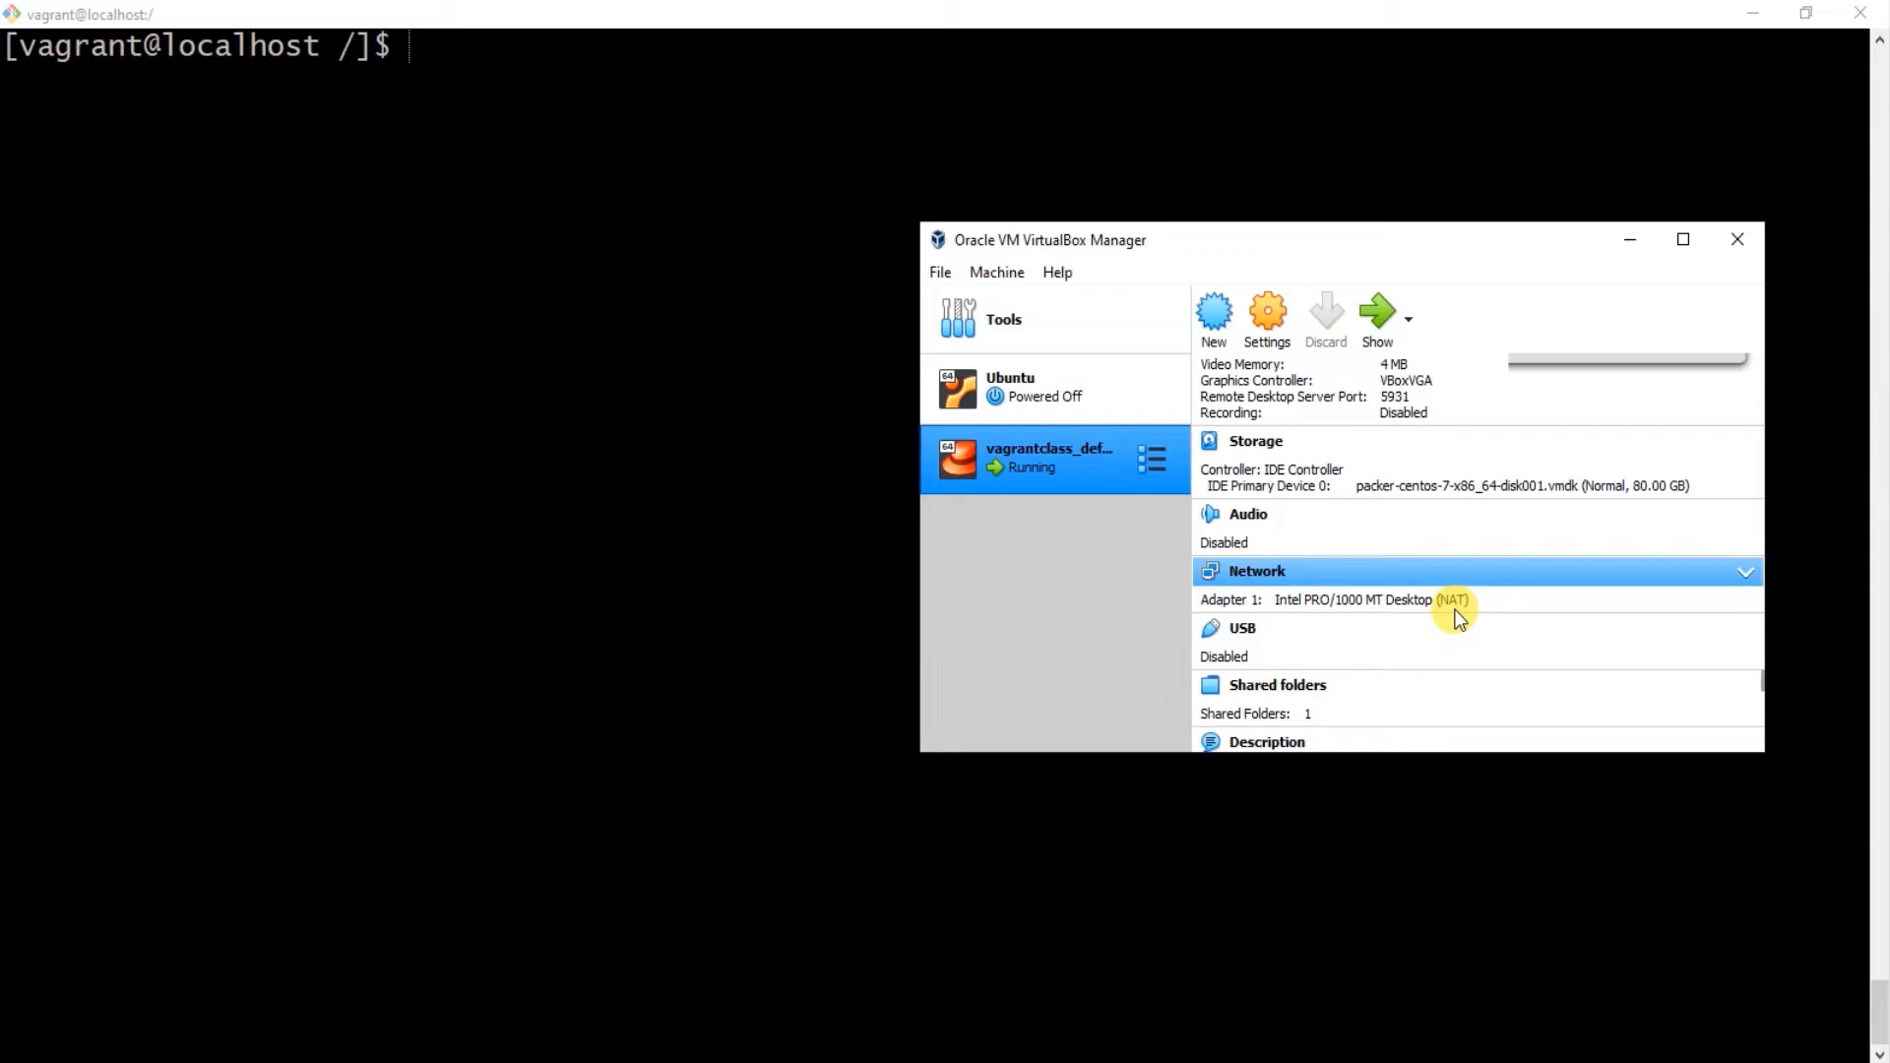
{"action": "mouse_move", "coordinate": [1459, 617]}
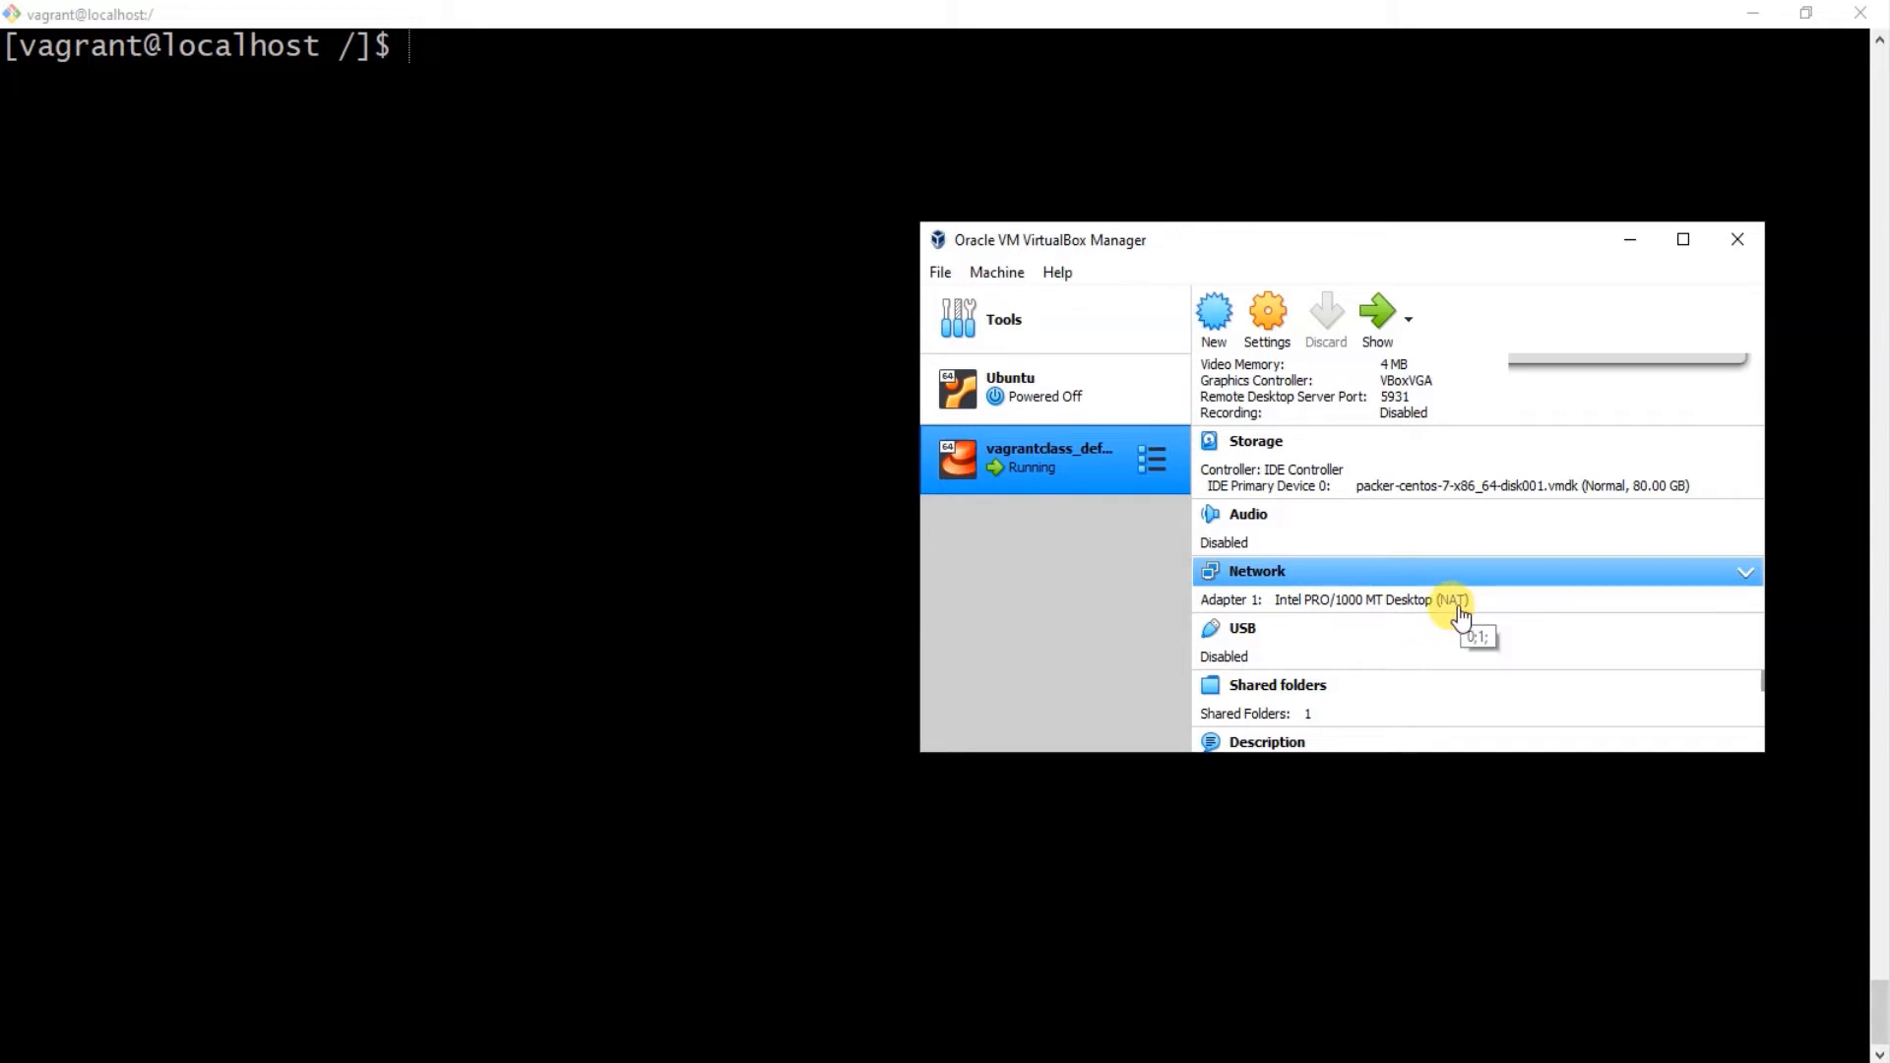
{"action": "scroll", "scroll_direction": "up", "scroll_amount": 3}
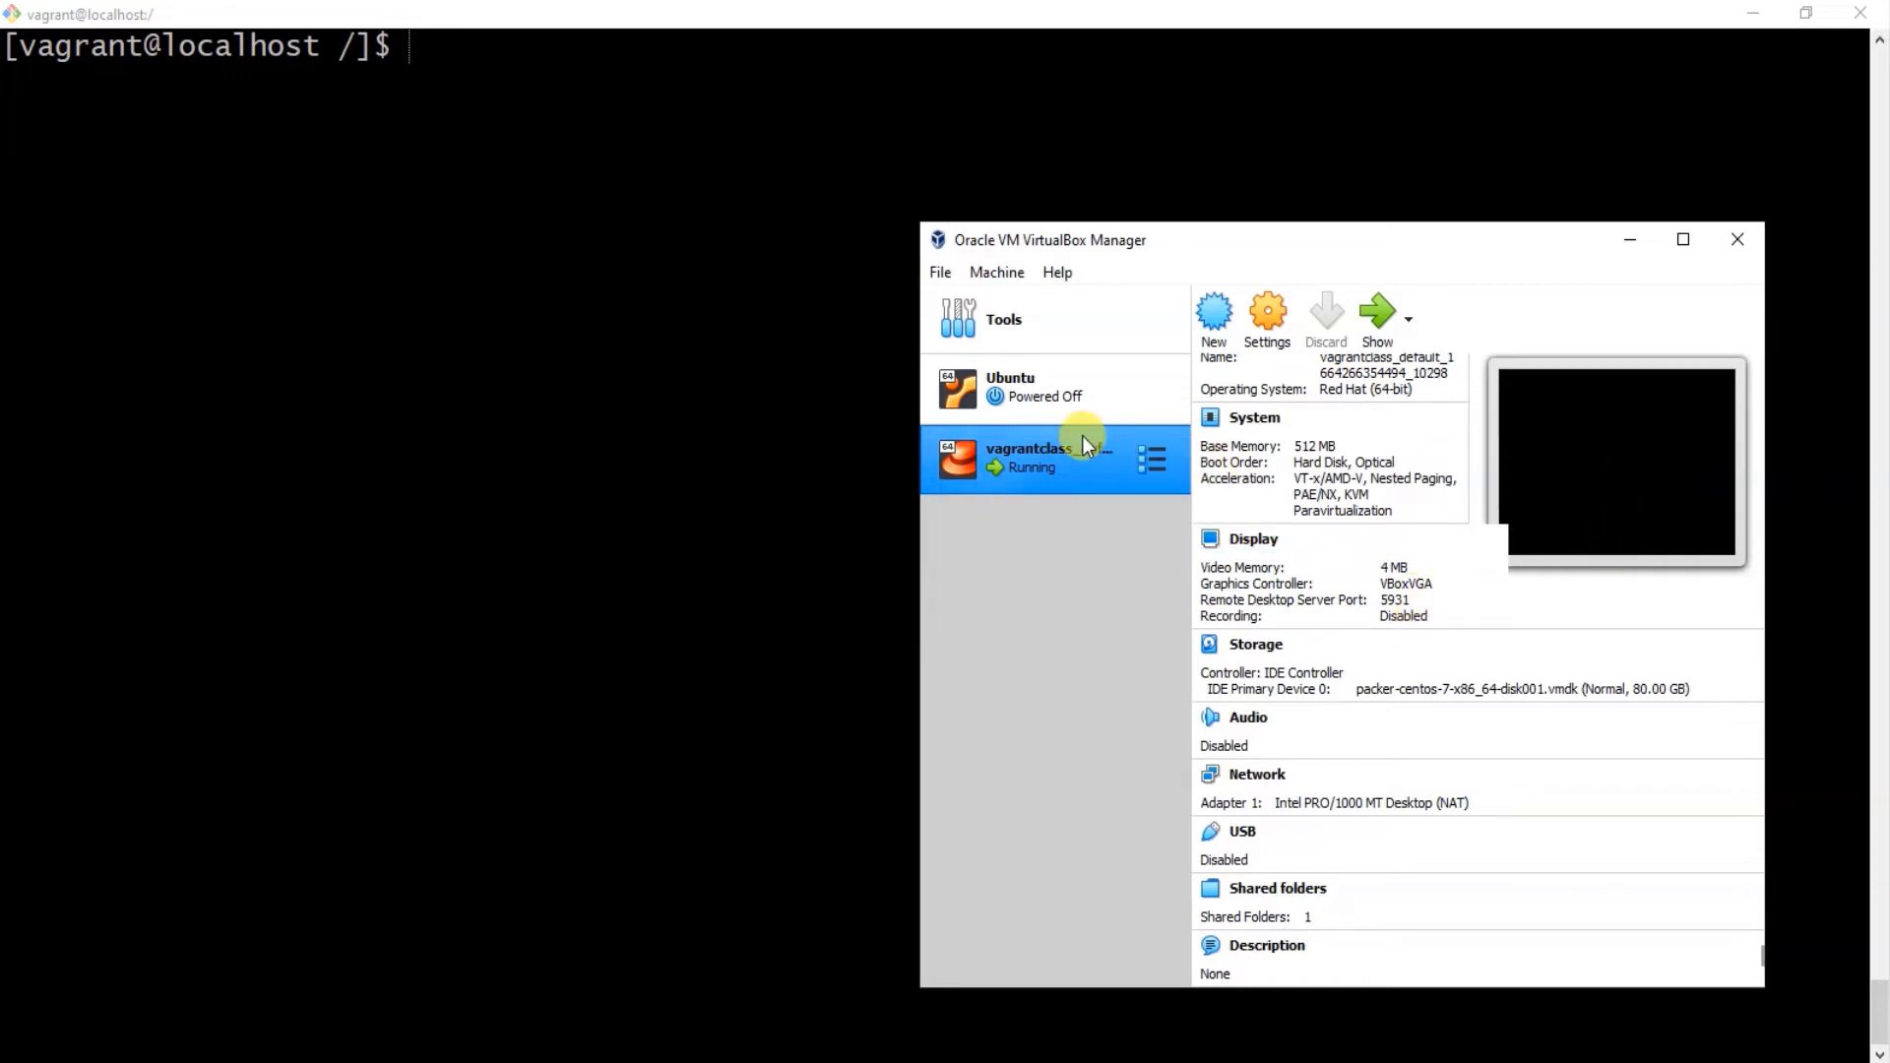
{"action": "mouse_move", "coordinate": [1044, 396]}
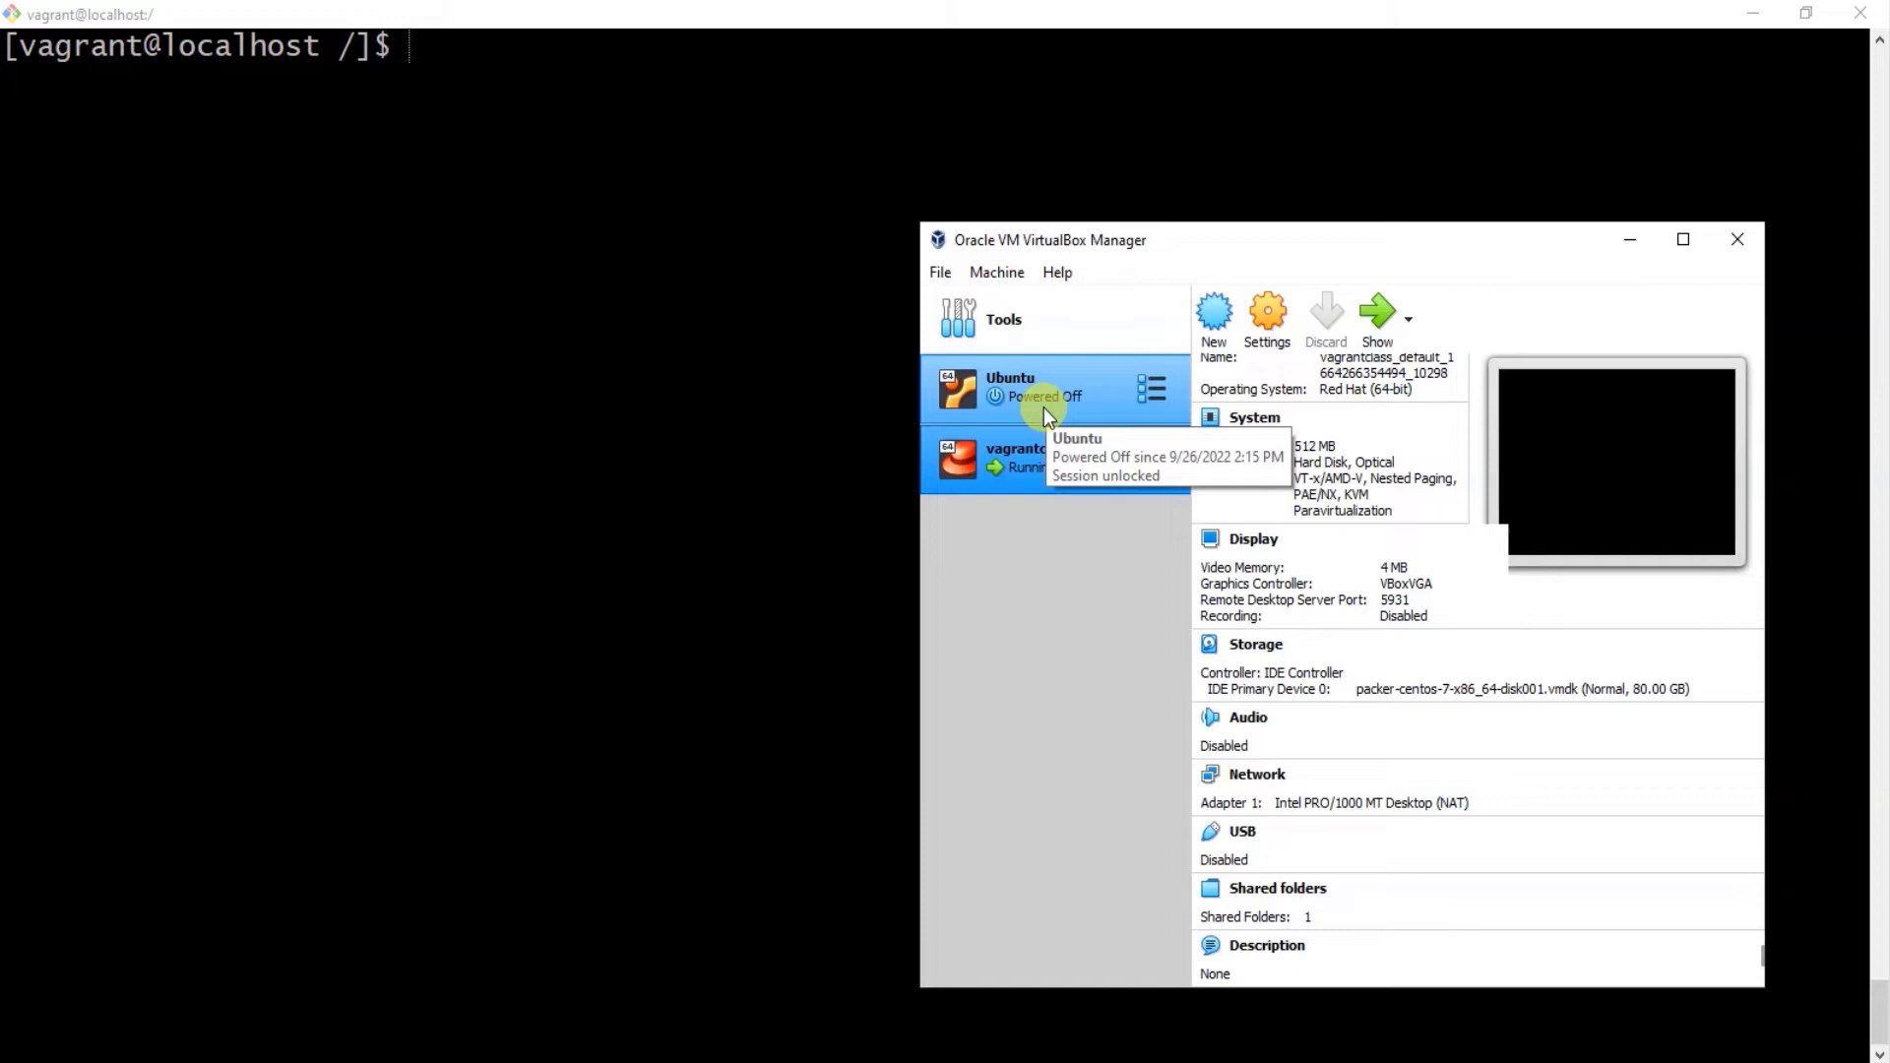
{"action": "mouse_move", "coordinate": [1444, 428]}
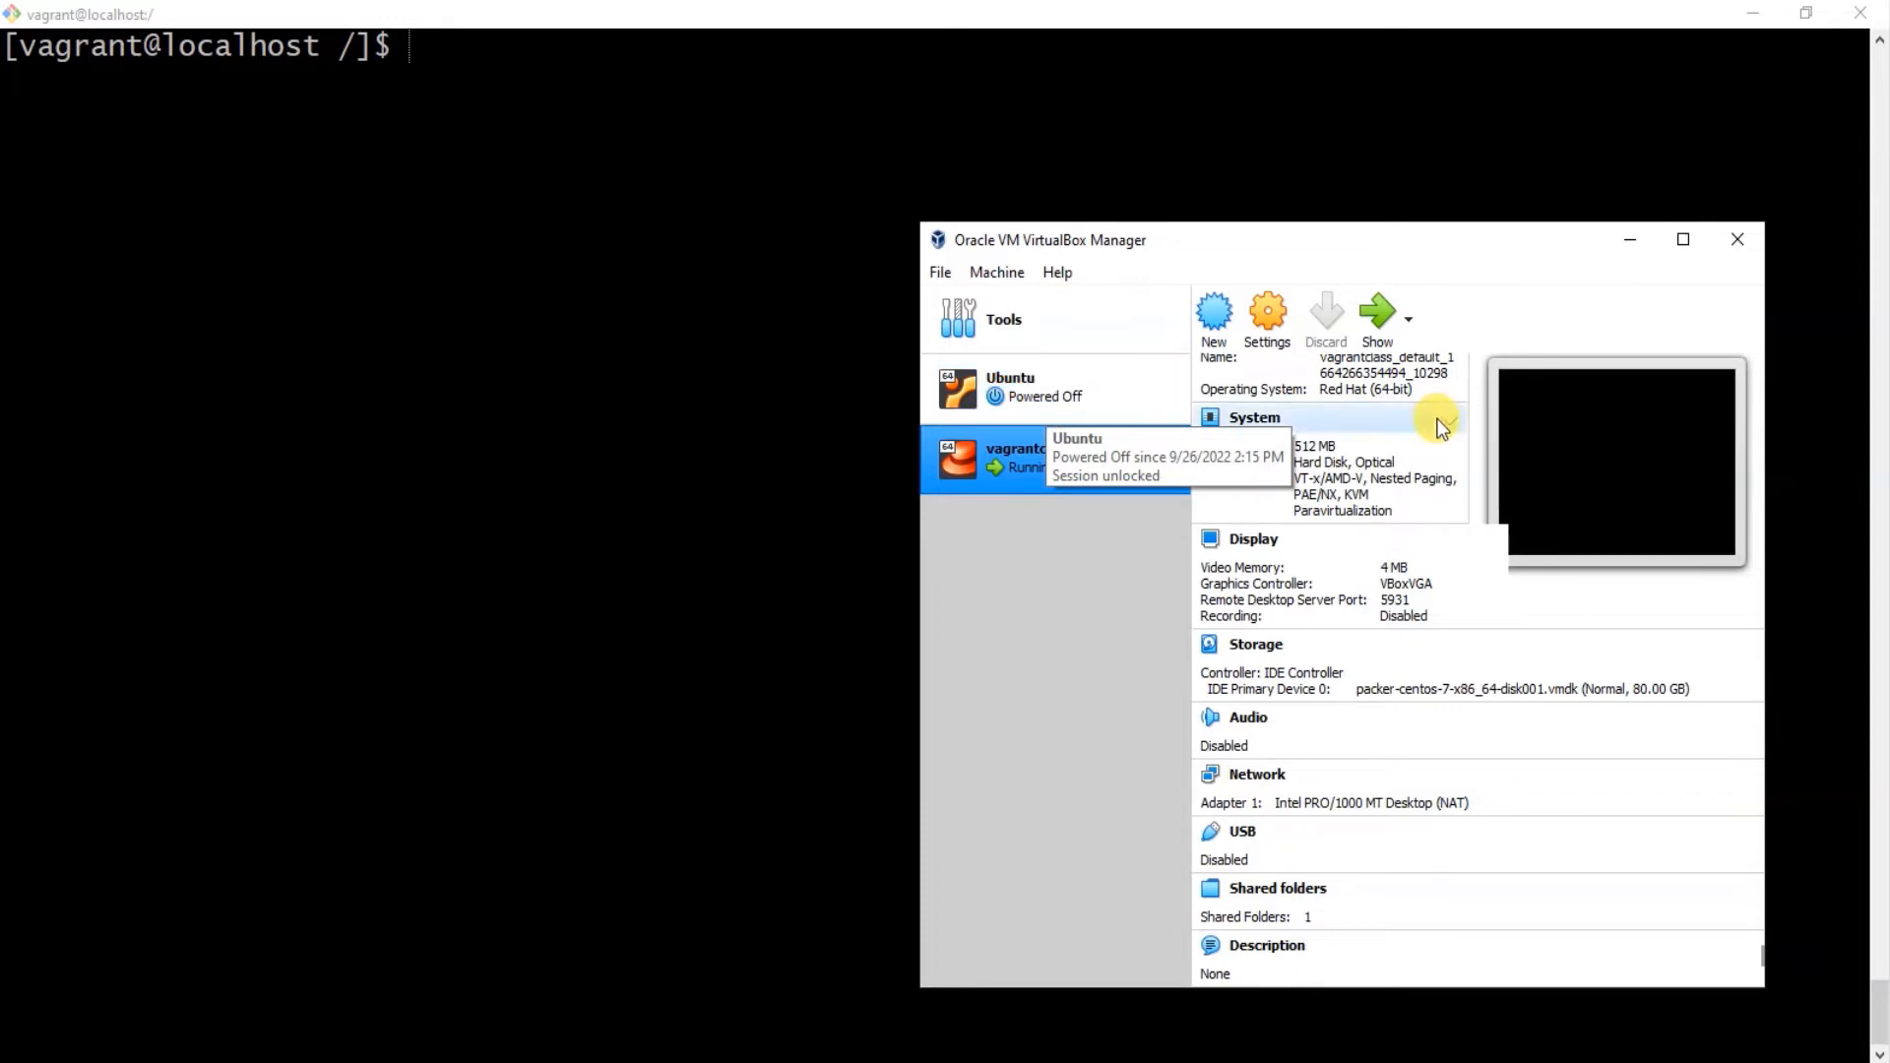
{"action": "mouse_move", "coordinate": [1467, 398]}
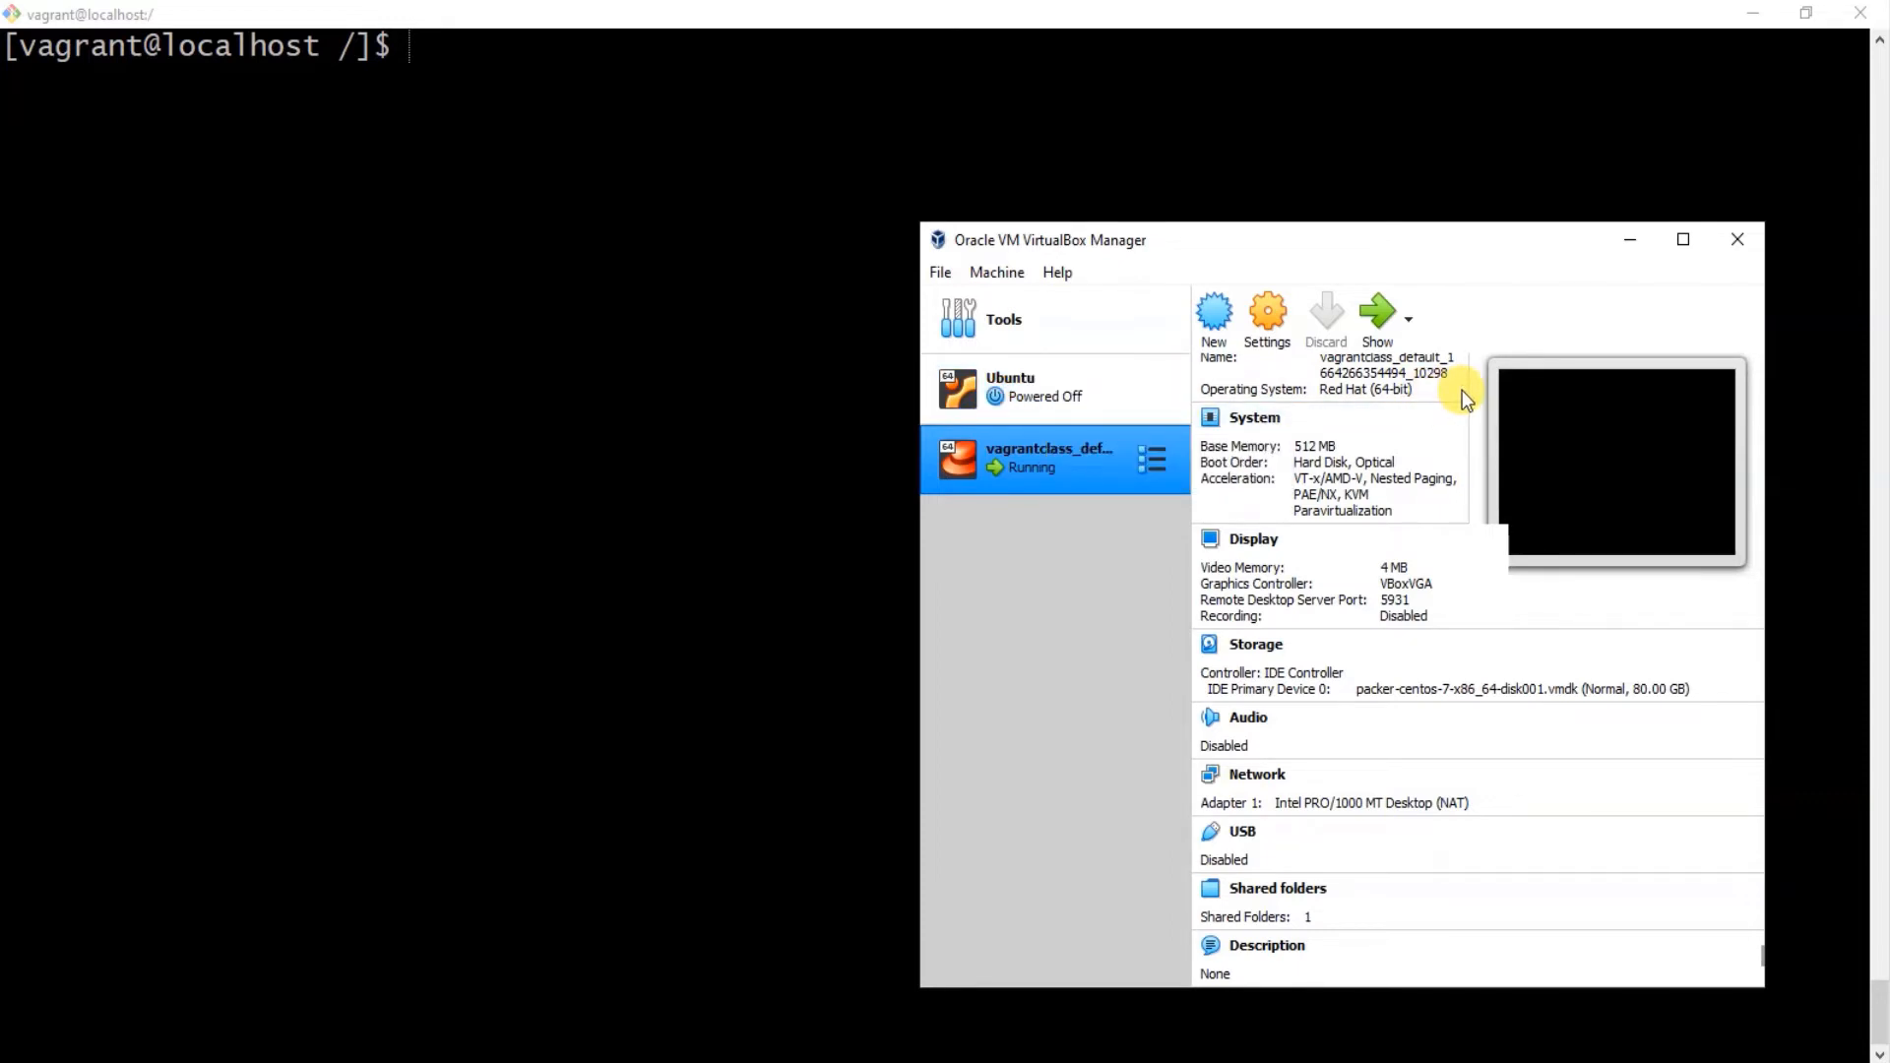
{"action": "mouse_move", "coordinate": [1719, 337]}
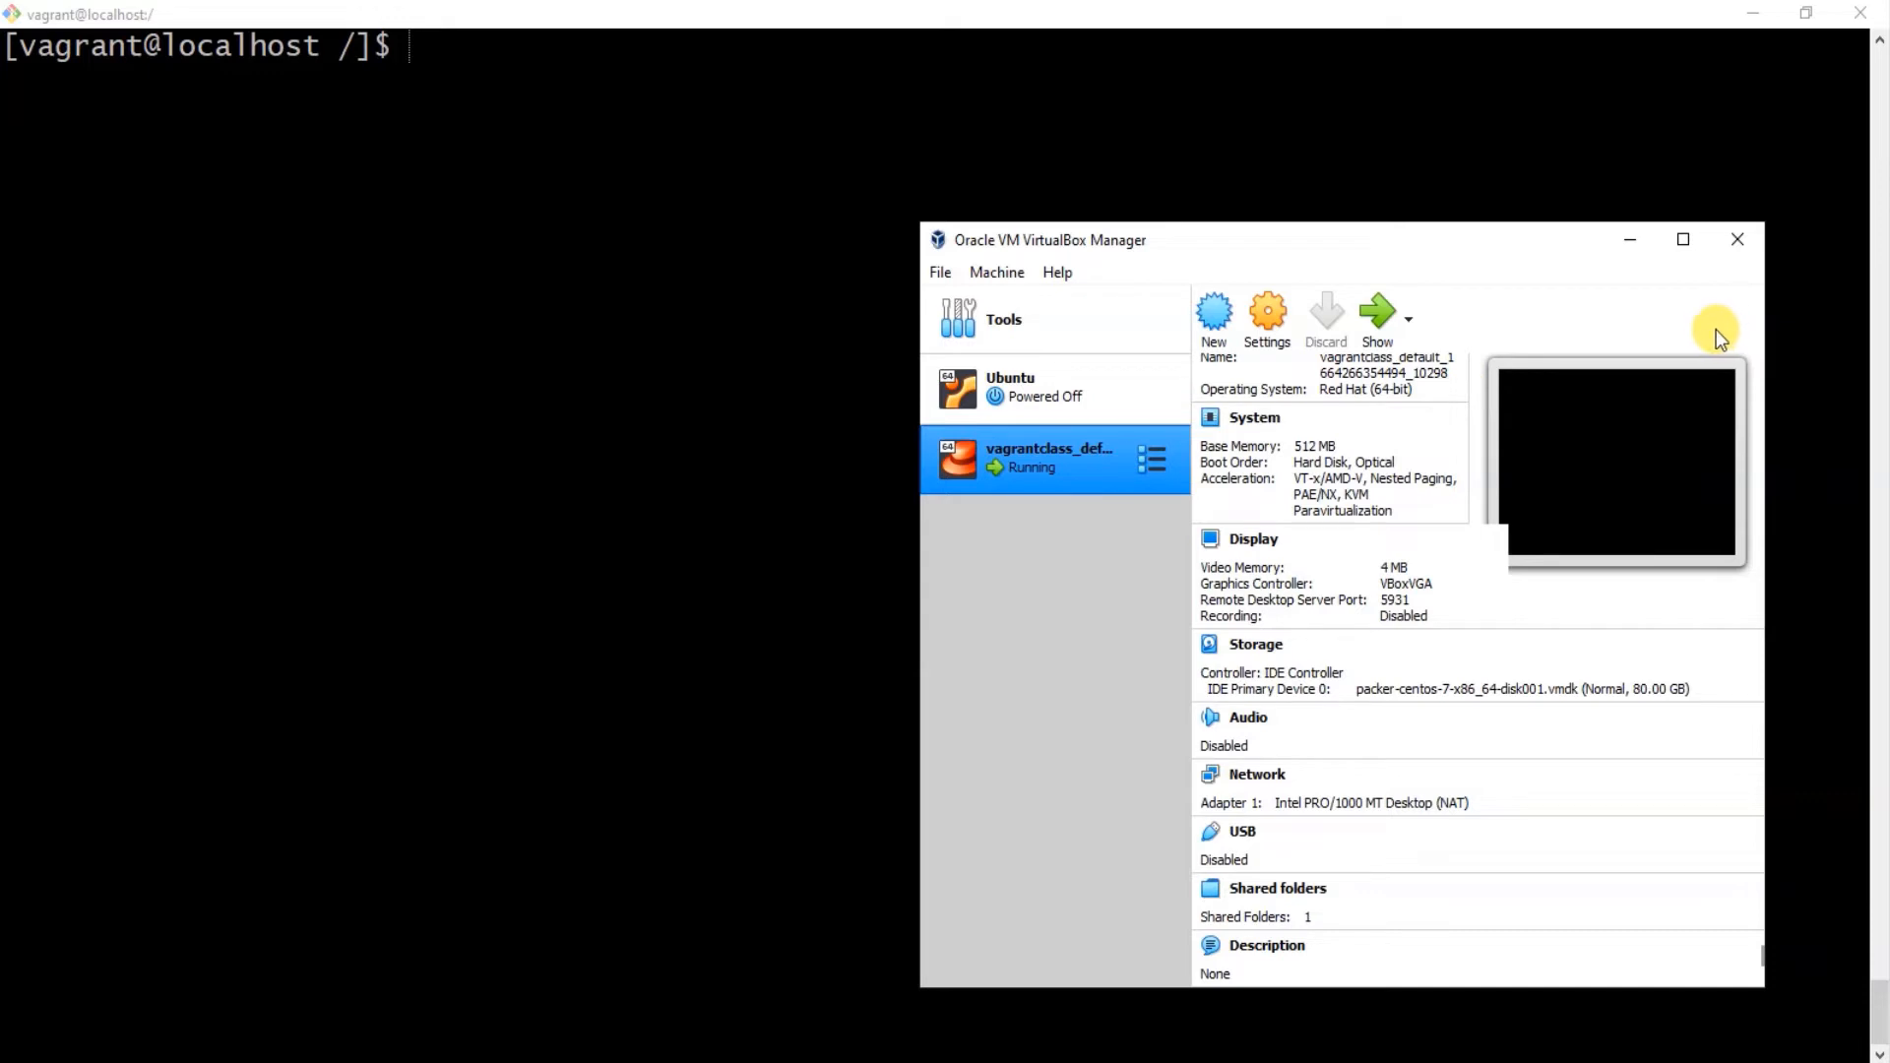
{"action": "mouse_move", "coordinate": [288, 24]}
{"action": "type", "text": "exit"}
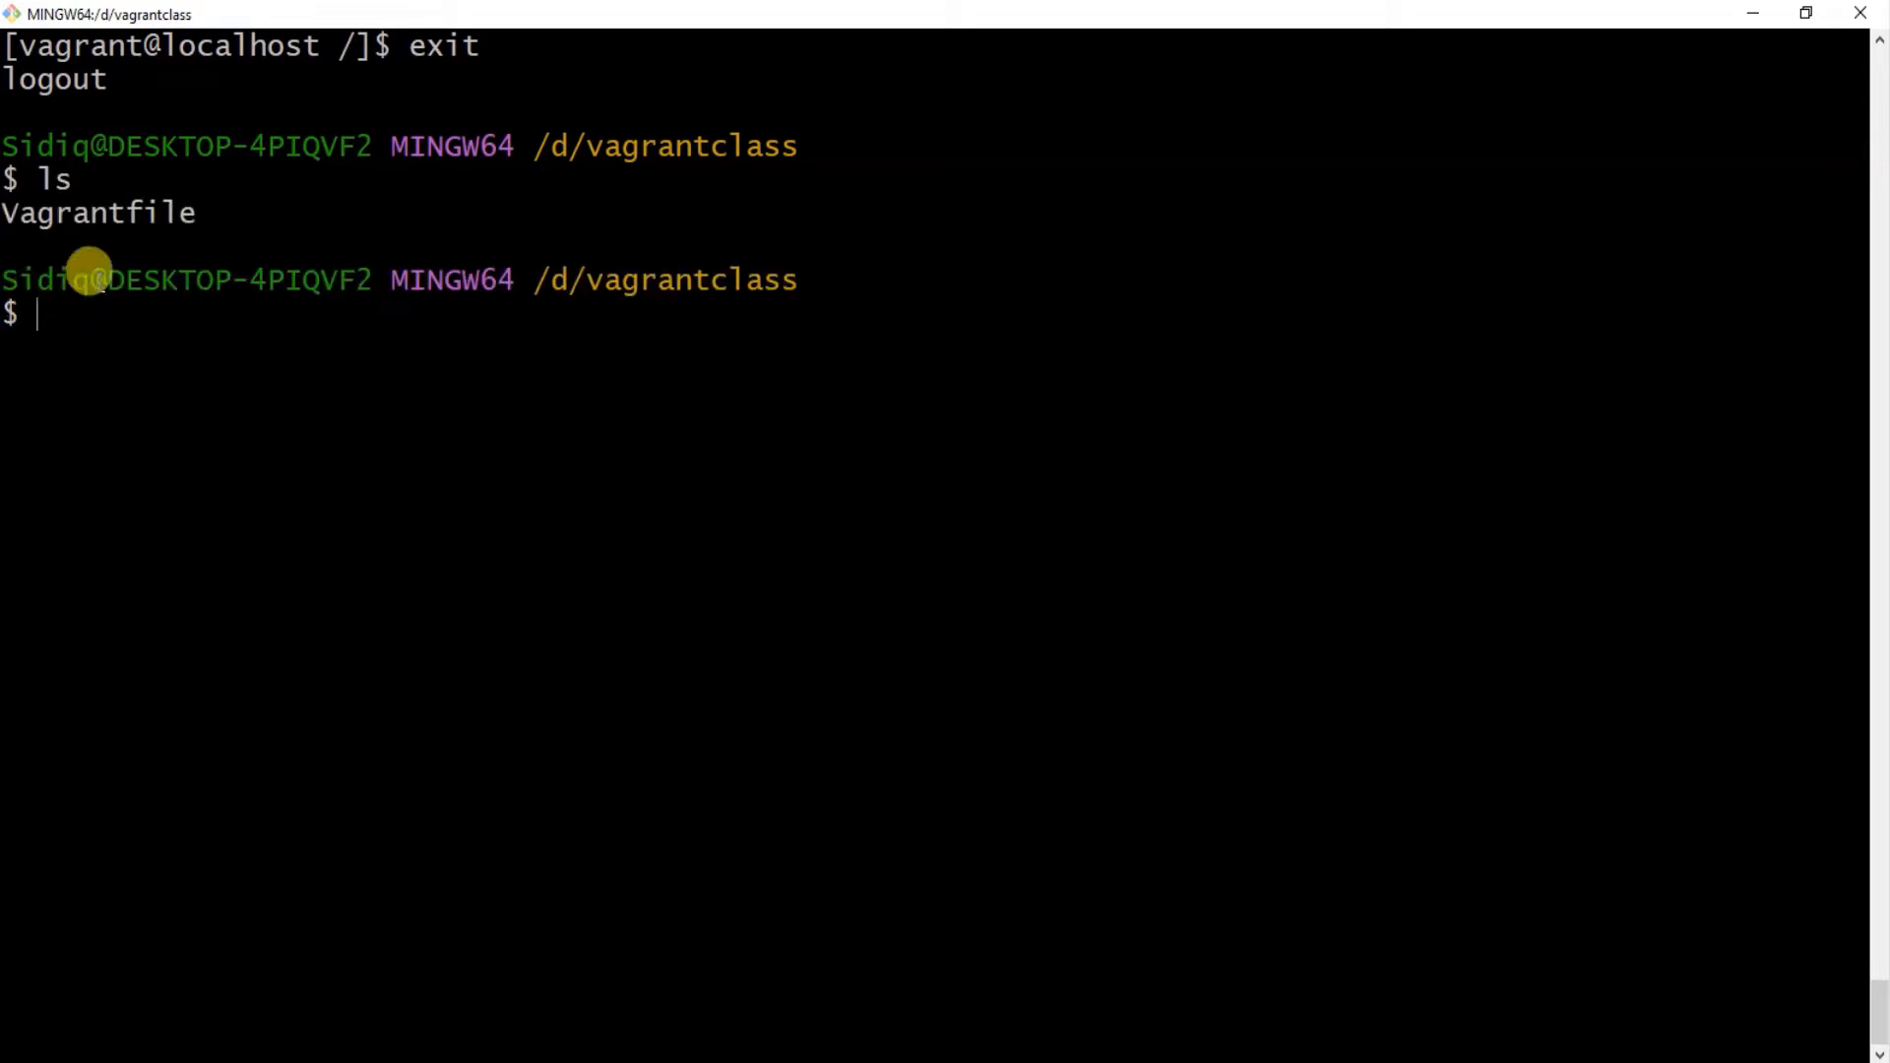
{"action": "mouse_move", "coordinate": [90, 325]}
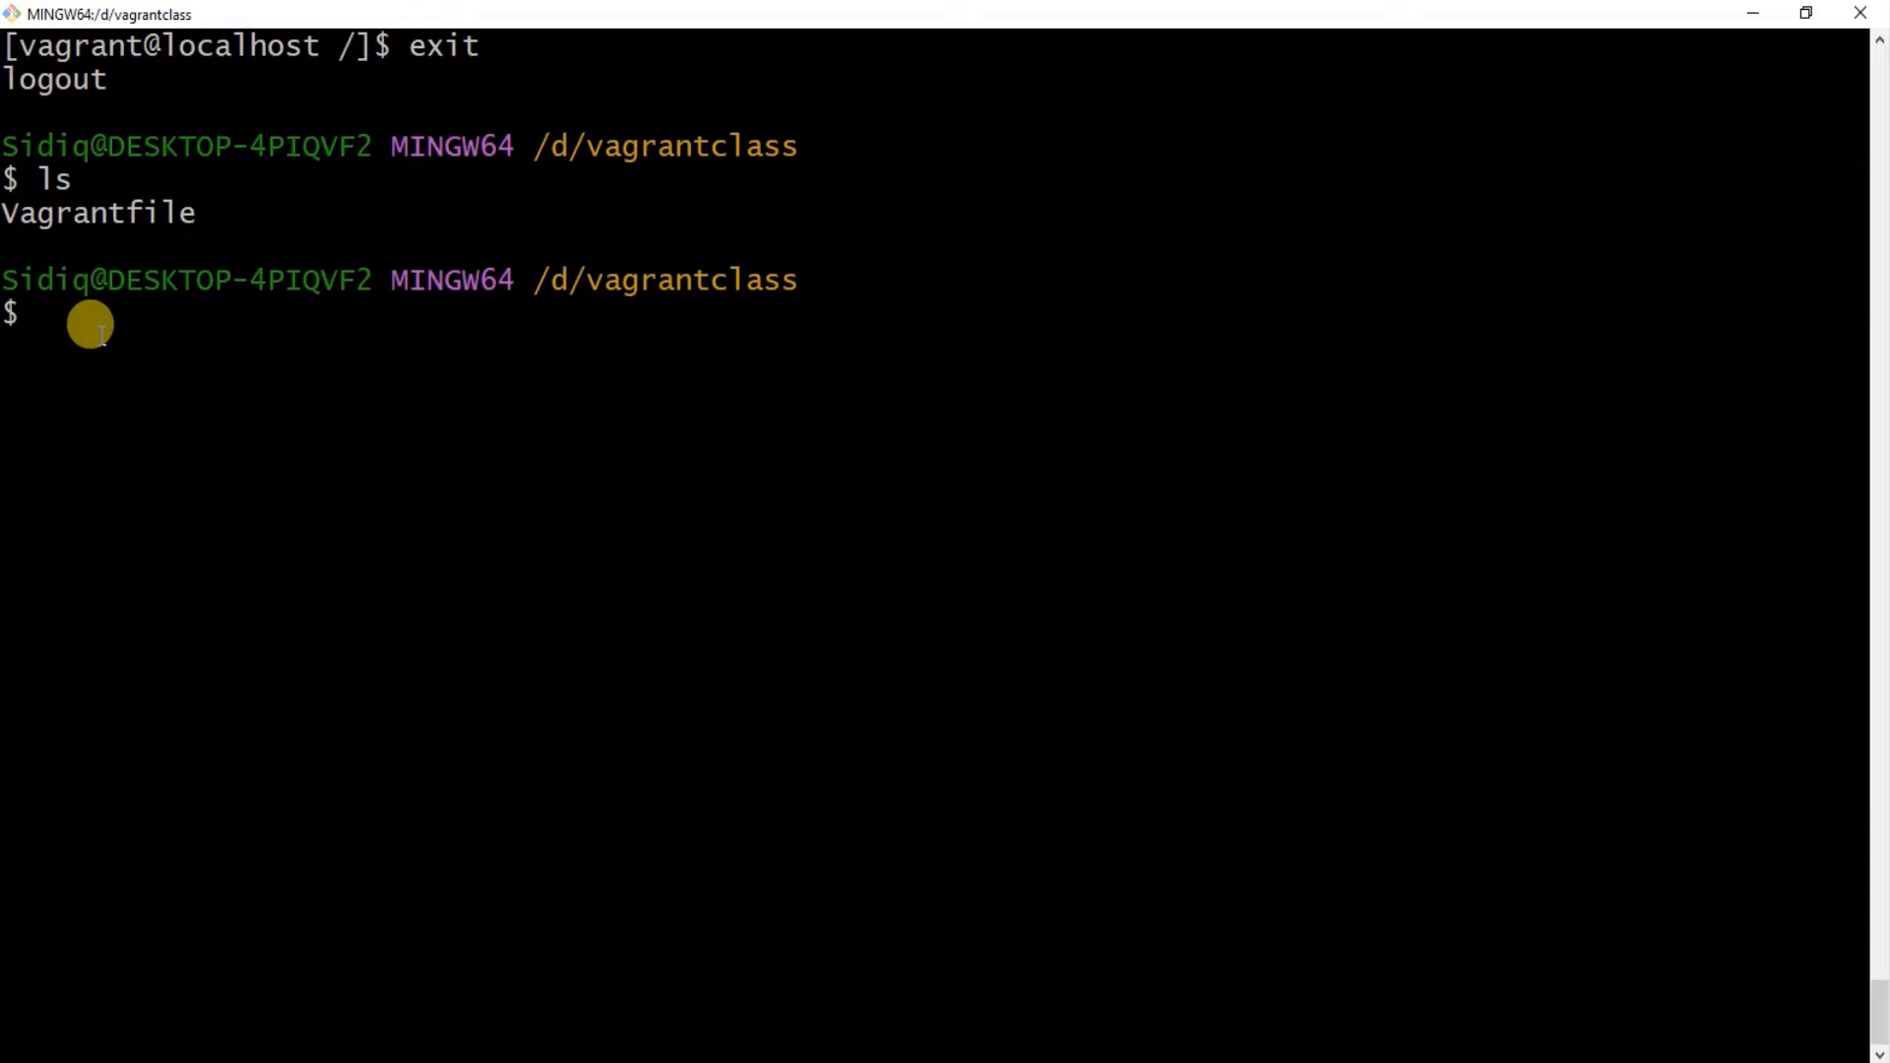
Stage 'cat Vagrantfile' at the prompt without running it.
{"action": "type", "text": "cat"}
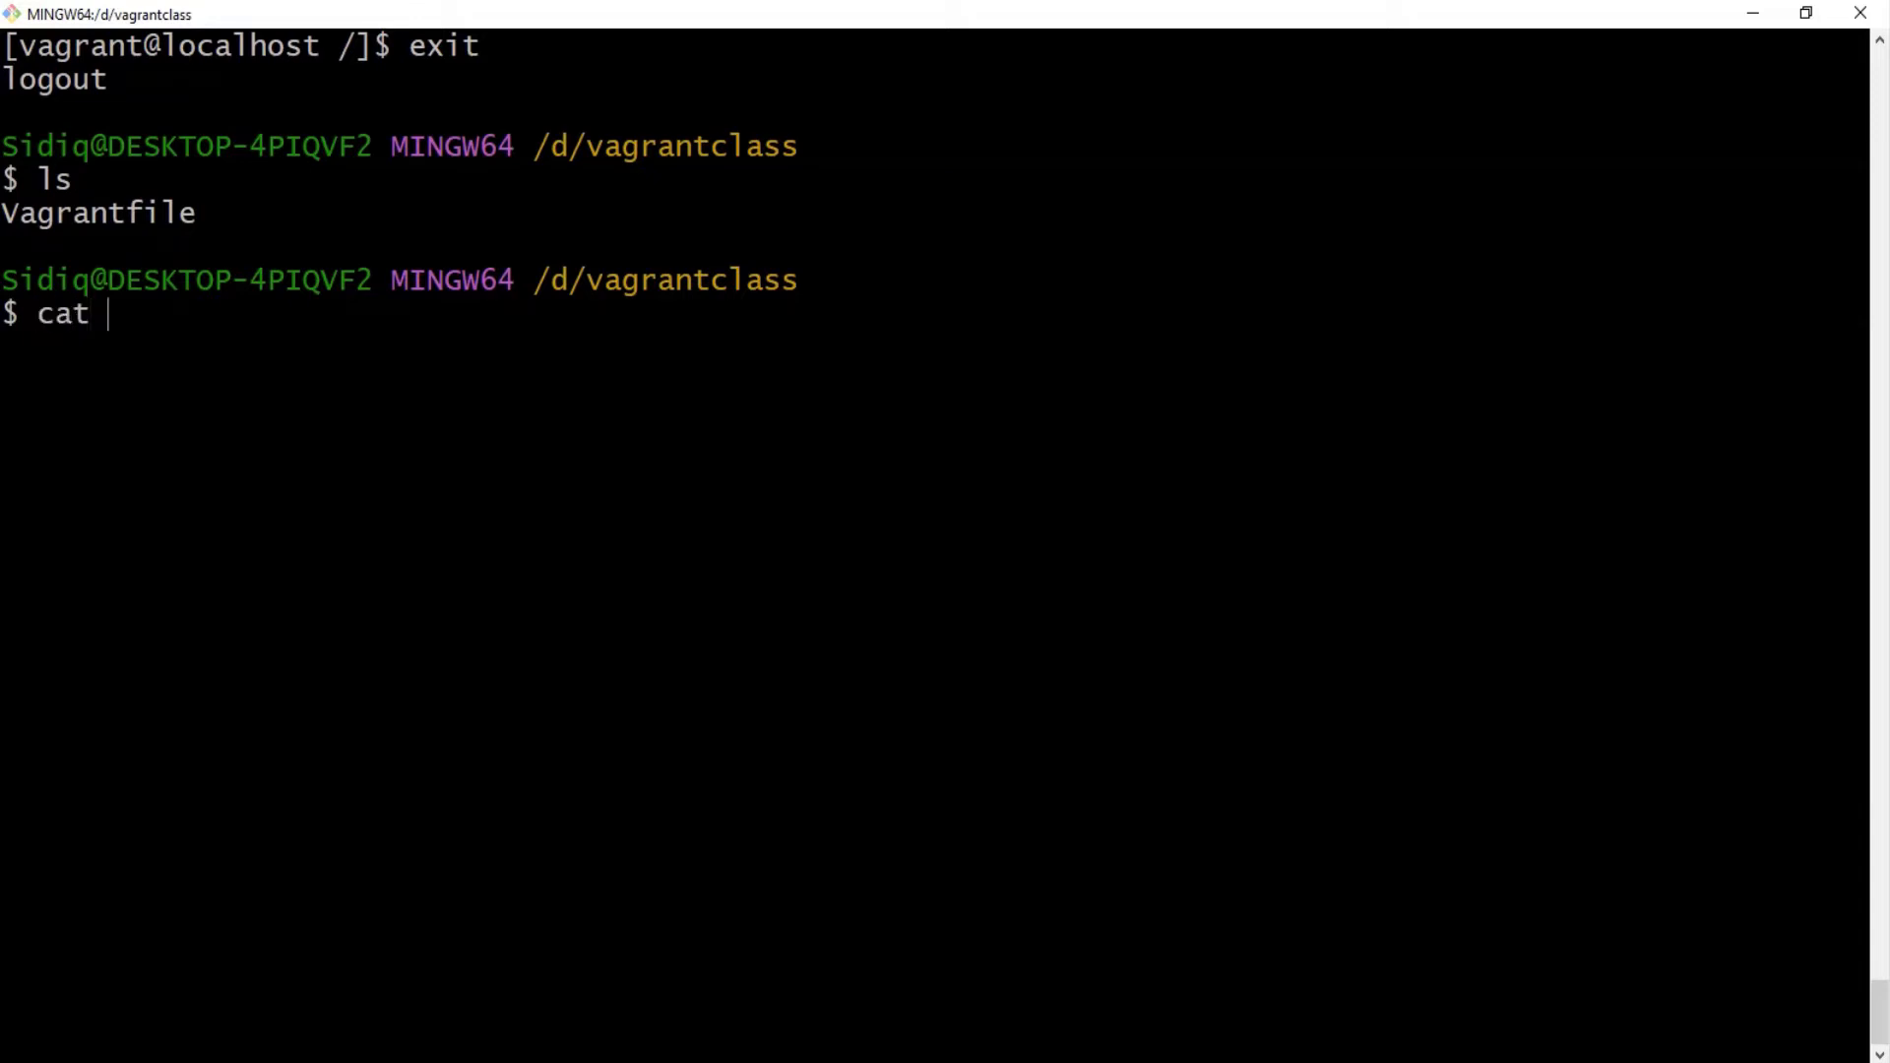
{"action": "type", "text": "Vagrantfile"}
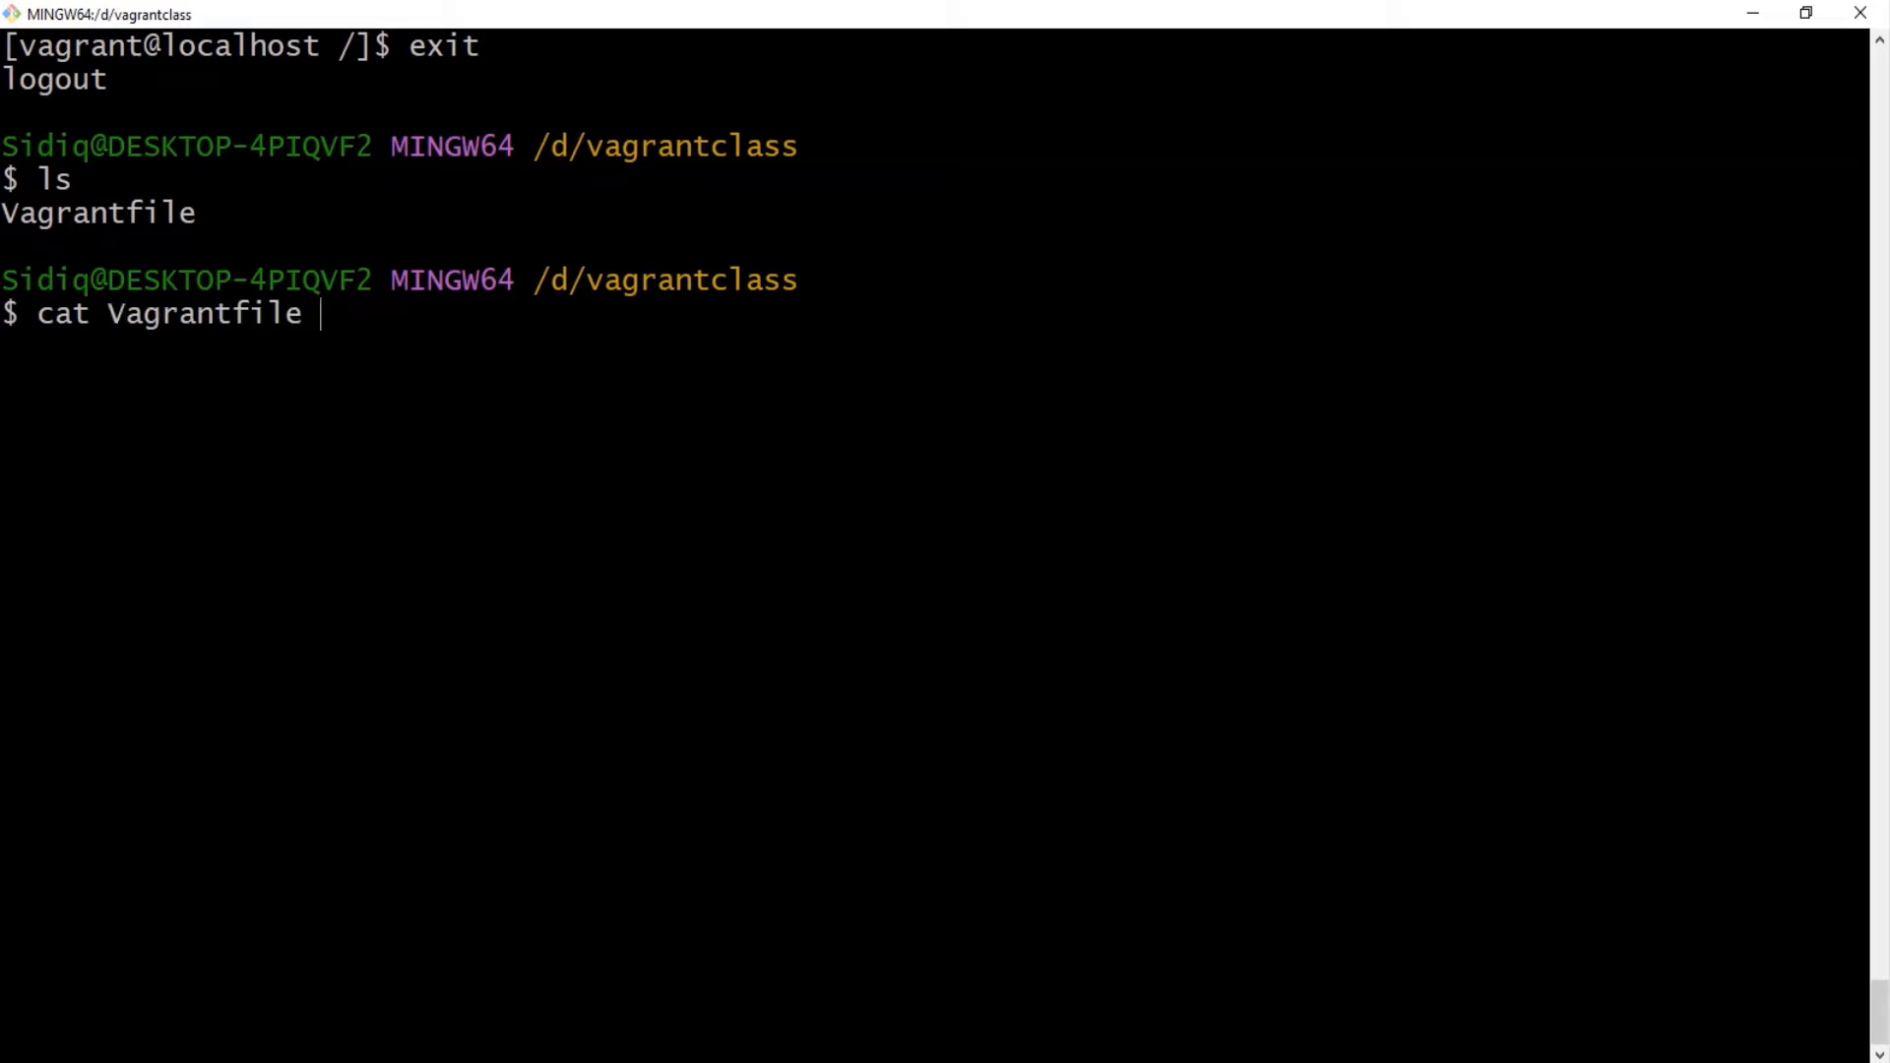
{"action": "key", "text": "Return"}
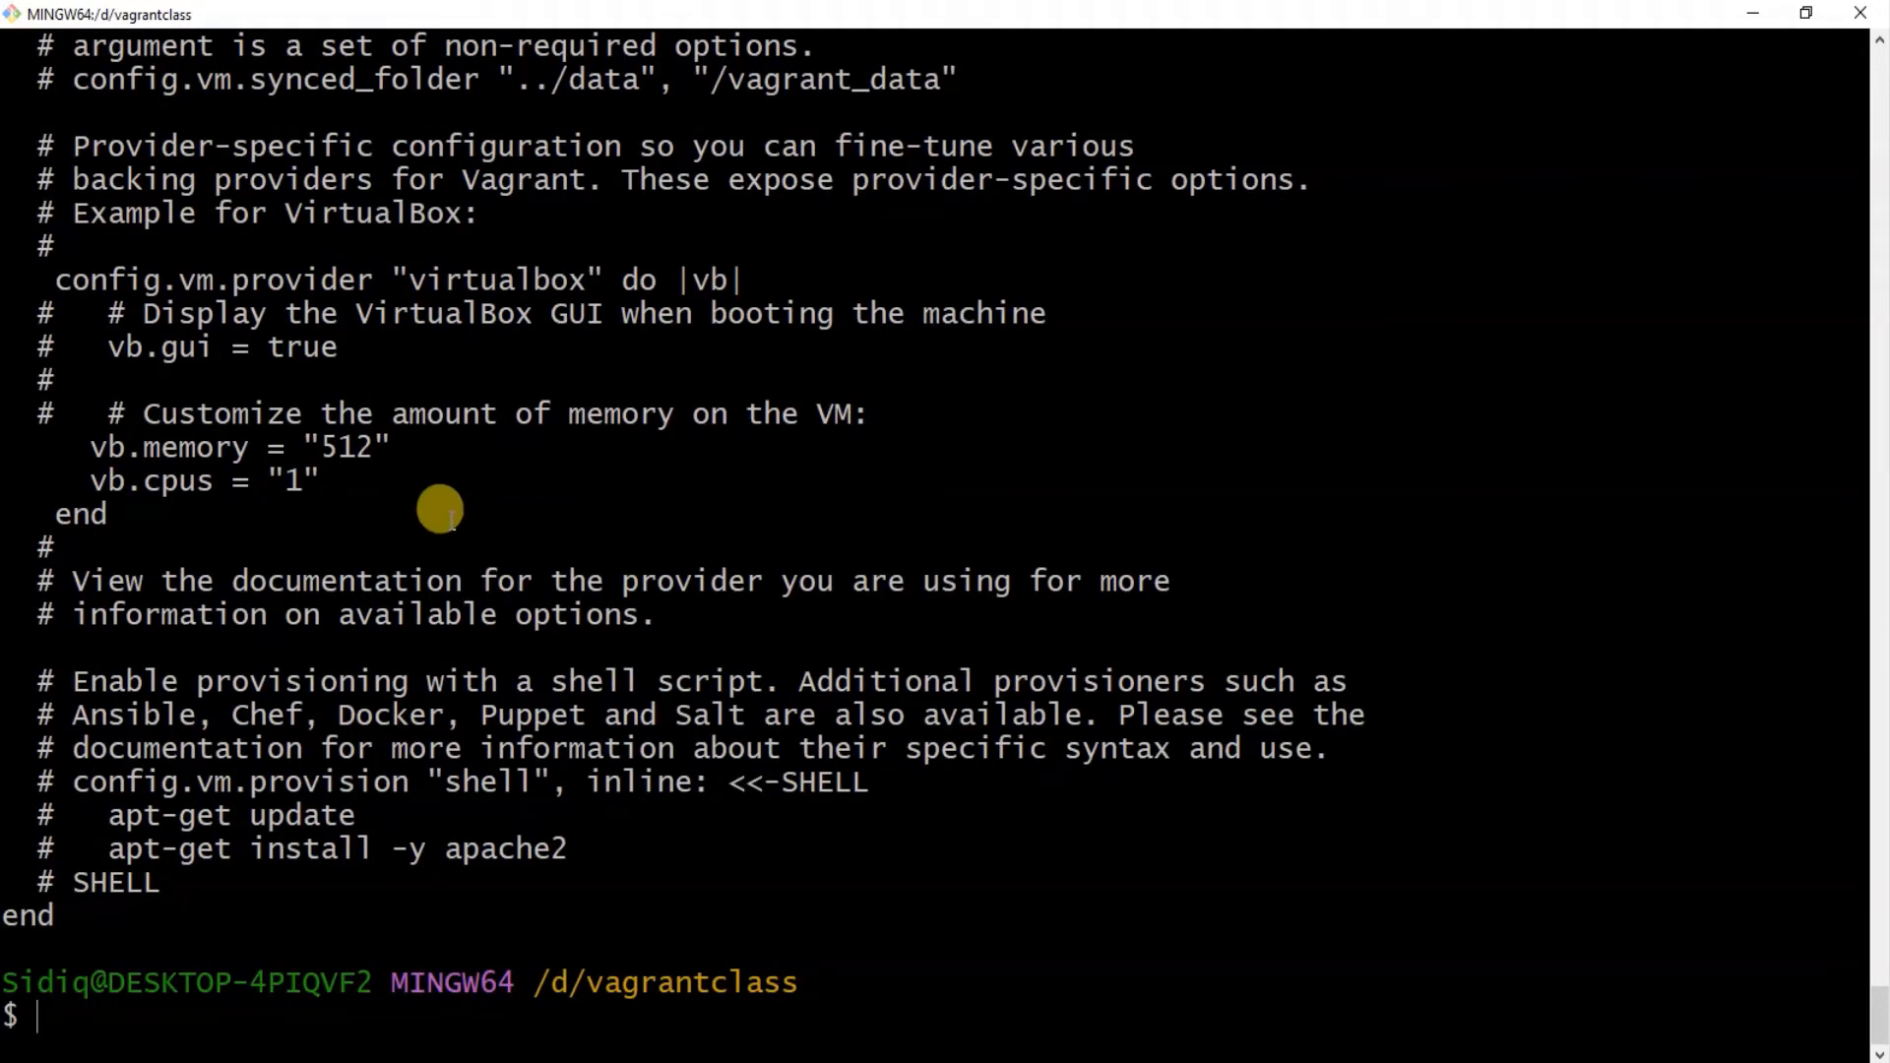
{"action": "mouse_move", "coordinate": [694, 439]}
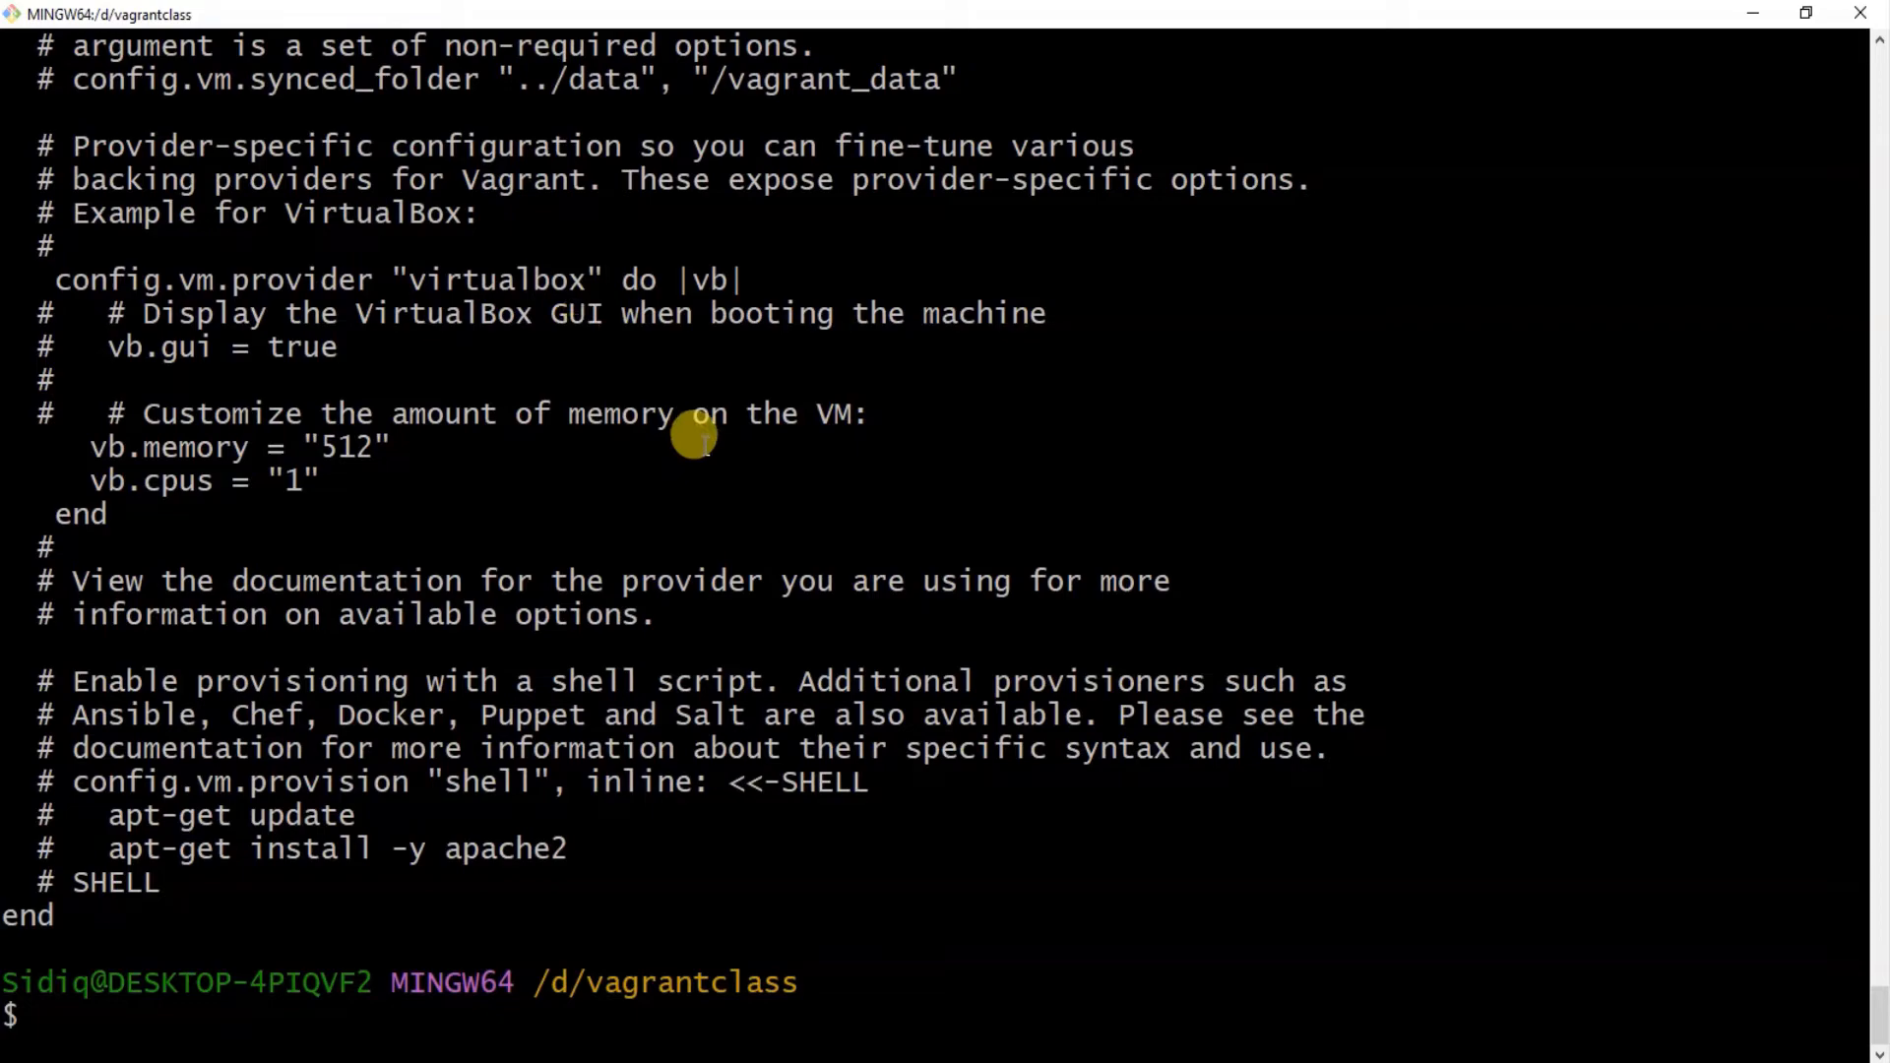
{"action": "scroll", "scroll_direction": "up", "scroll_amount": 3}
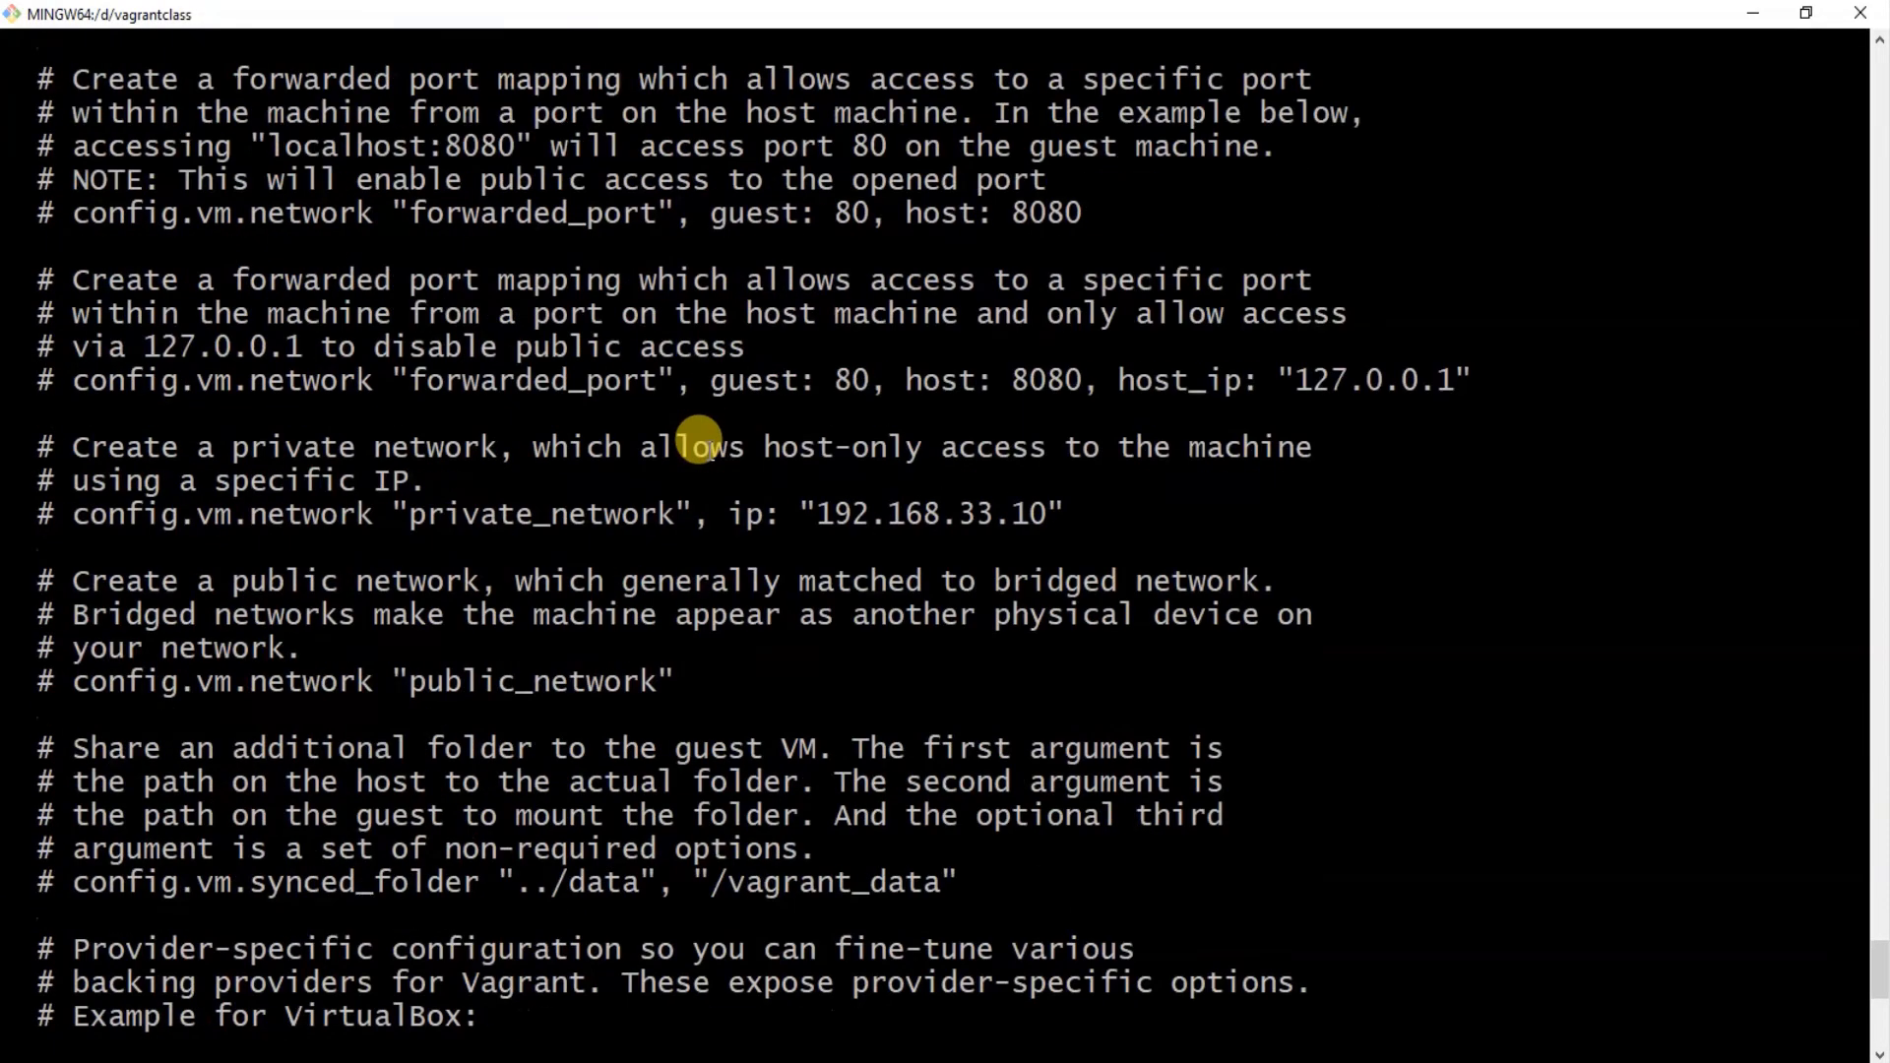
{"action": "scroll", "scroll_direction": "down", "scroll_amount": 3}
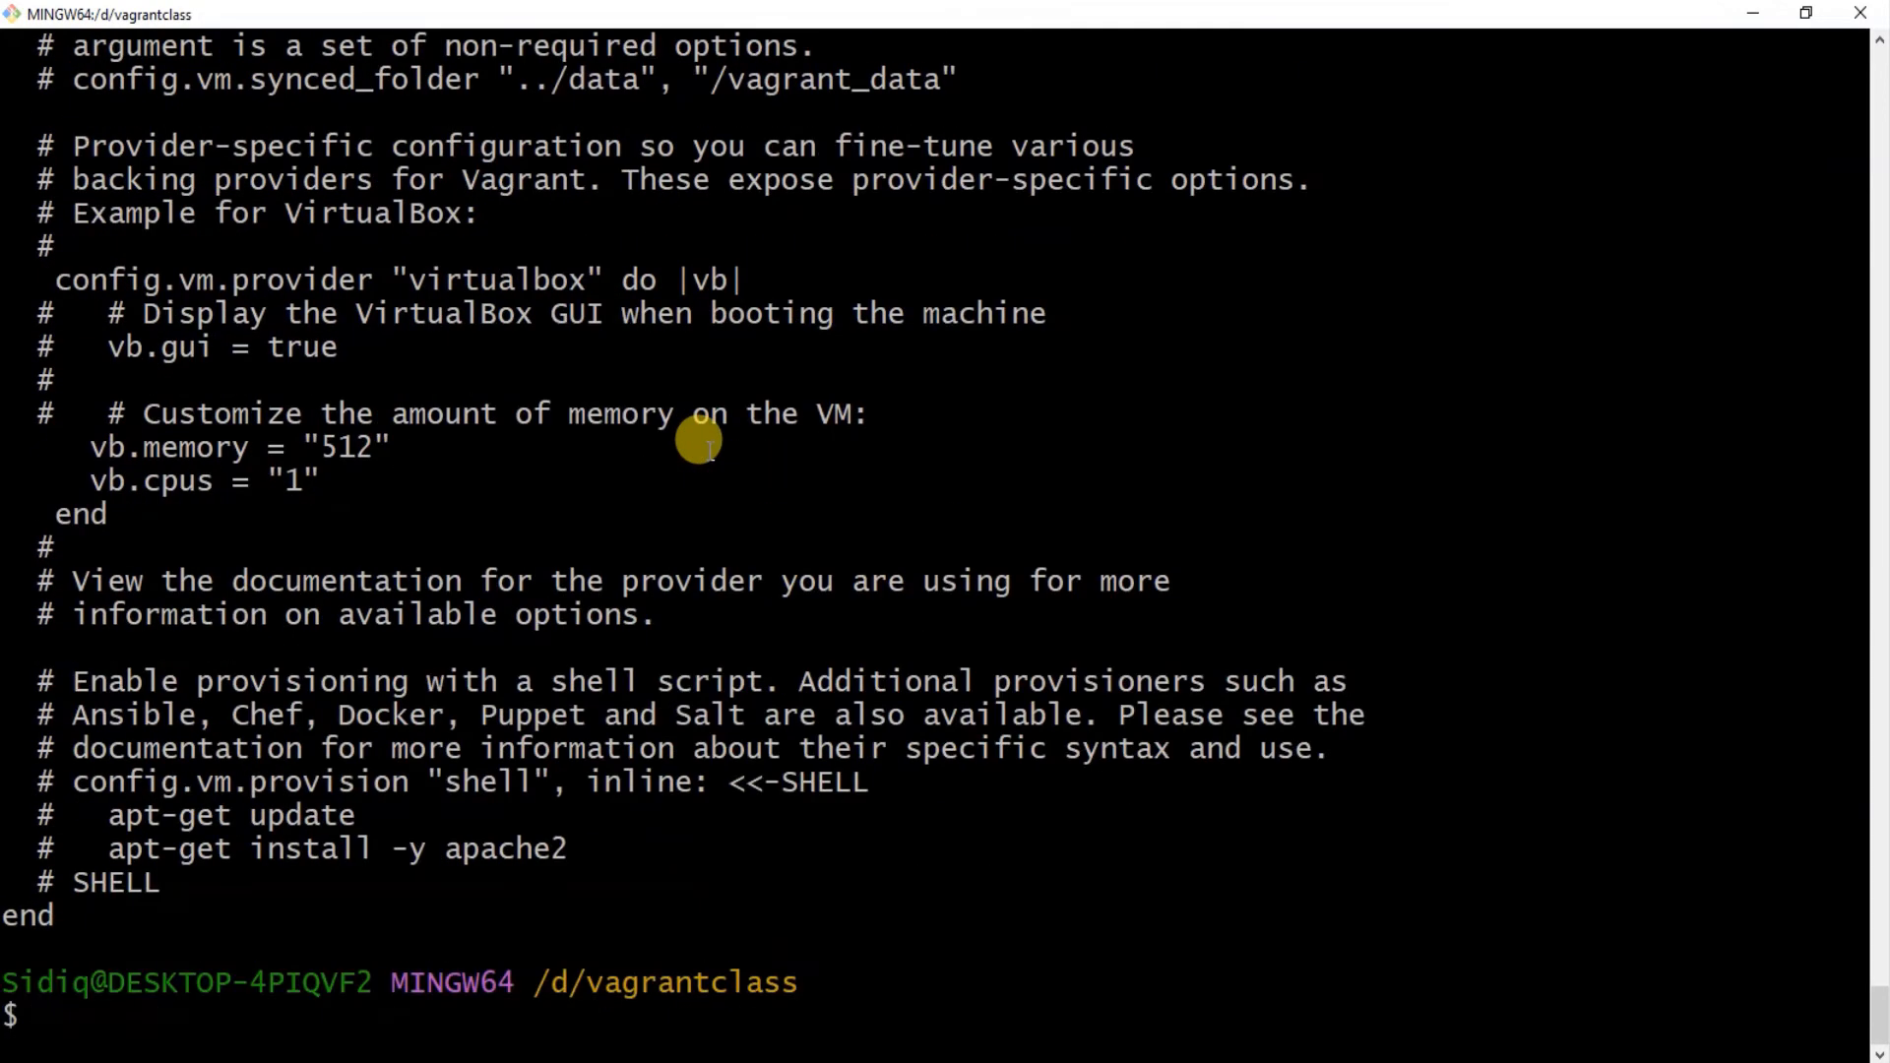
{"action": "scroll", "scroll_direction": "up", "scroll_amount": 3}
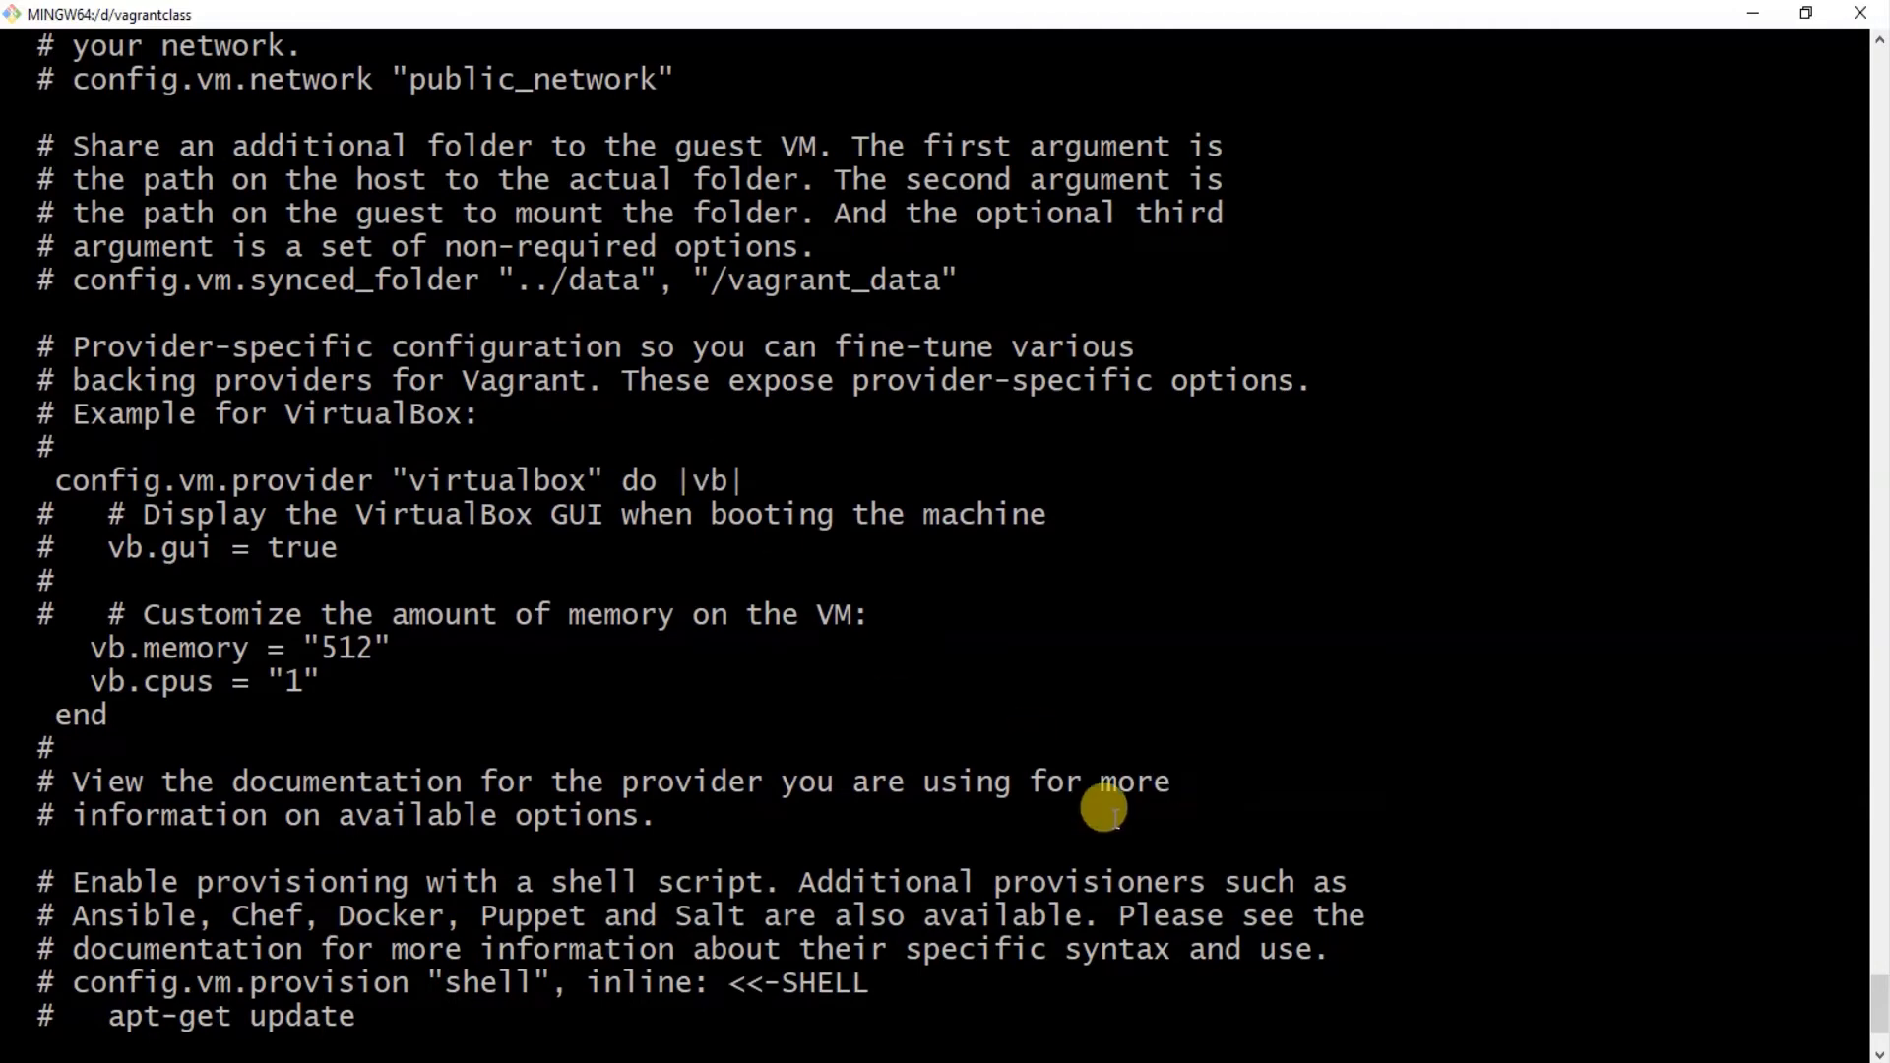
{"action": "mouse_move", "coordinate": [369, 648]}
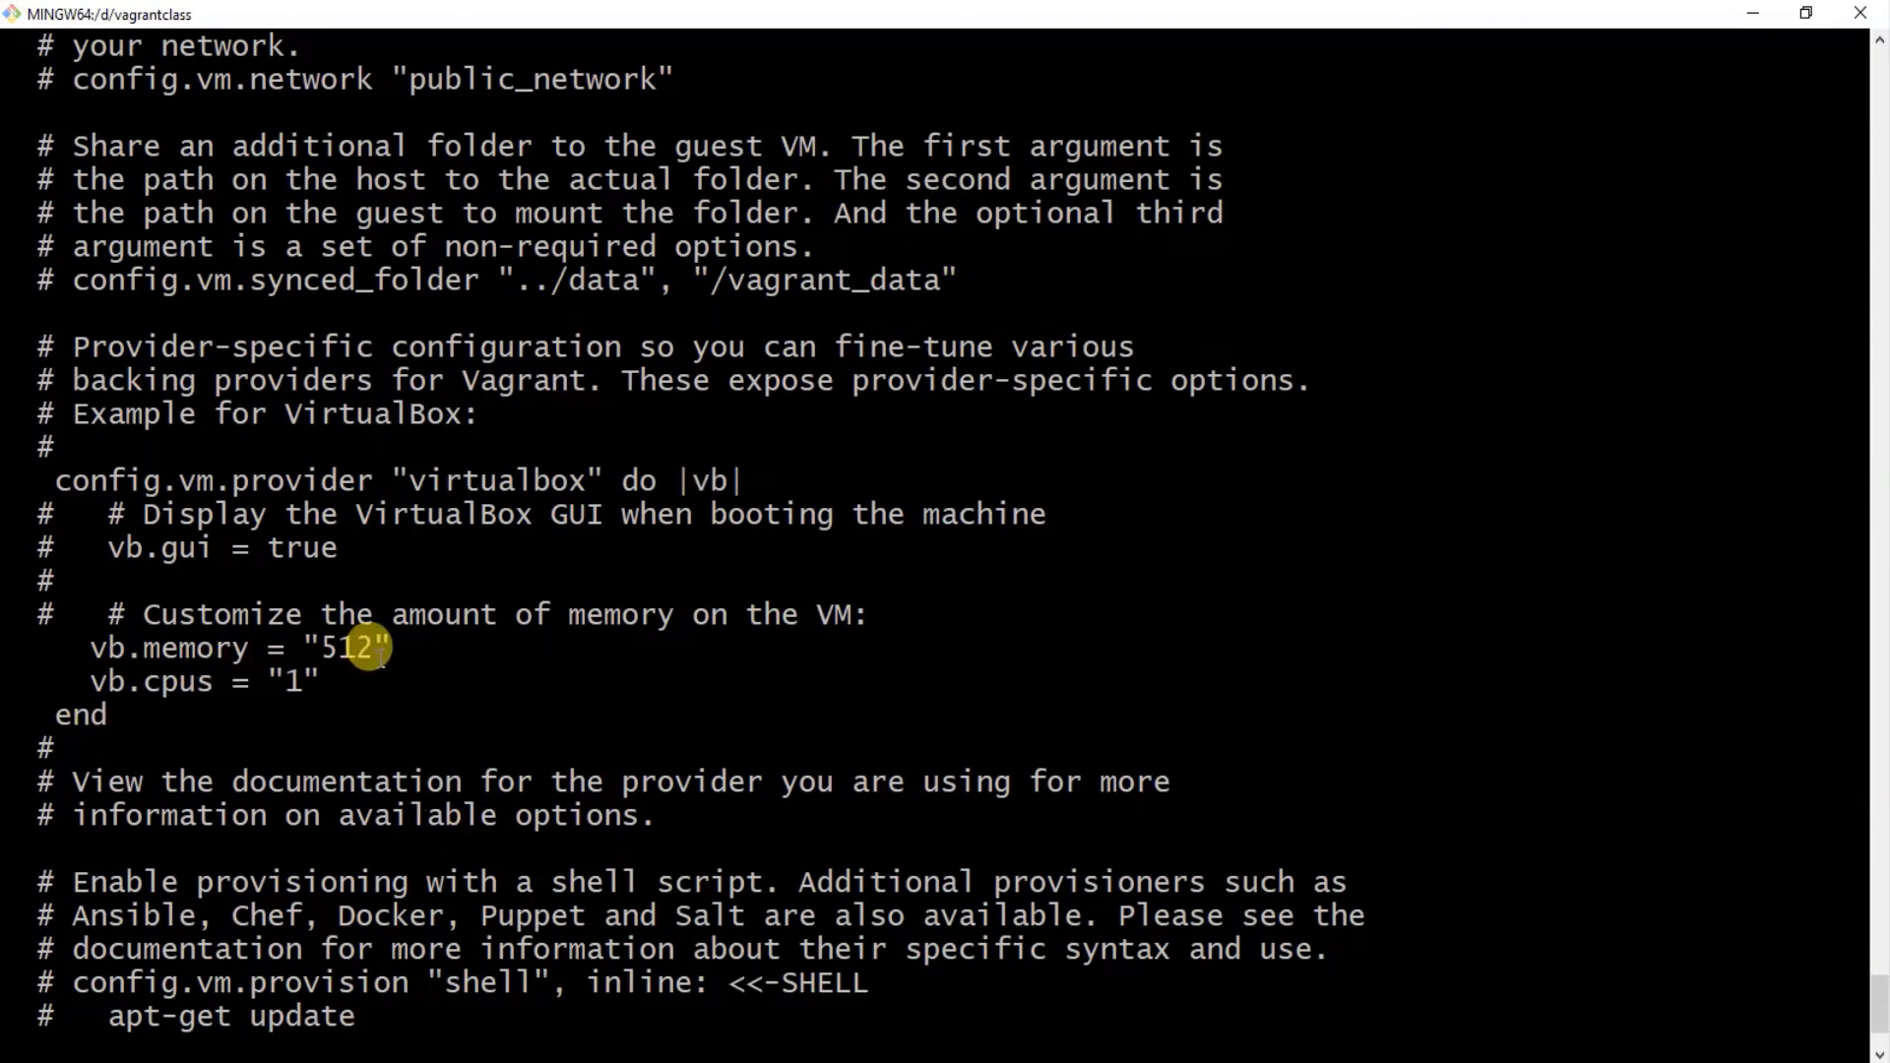
{"action": "double_click", "coordinate": [346, 648]}
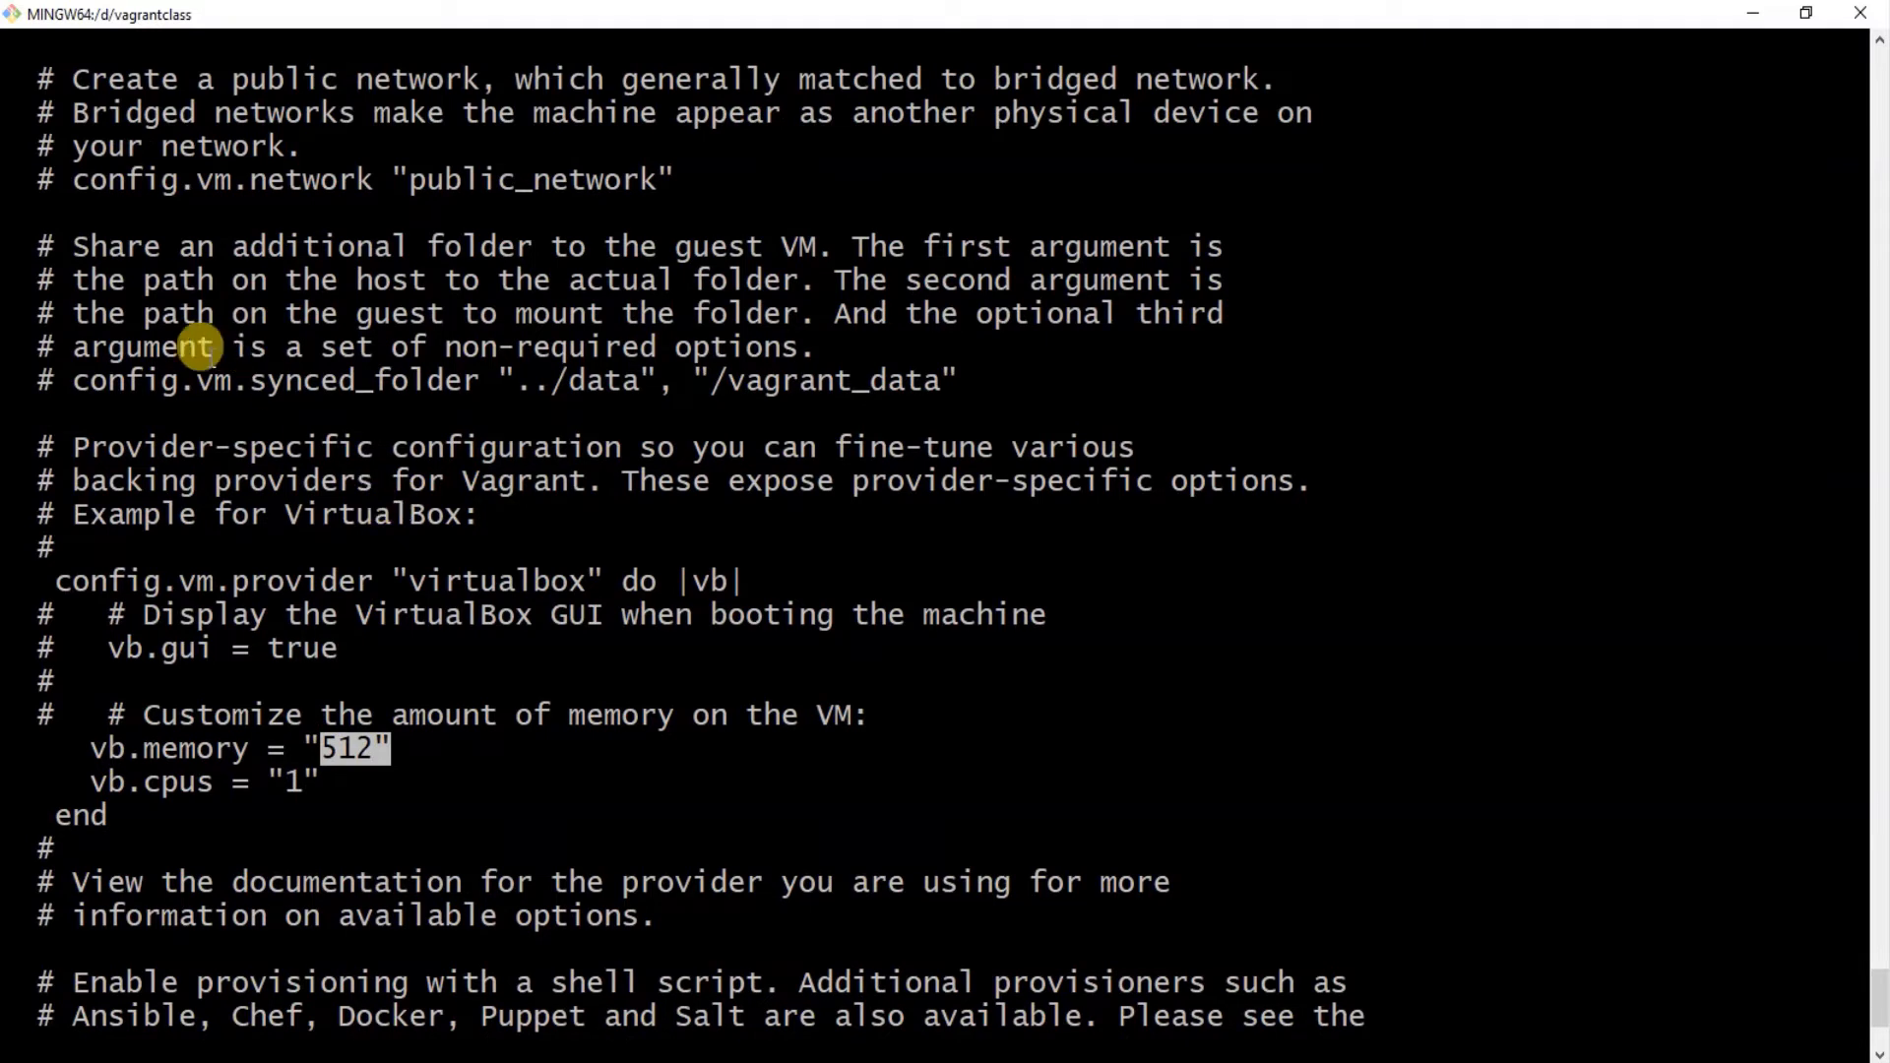
{"action": "mouse_move", "coordinate": [260, 157]}
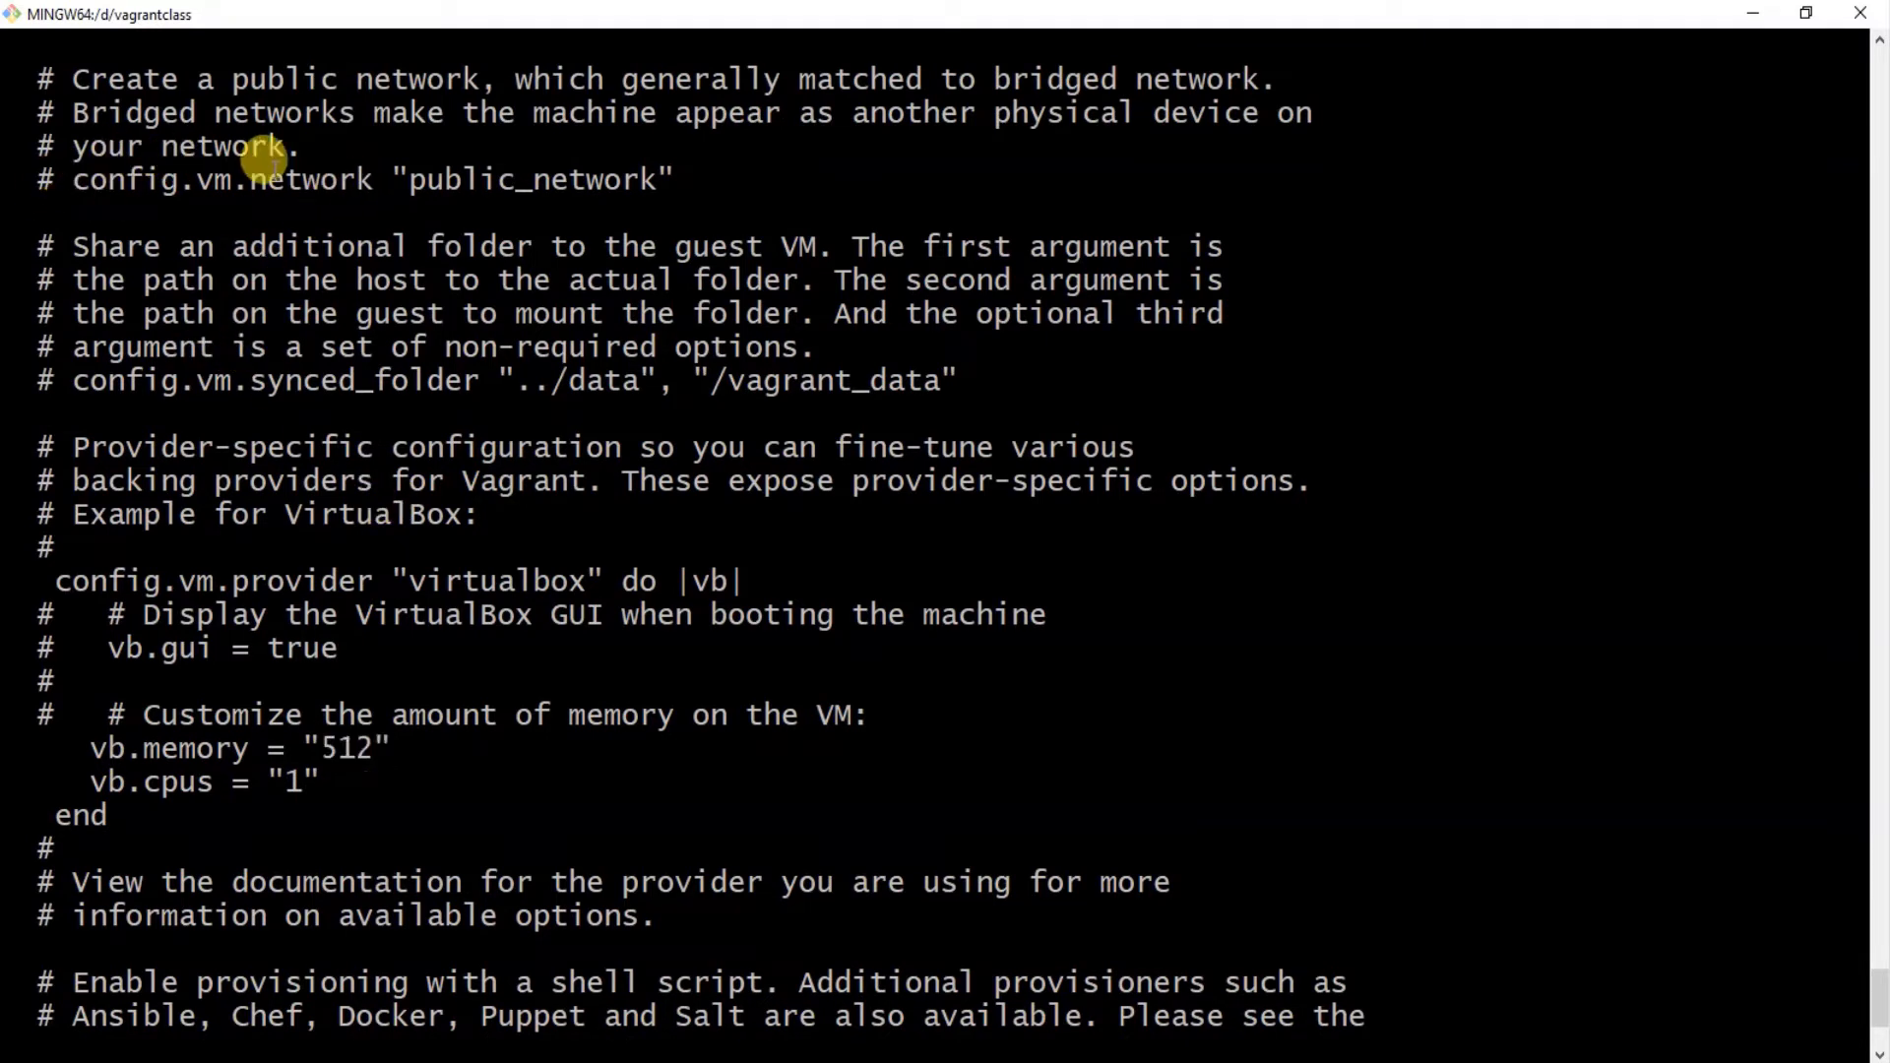
{"action": "mouse_move", "coordinate": [506, 203]}
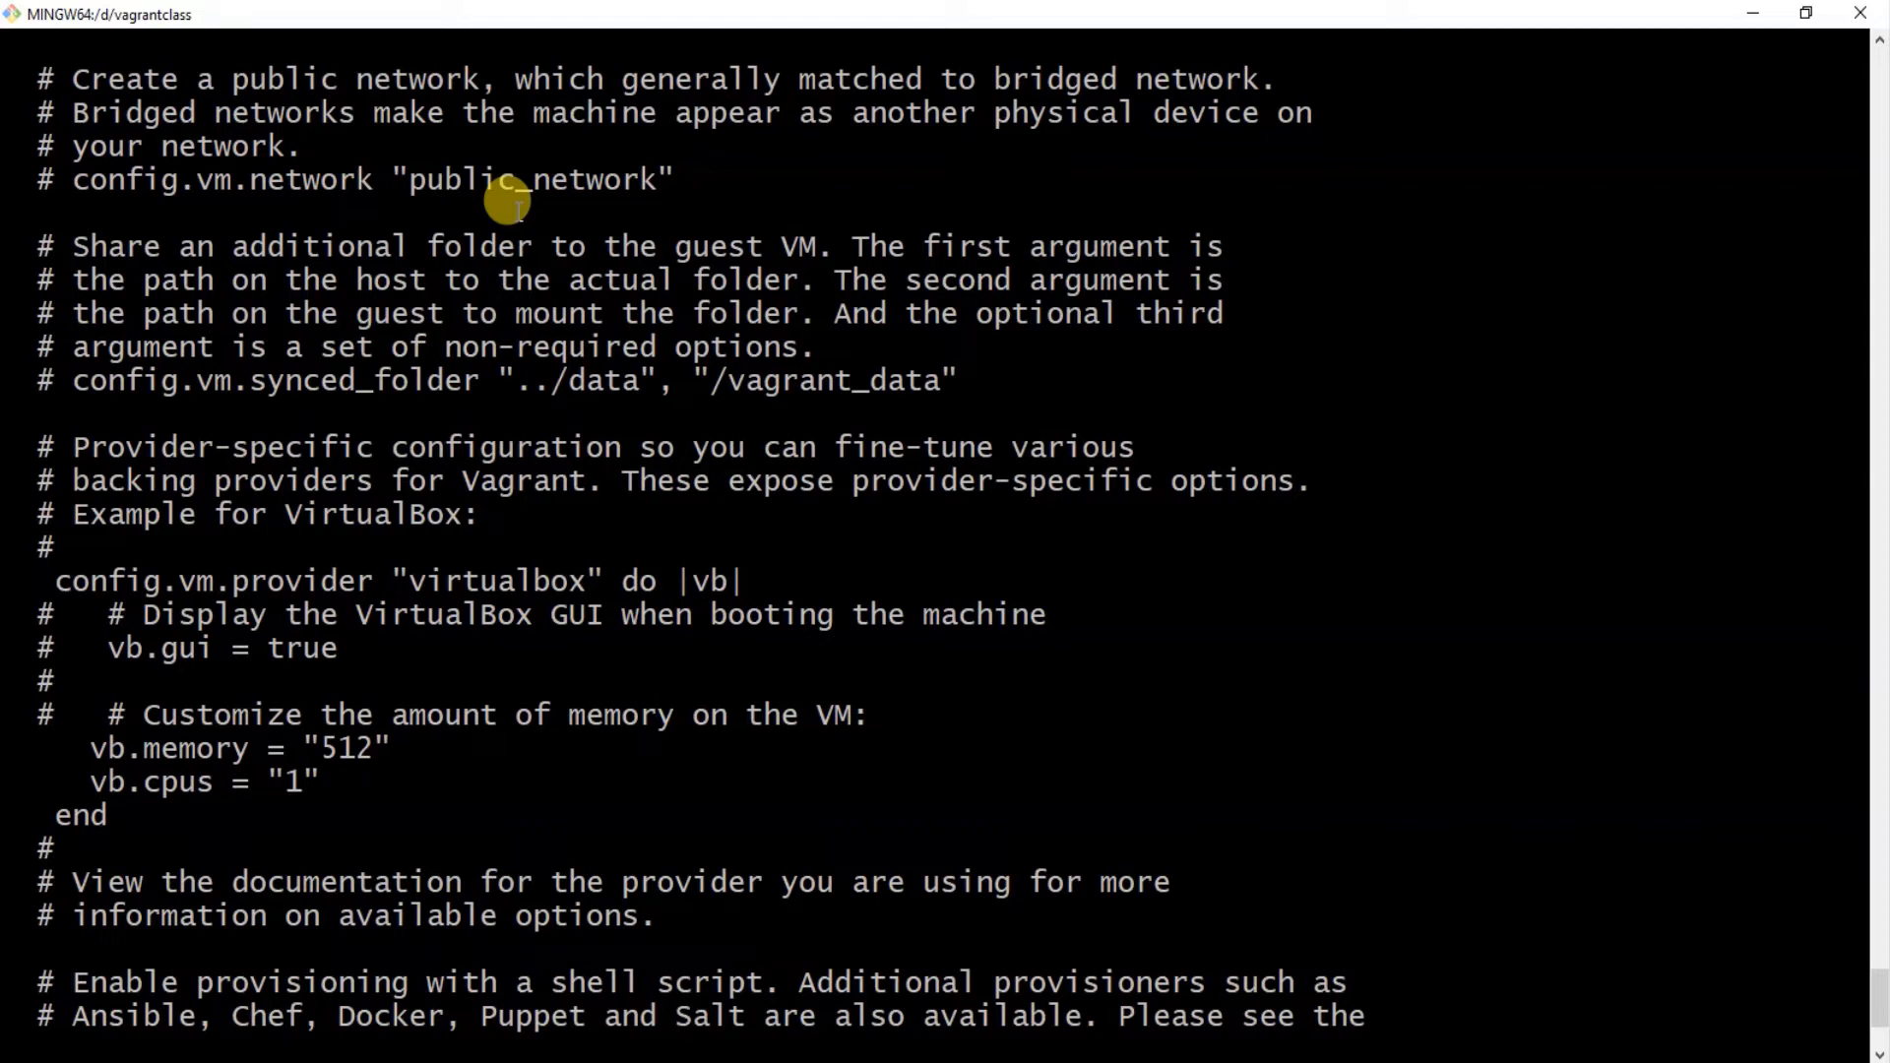
{"action": "mouse_move", "coordinate": [181, 183]}
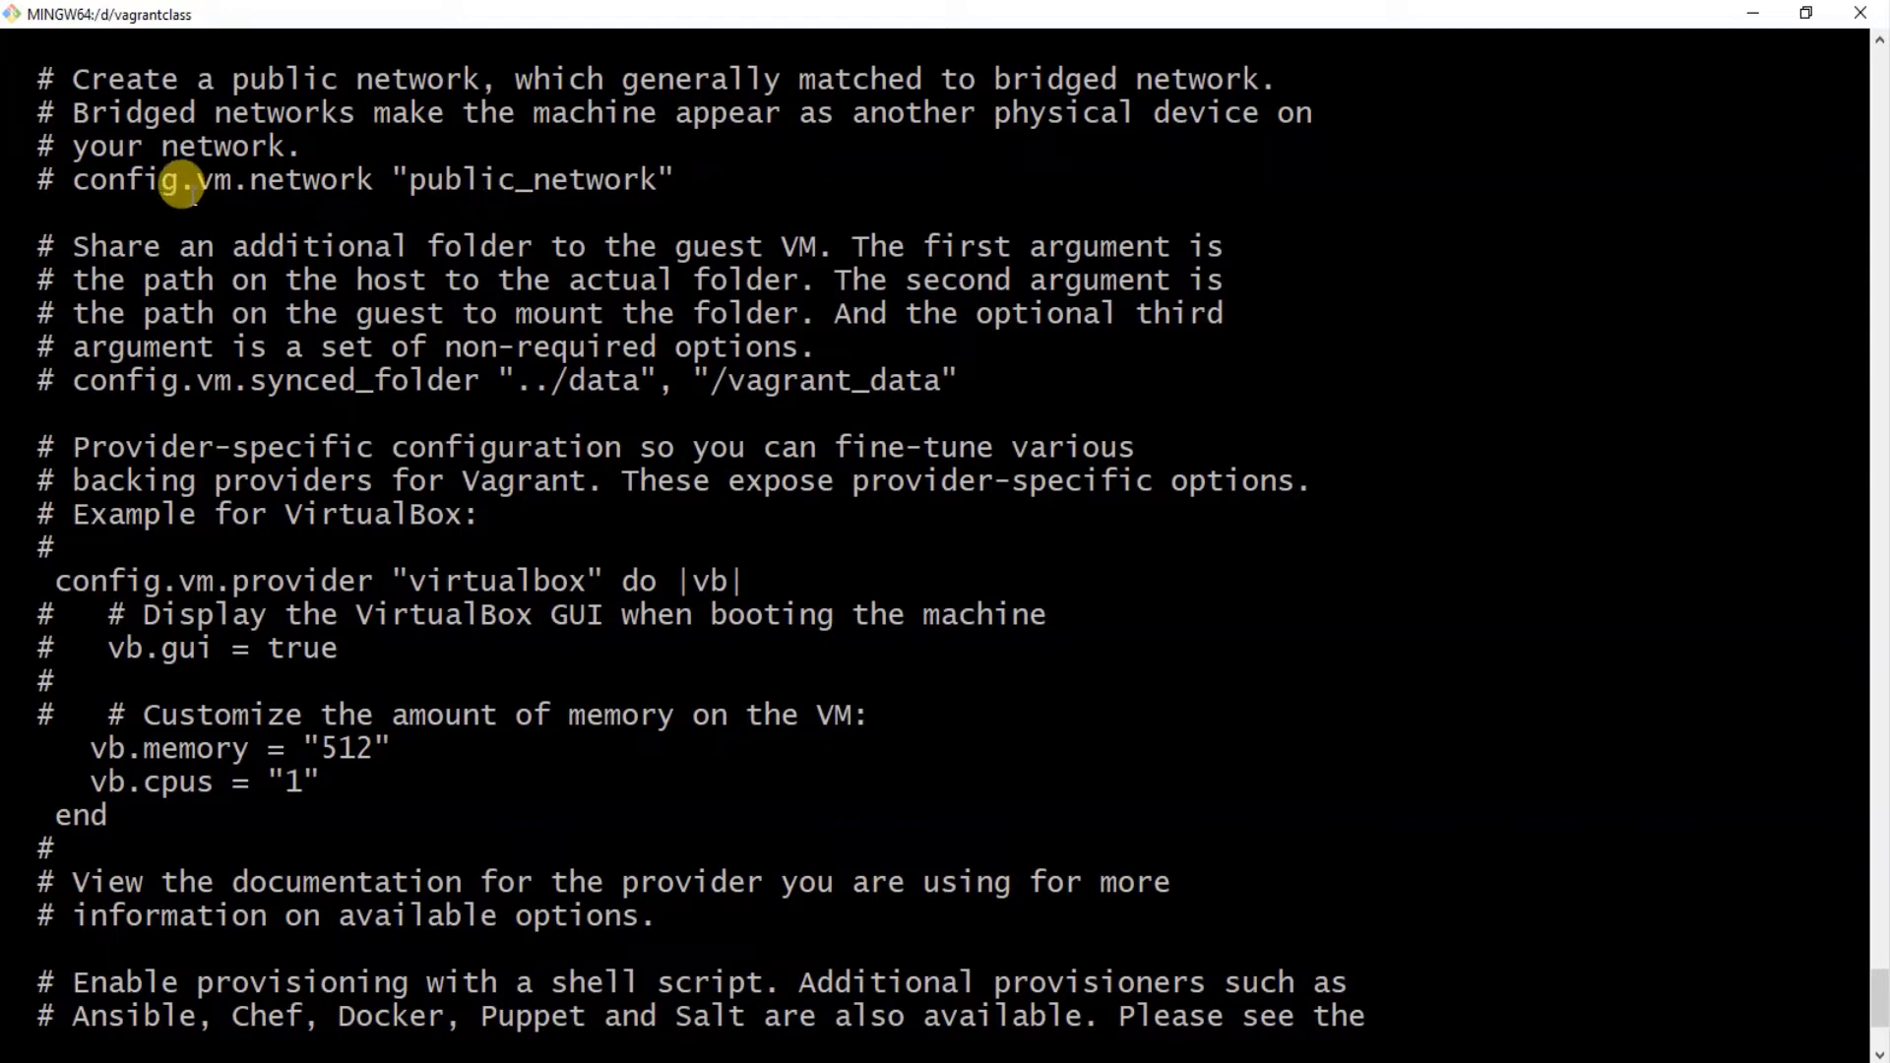
{"action": "mouse_move", "coordinate": [636, 179]}
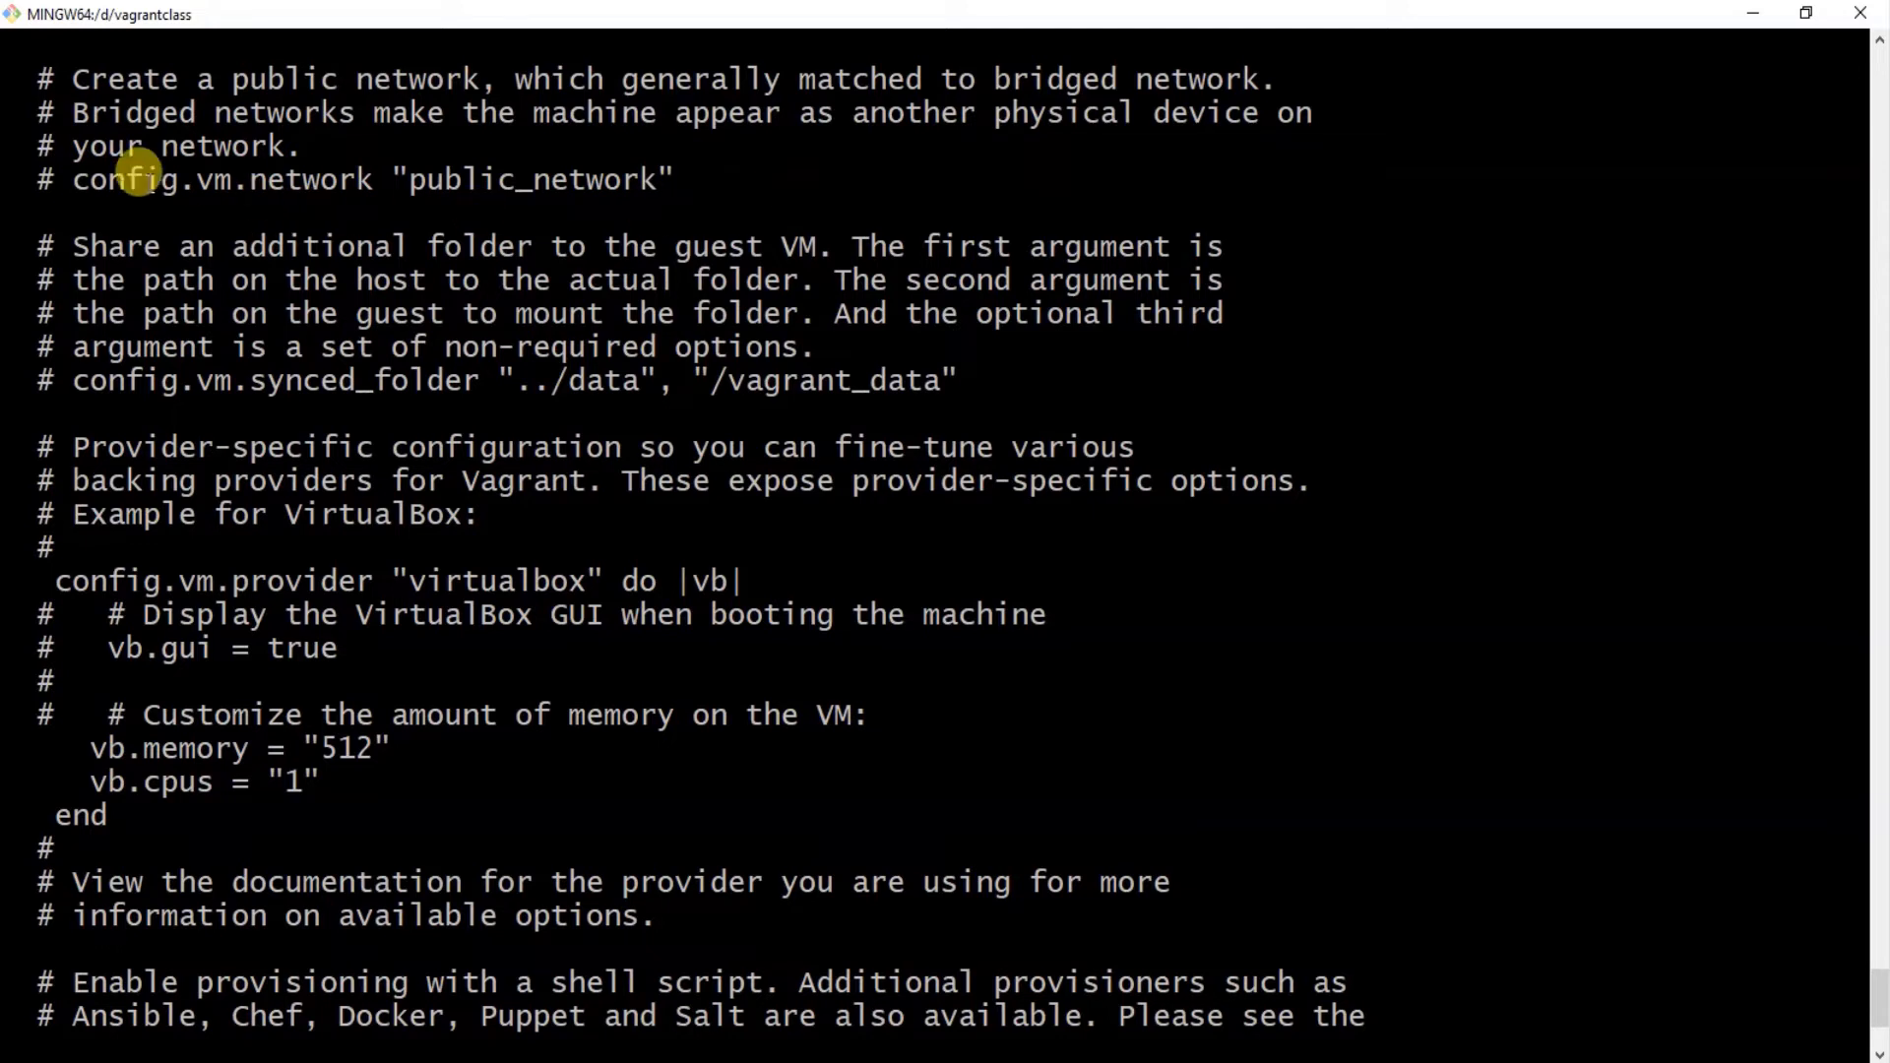
{"action": "mouse_move", "coordinate": [717, 227]}
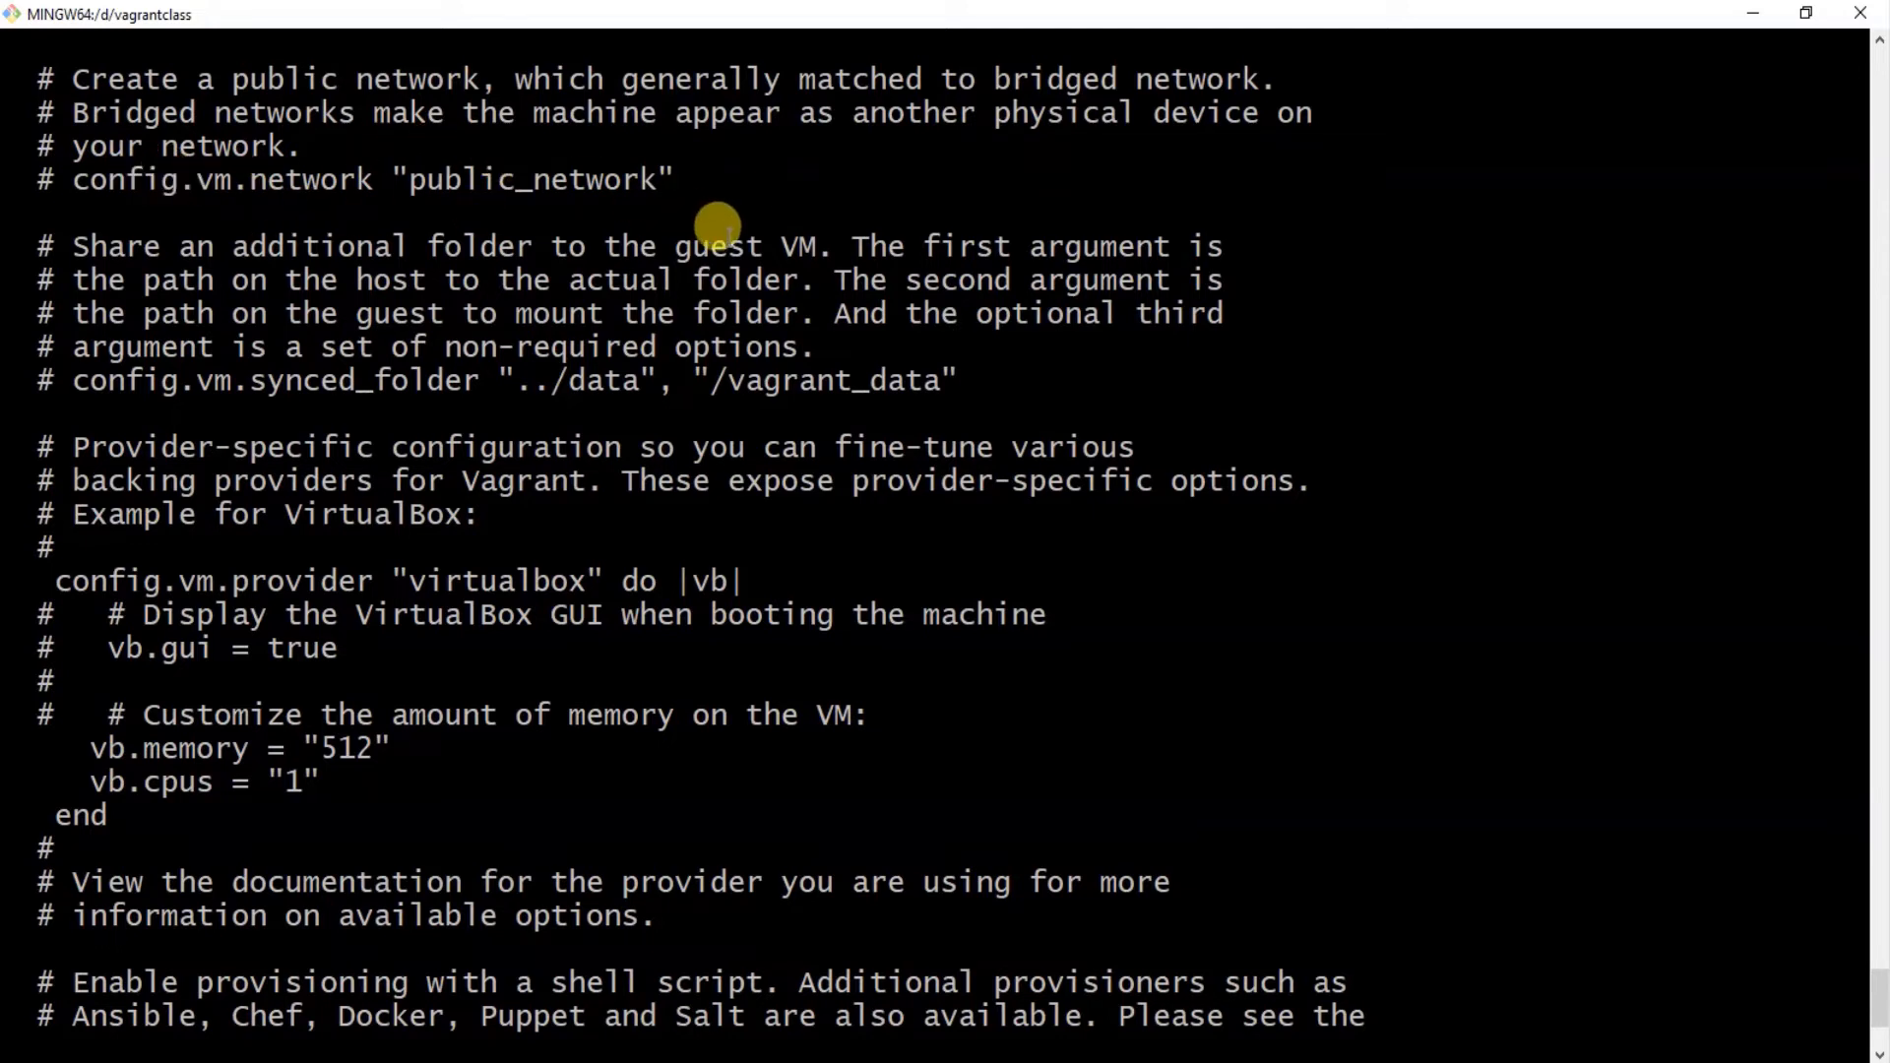
{"action": "mouse_move", "coordinate": [482, 181]}
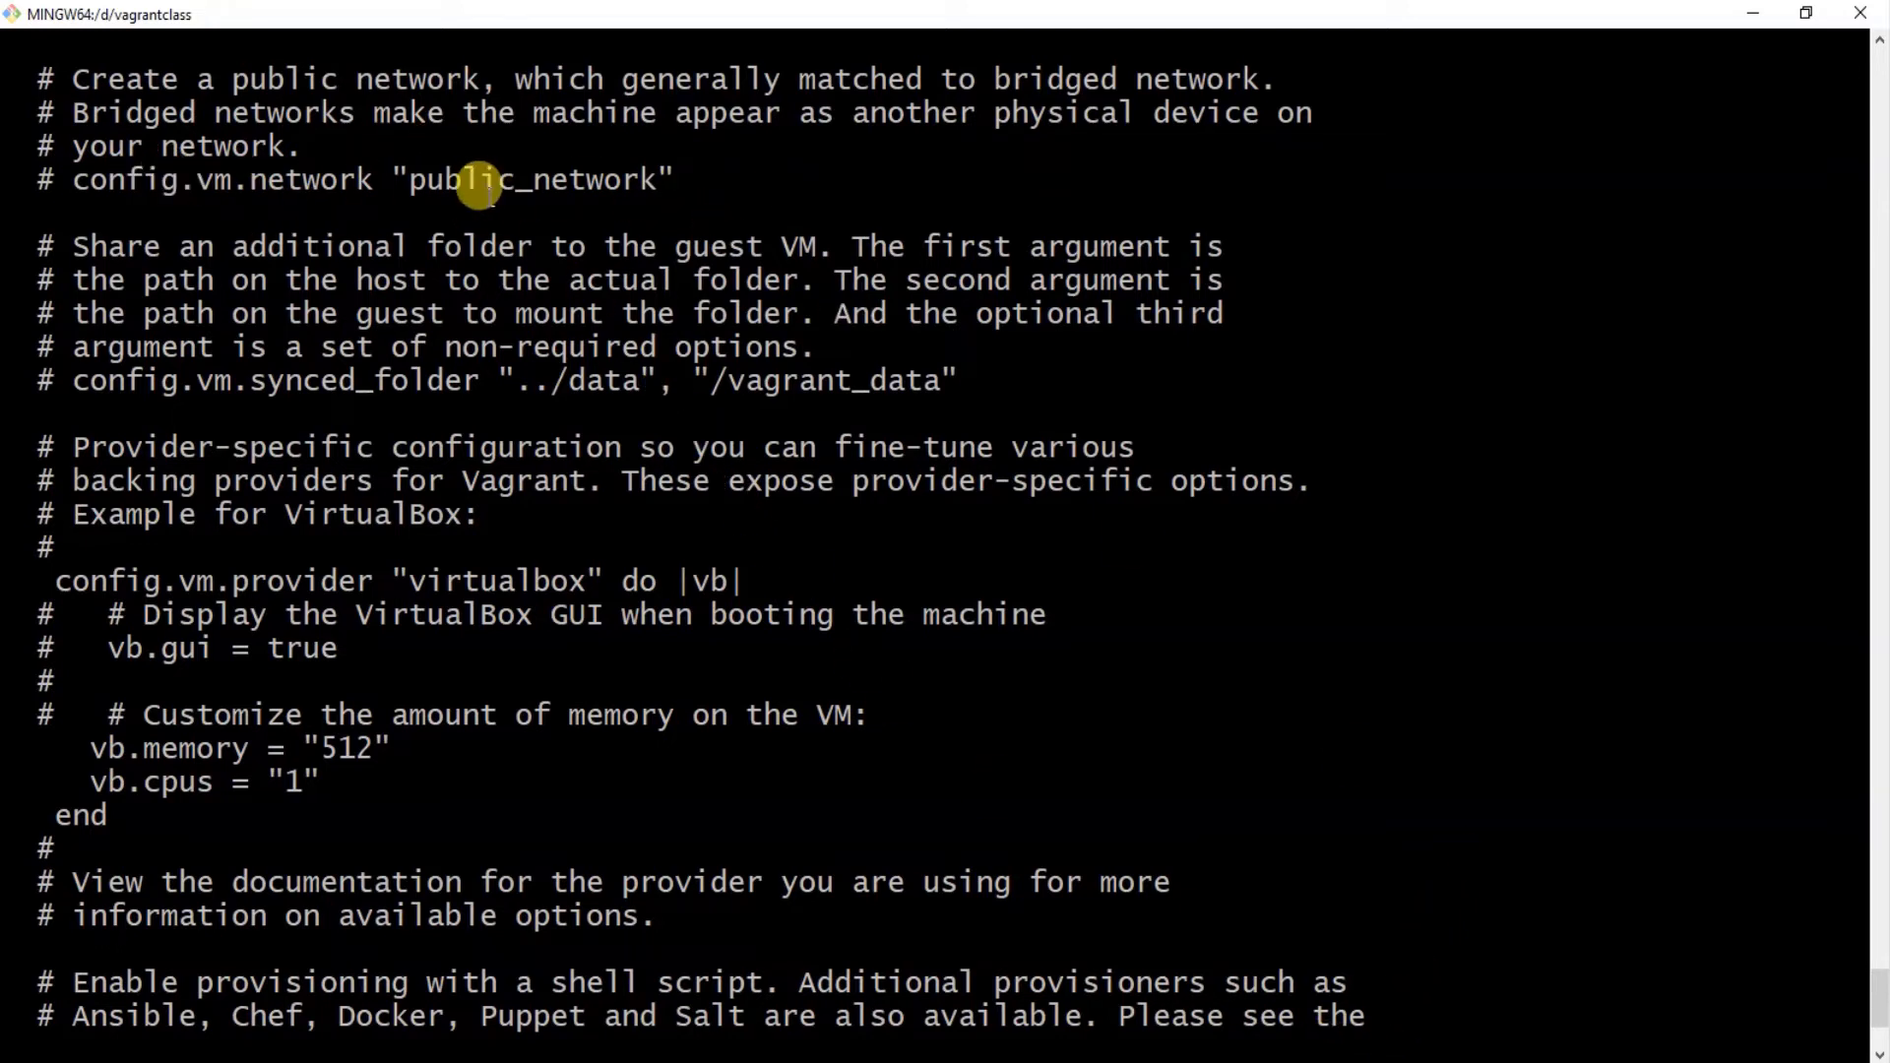
{"action": "mouse_move", "coordinate": [602, 480]}
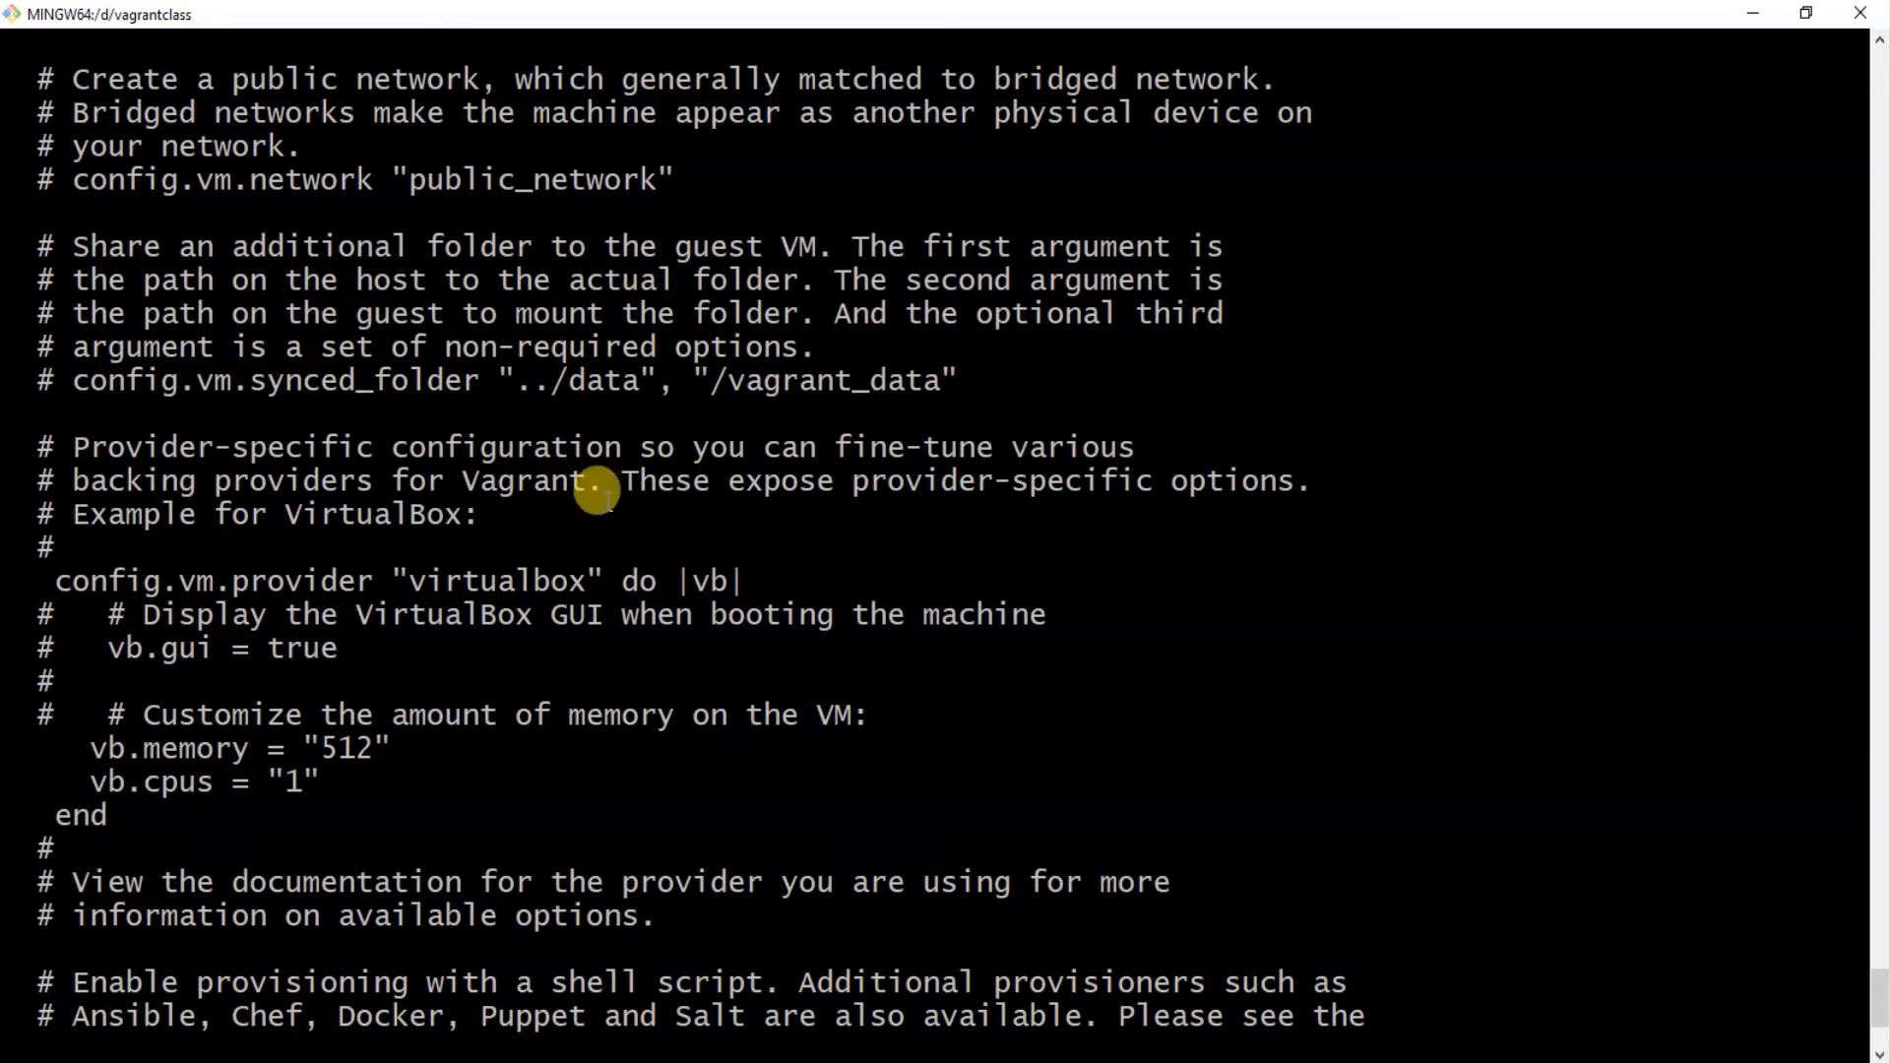
{"action": "mouse_move", "coordinate": [342, 359]}
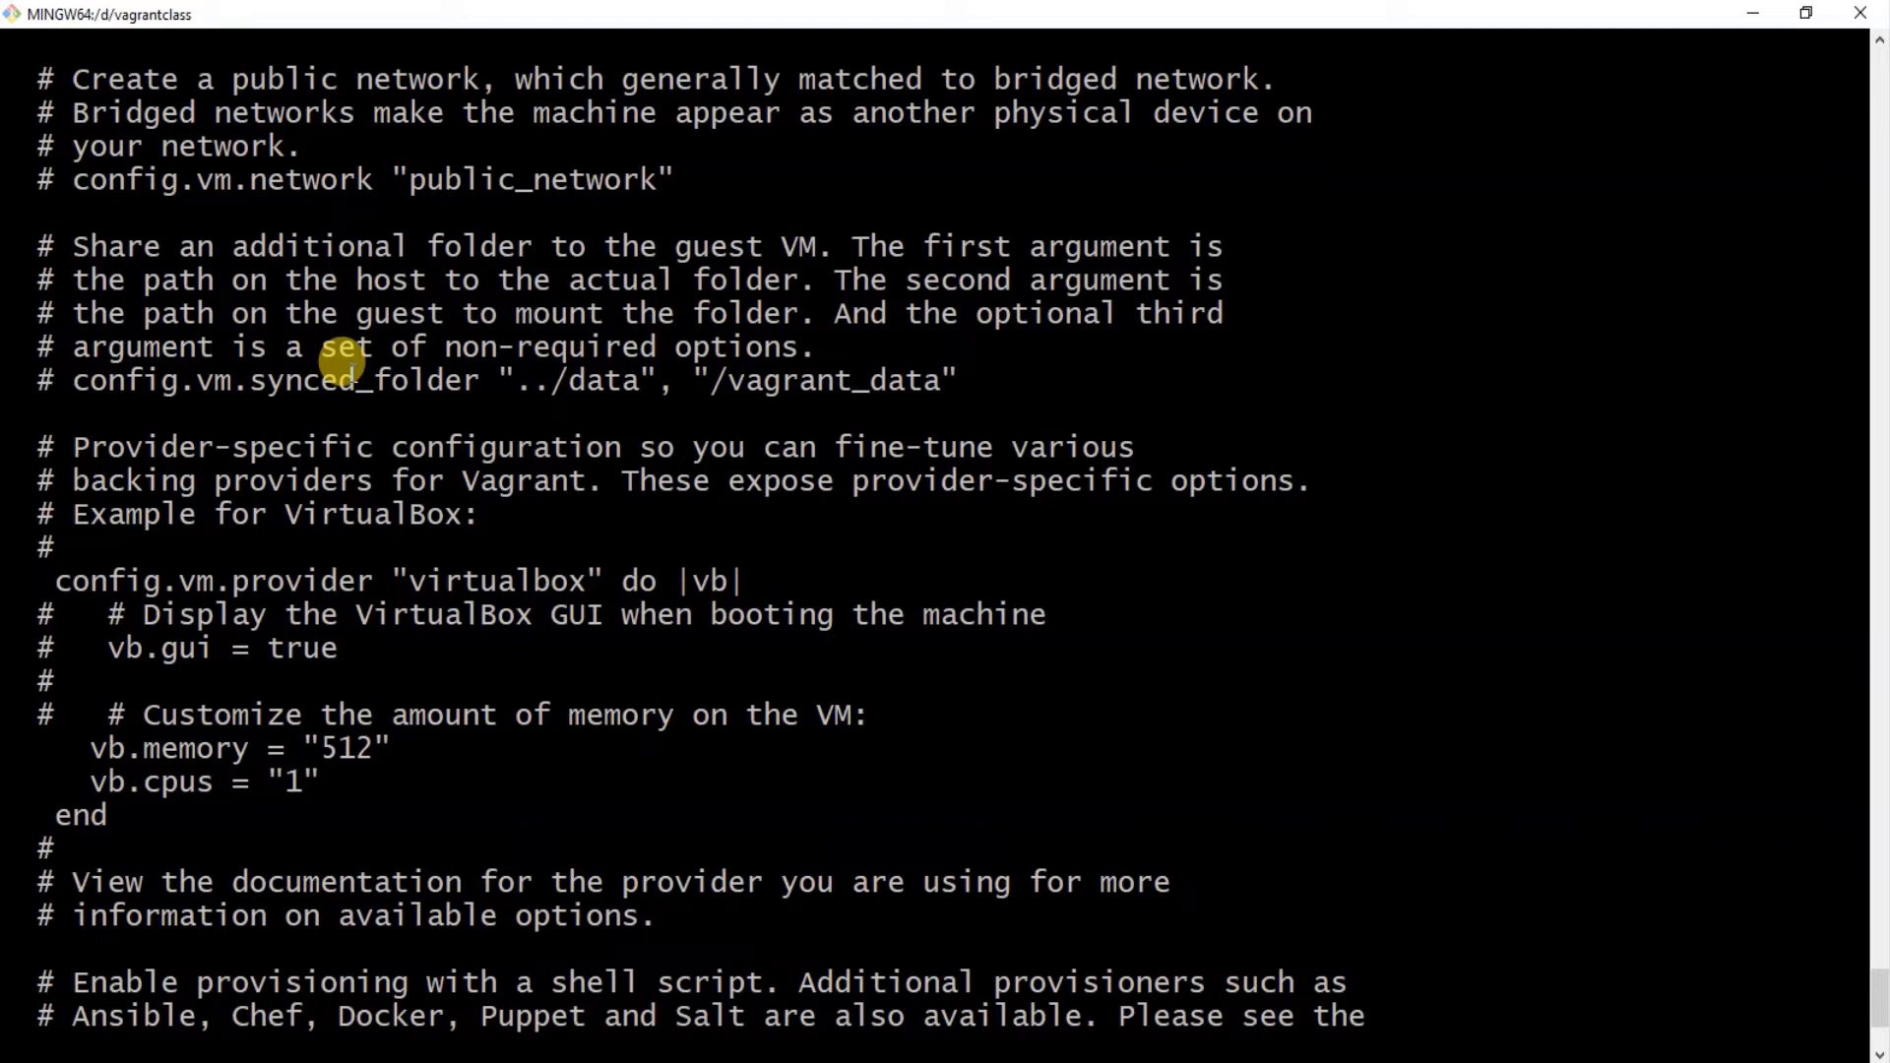
{"action": "mouse_move", "coordinate": [577, 246]}
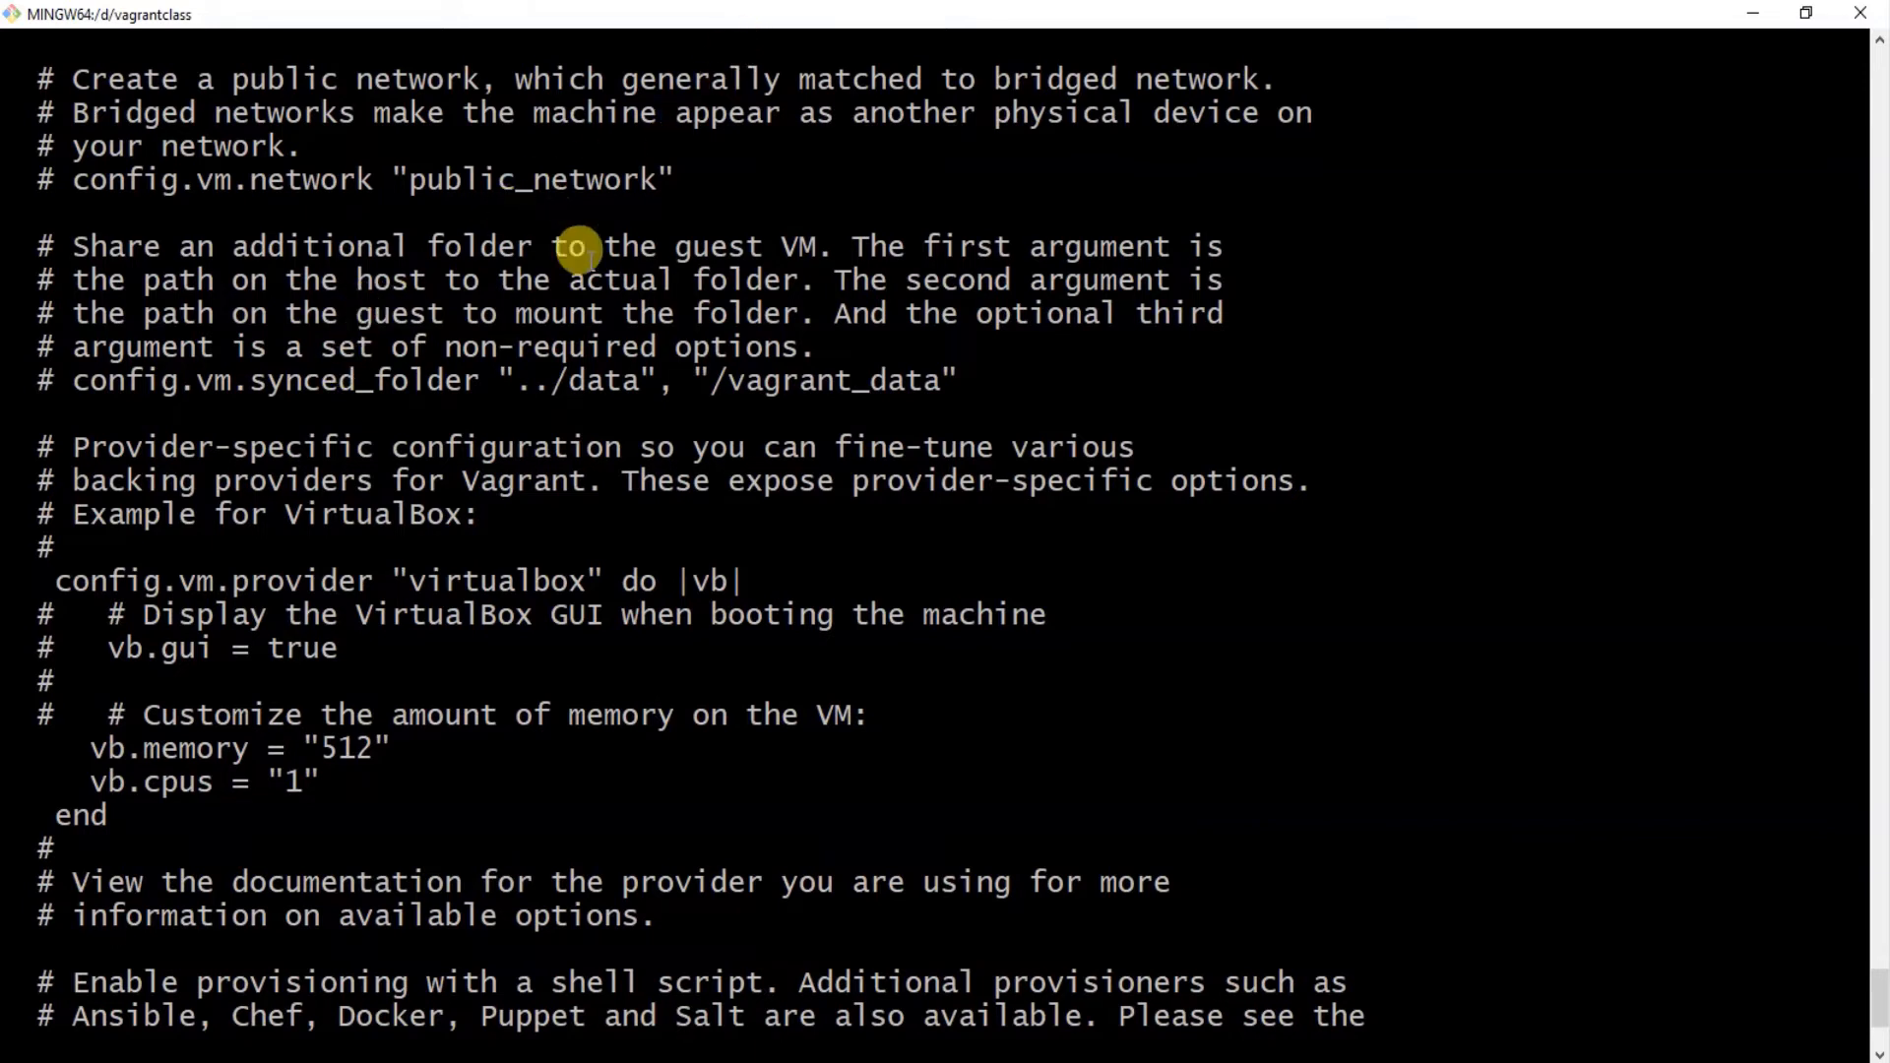
{"action": "mouse_move", "coordinate": [862, 351]}
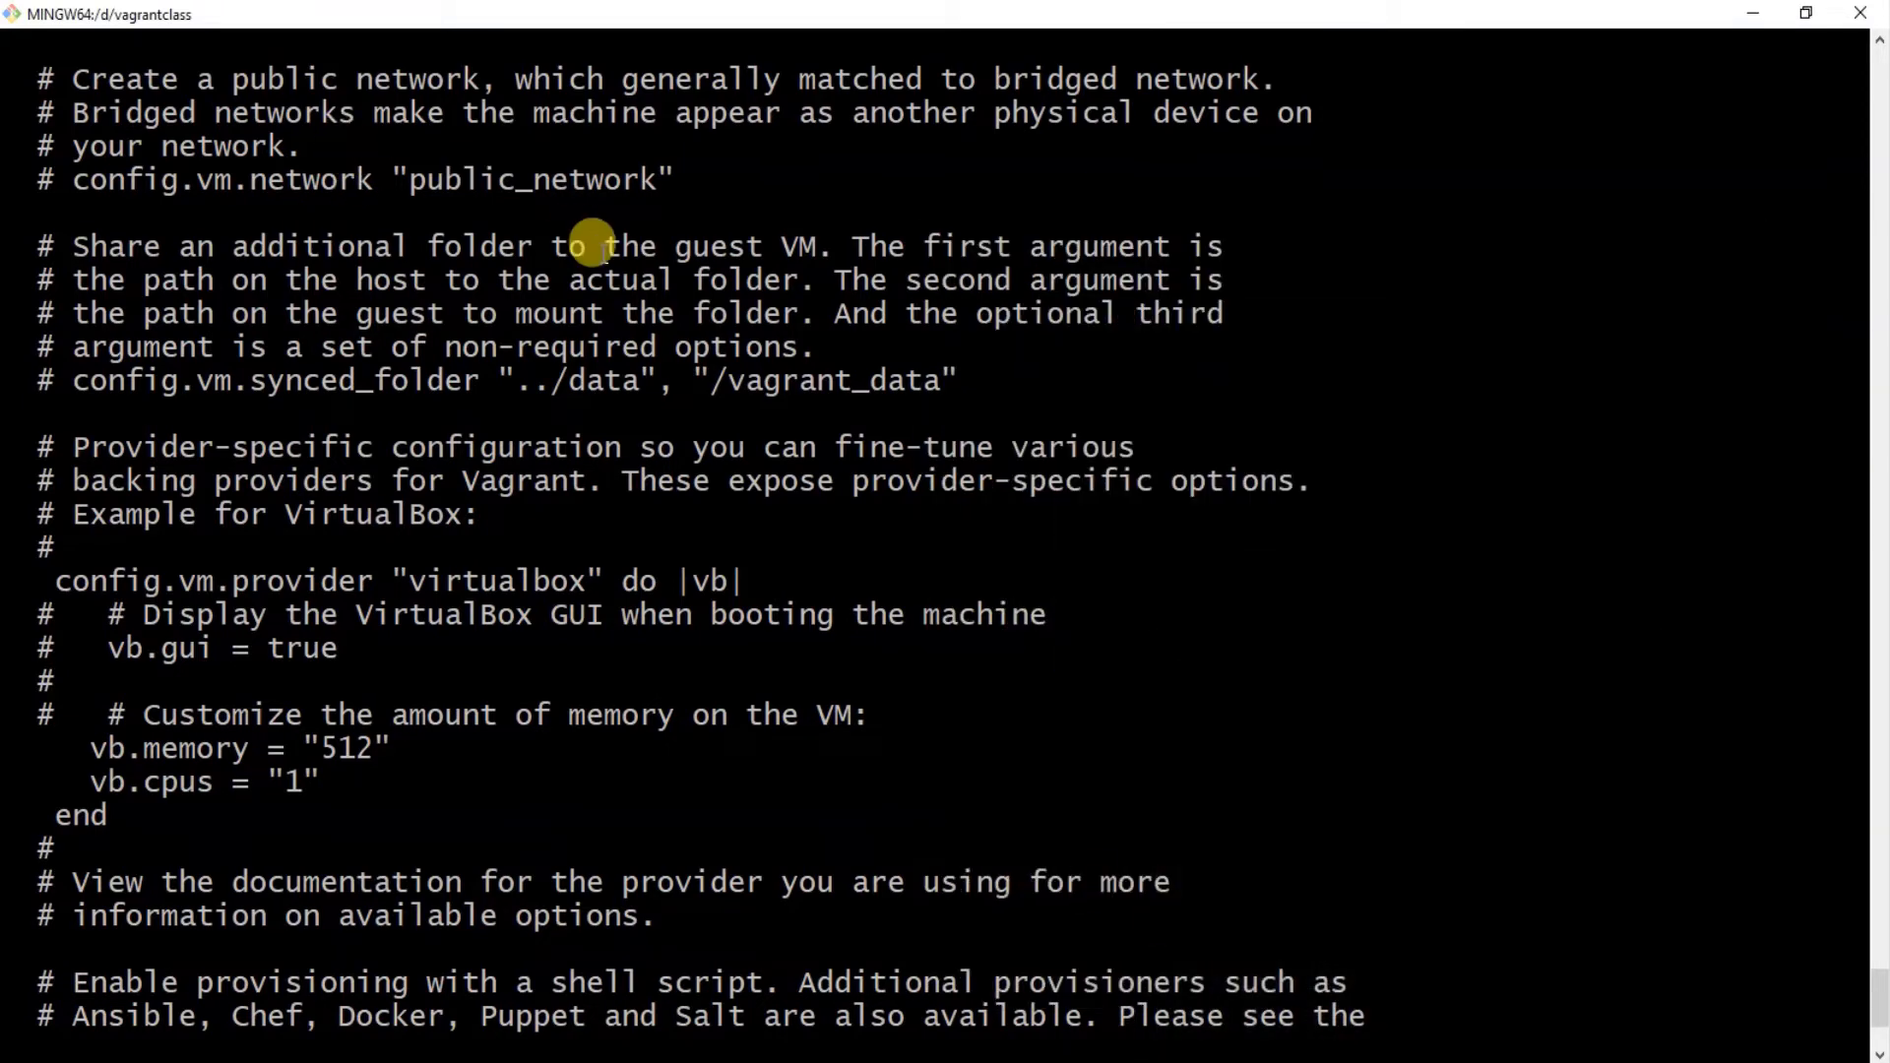
{"action": "mouse_move", "coordinate": [164, 246]}
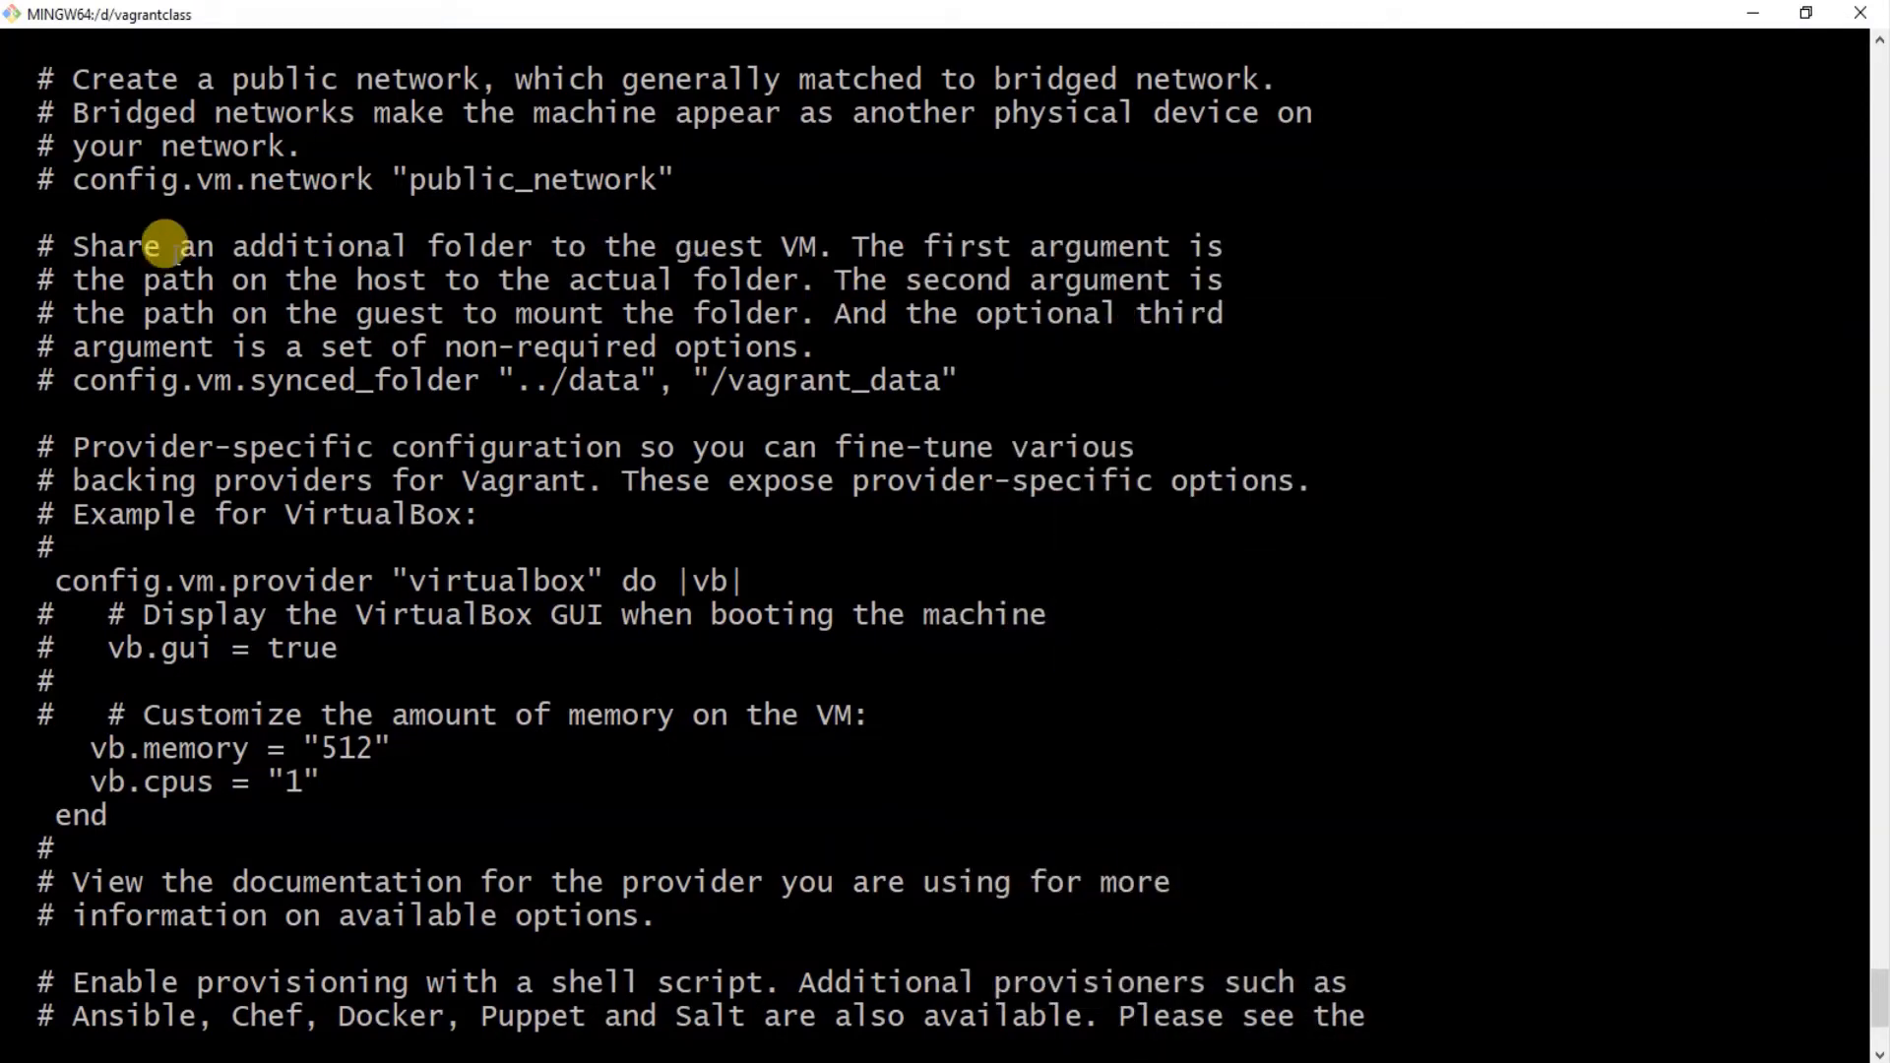
{"action": "mouse_move", "coordinate": [919, 346]}
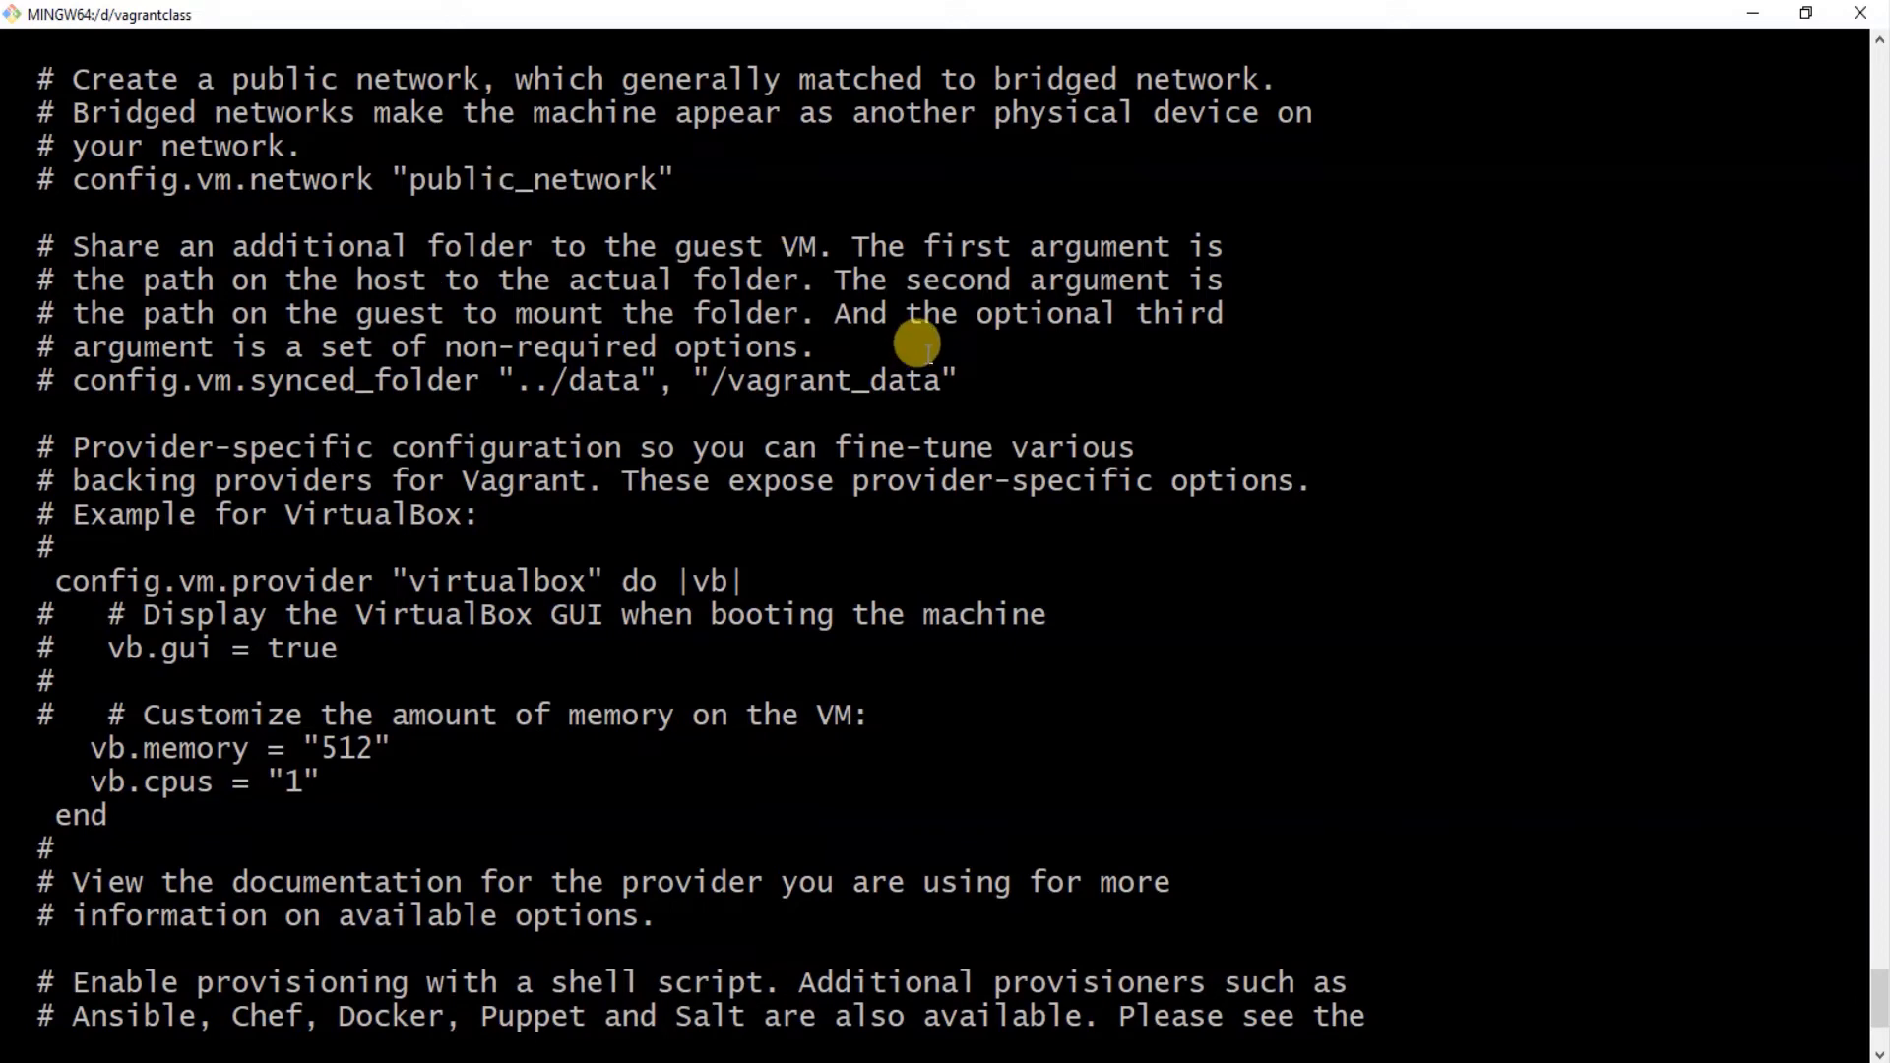
{"action": "scroll", "scroll_direction": "up", "scroll_amount": 3}
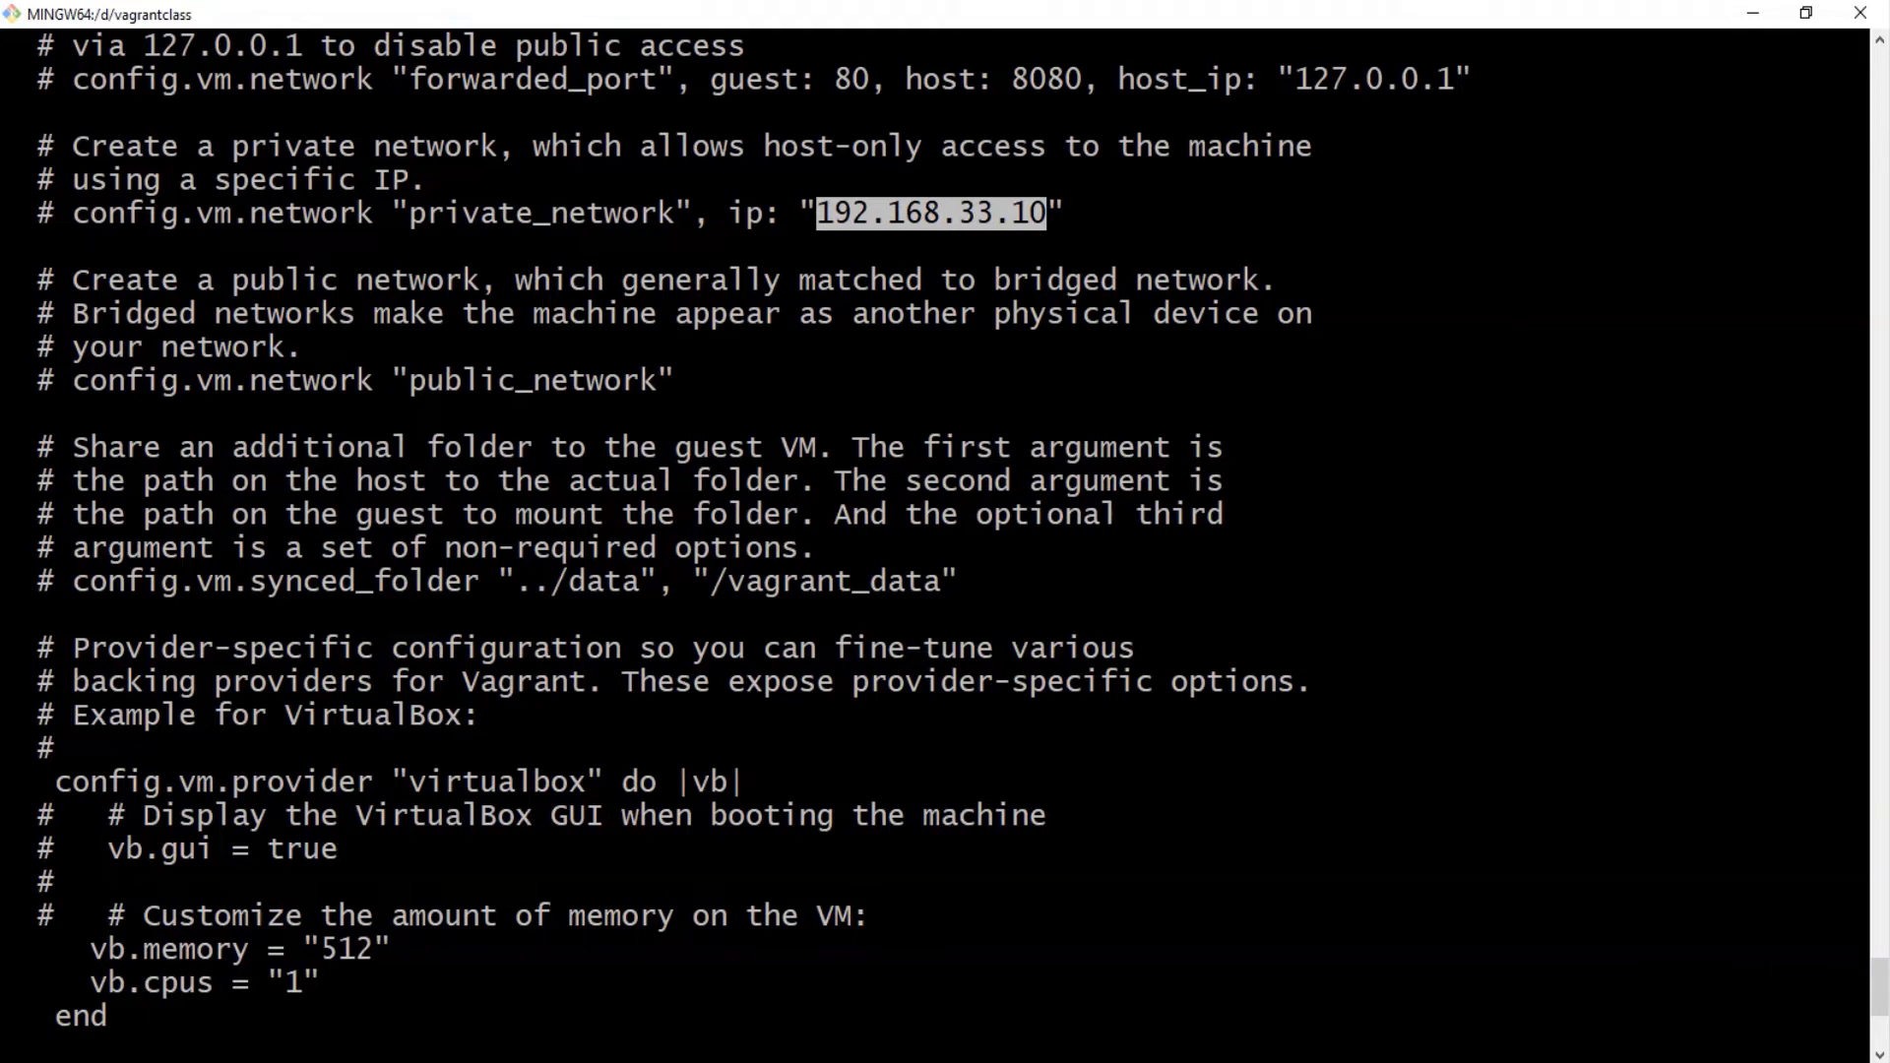
{"action": "mouse_move", "coordinate": [368, 223]}
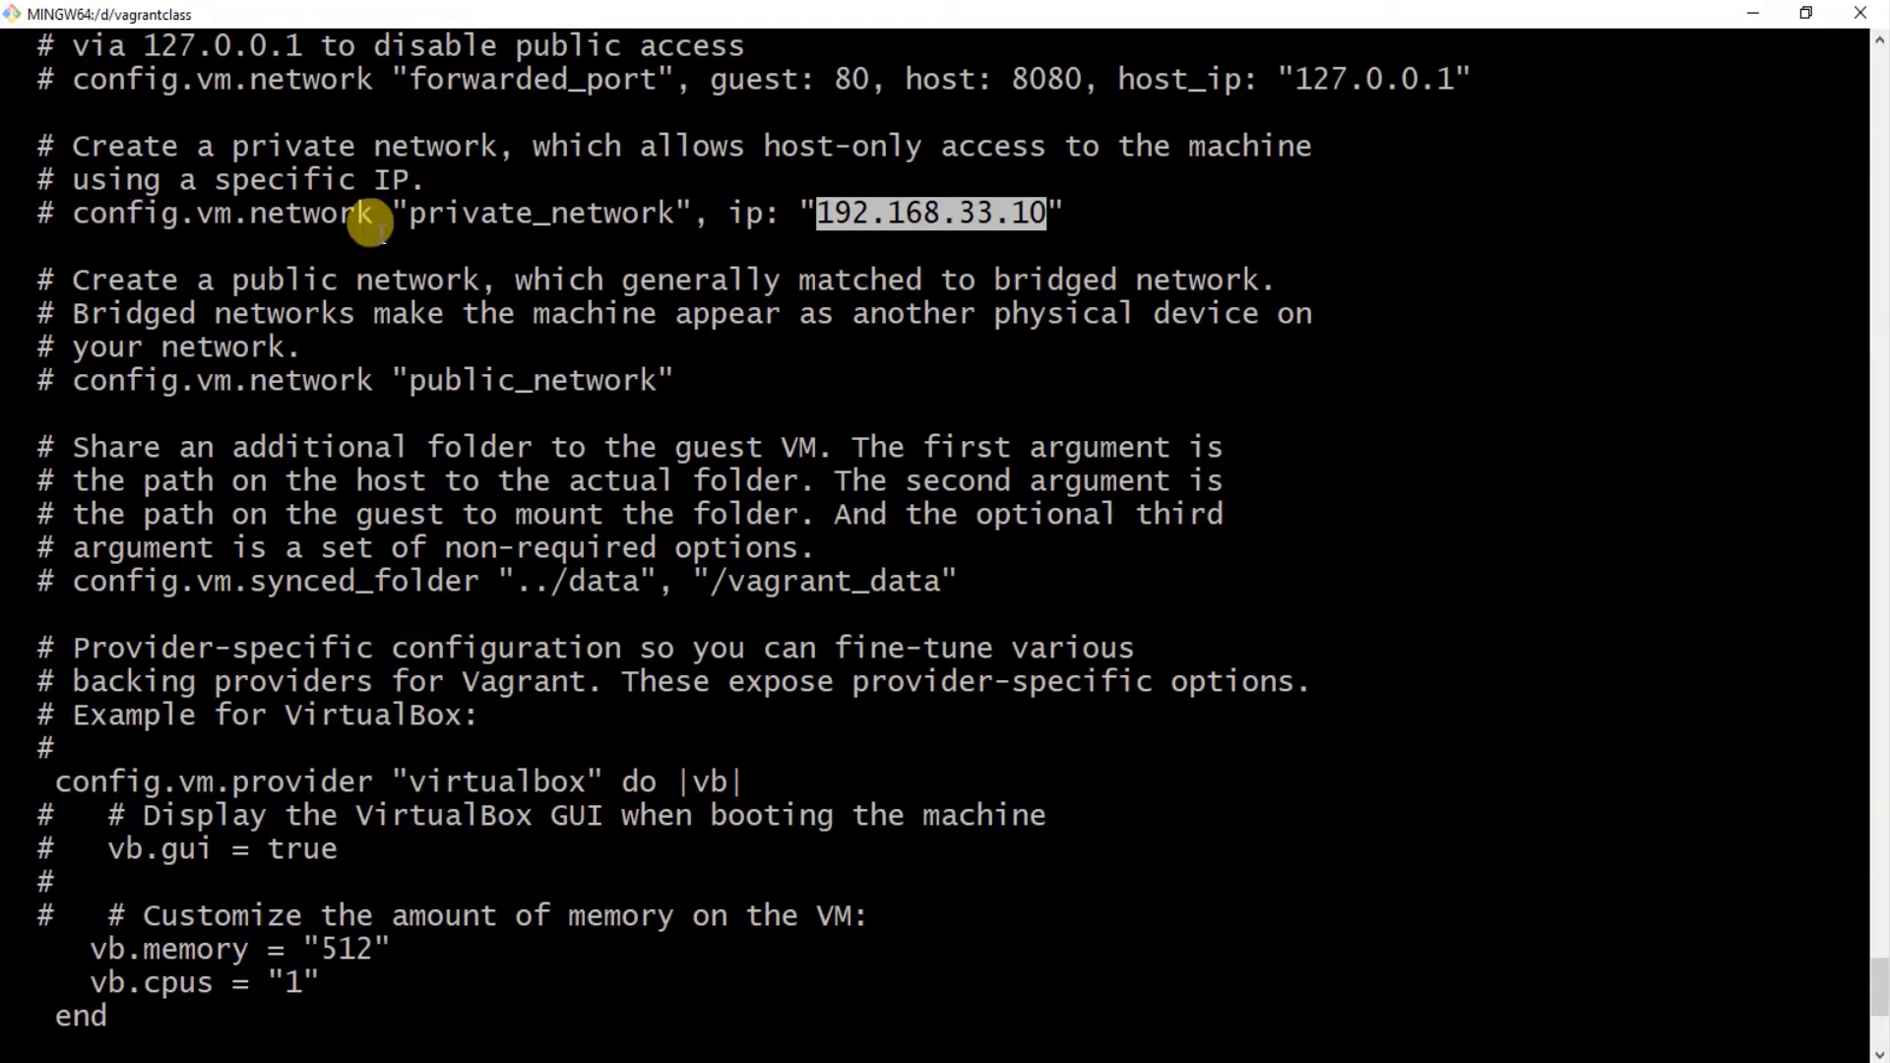
{"action": "mouse_move", "coordinate": [1195, 543]}
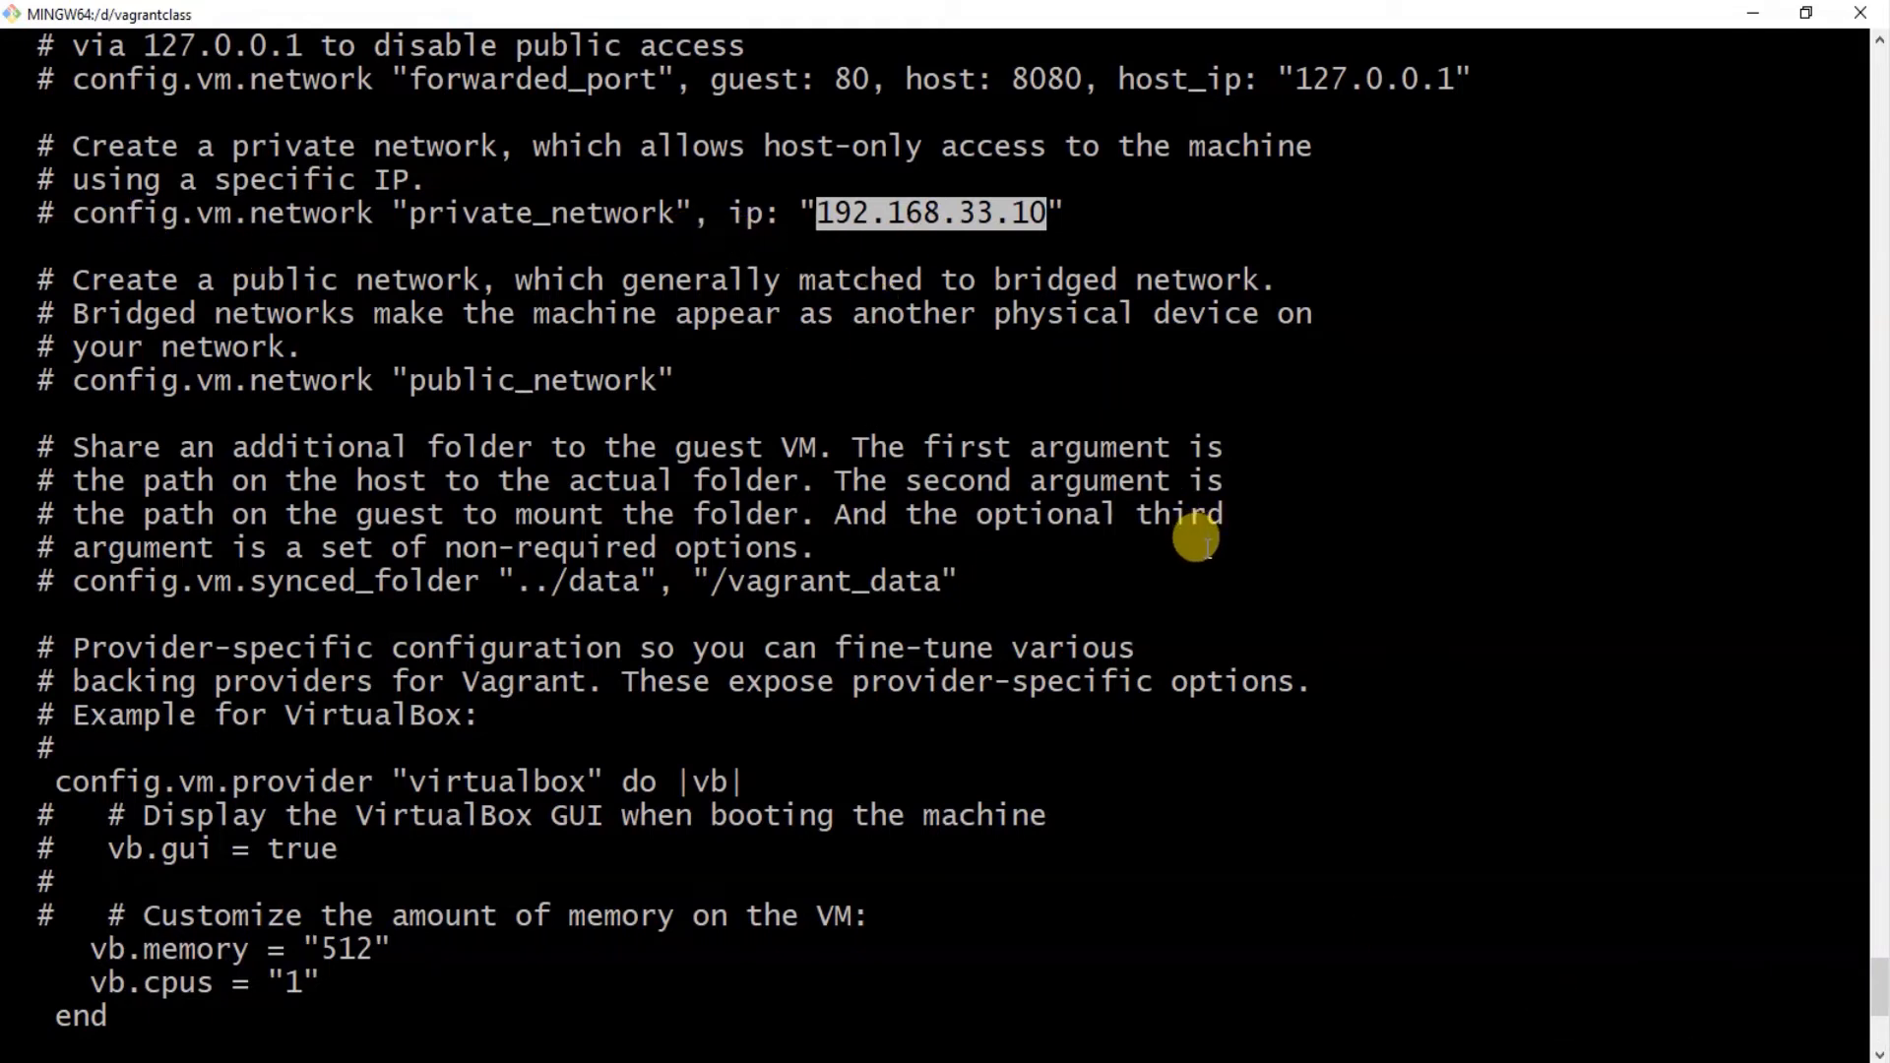
{"action": "mouse_move", "coordinate": [79, 144]}
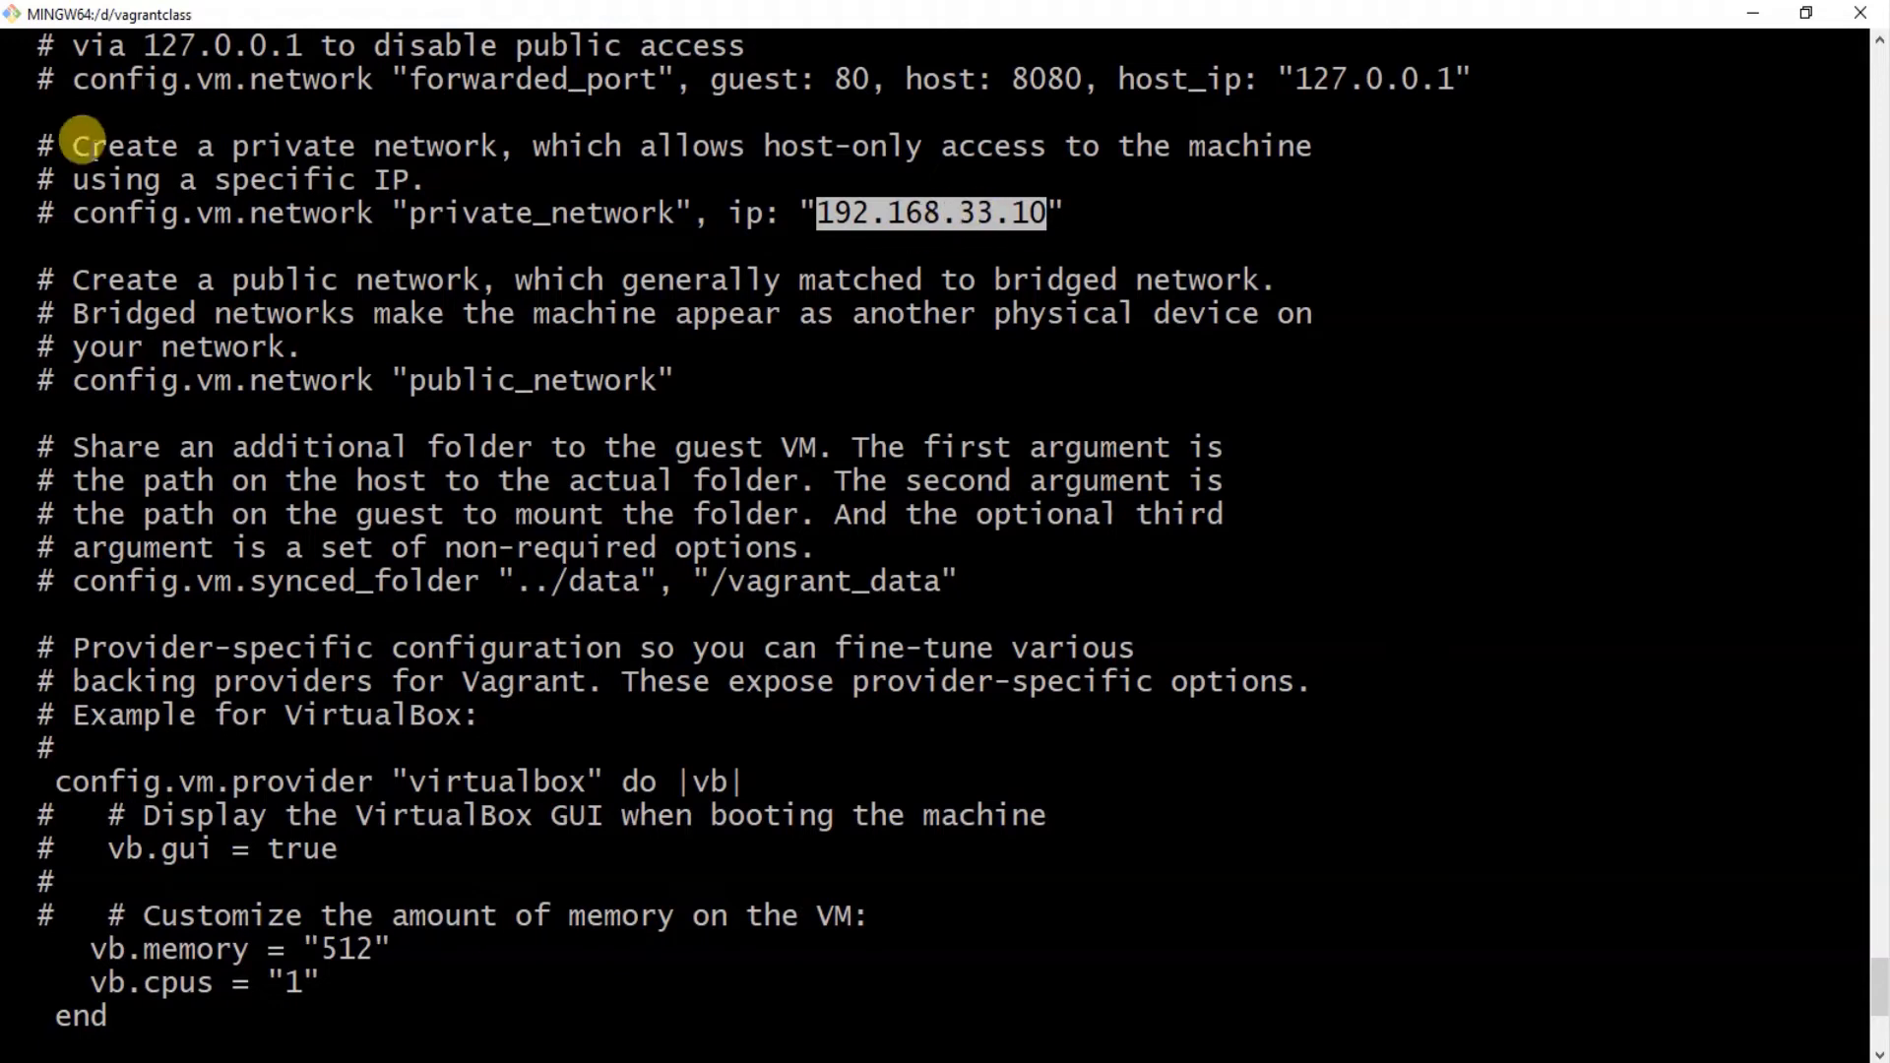
{"action": "mouse_move", "coordinate": [55, 212]}
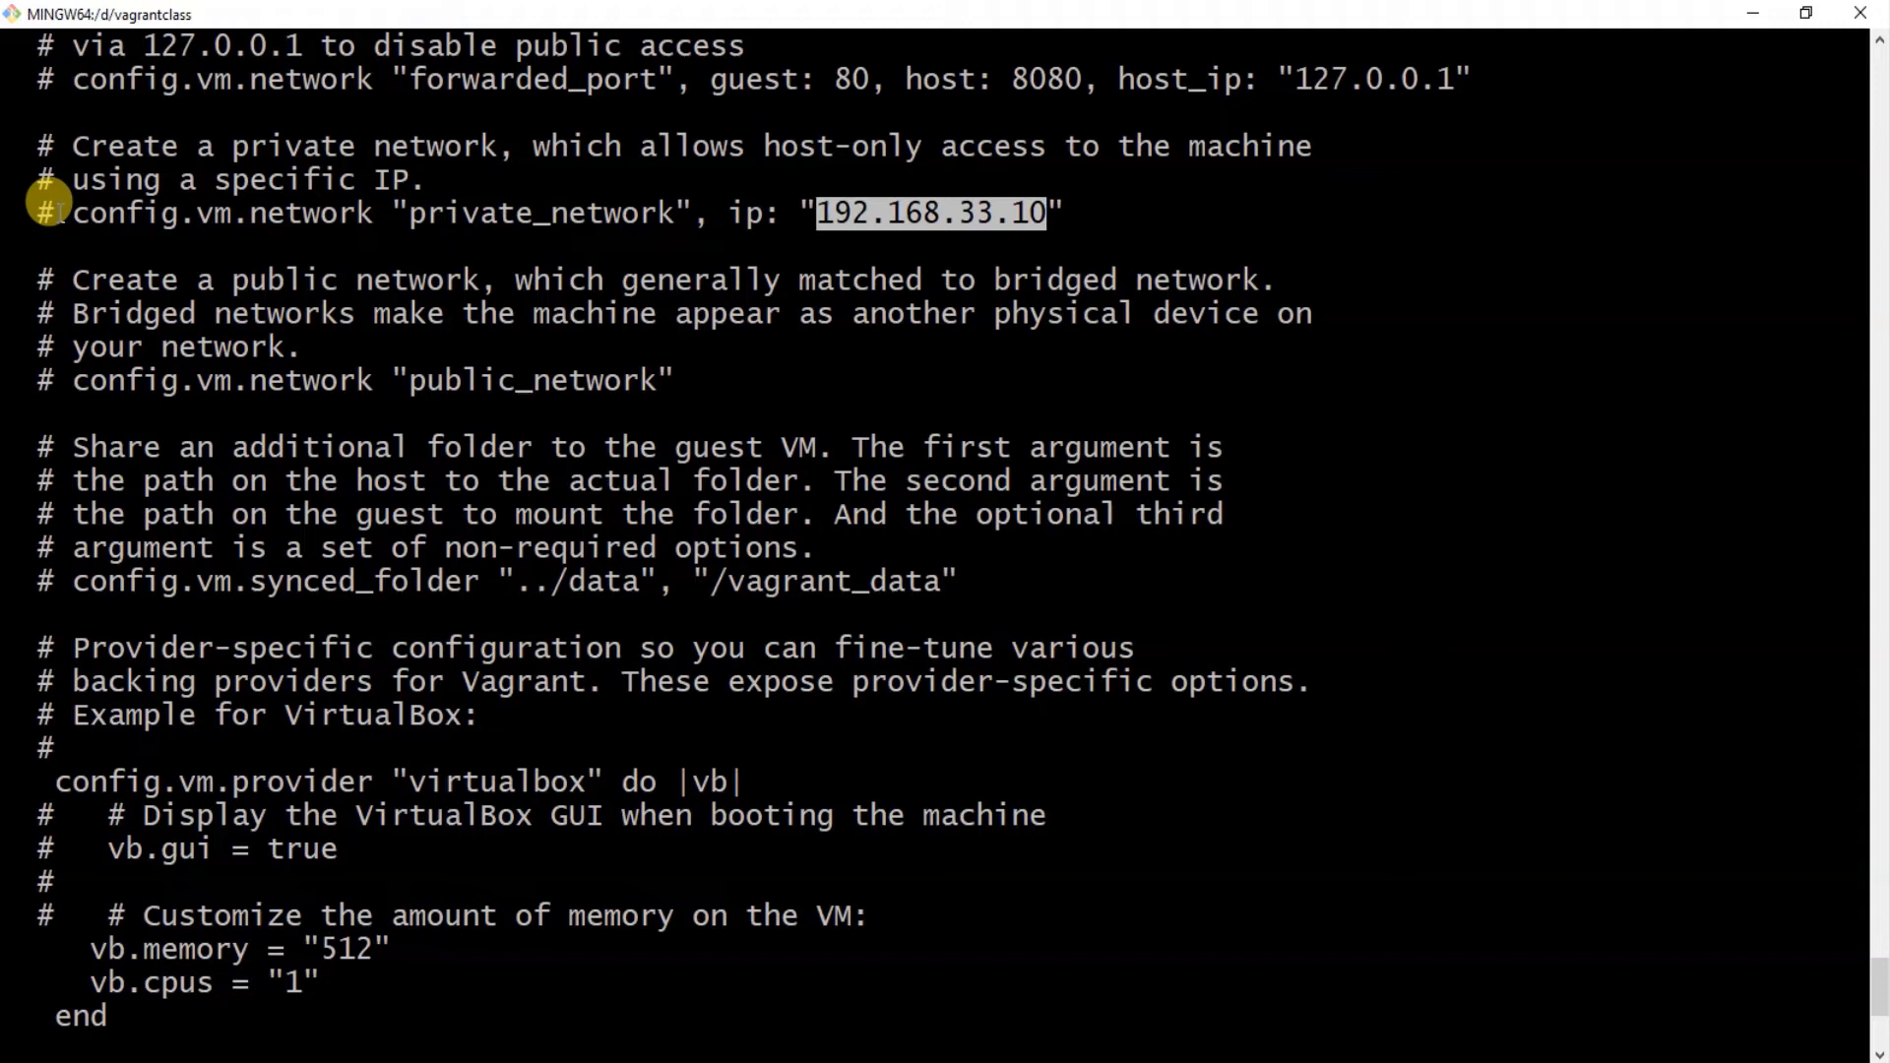
{"action": "scroll", "scroll_direction": "down", "scroll_amount": 3}
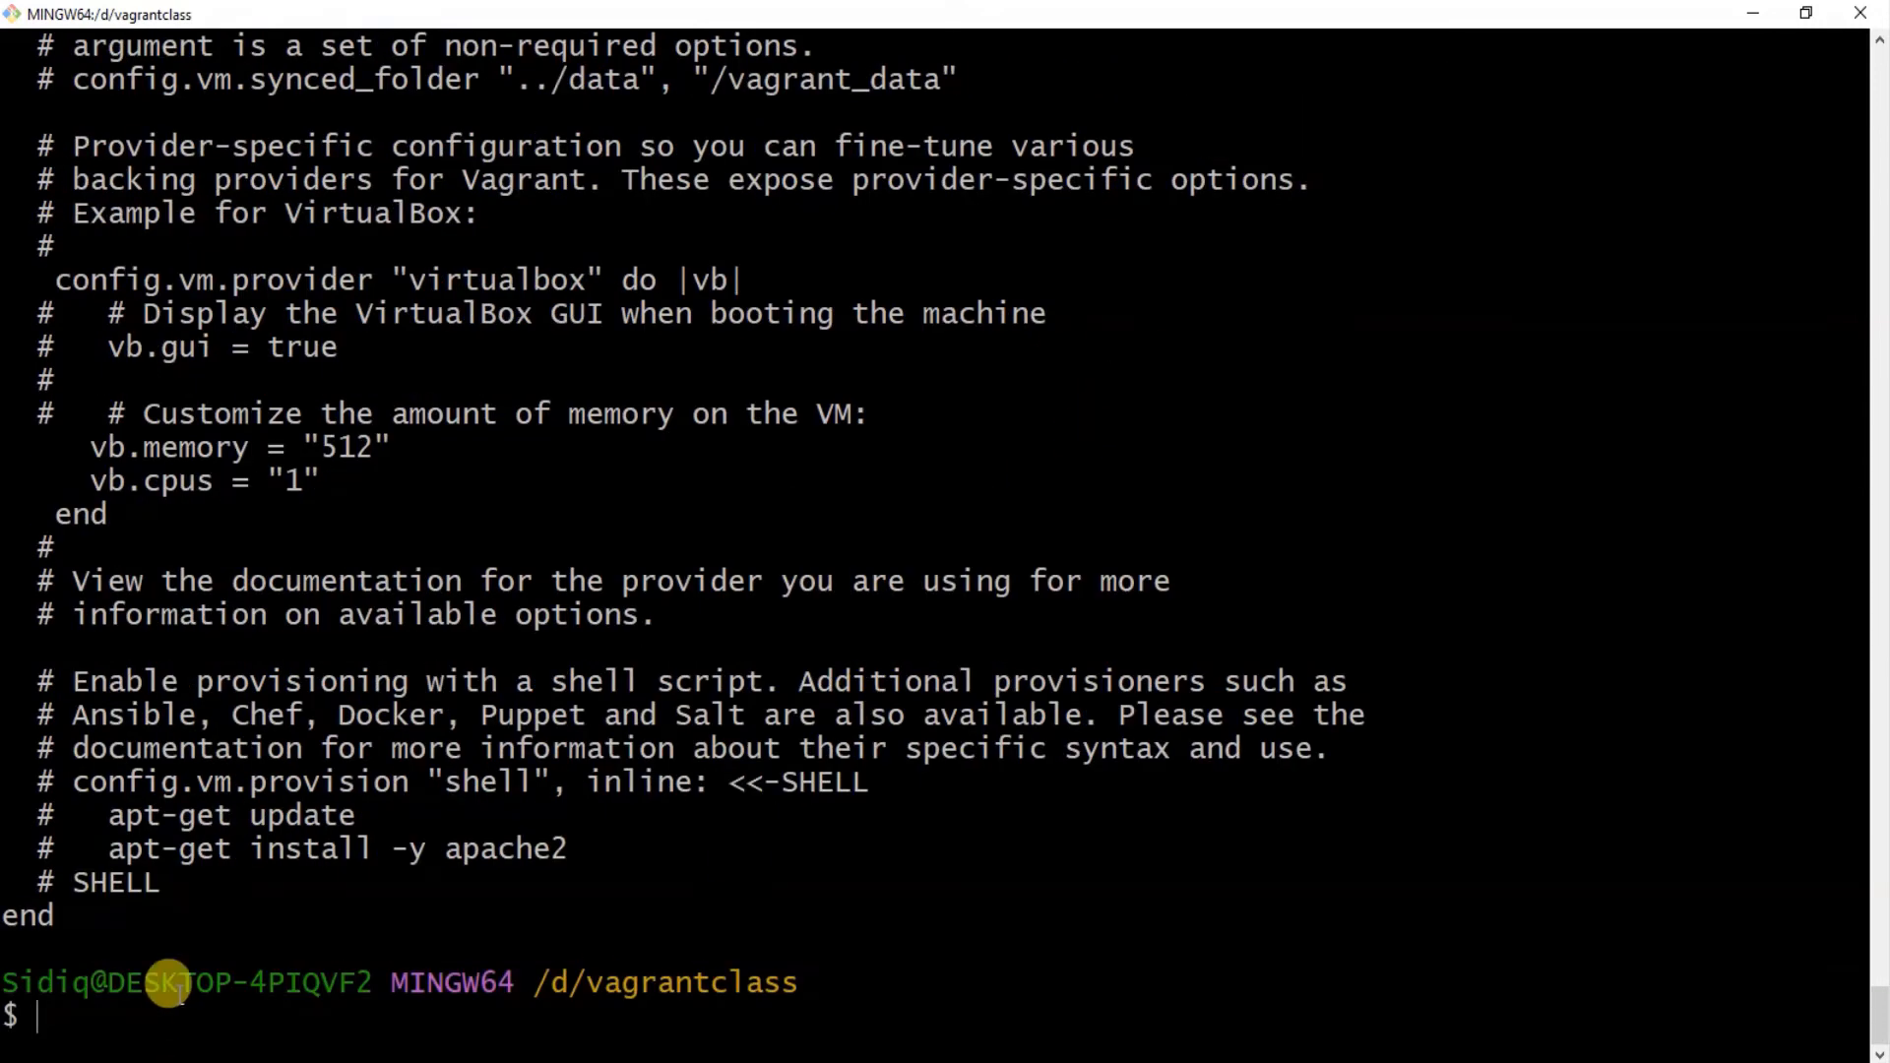
Run 'vim Vagrantfile' to edit the Vagrantfile.
{"action": "type", "text": "vim"}
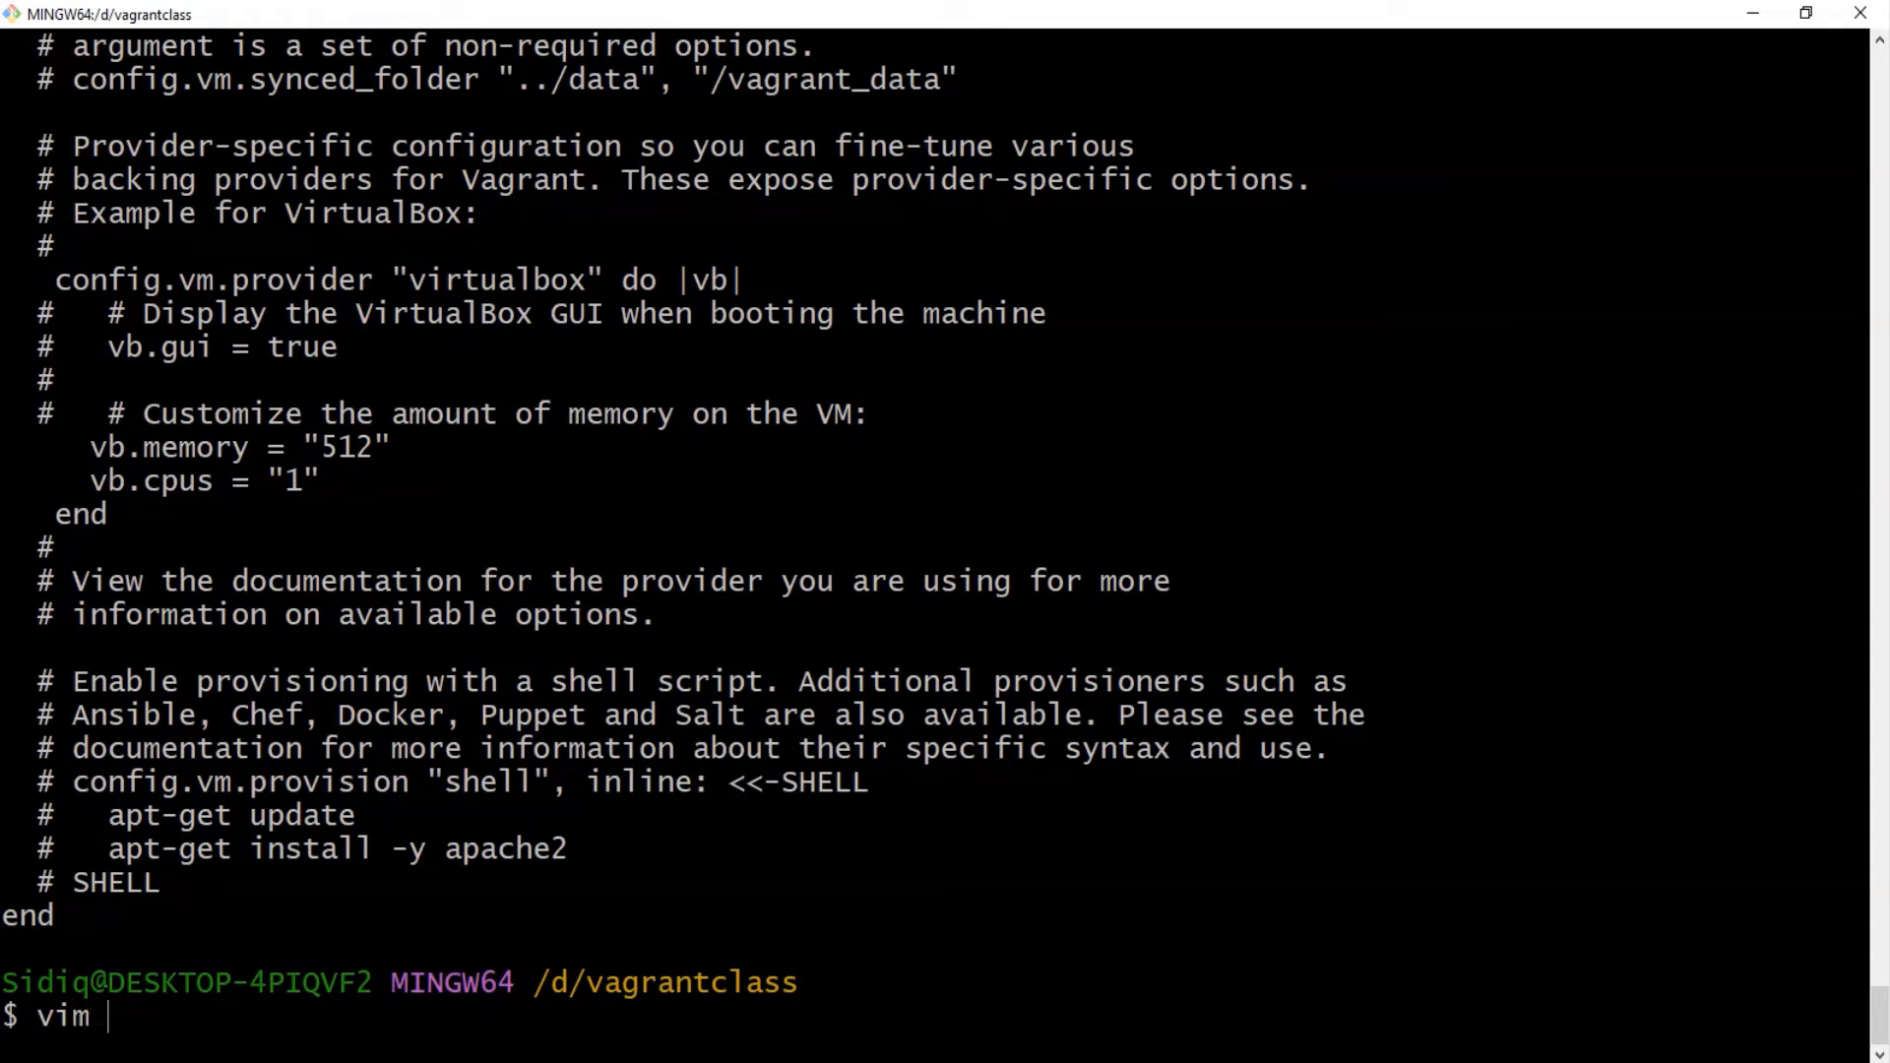
{"action": "type", "text": "Vagrantfile"}
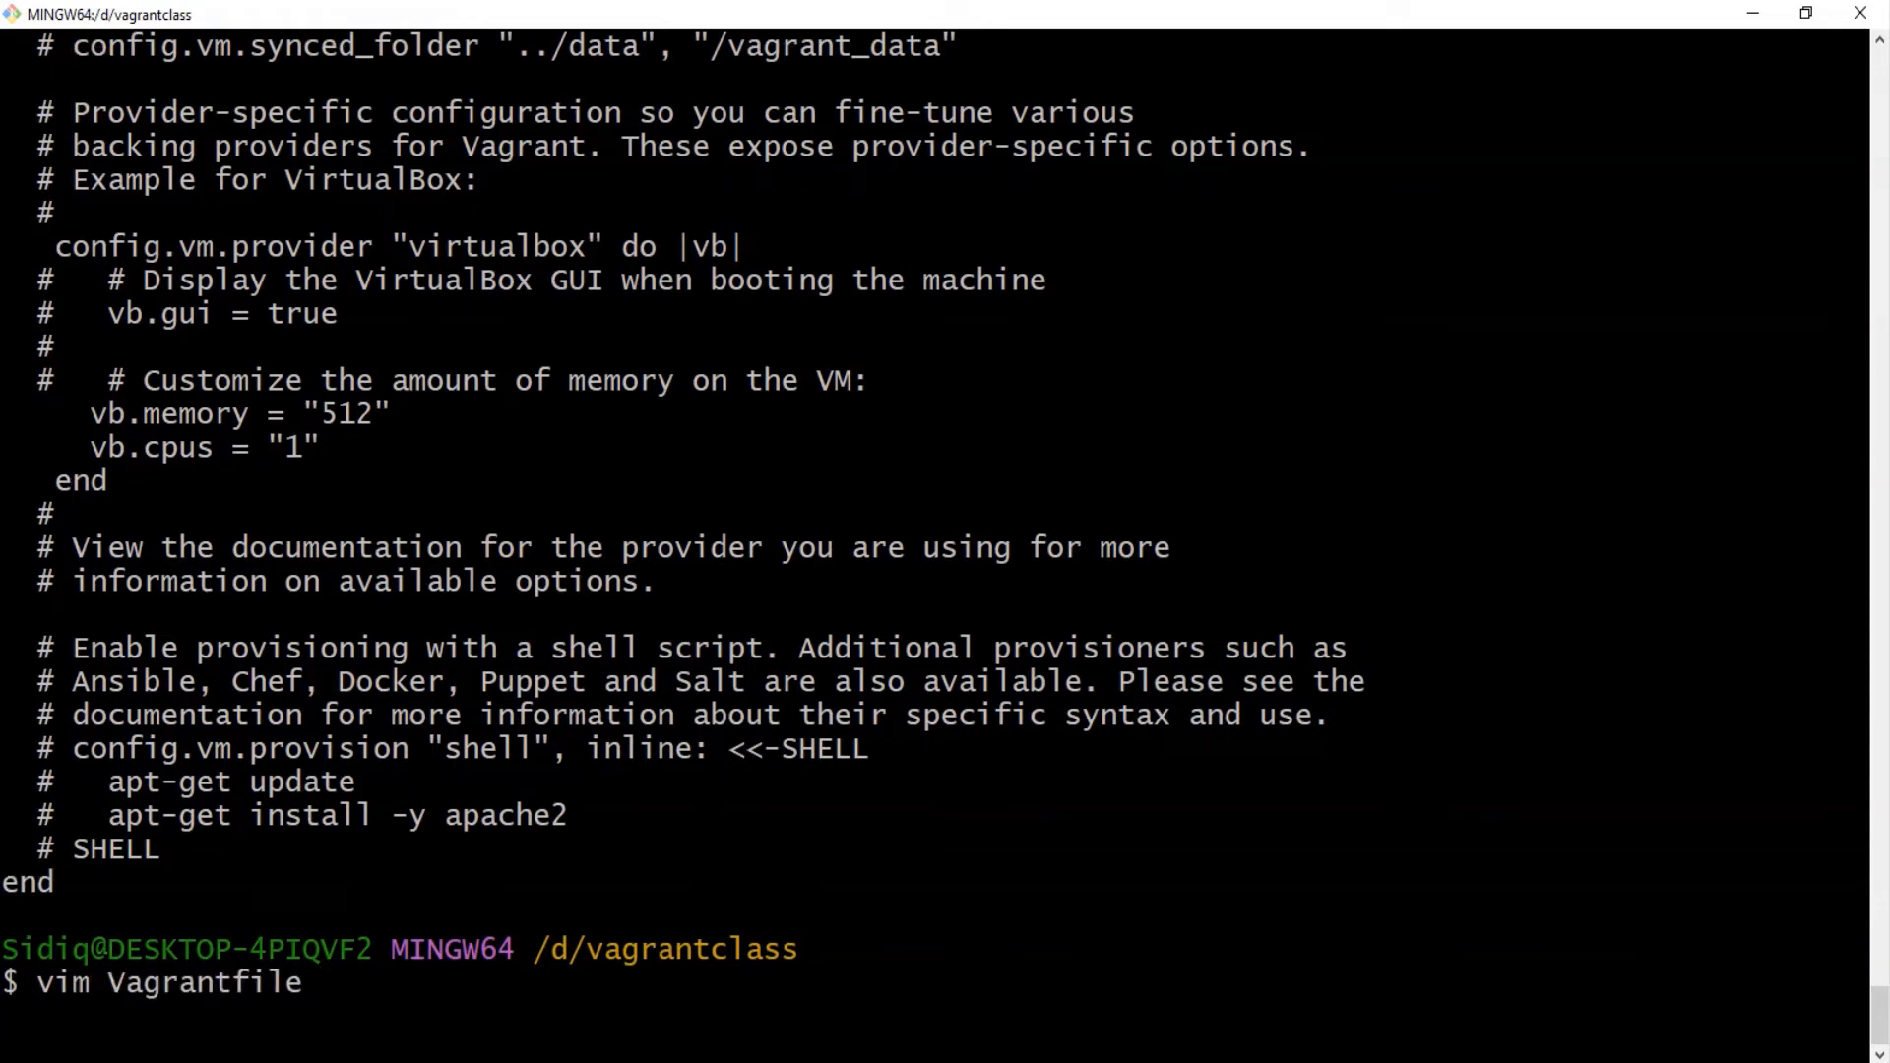
{"action": "key", "text": "Return"}
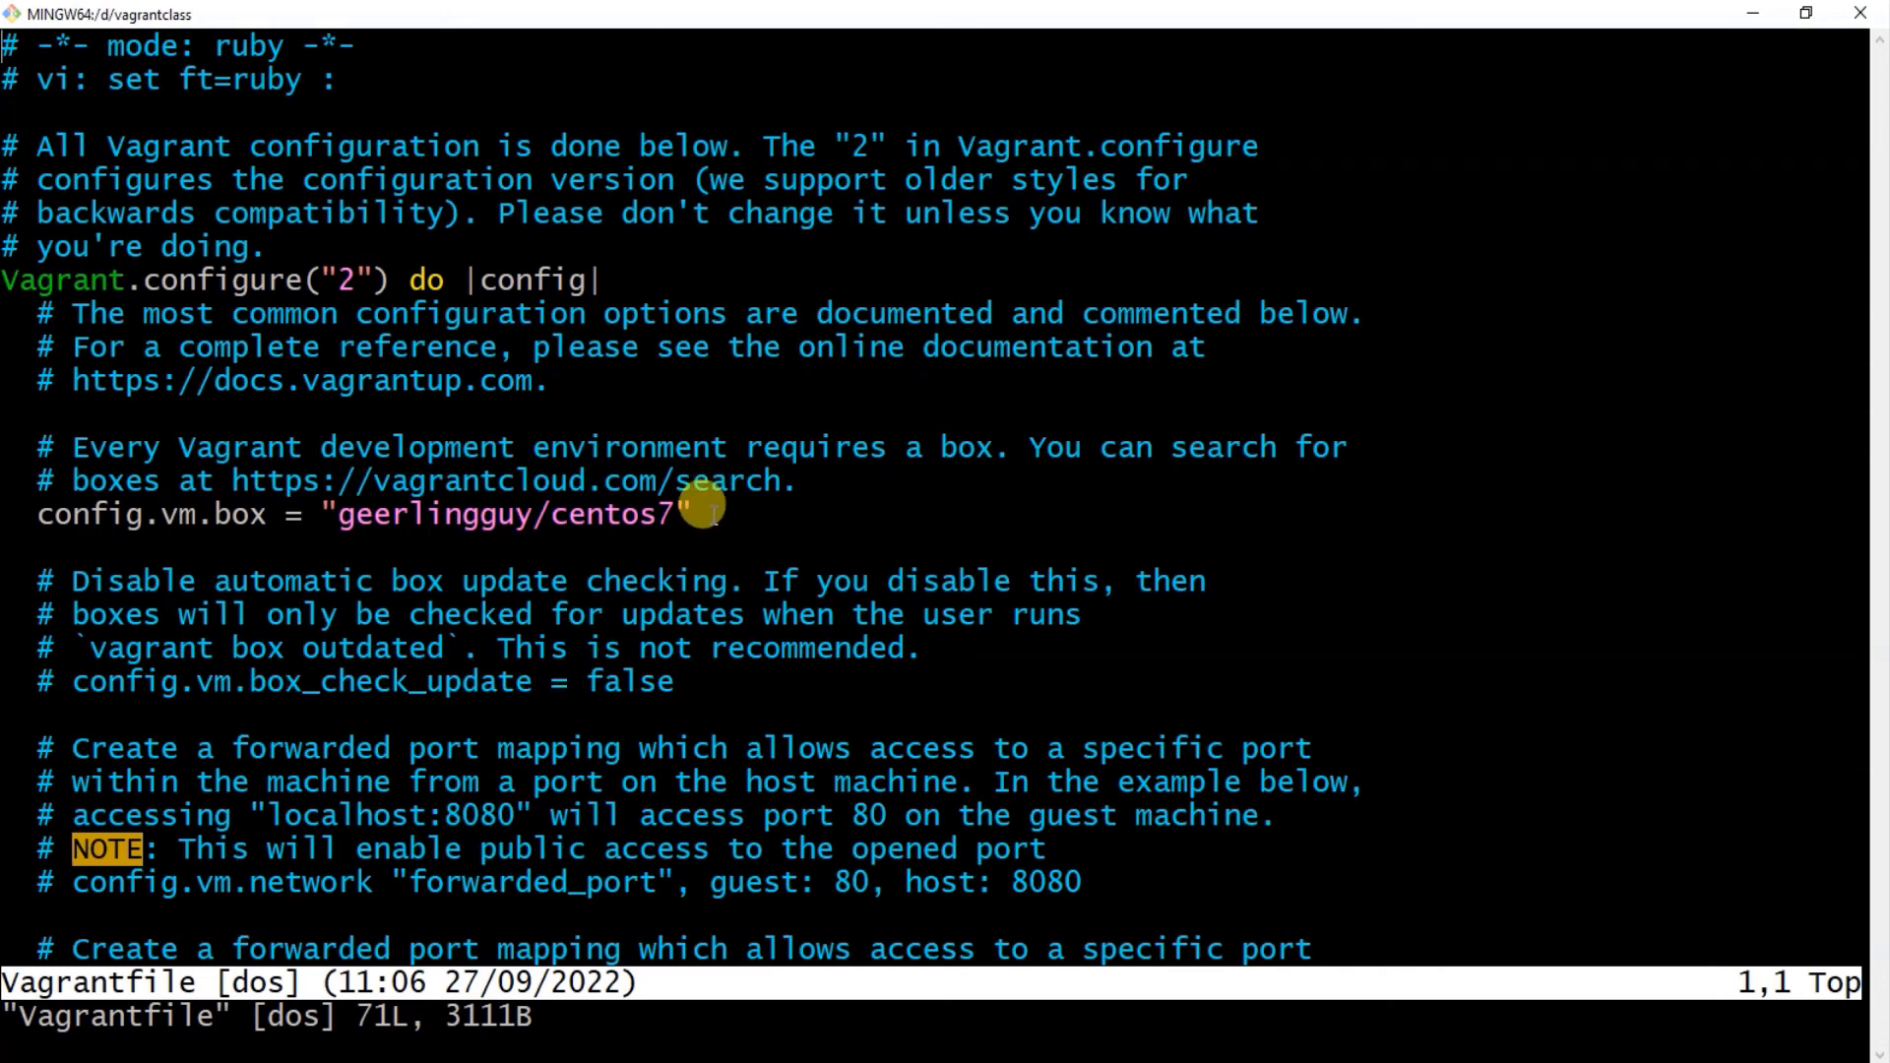
{"action": "mouse_move", "coordinate": [789, 431]}
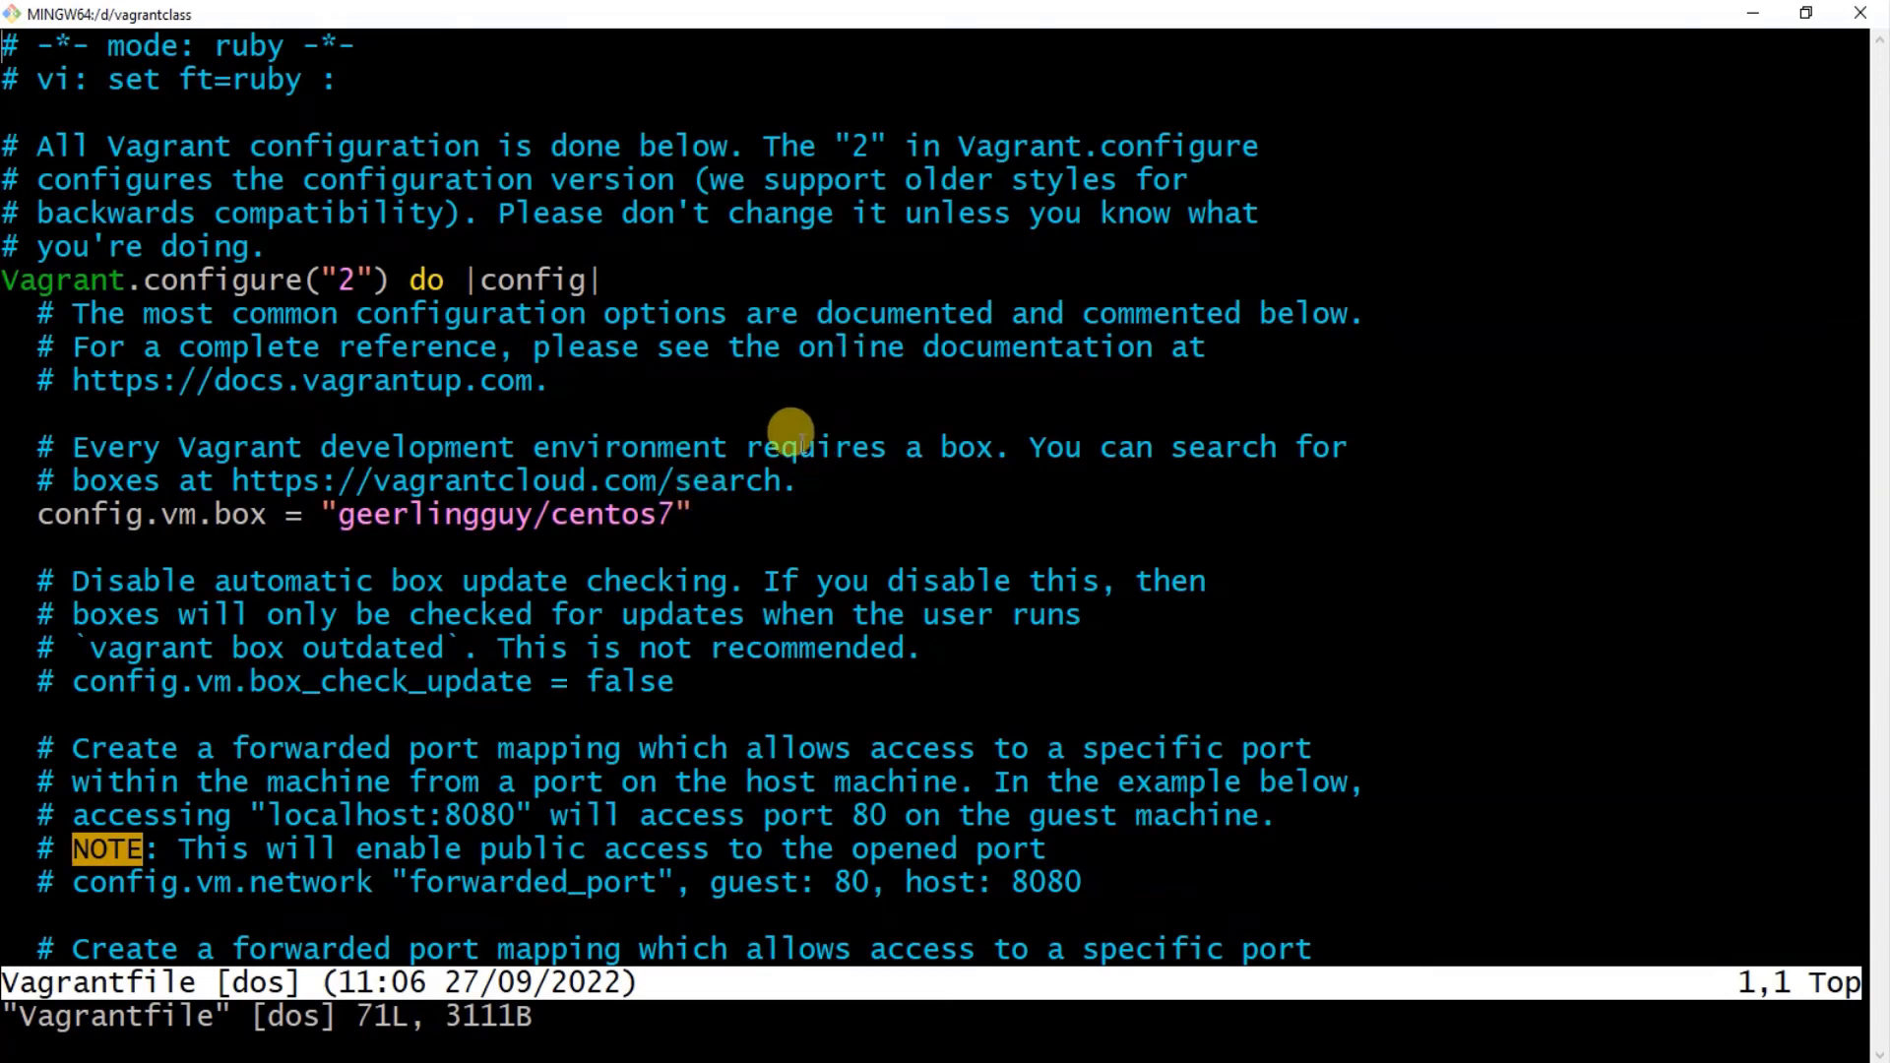
Show line numbers with :se nu and uncomment the private_network 192.168.33.10 and public_network lines.
{"action": "scroll", "scroll_direction": "down", "scroll_amount": 3}
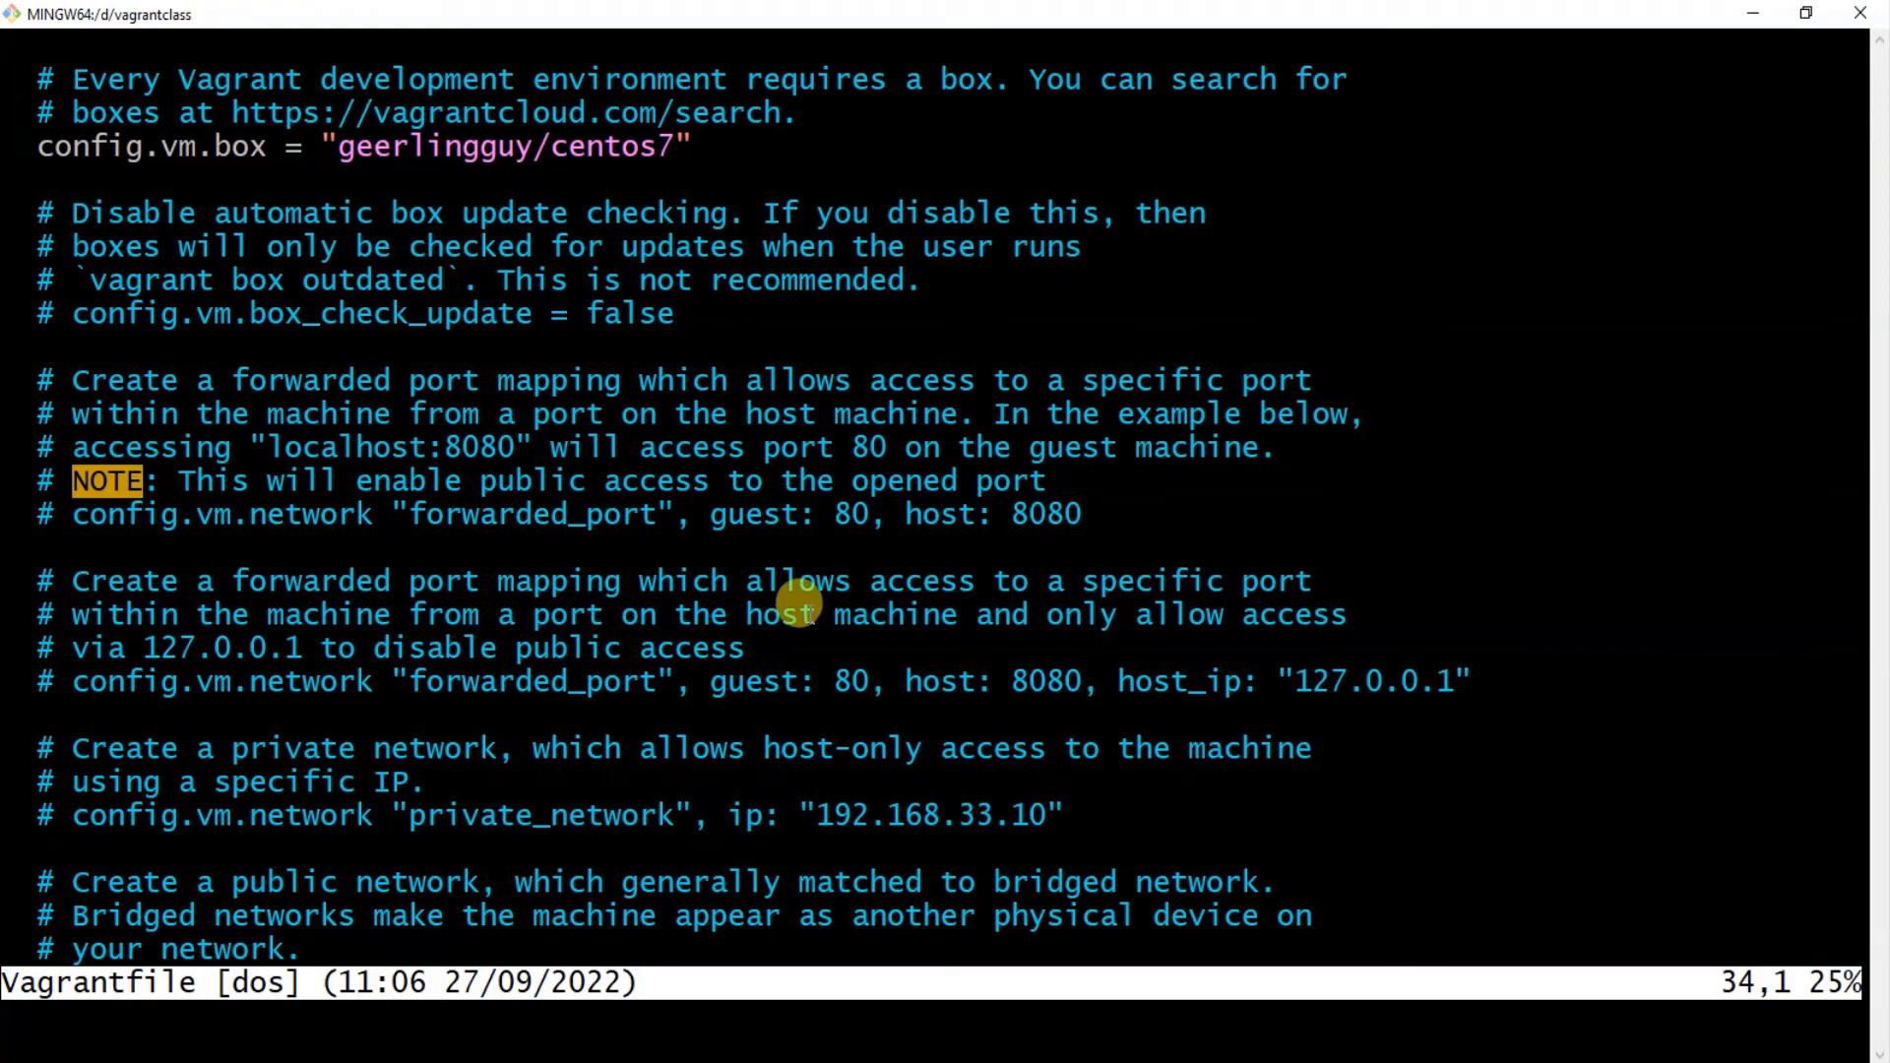
{"action": "scroll", "scroll_direction": "down", "scroll_amount": 3}
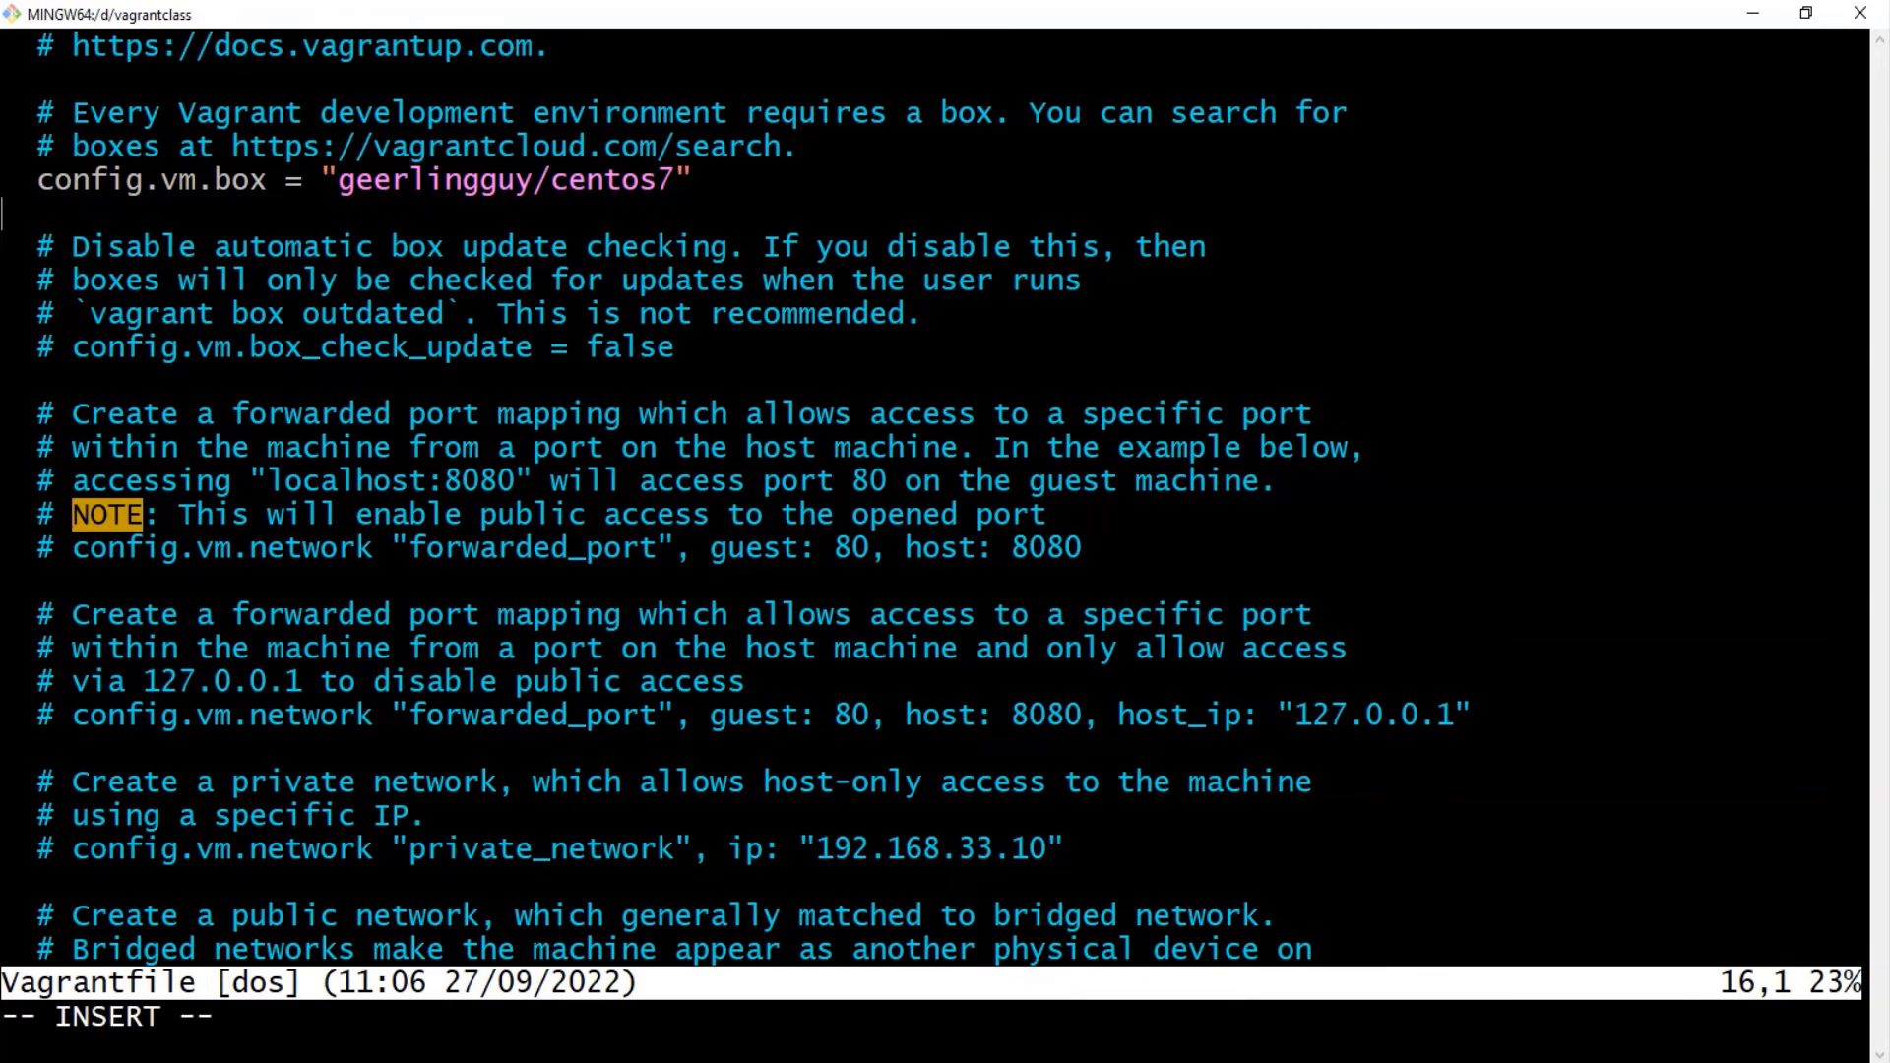
{"action": "mouse_move", "coordinate": [130, 183]}
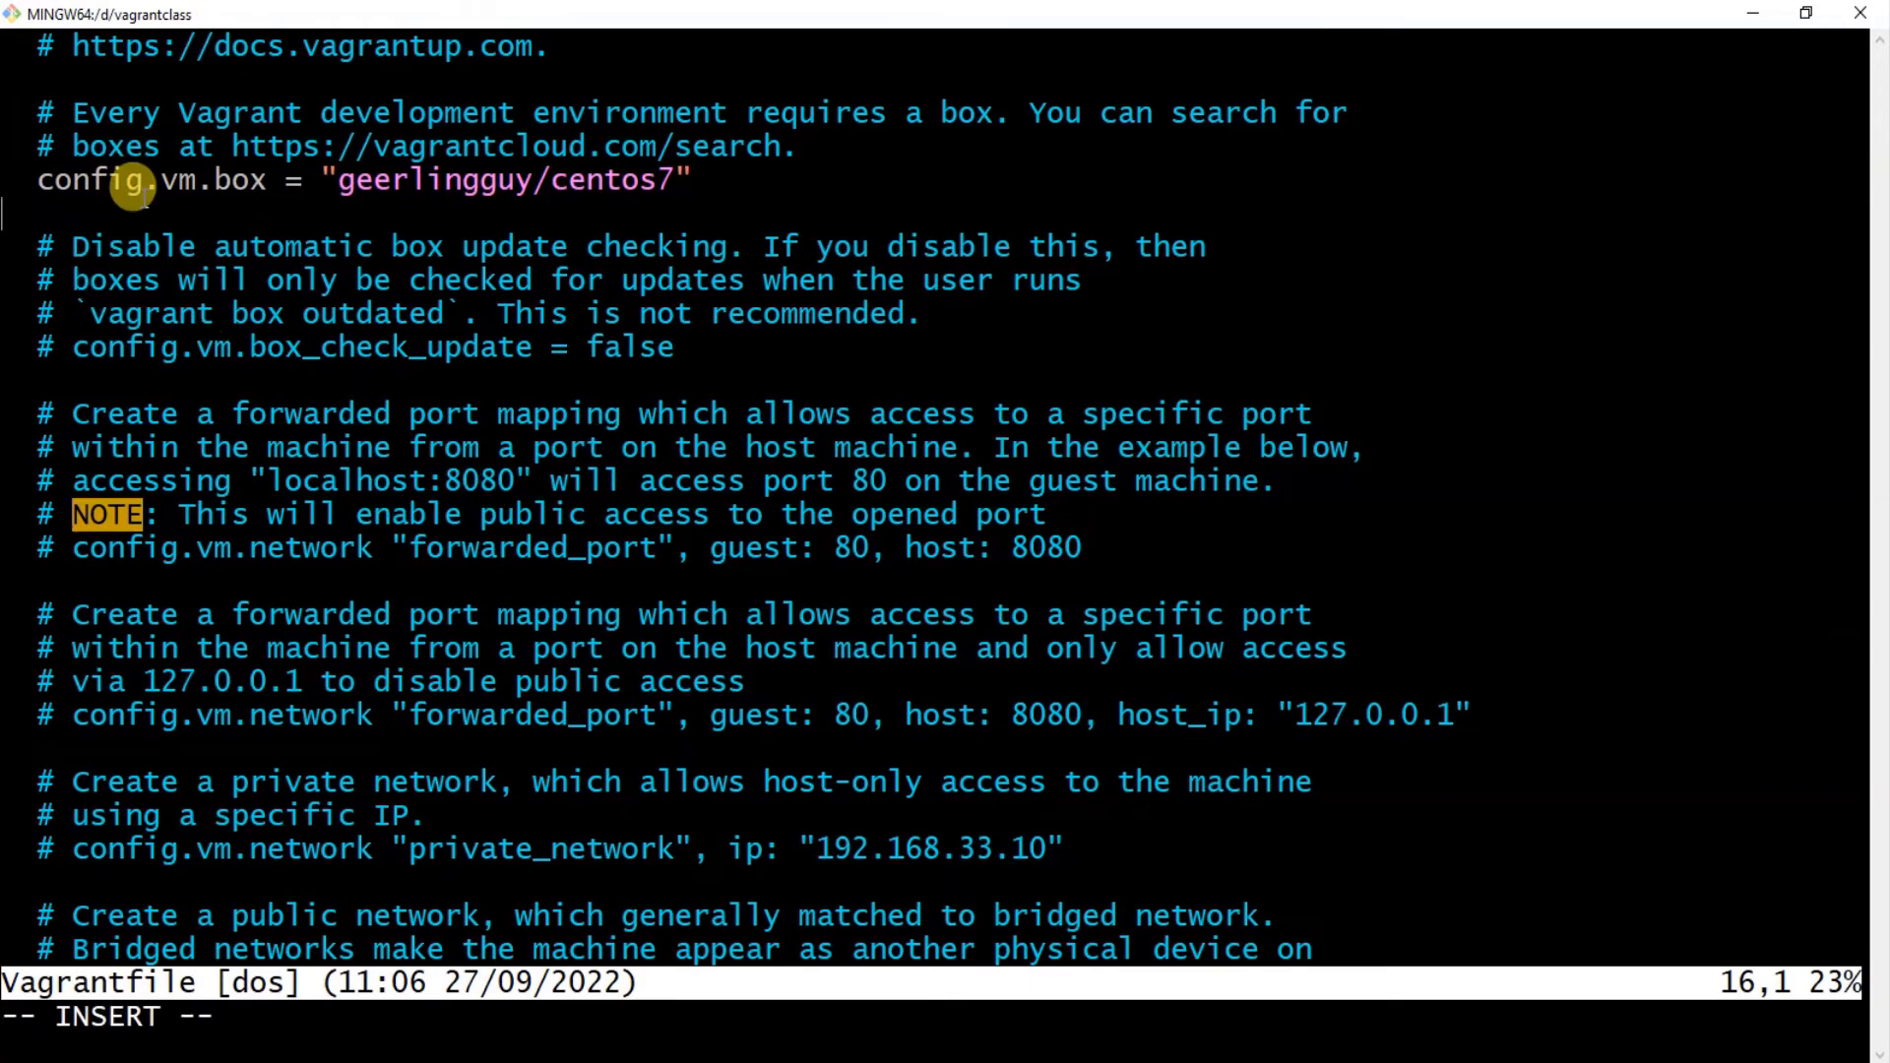
{"action": "scroll", "scroll_direction": "up", "scroll_amount": 3}
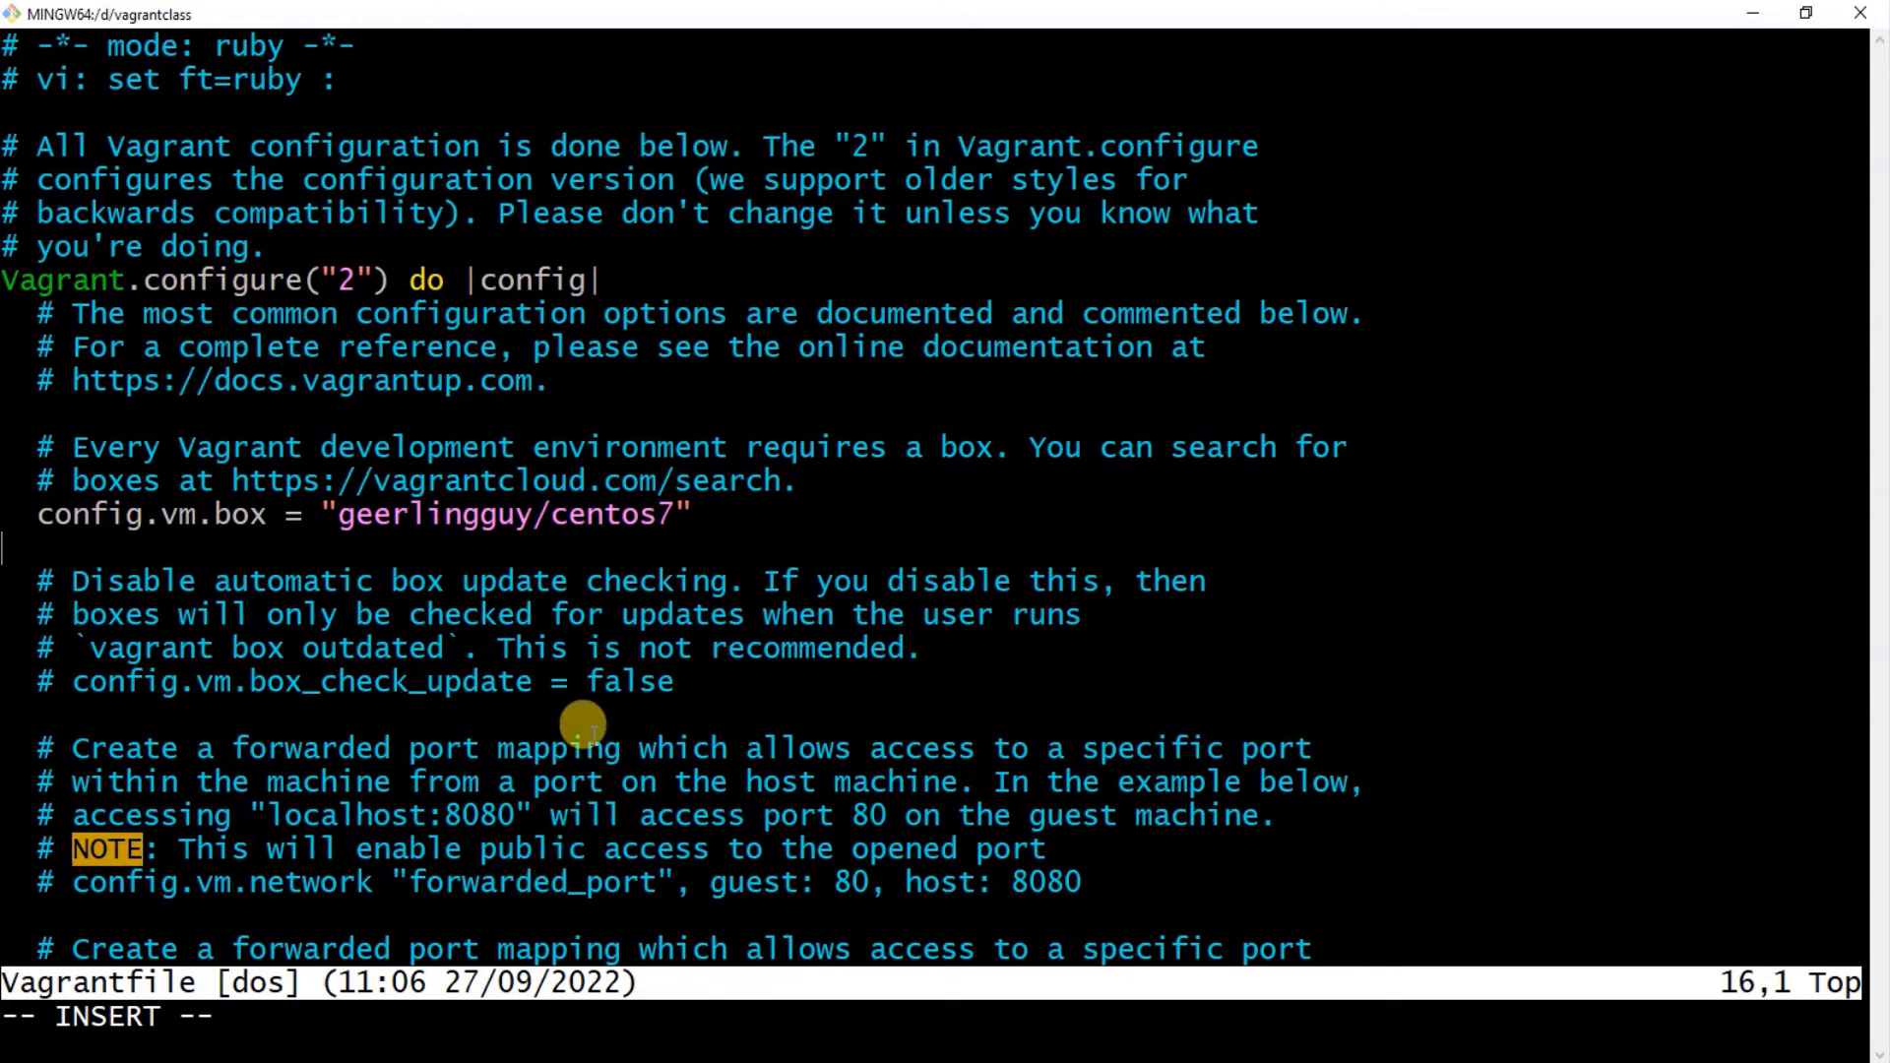
{"action": "mouse_move", "coordinate": [289, 1024]}
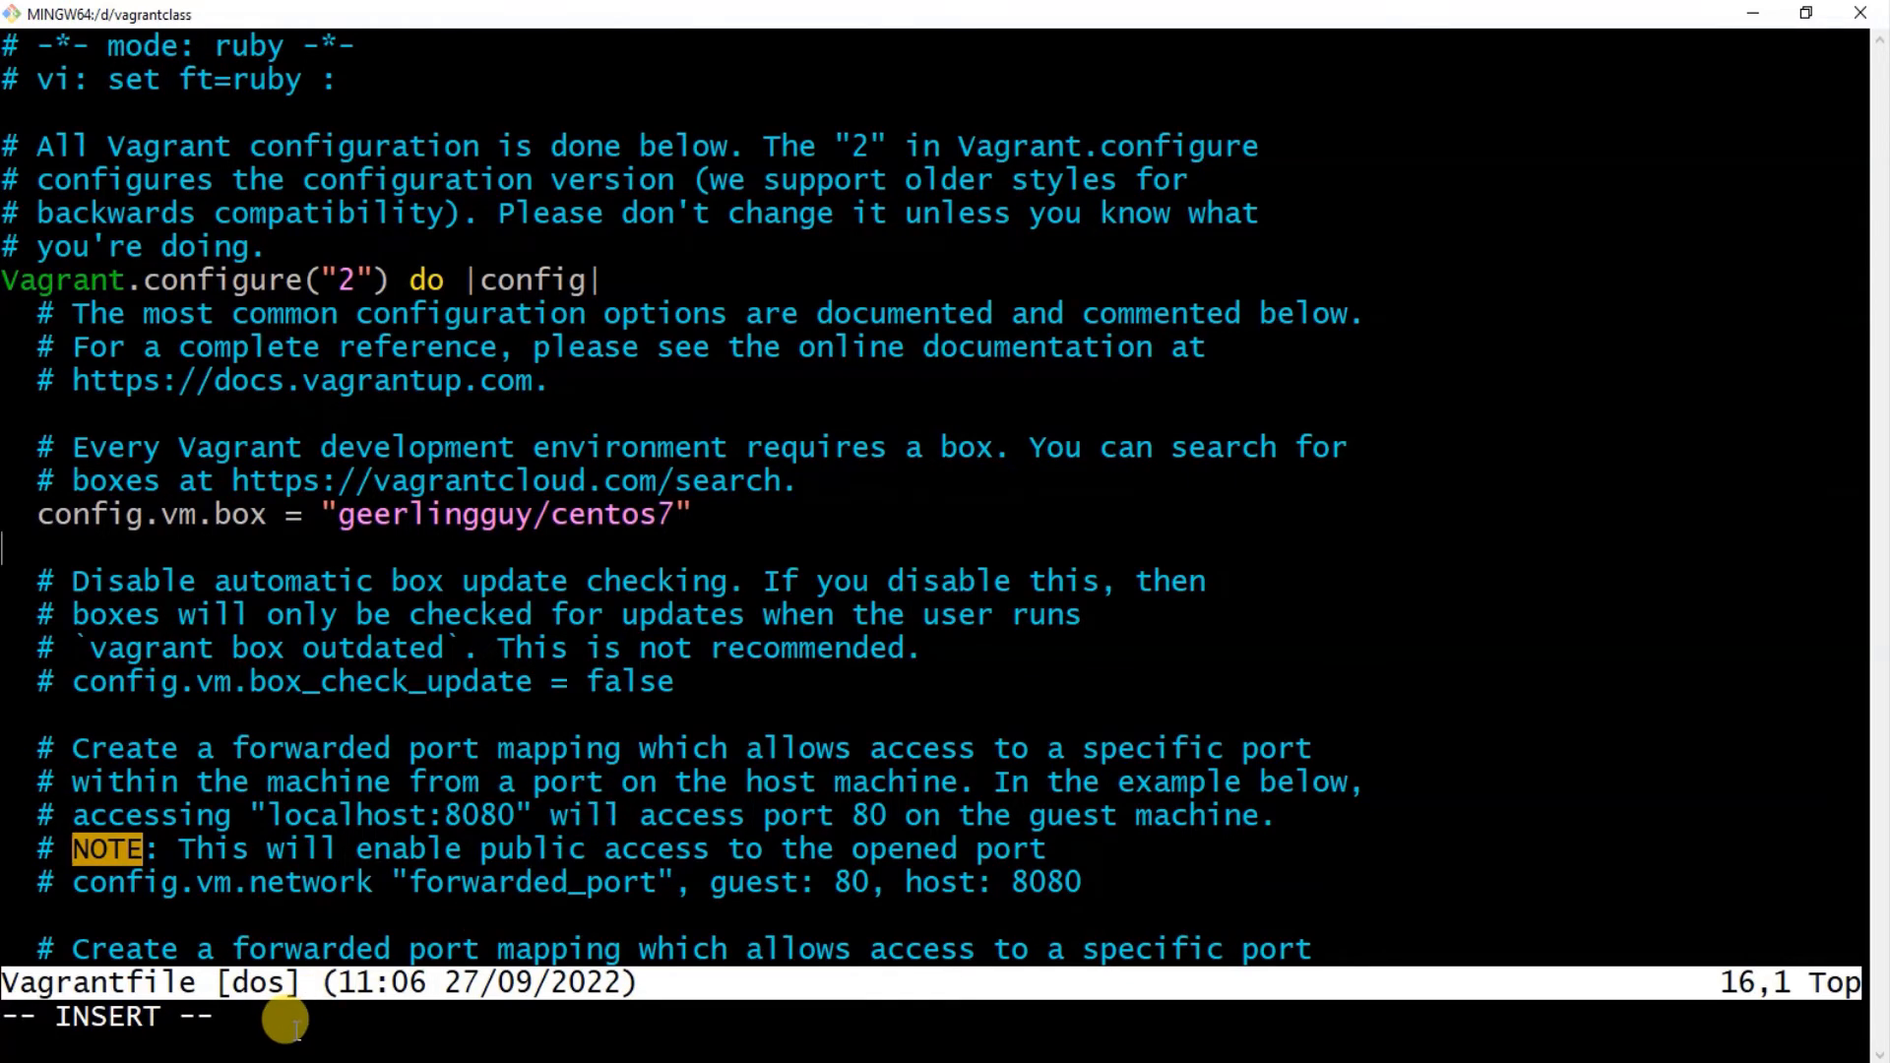
{"action": "key", "text": "Escape"}
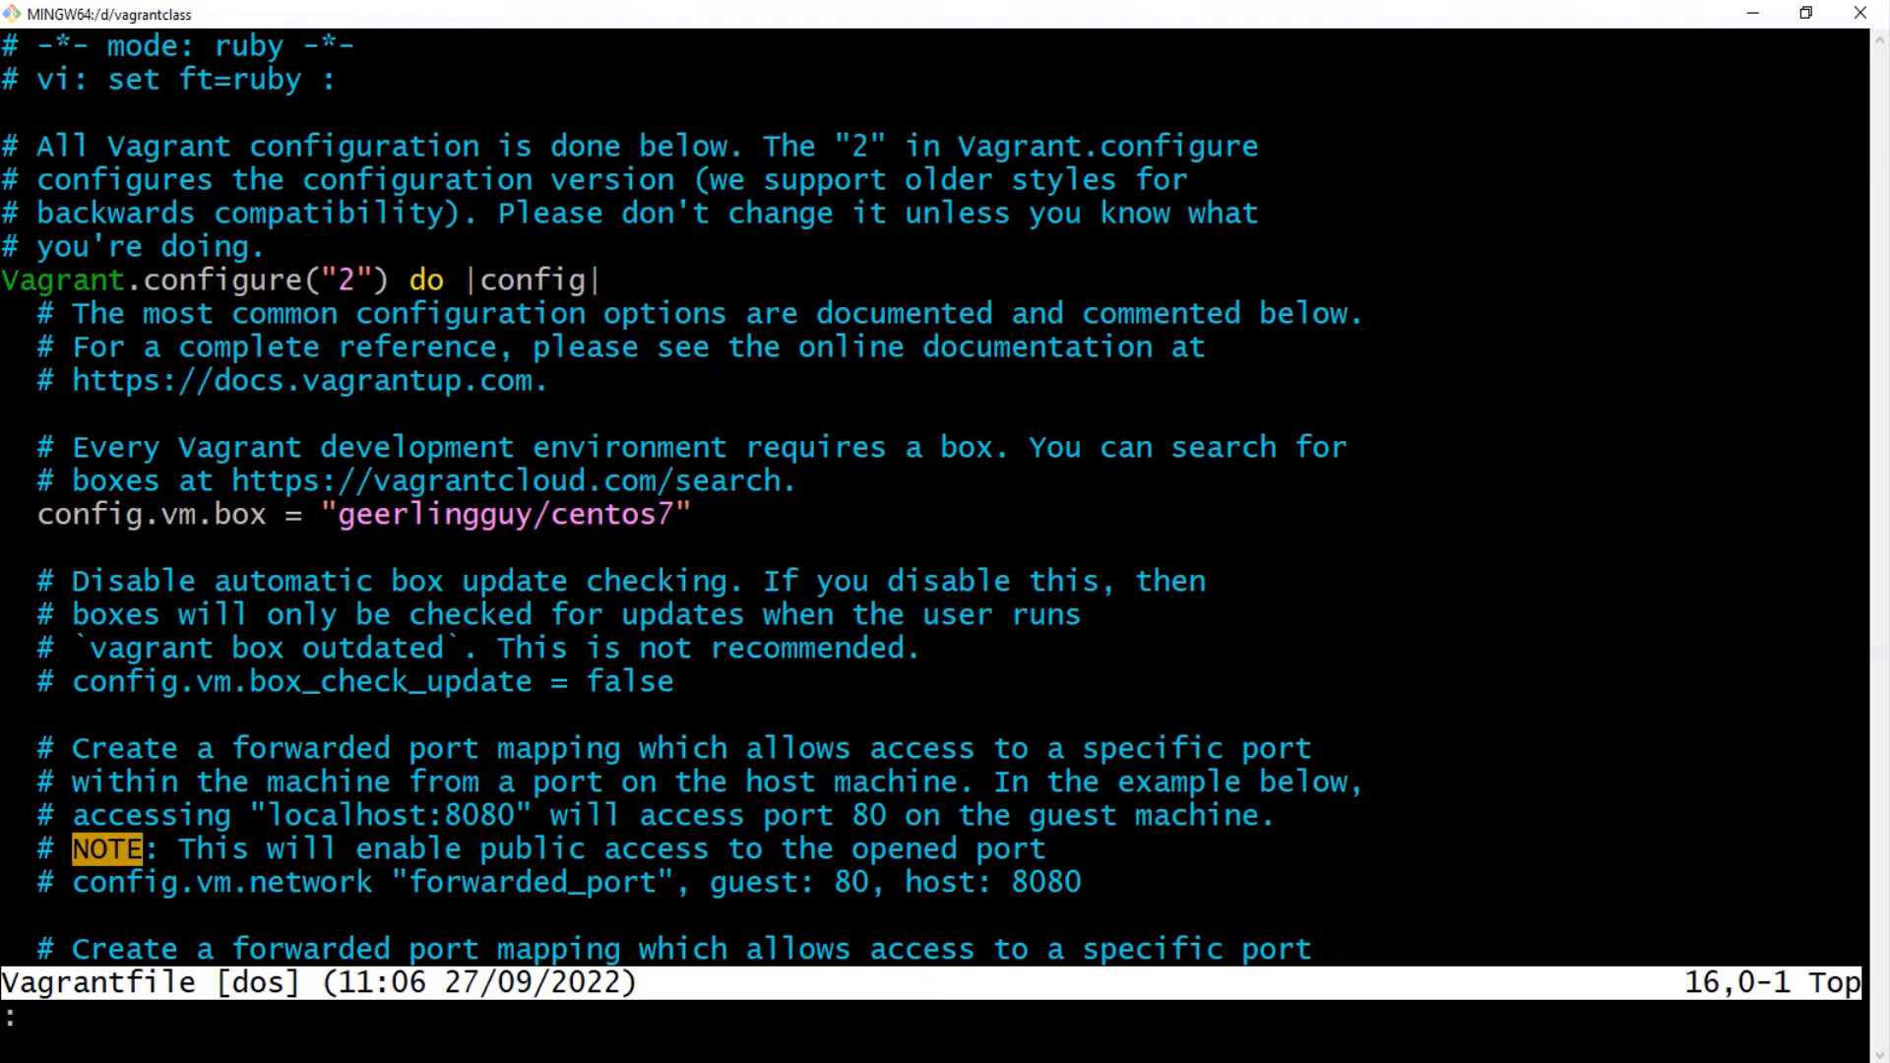
{"action": "type", "text": "se nu"}
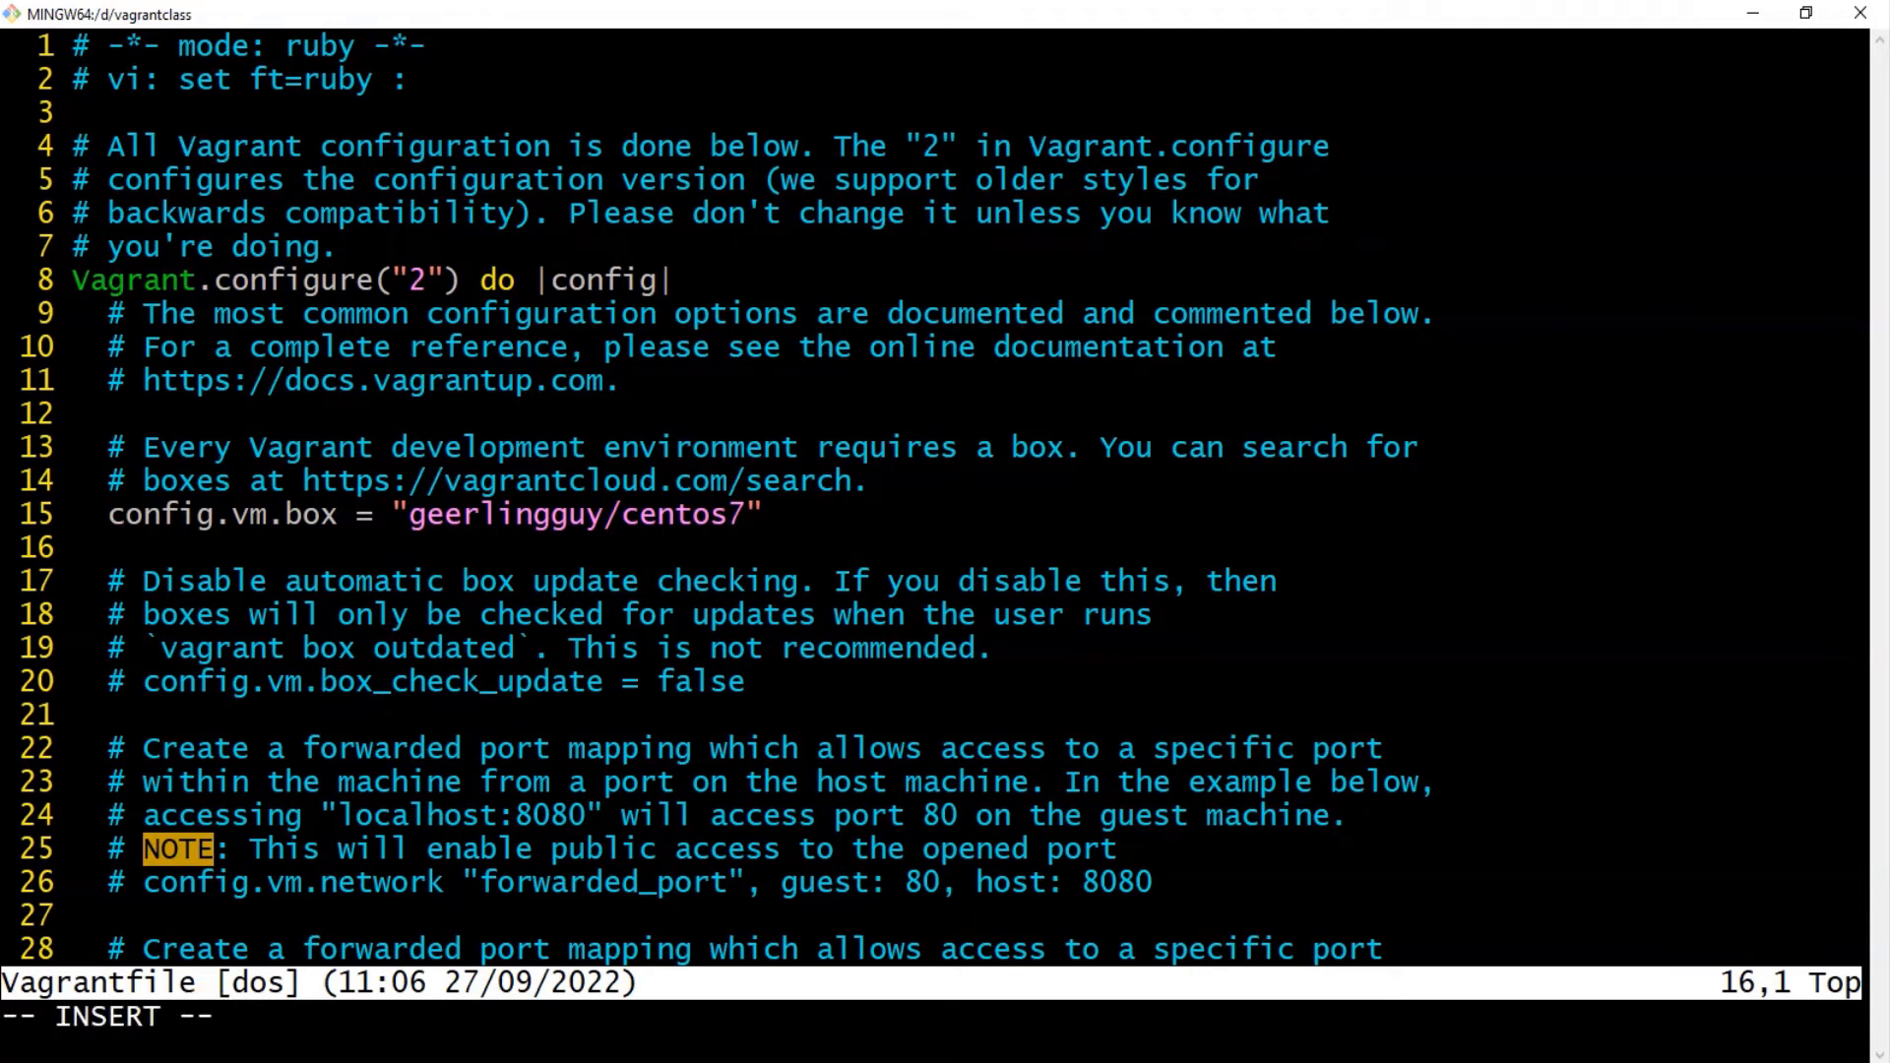
{"action": "scroll", "scroll_direction": "down", "scroll_amount": 3}
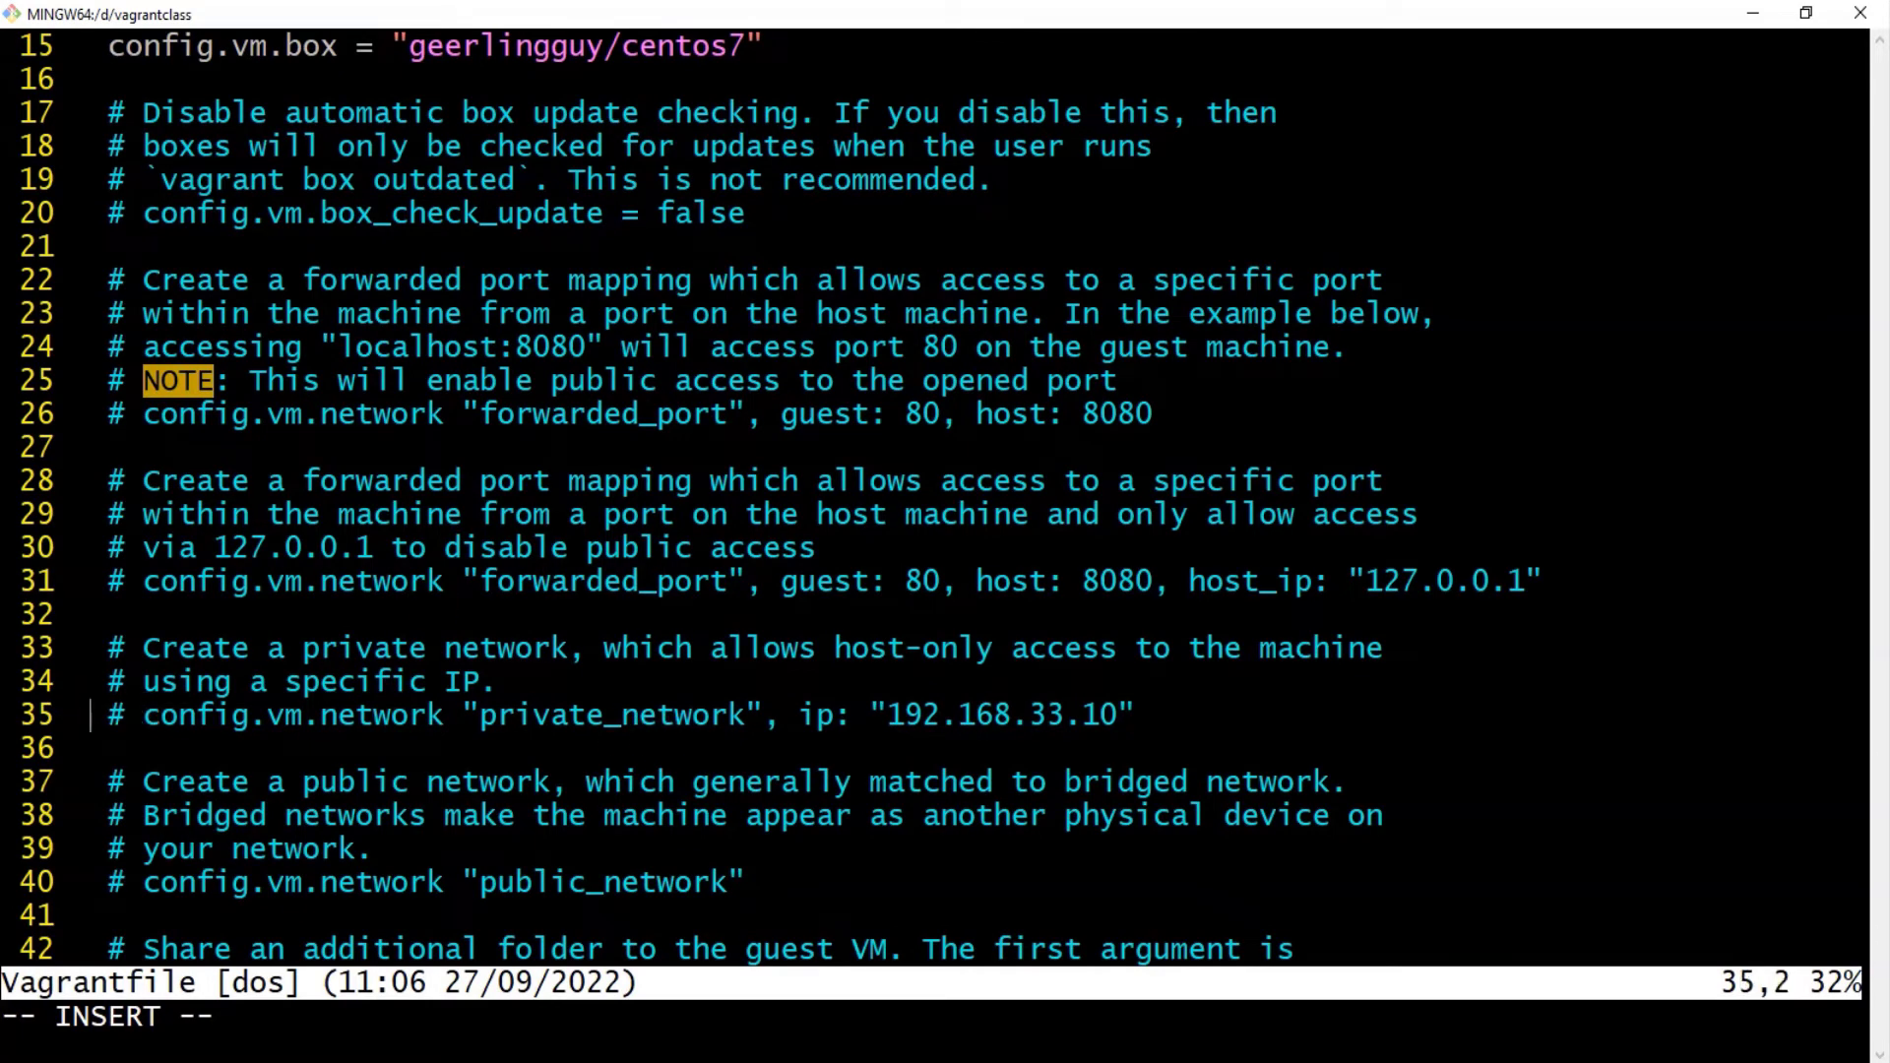
{"action": "key", "text": "Delete"}
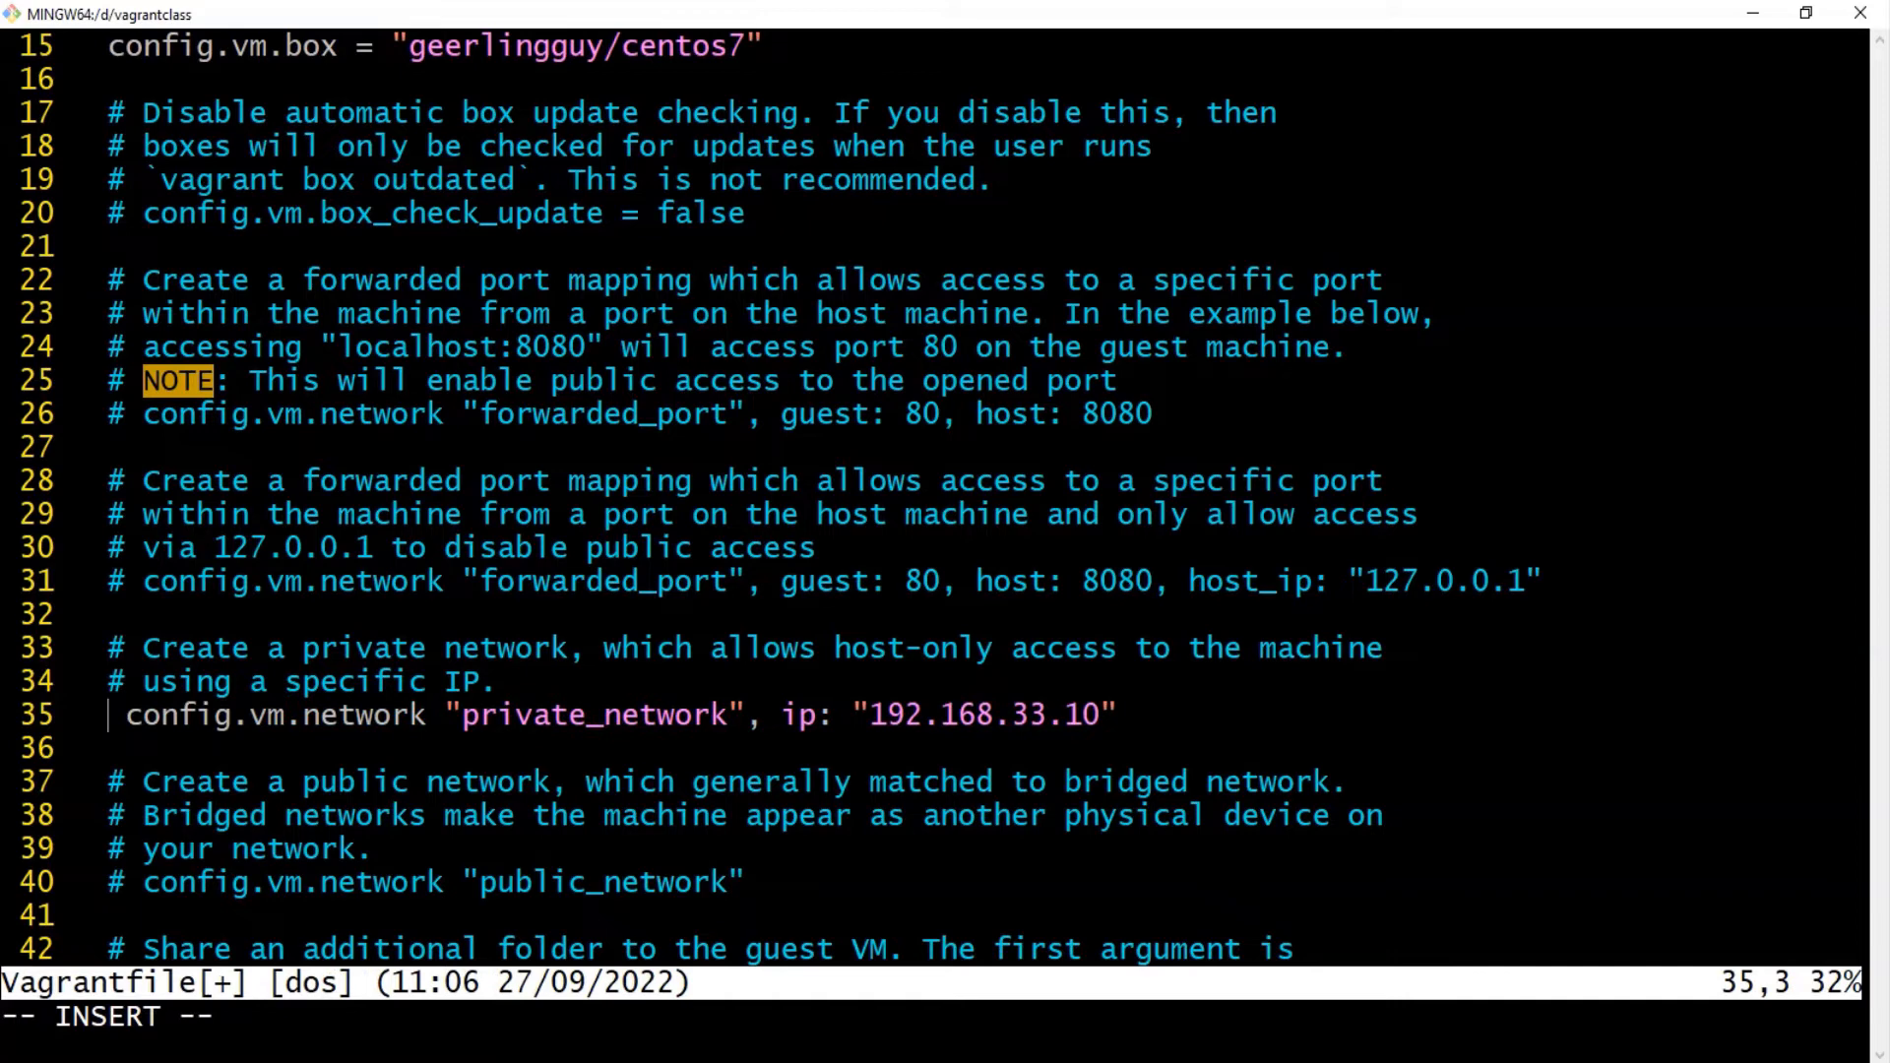
{"action": "mouse_move", "coordinate": [756, 697]}
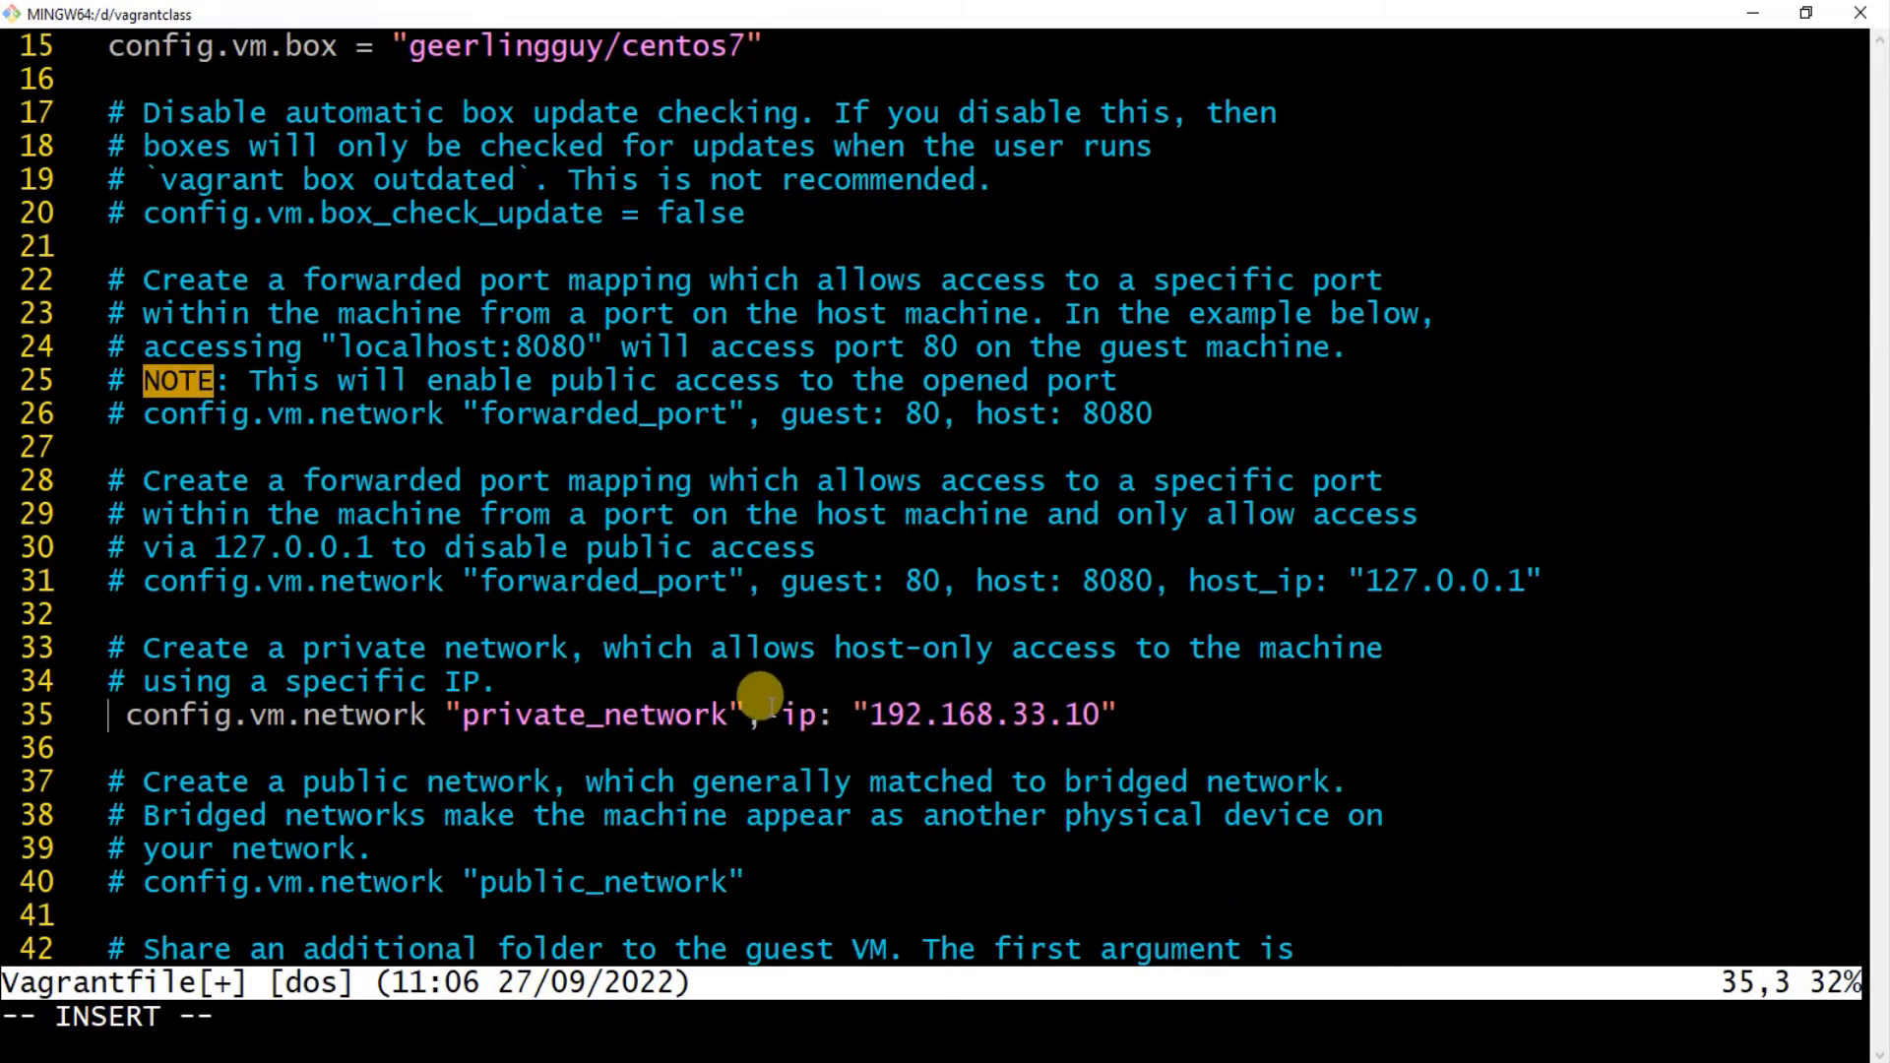
{"action": "mouse_move", "coordinate": [670, 729]}
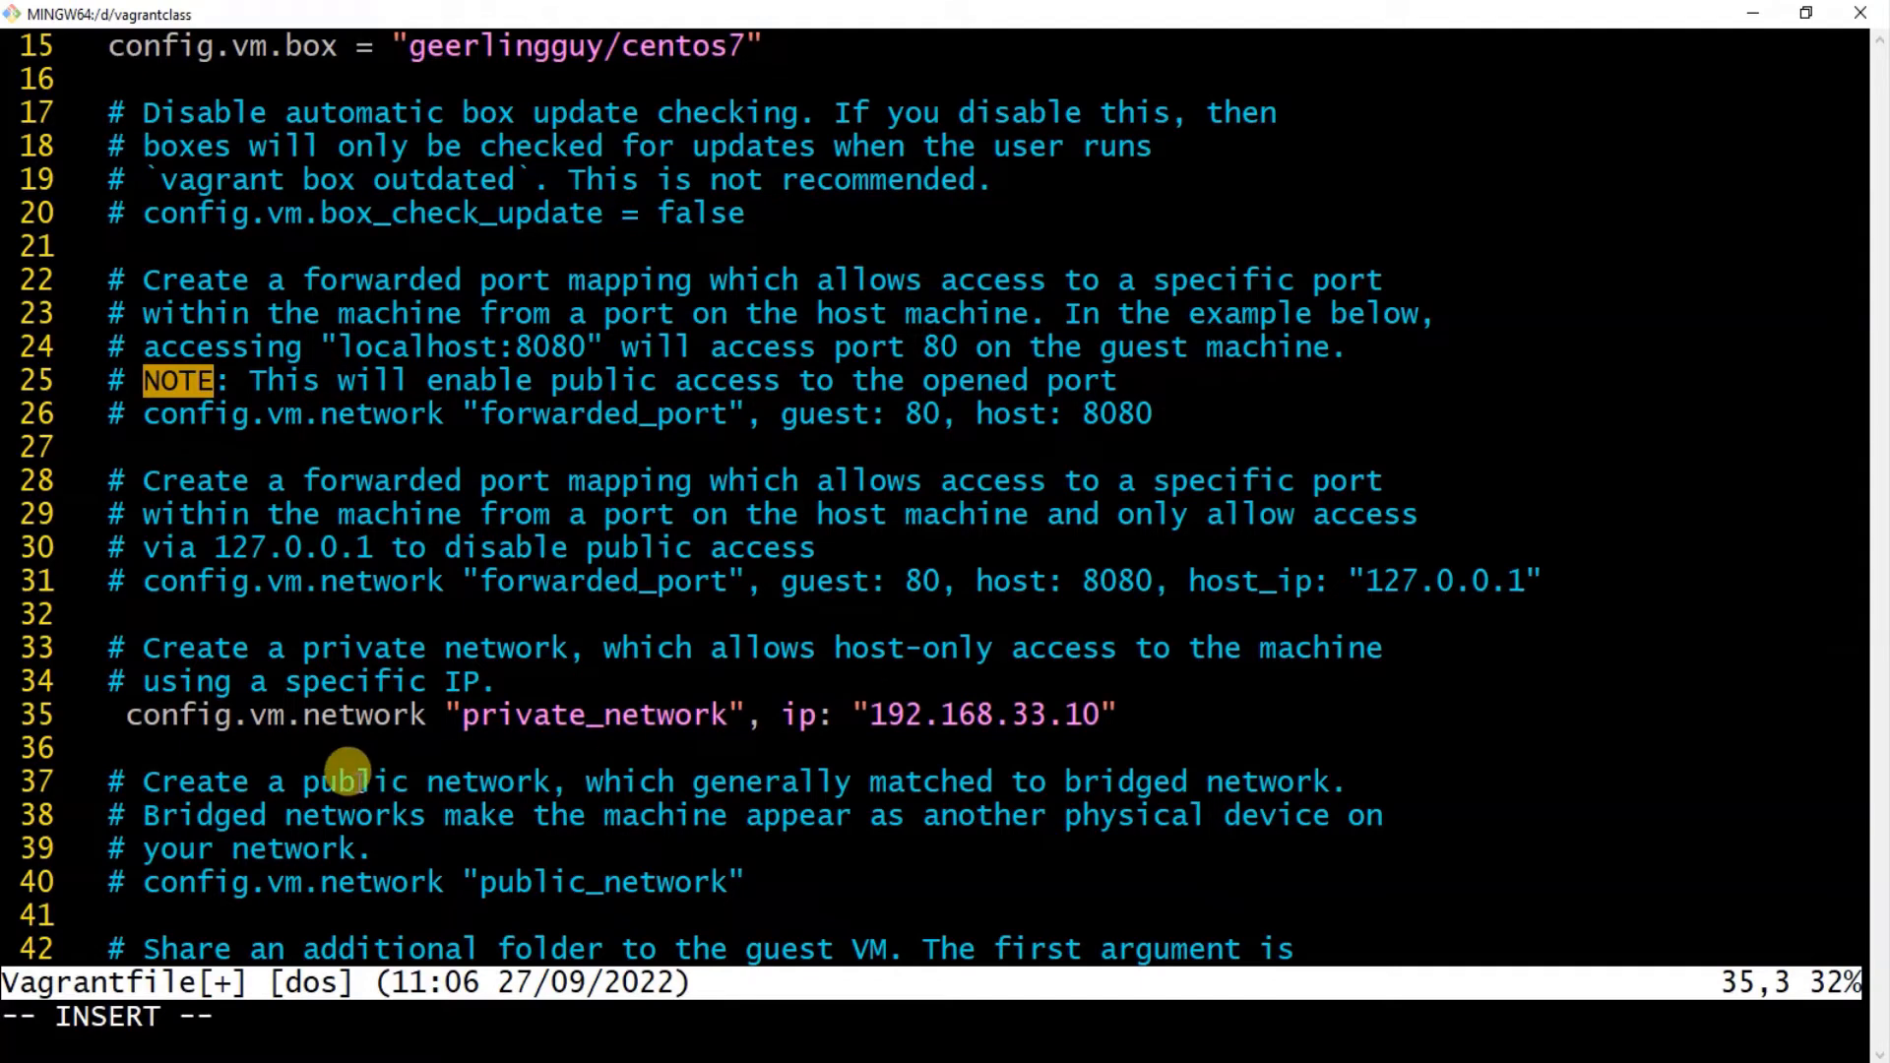
{"action": "scroll", "scroll_direction": "down", "scroll_amount": 3}
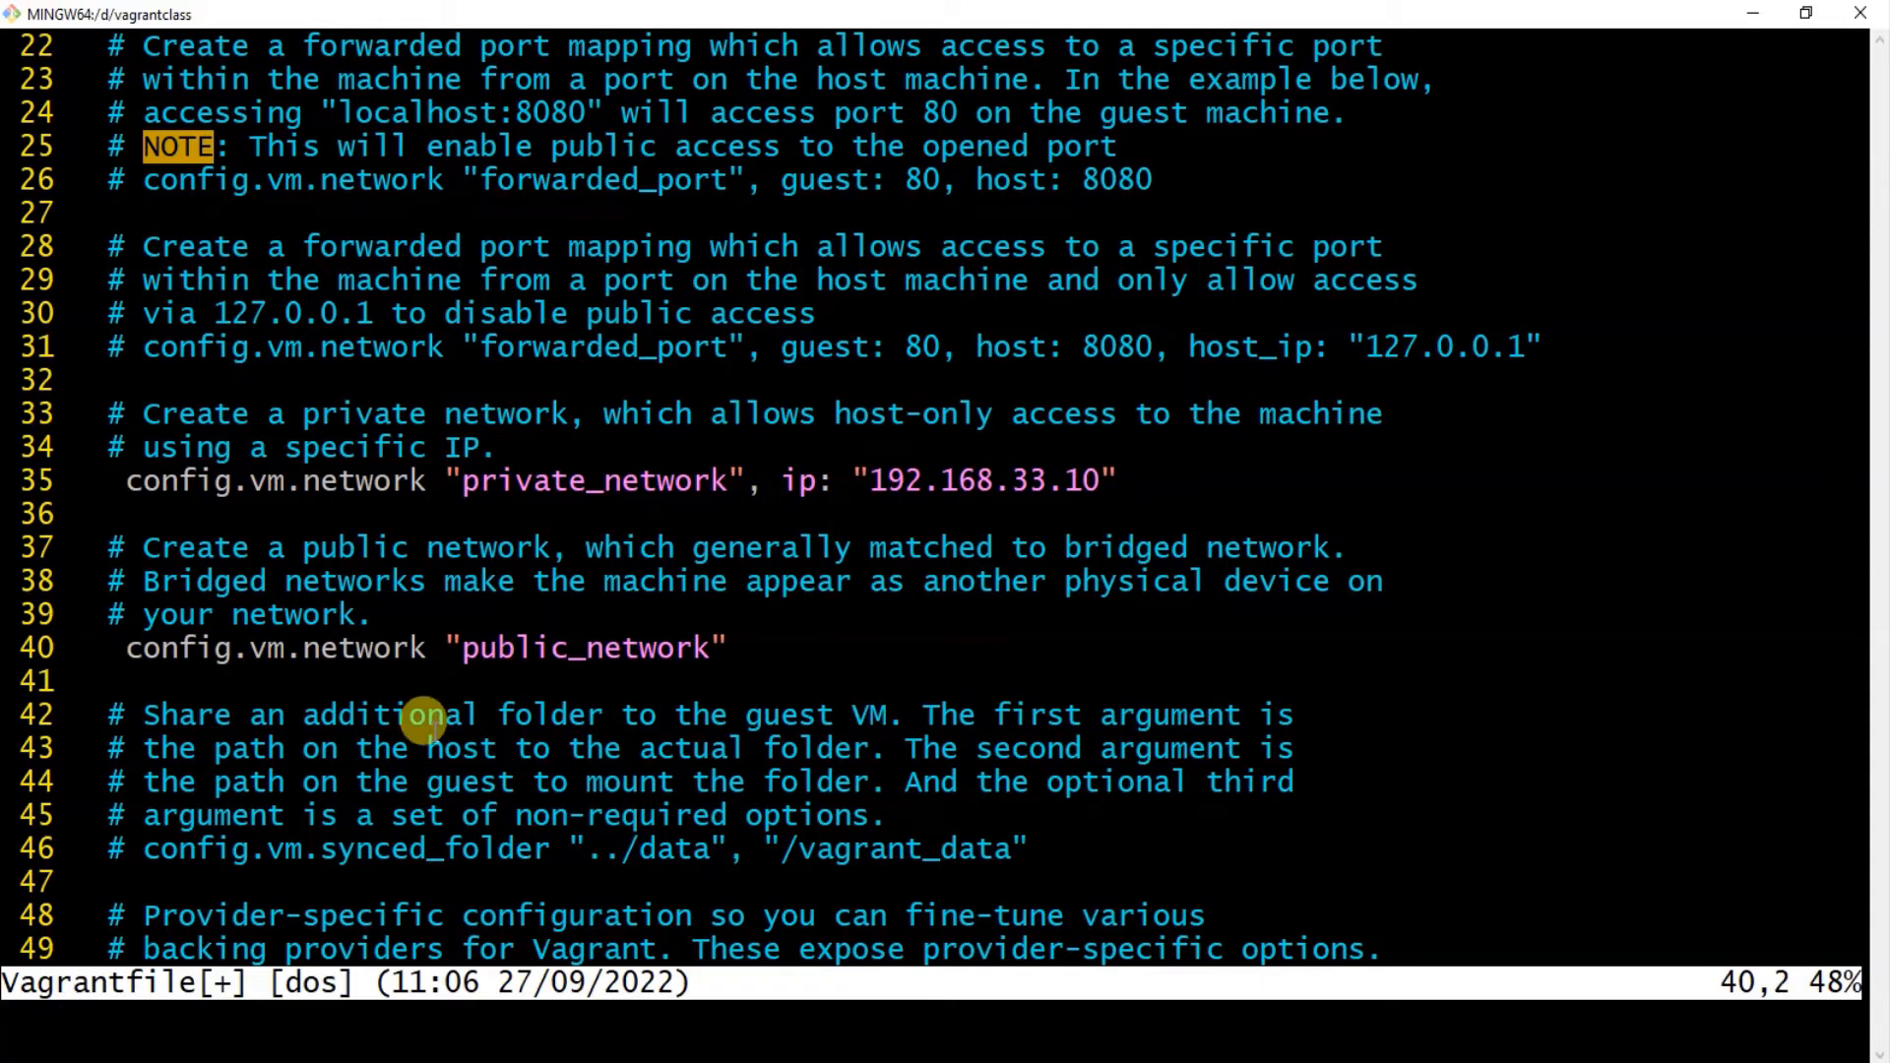
Save and quit vim with :wq, returning to the host prompt.
{"action": "key", "text": ":"}
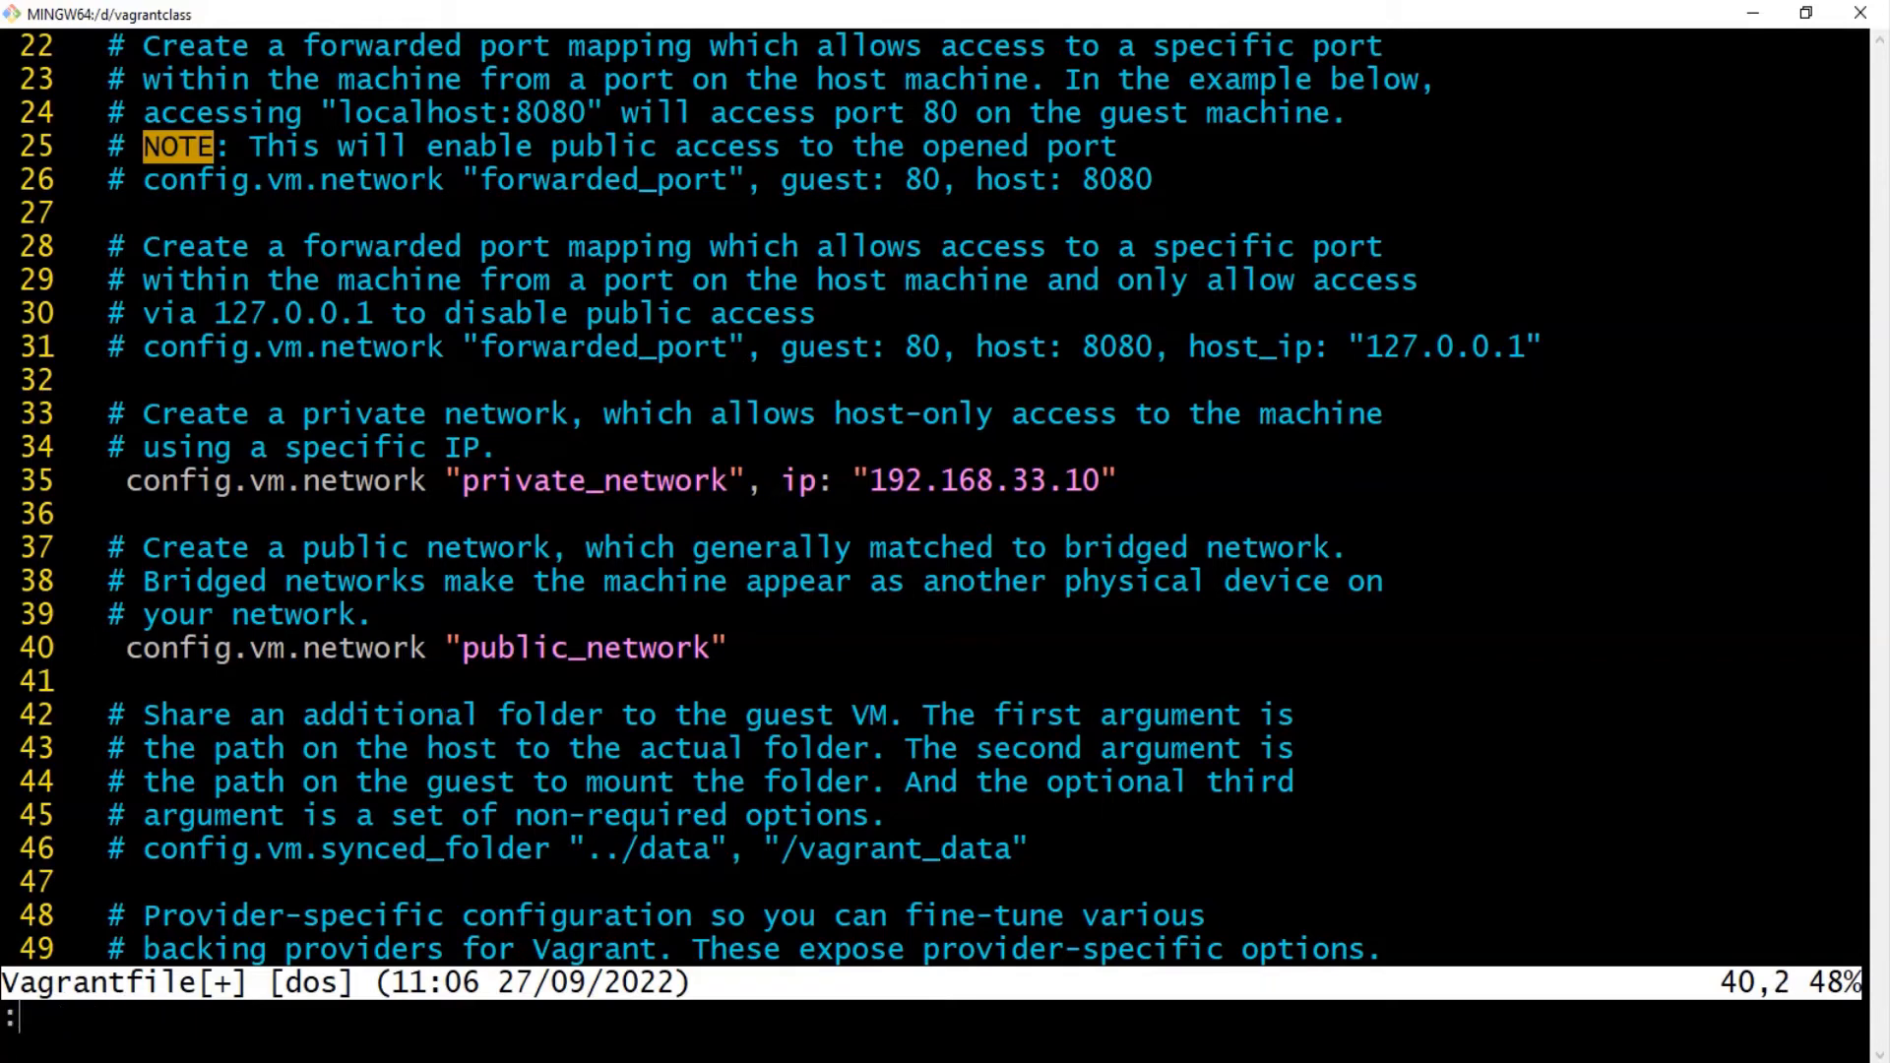
{"action": "type", "text": "wq"}
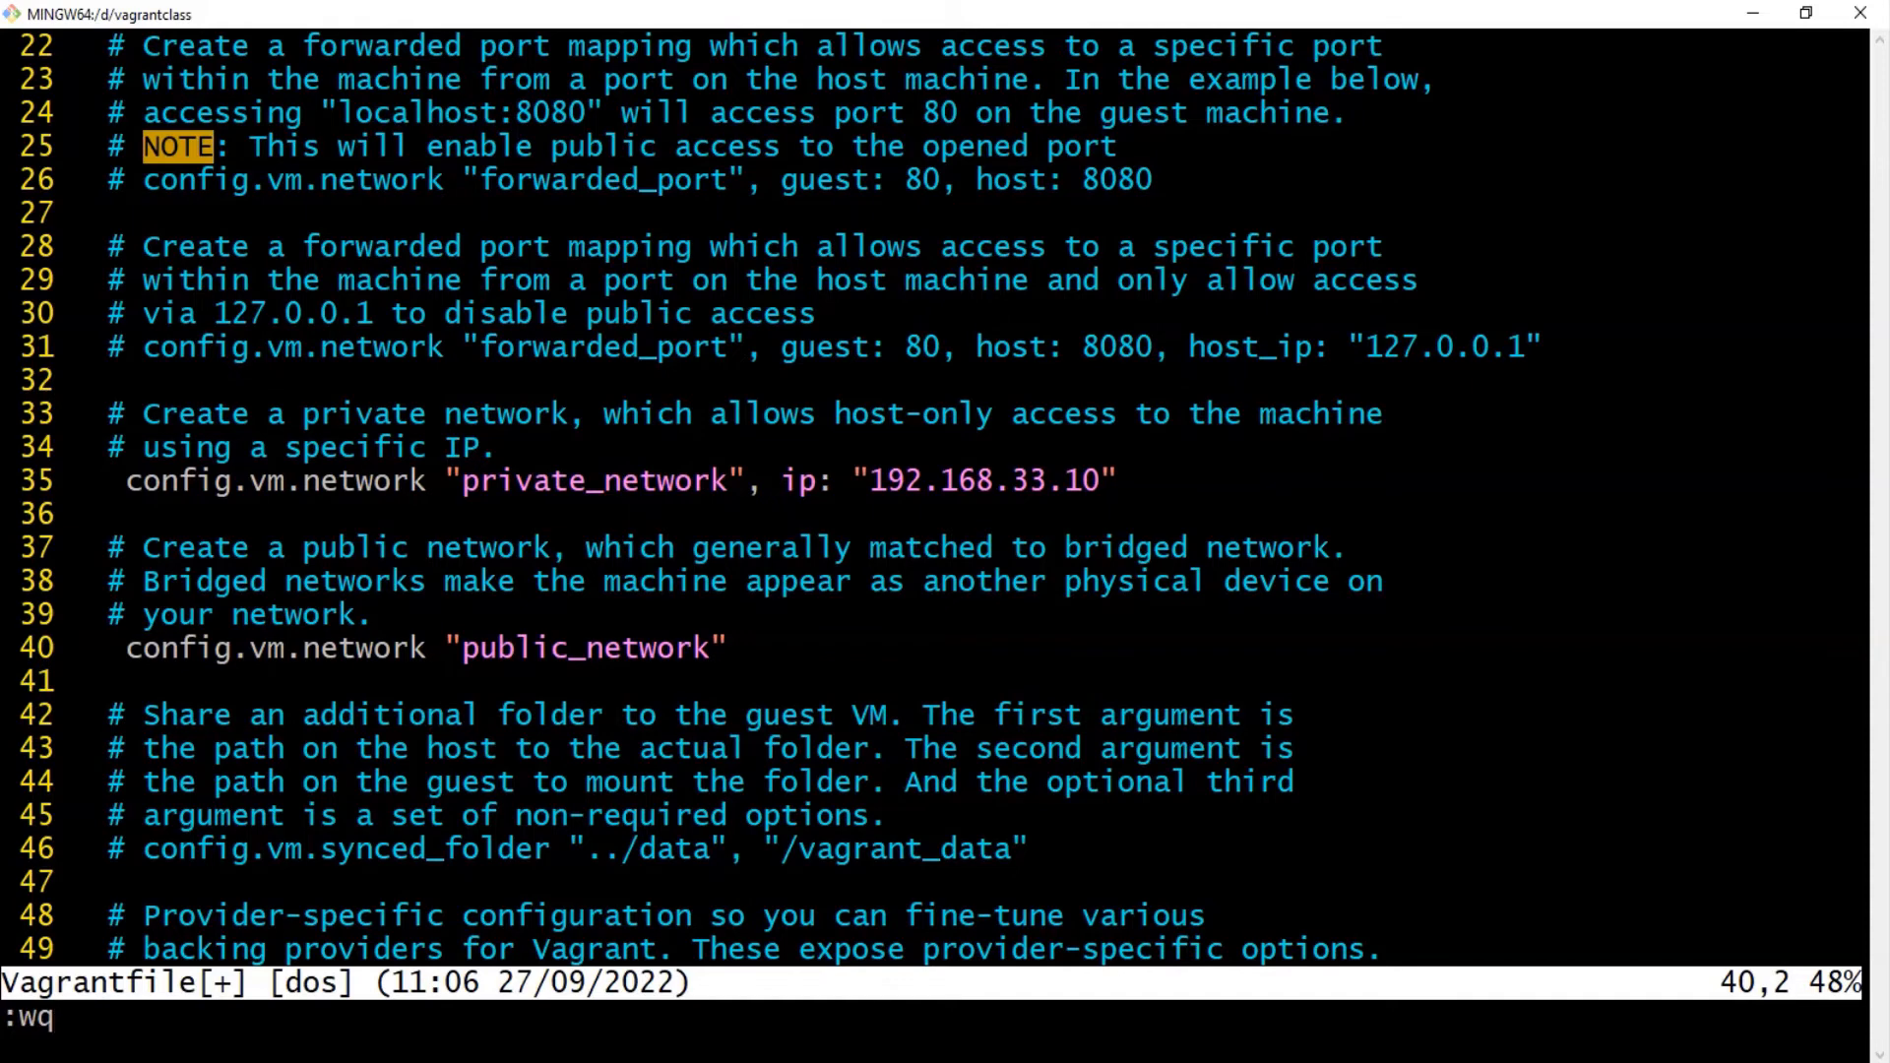
{"action": "key", "text": "Return"}
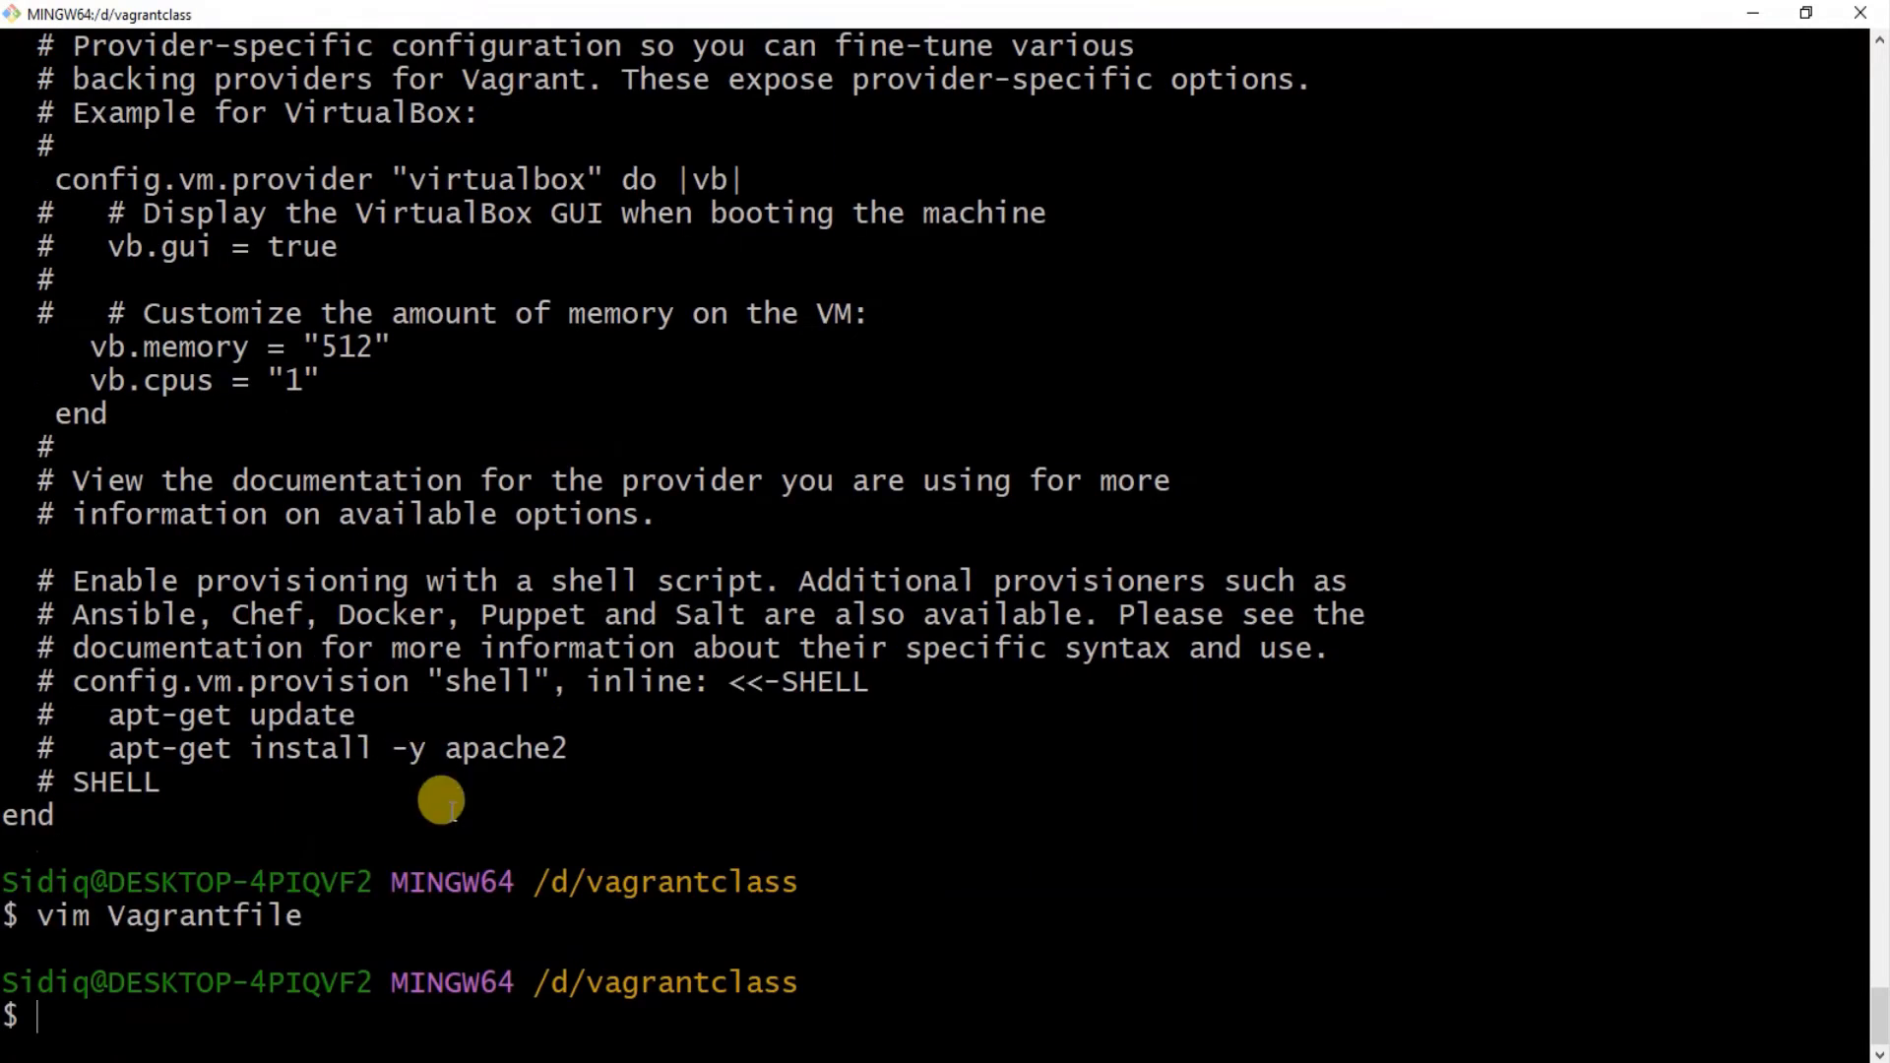
{"action": "type", "text": "cat"}
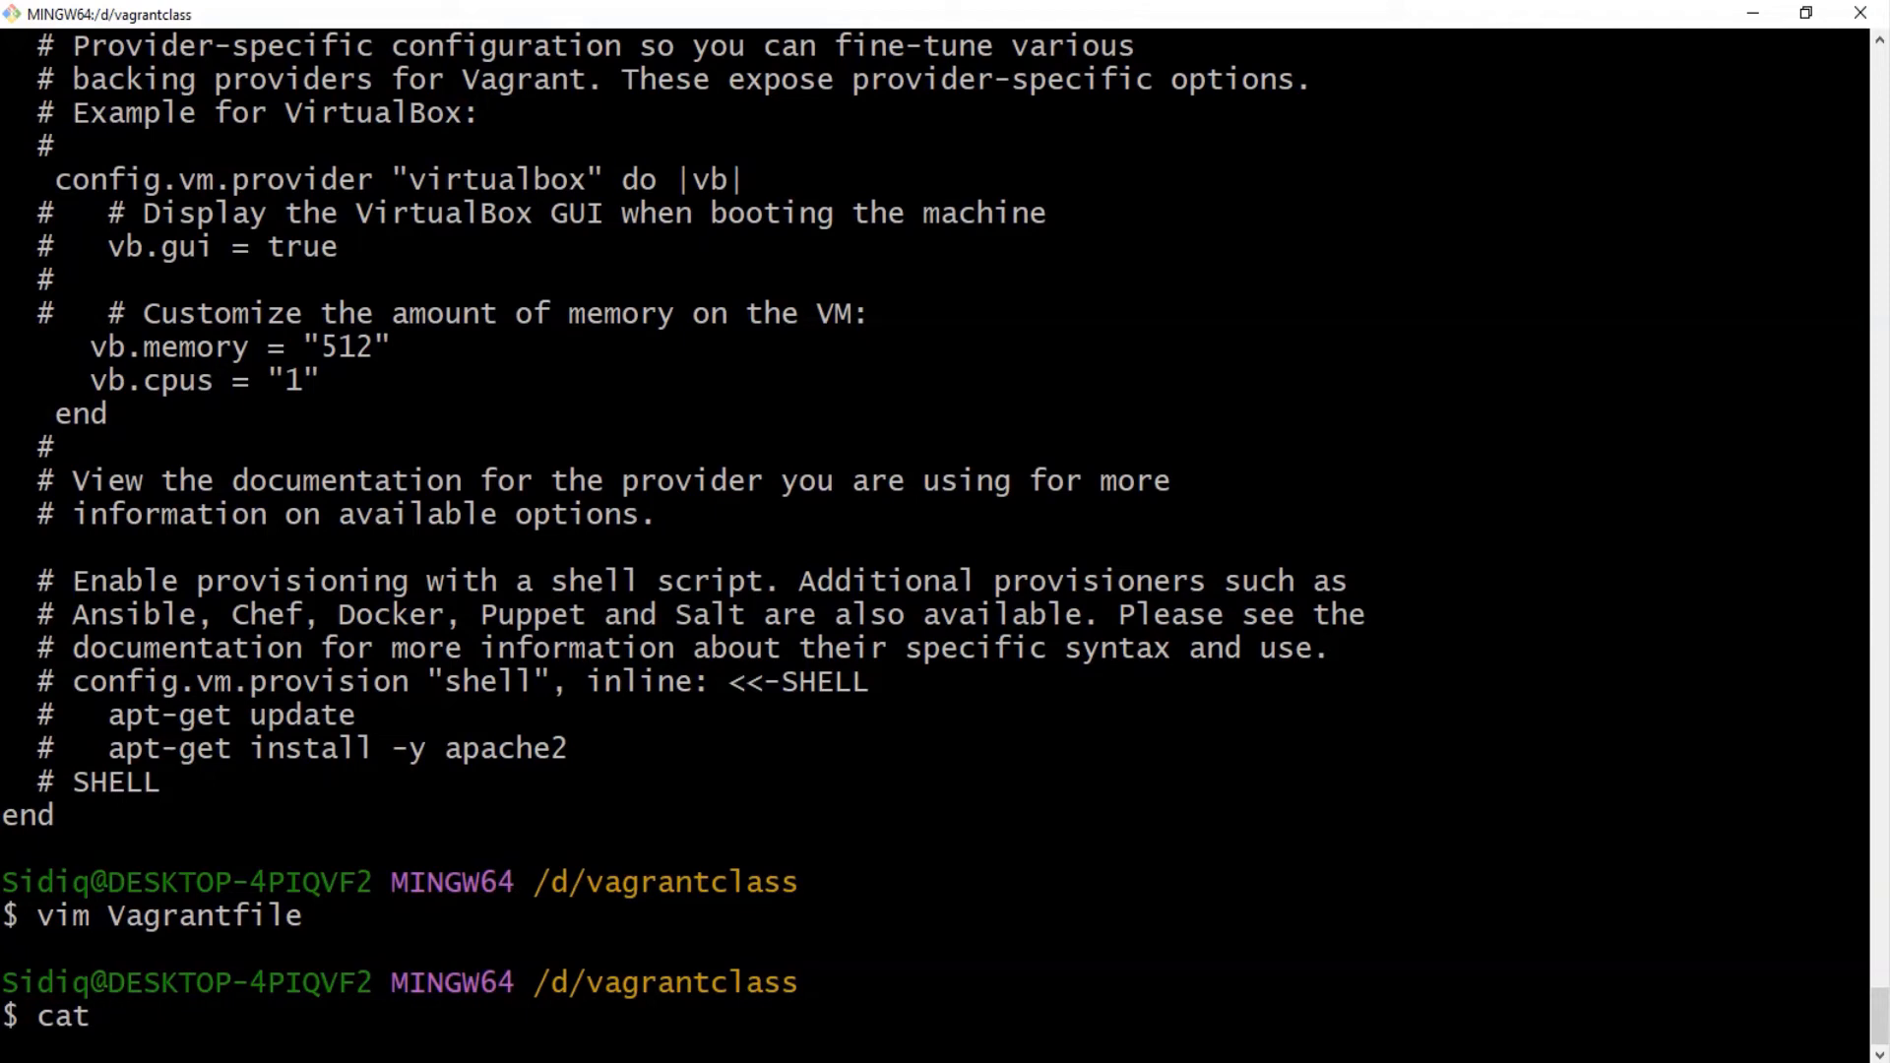
Run 'cat Vagrantfile' and confirm the private_network and public_network lines are uncommented.
{"action": "type", "text": "Vagrantfile"}
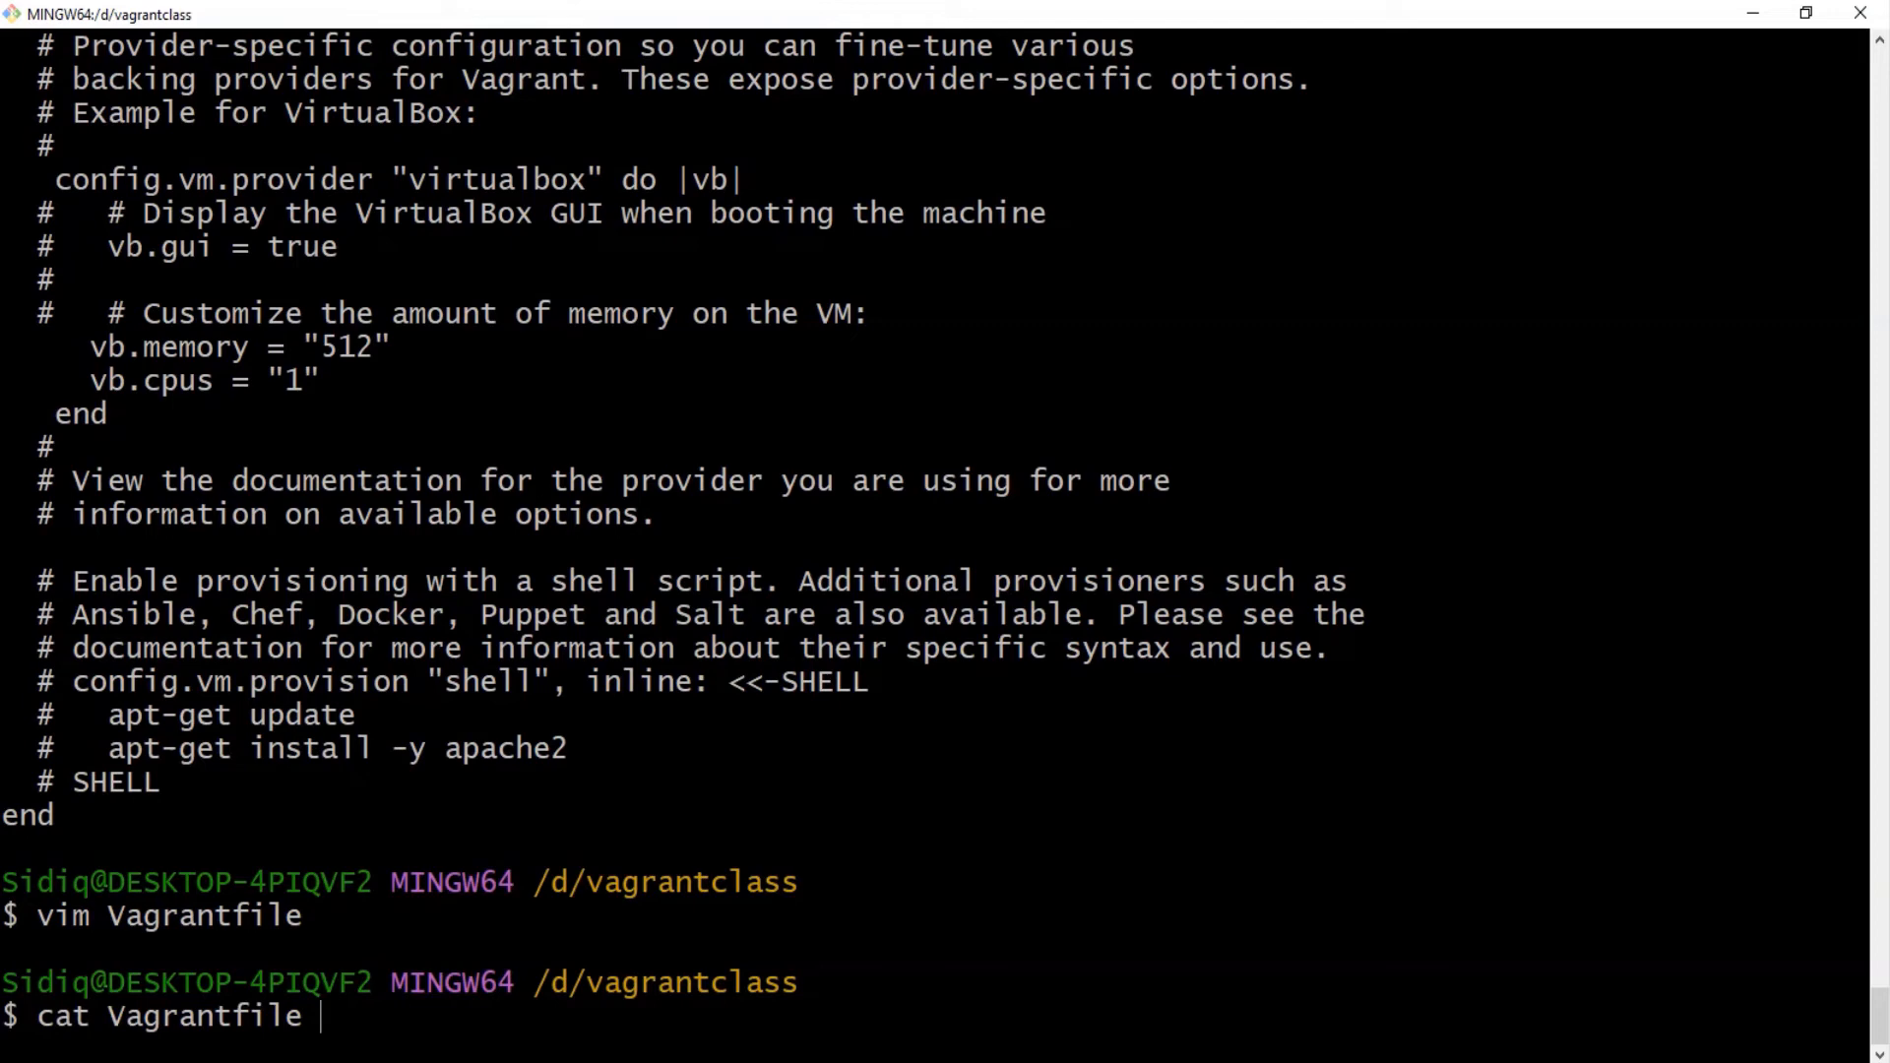
{"action": "key", "text": "Return"}
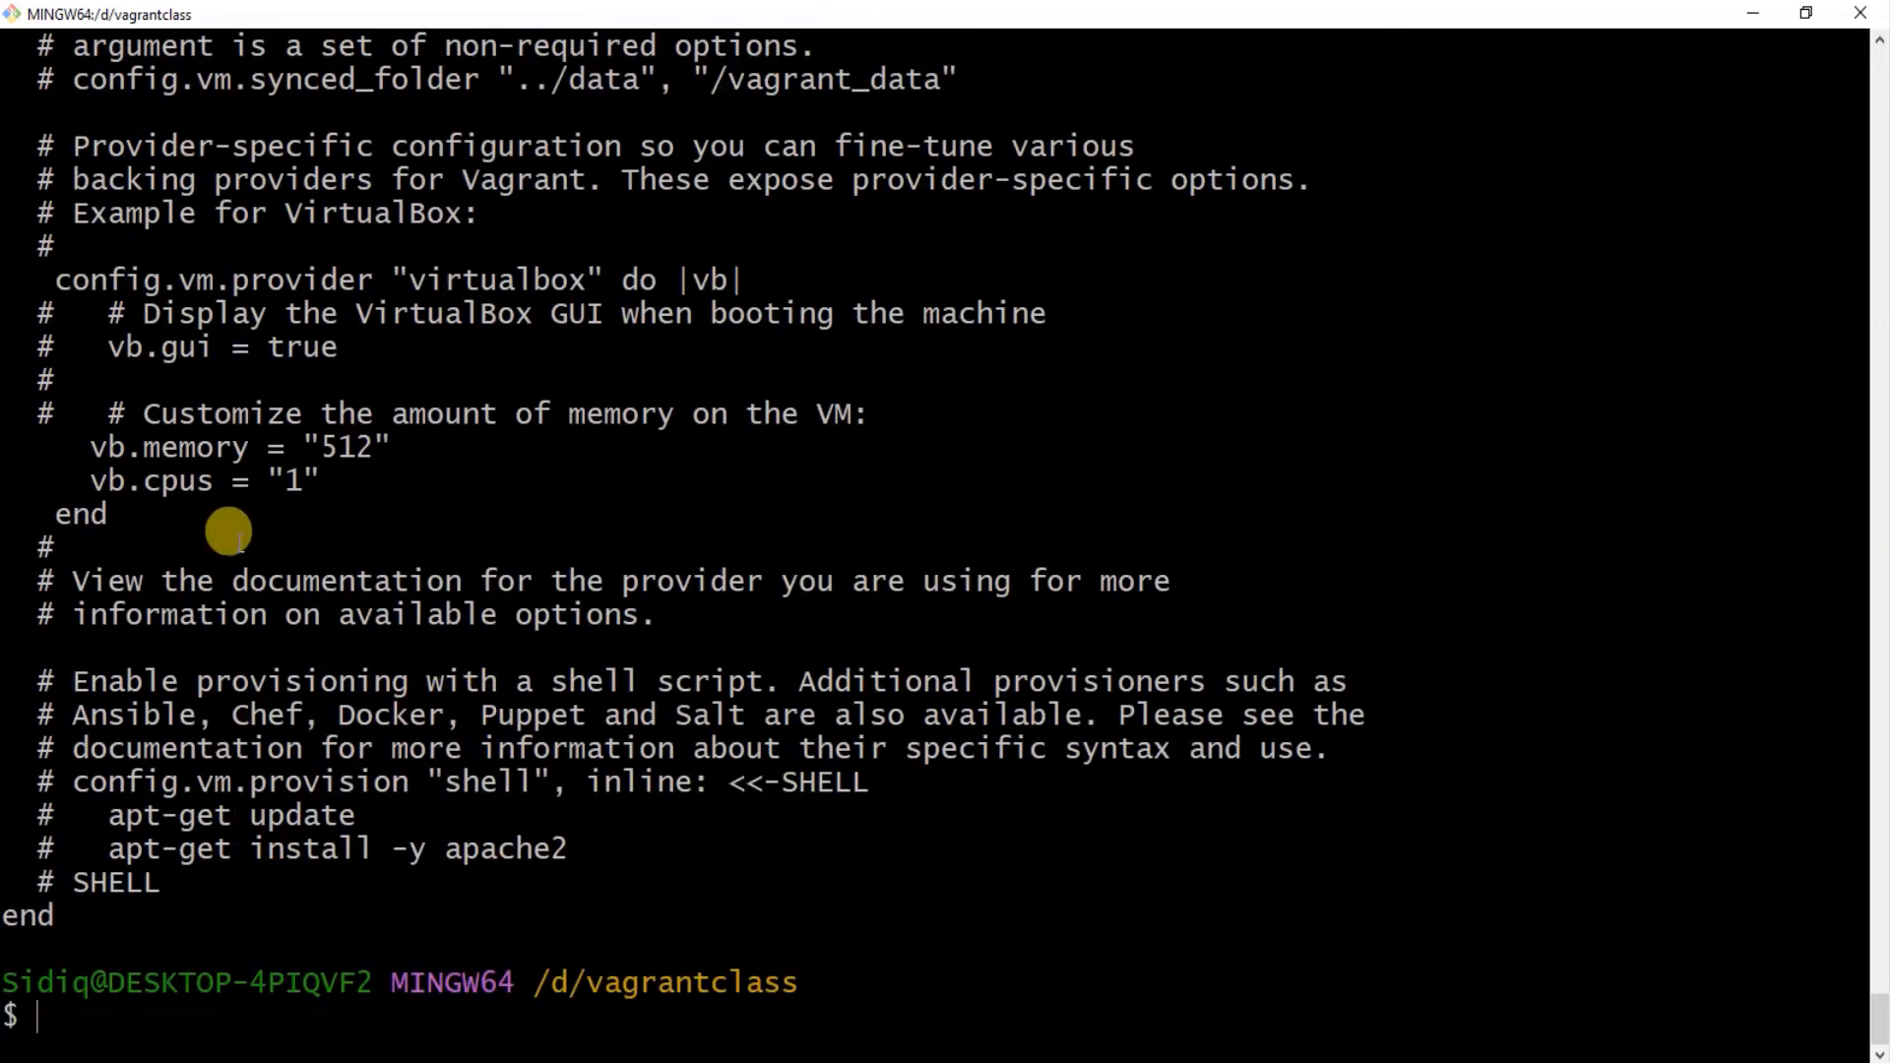
{"action": "scroll", "scroll_direction": "up", "scroll_amount": 3}
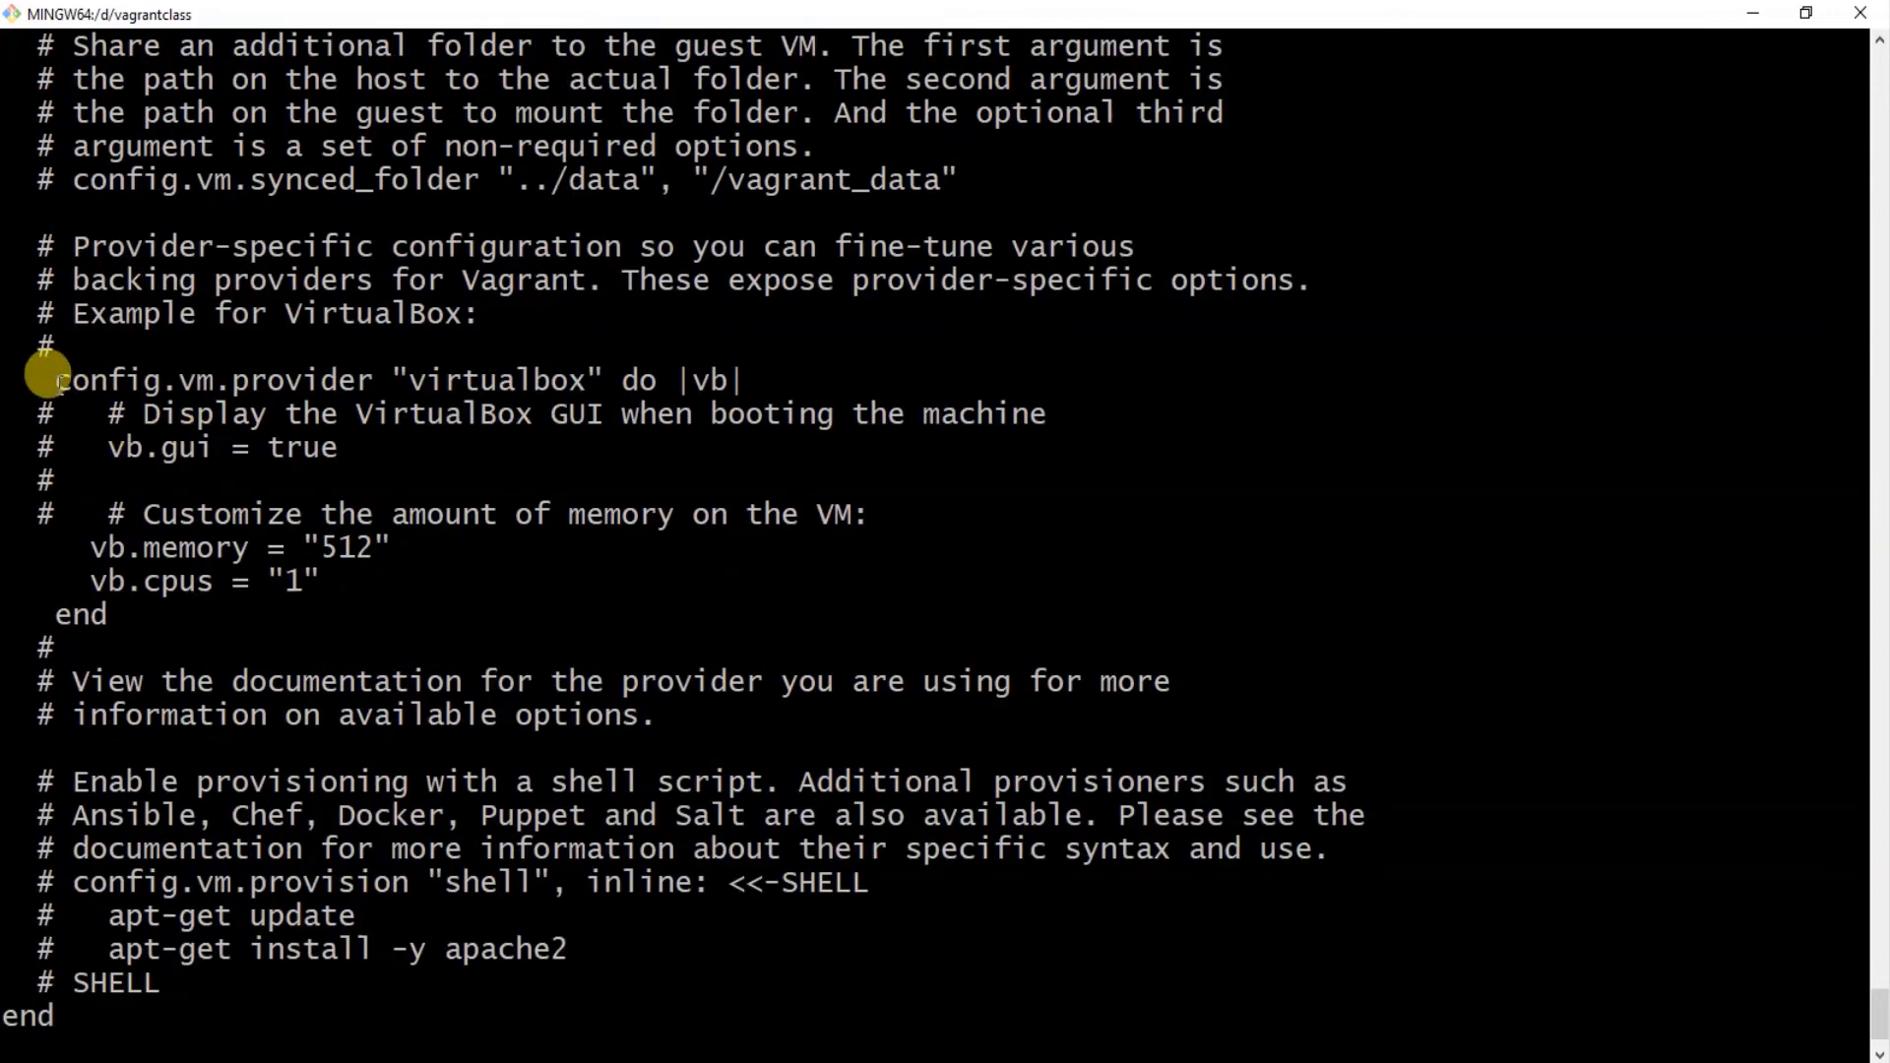
{"action": "scroll", "scroll_direction": "up", "scroll_amount": 3}
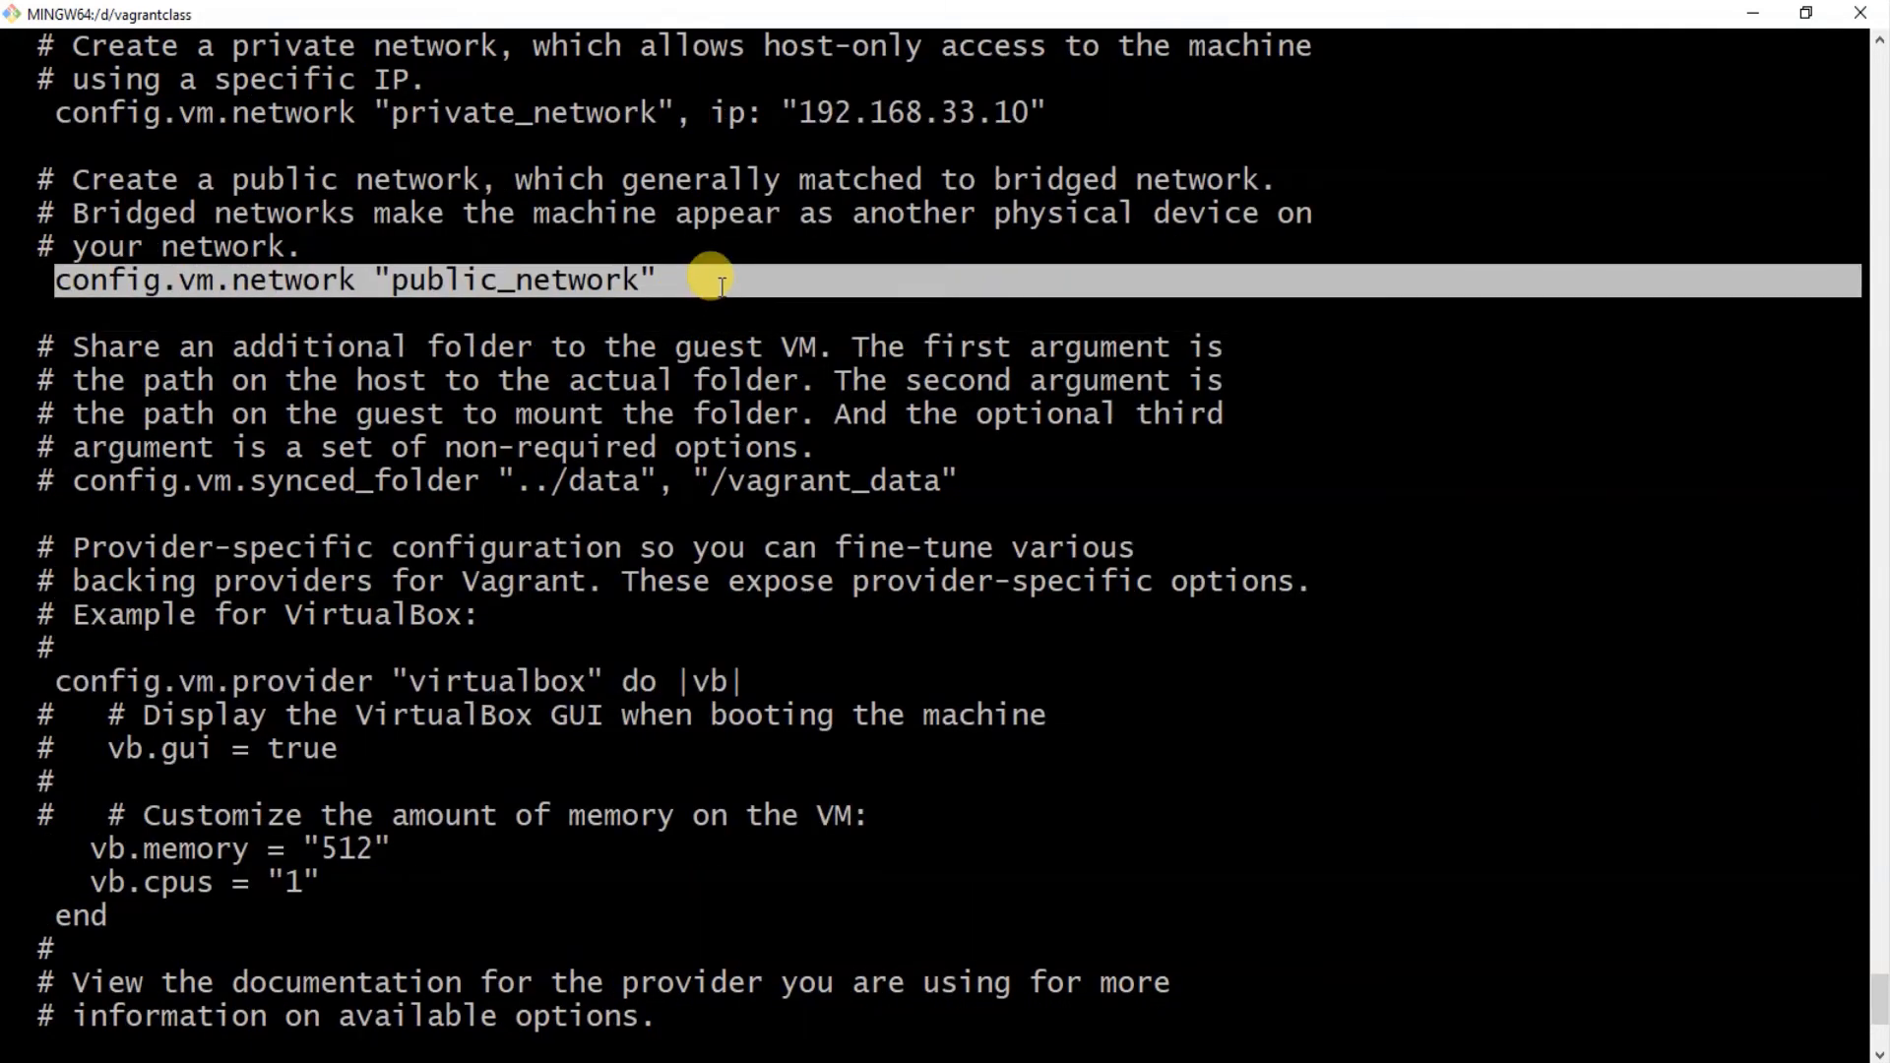
{"action": "scroll", "scroll_direction": "up", "scroll_amount": 3}
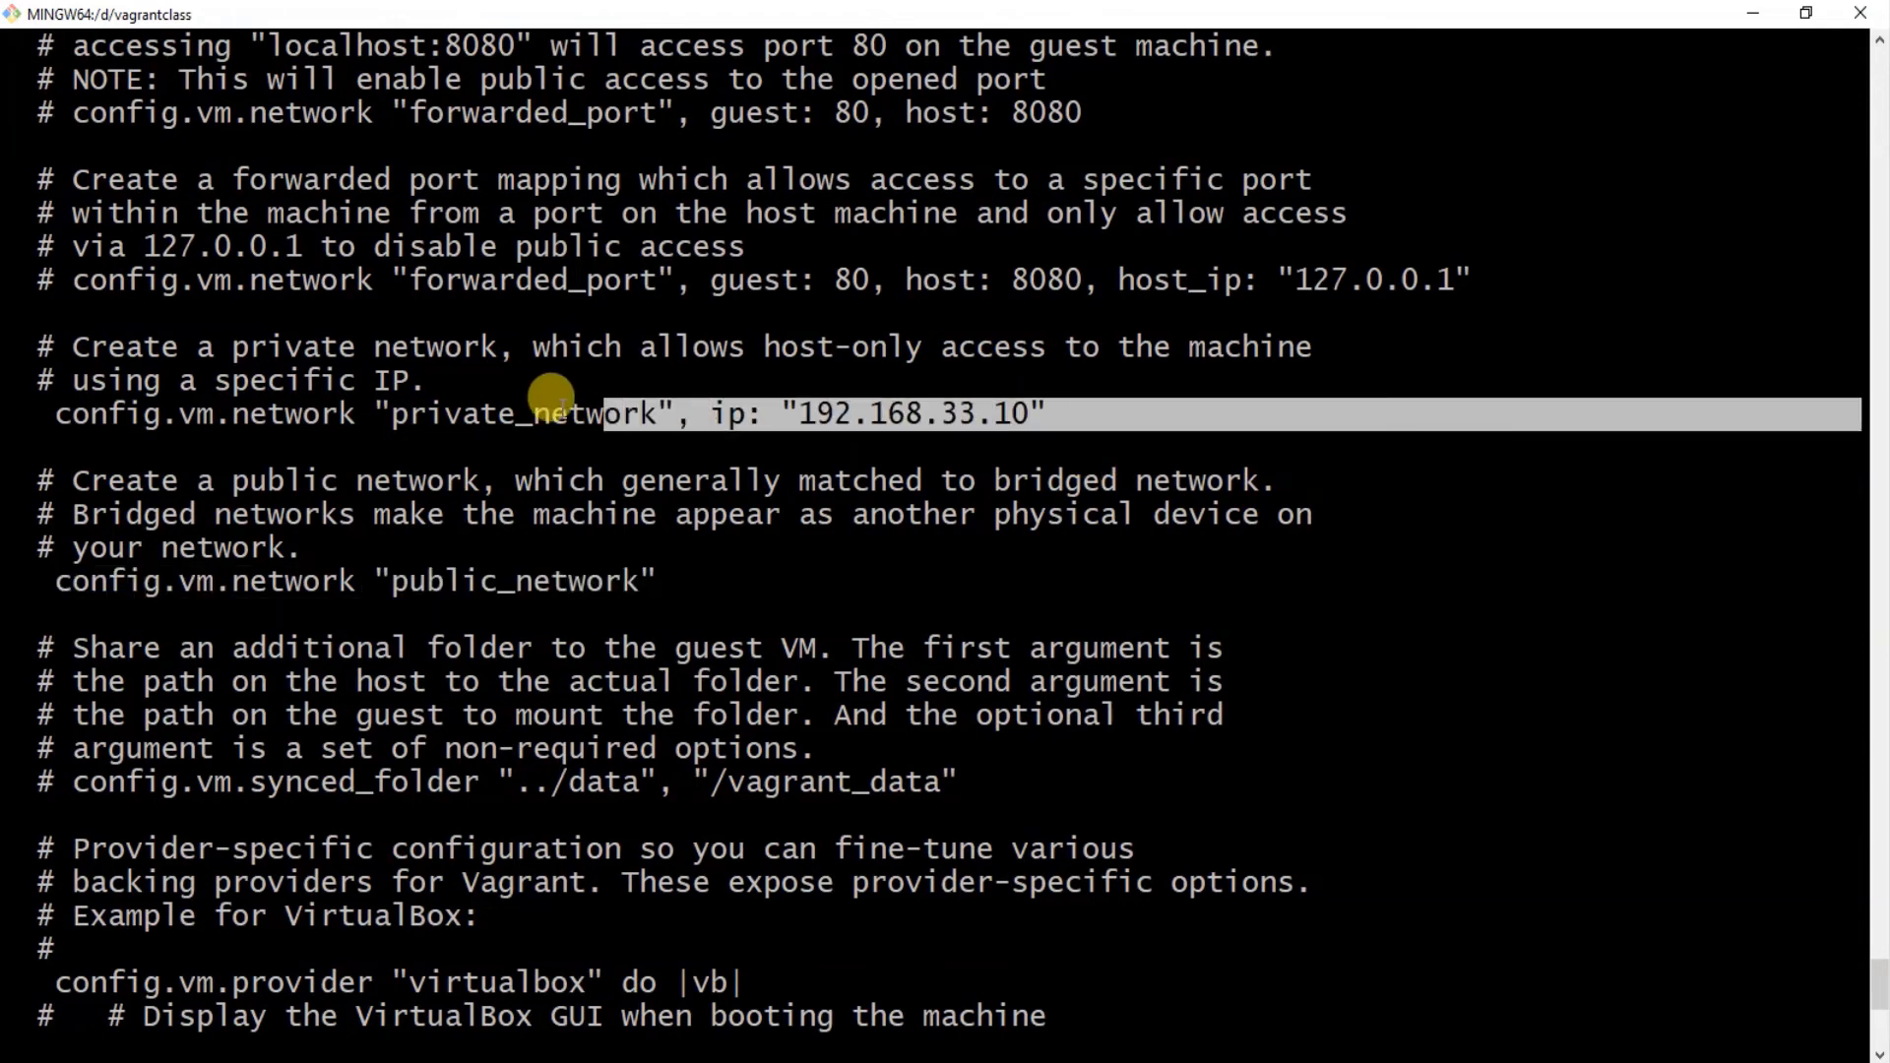
{"action": "scroll", "scroll_direction": "down", "scroll_amount": 3}
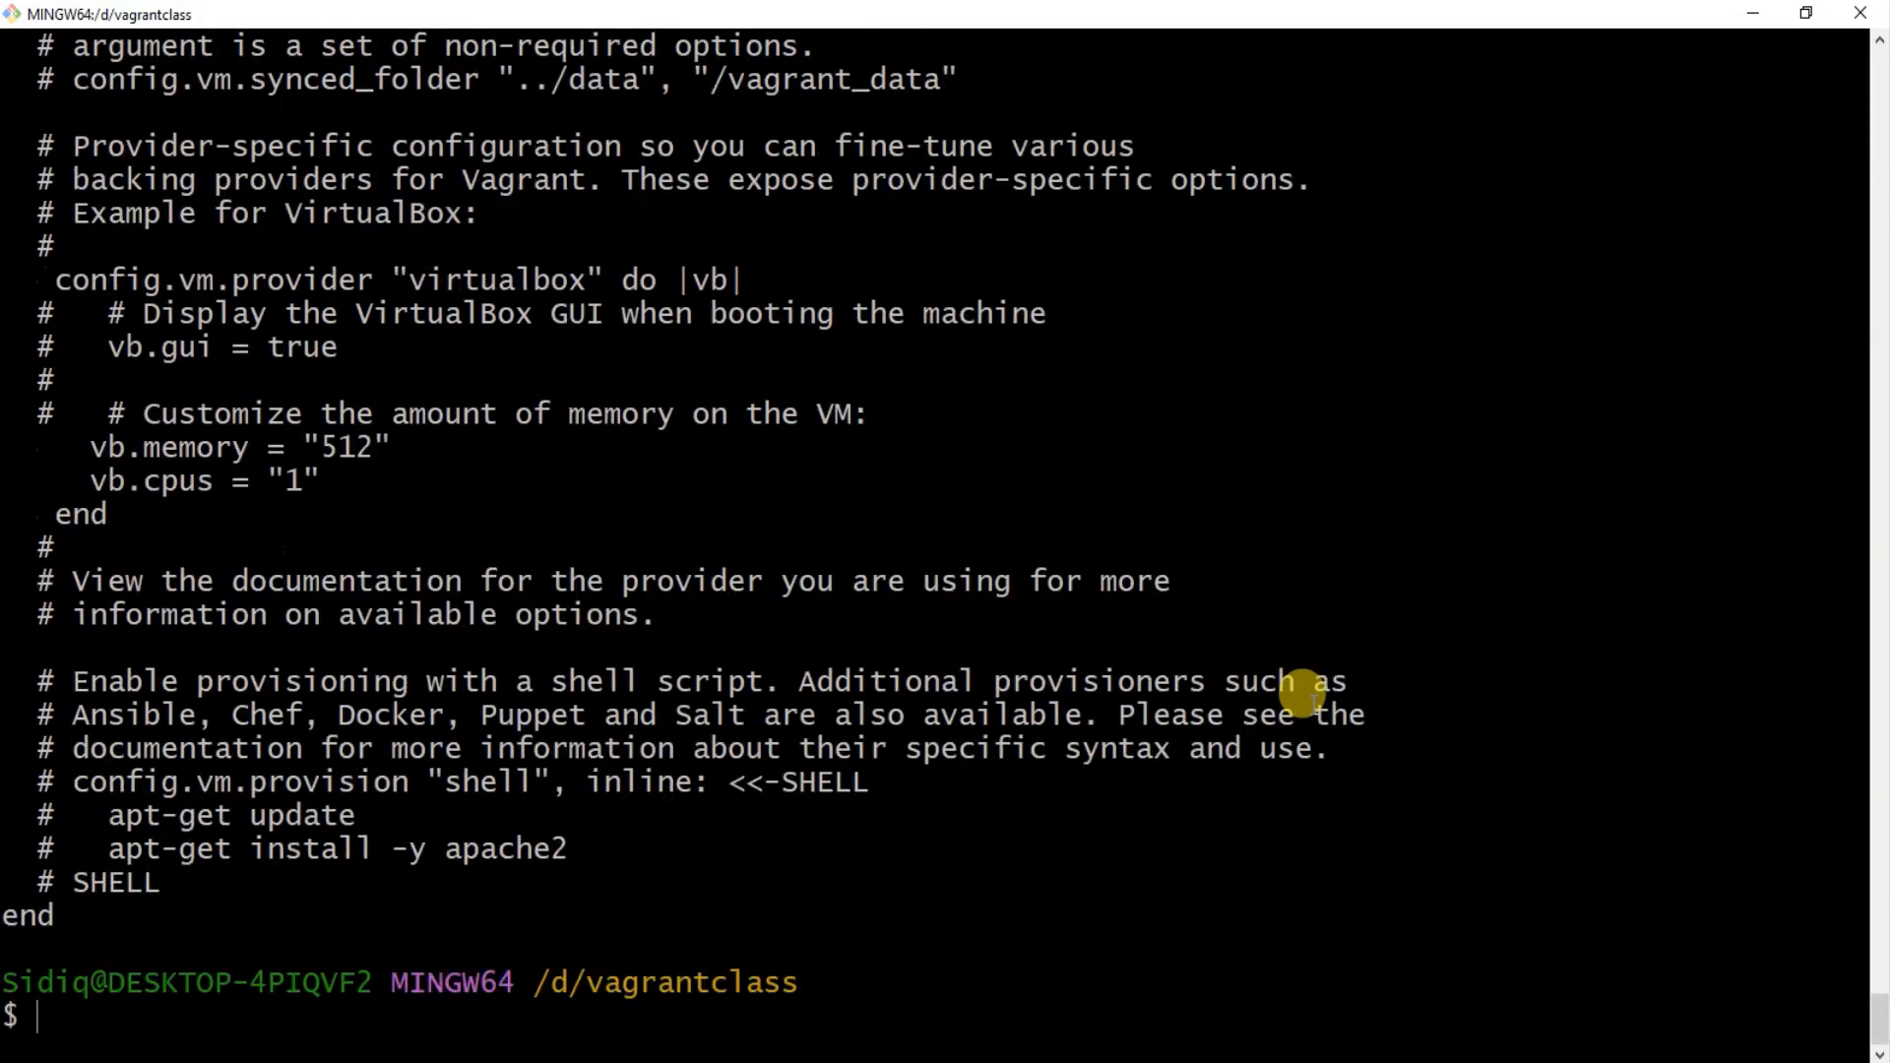
{"action": "mouse_move", "coordinate": [1493, 938]}
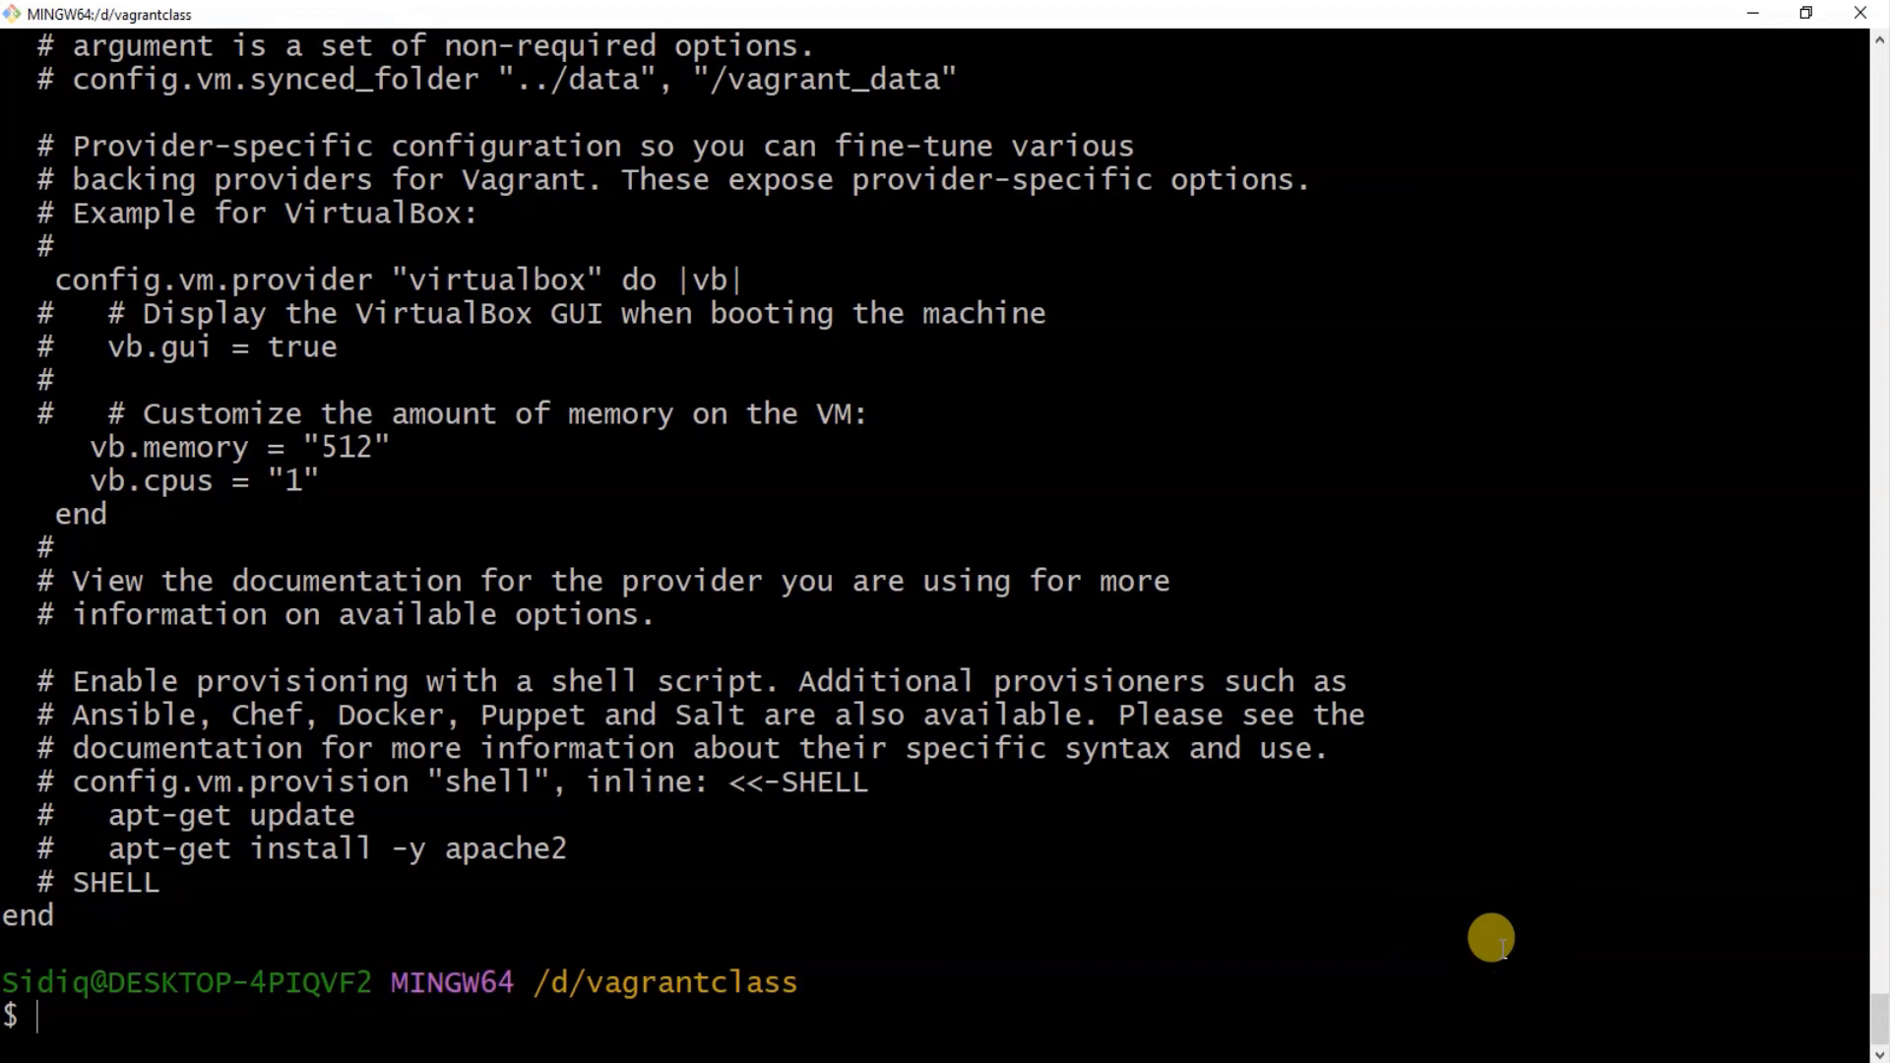
{"action": "mouse_move", "coordinate": [1304, 1016]}
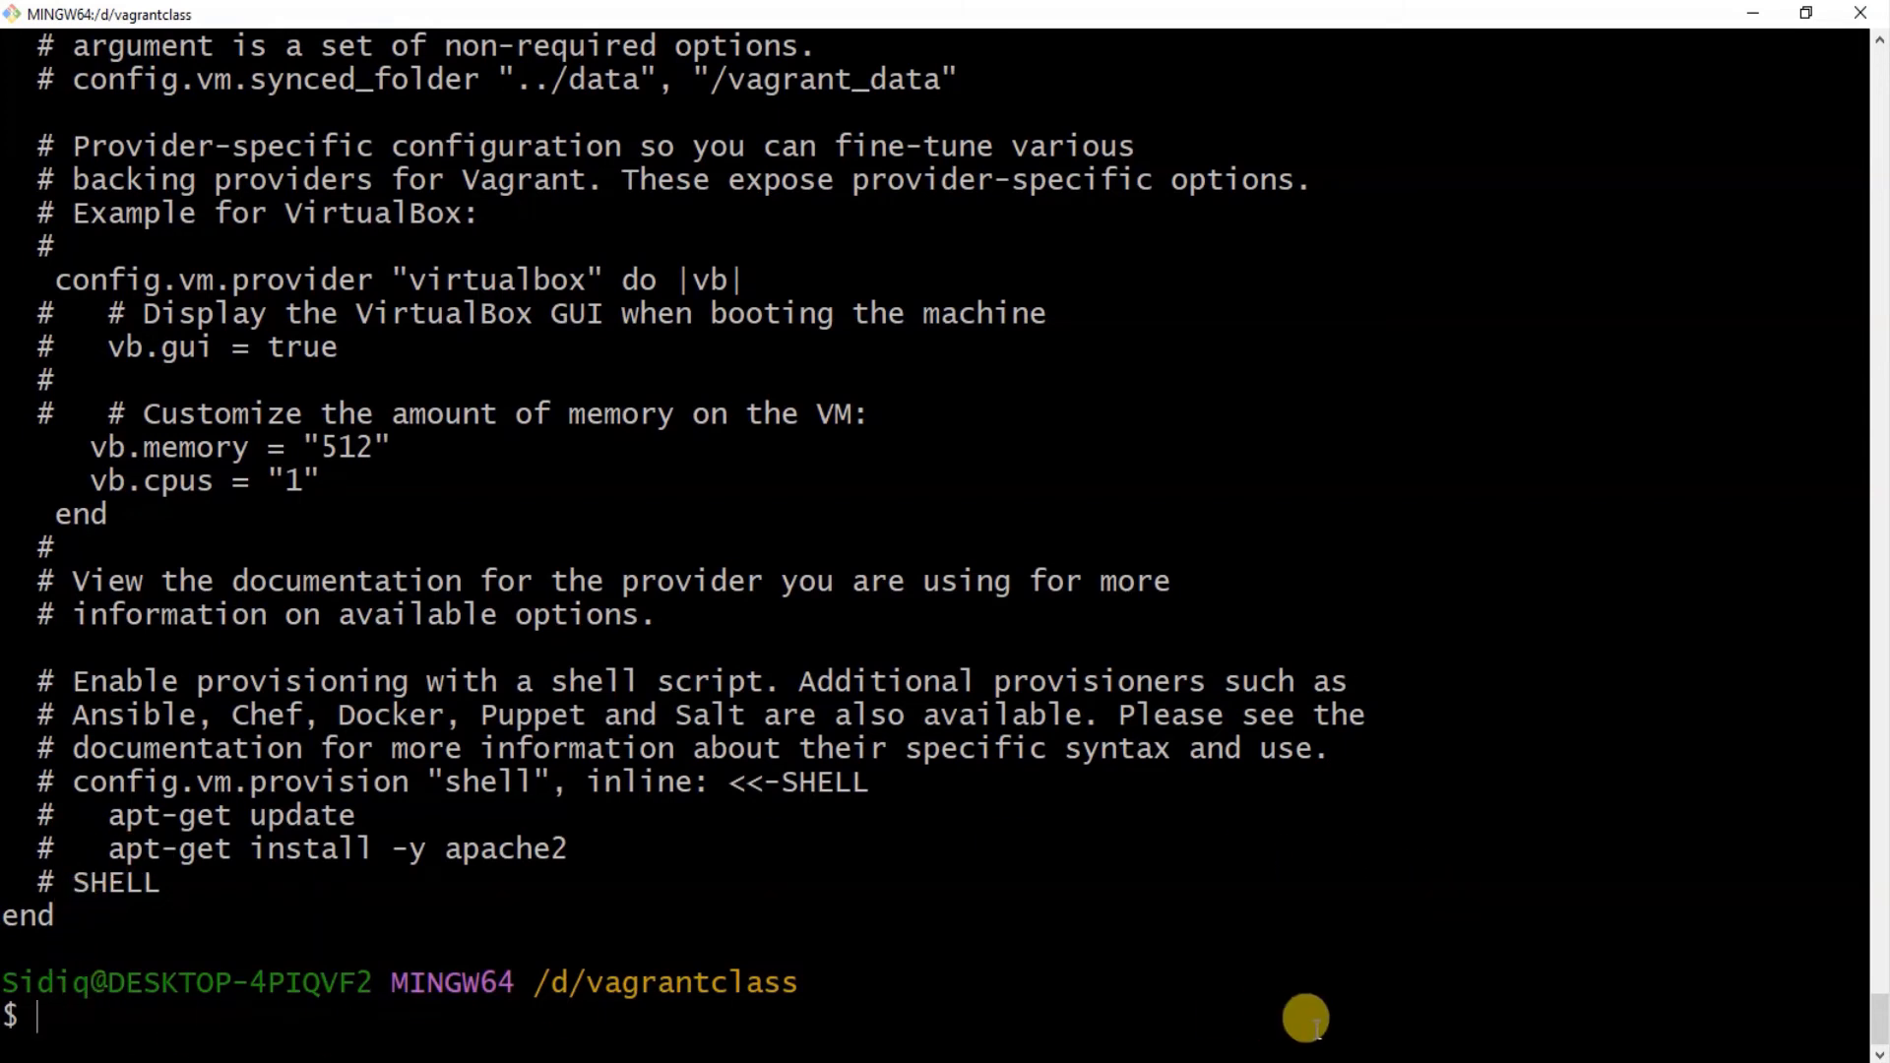
{"action": "mouse_move", "coordinate": [261, 1022]}
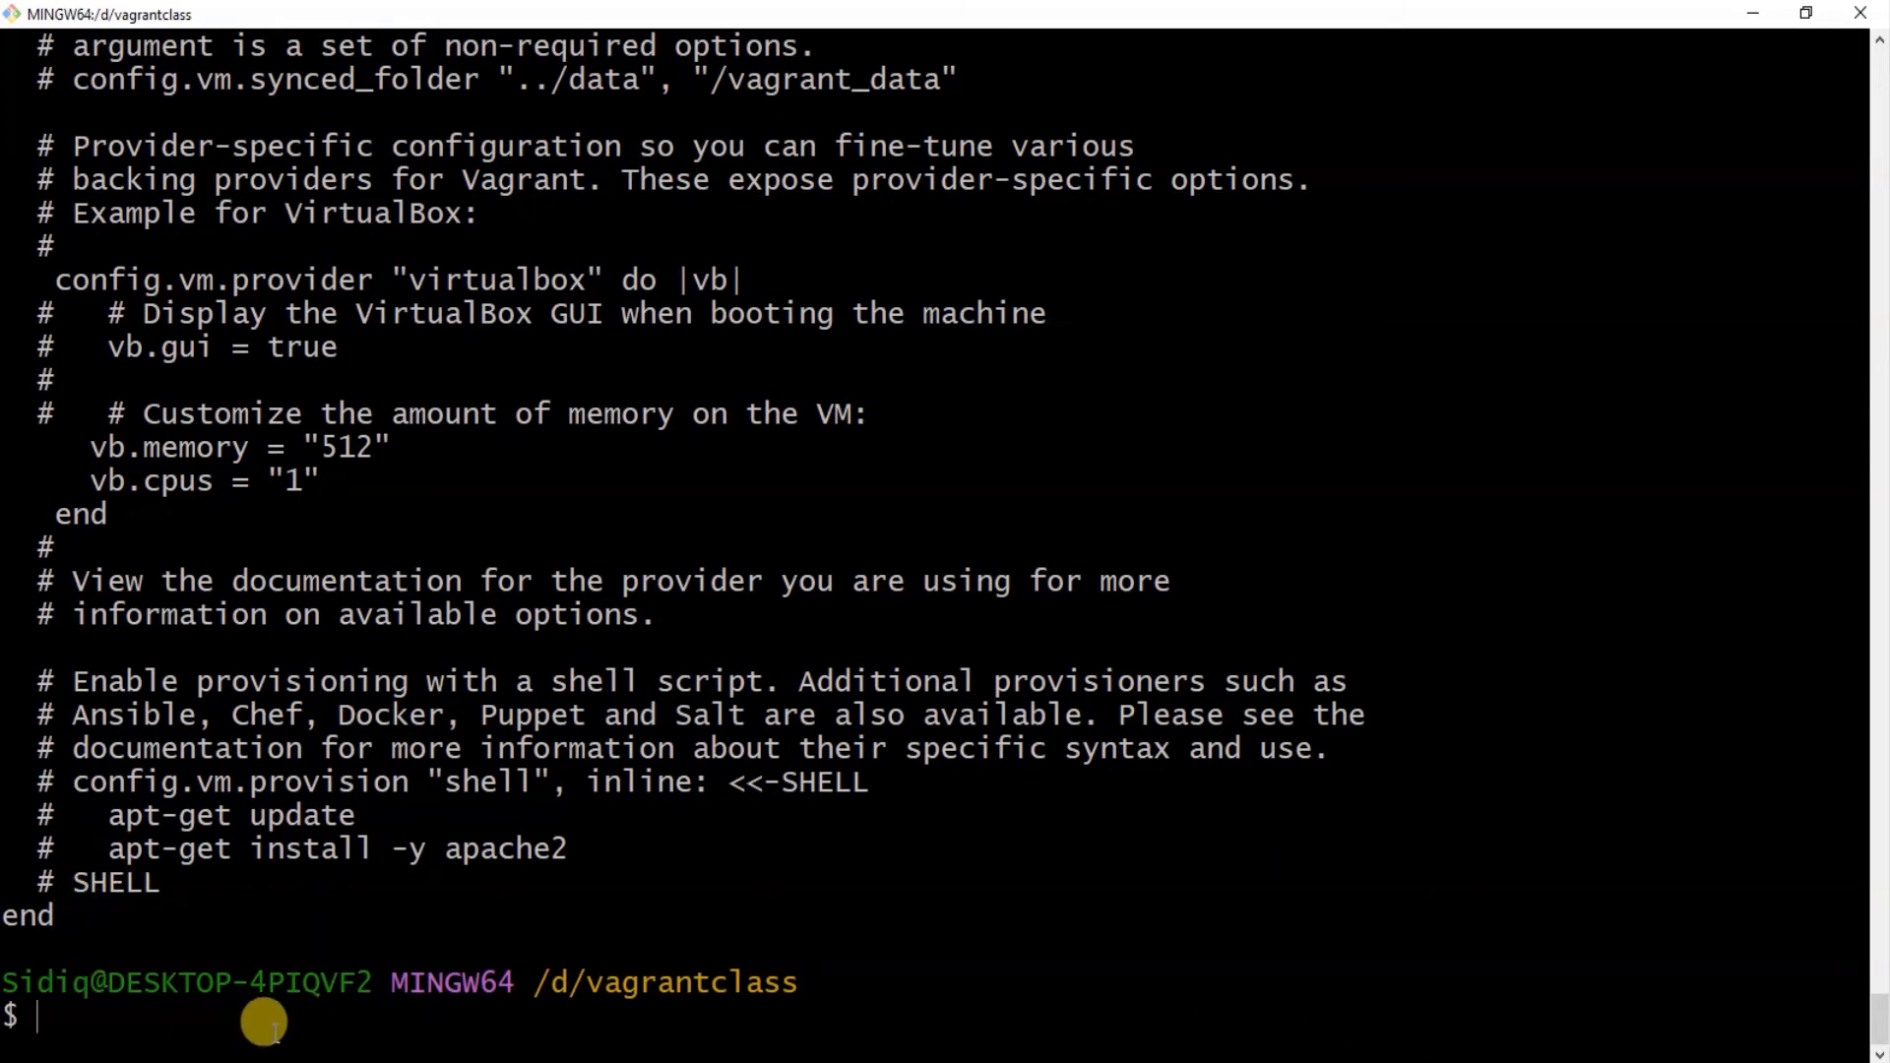
Enter 'vagrant reload' so the VM picks up the new network settings.
{"action": "type", "text": "v"}
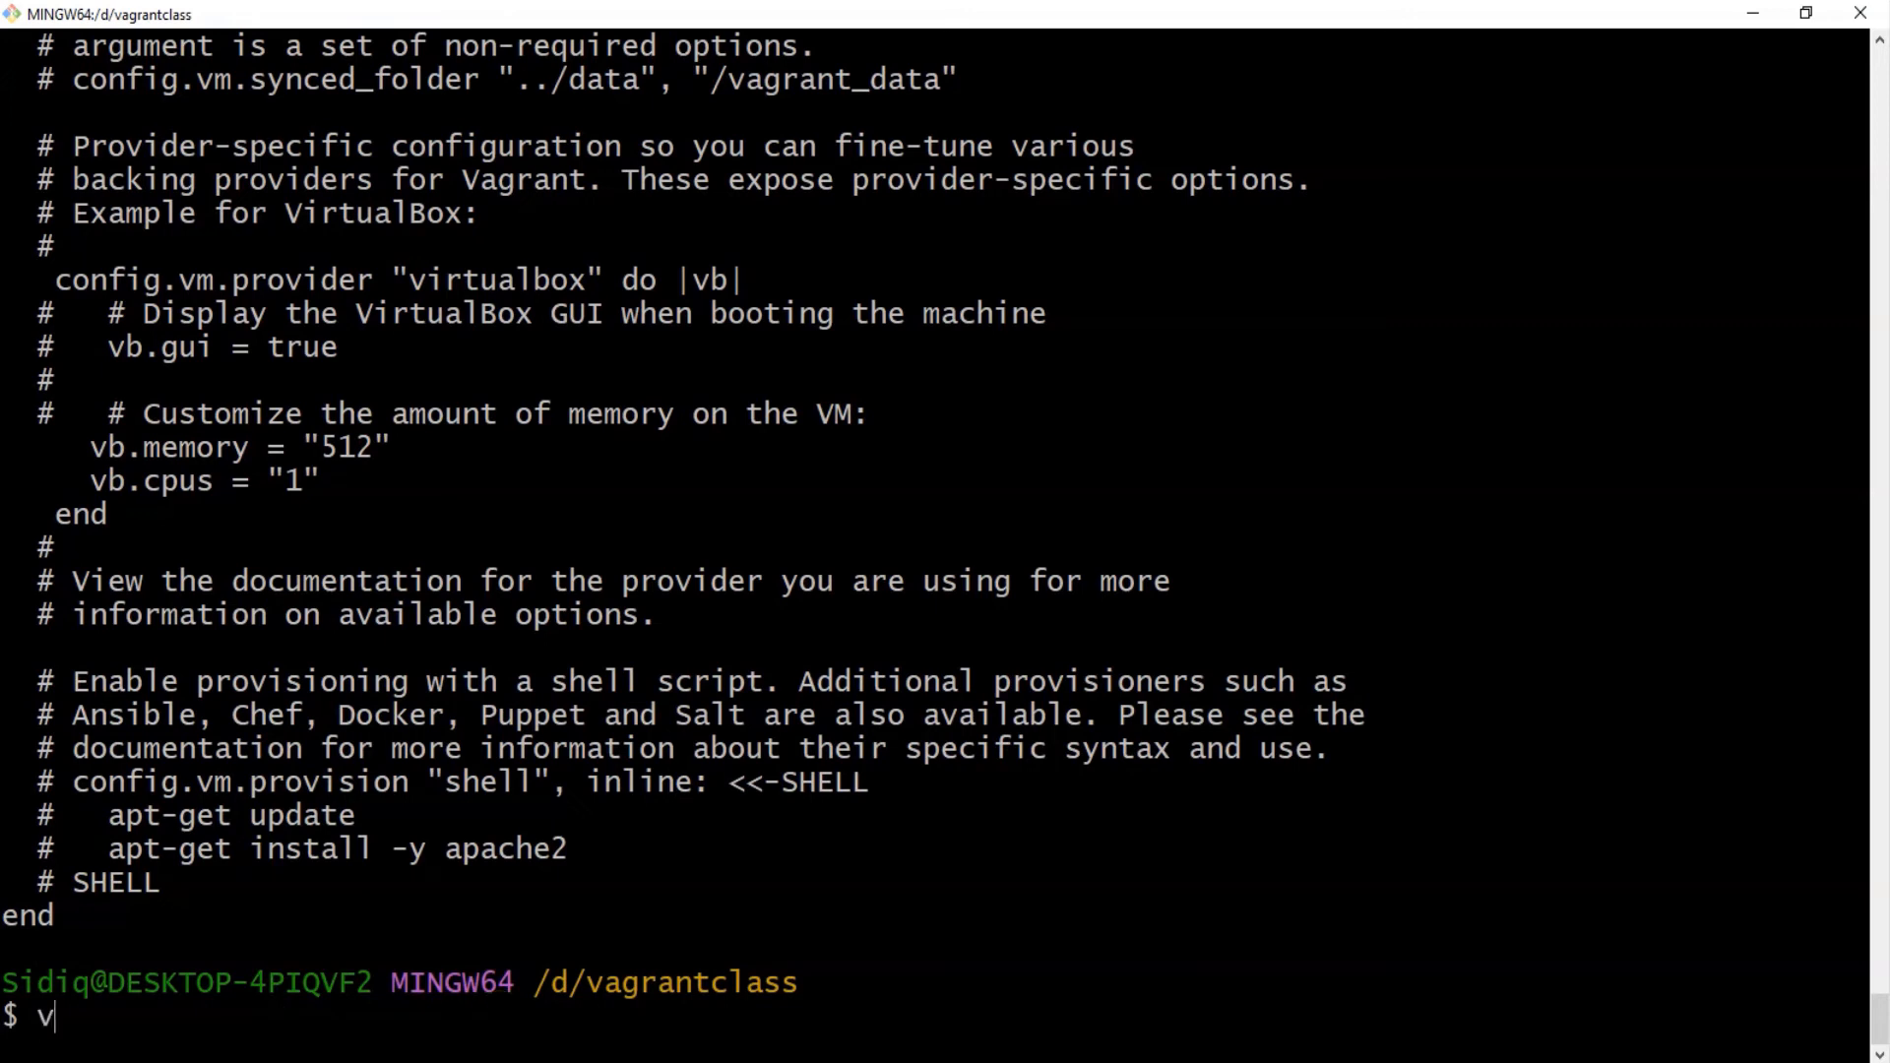
{"action": "type", "text": "agr"}
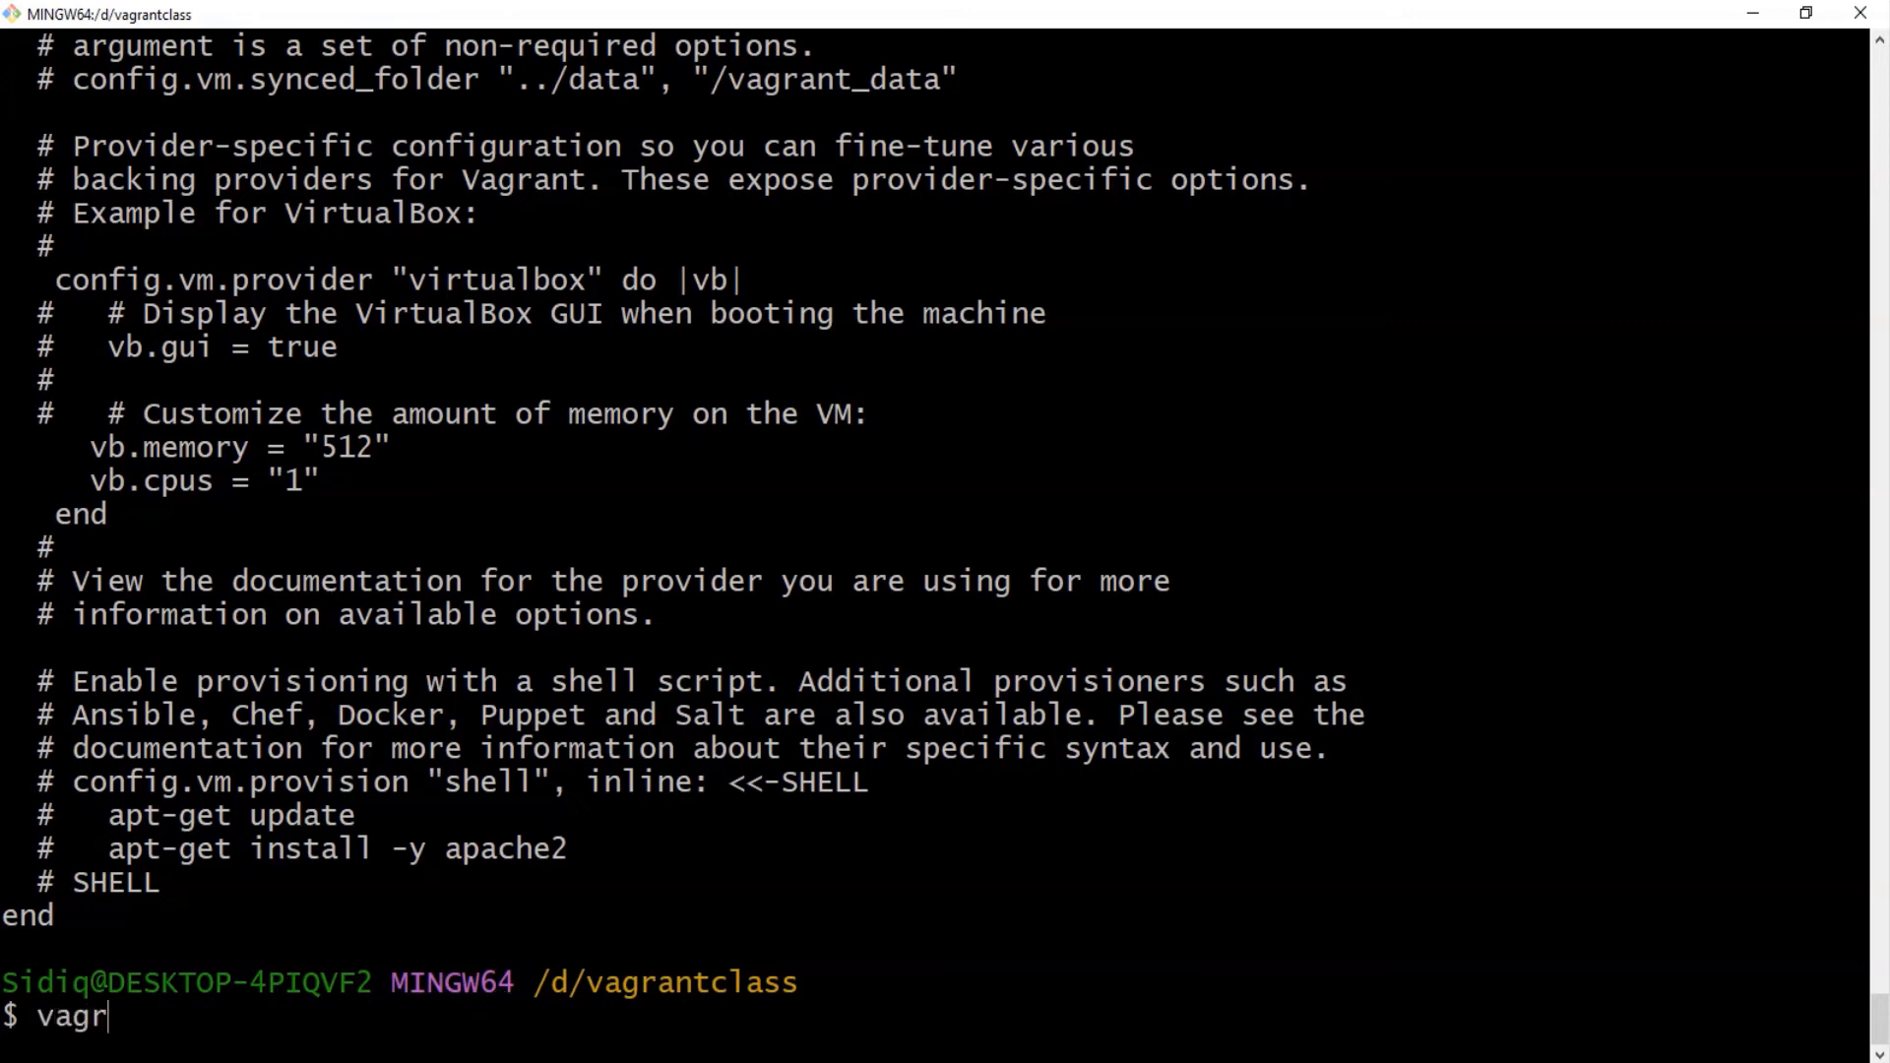
{"action": "type", "text": "ant r"}
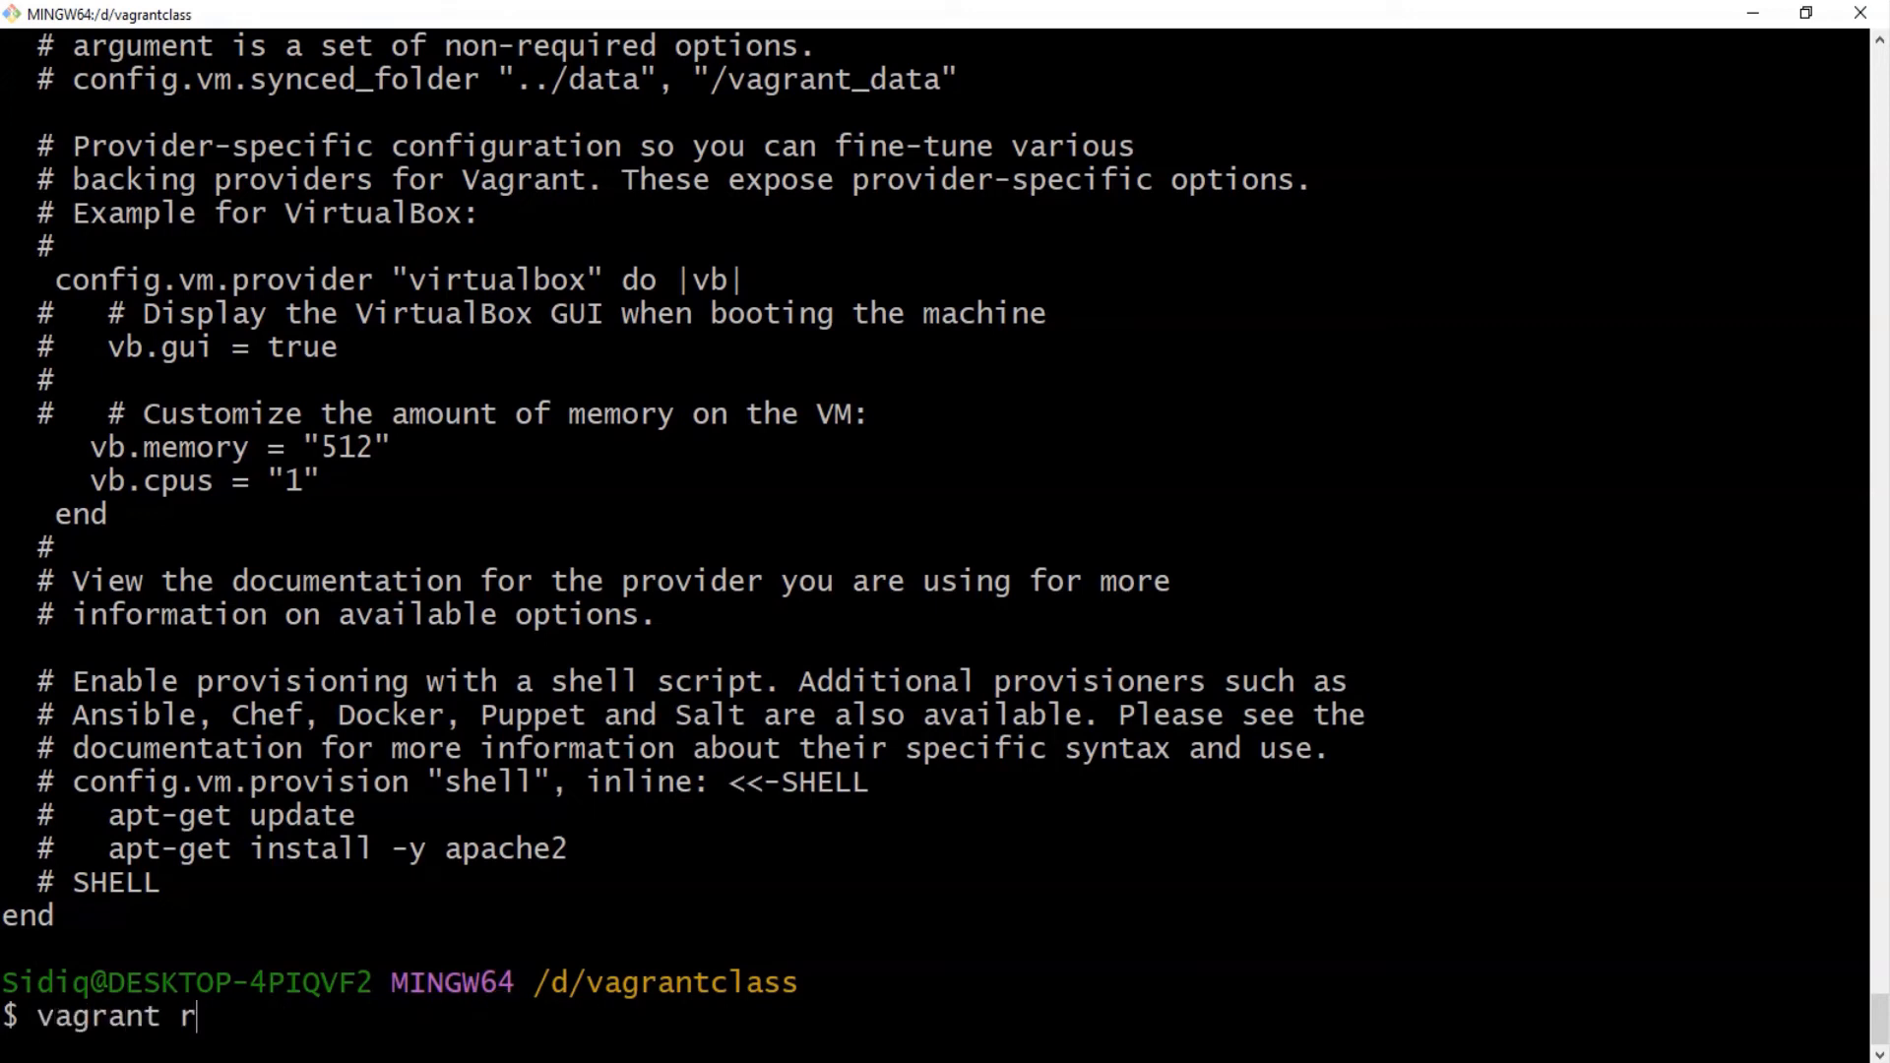
{"action": "type", "text": "eload"}
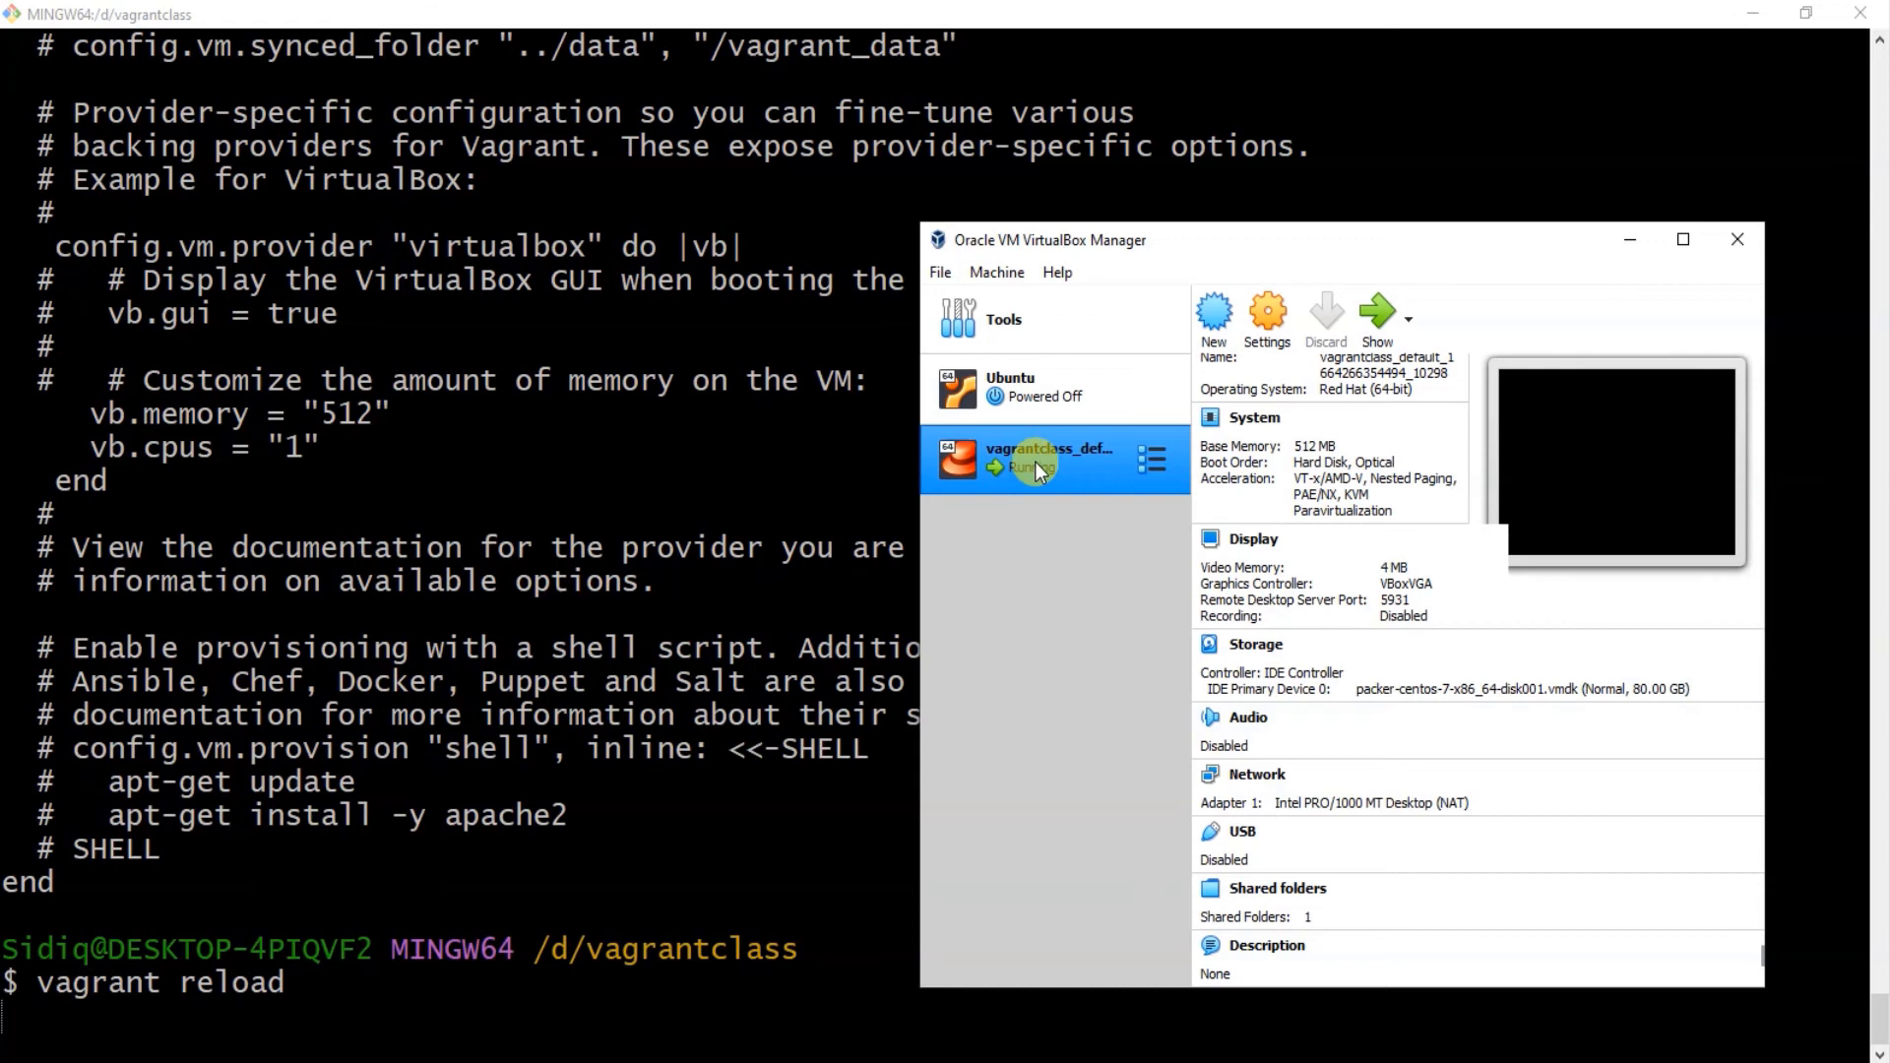
{"action": "mouse_move", "coordinate": [1429, 264]}
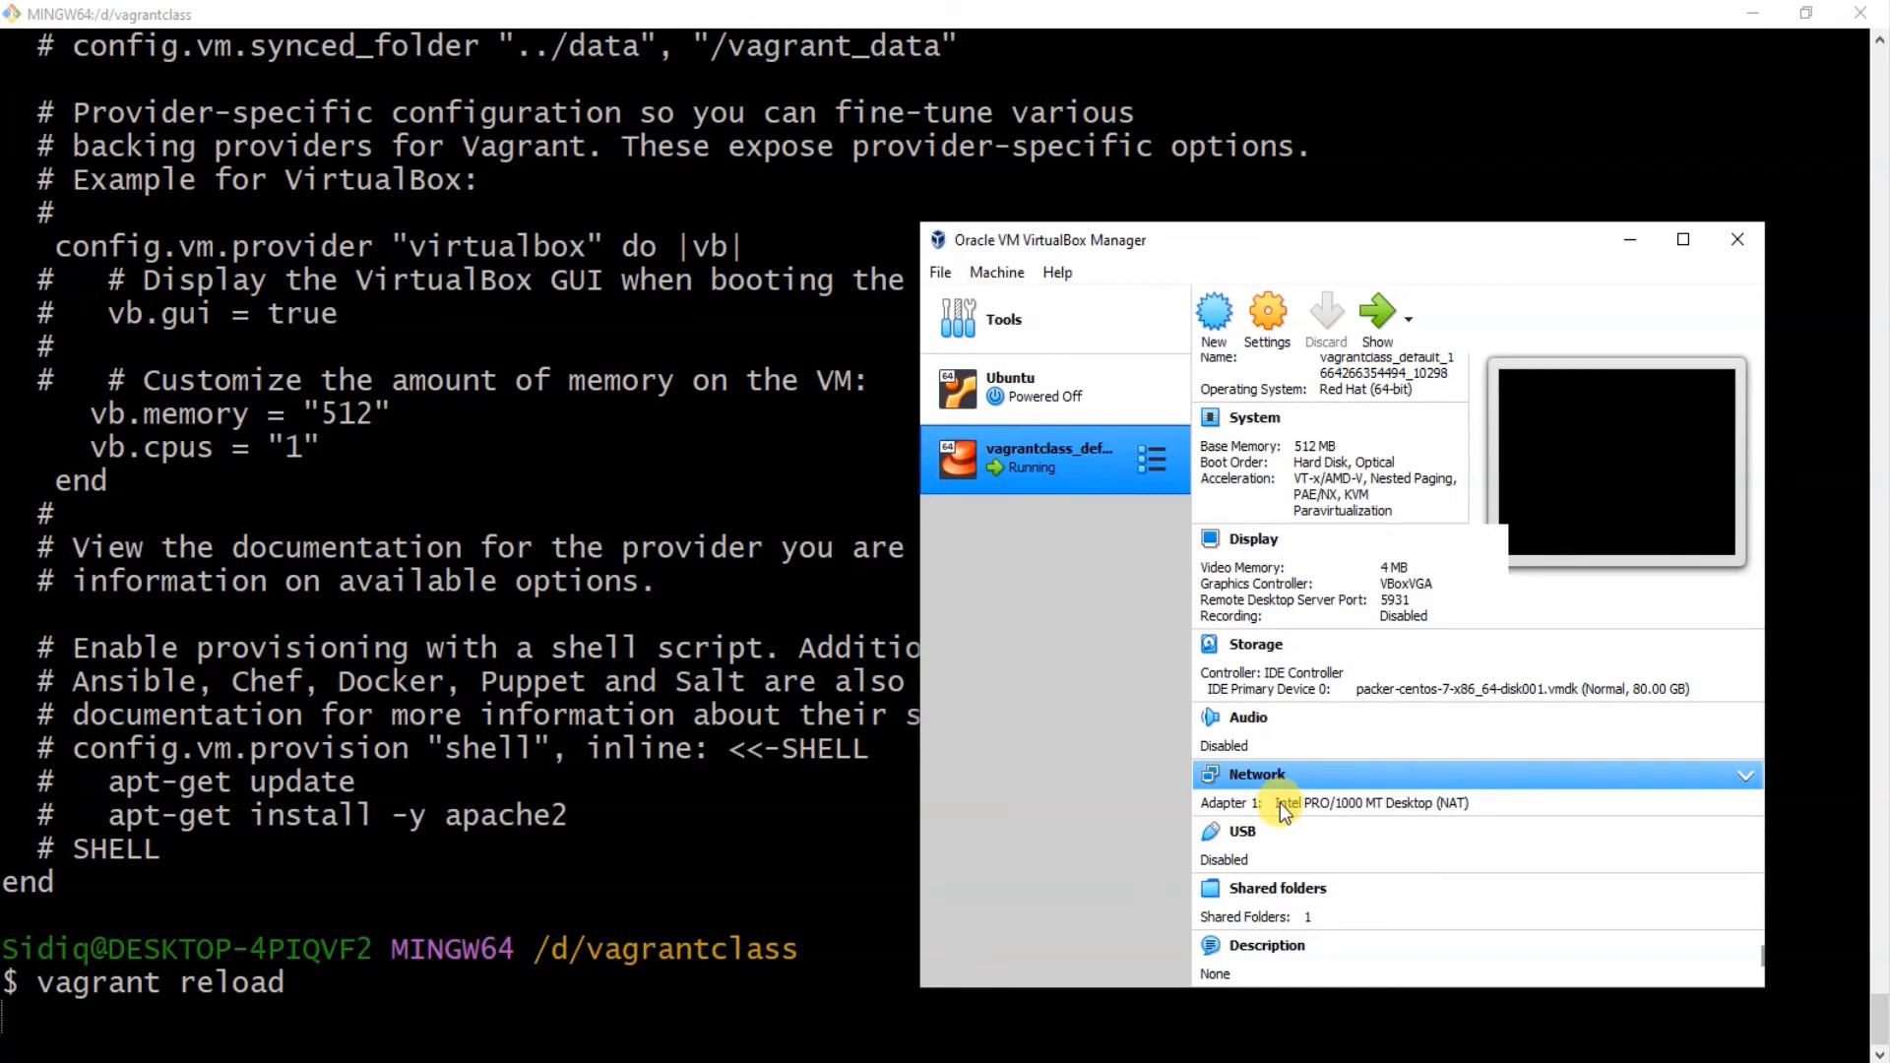
{"action": "mouse_move", "coordinate": [1782, 762]}
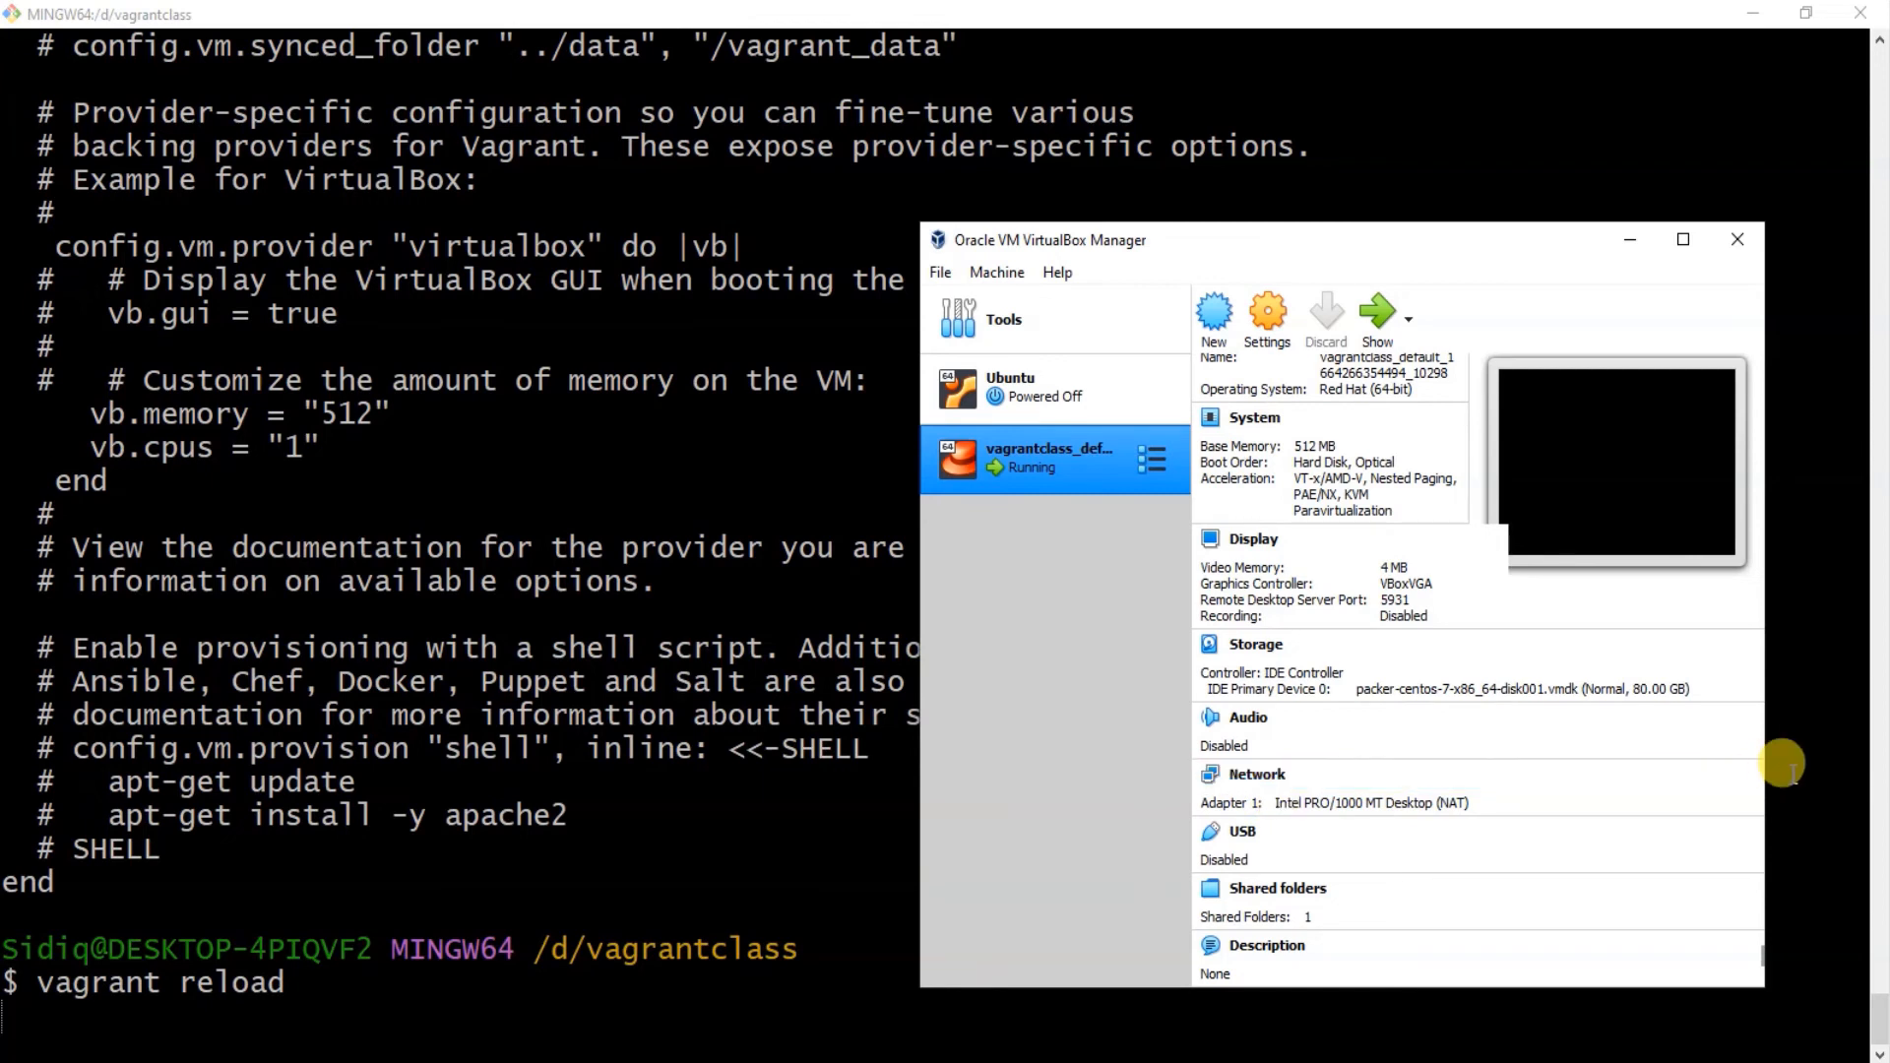
Select the vagrantclass_default VM, whose Network section still lists only Adapter 1 (NAT).
{"action": "left_click", "coordinate": [1255, 774]}
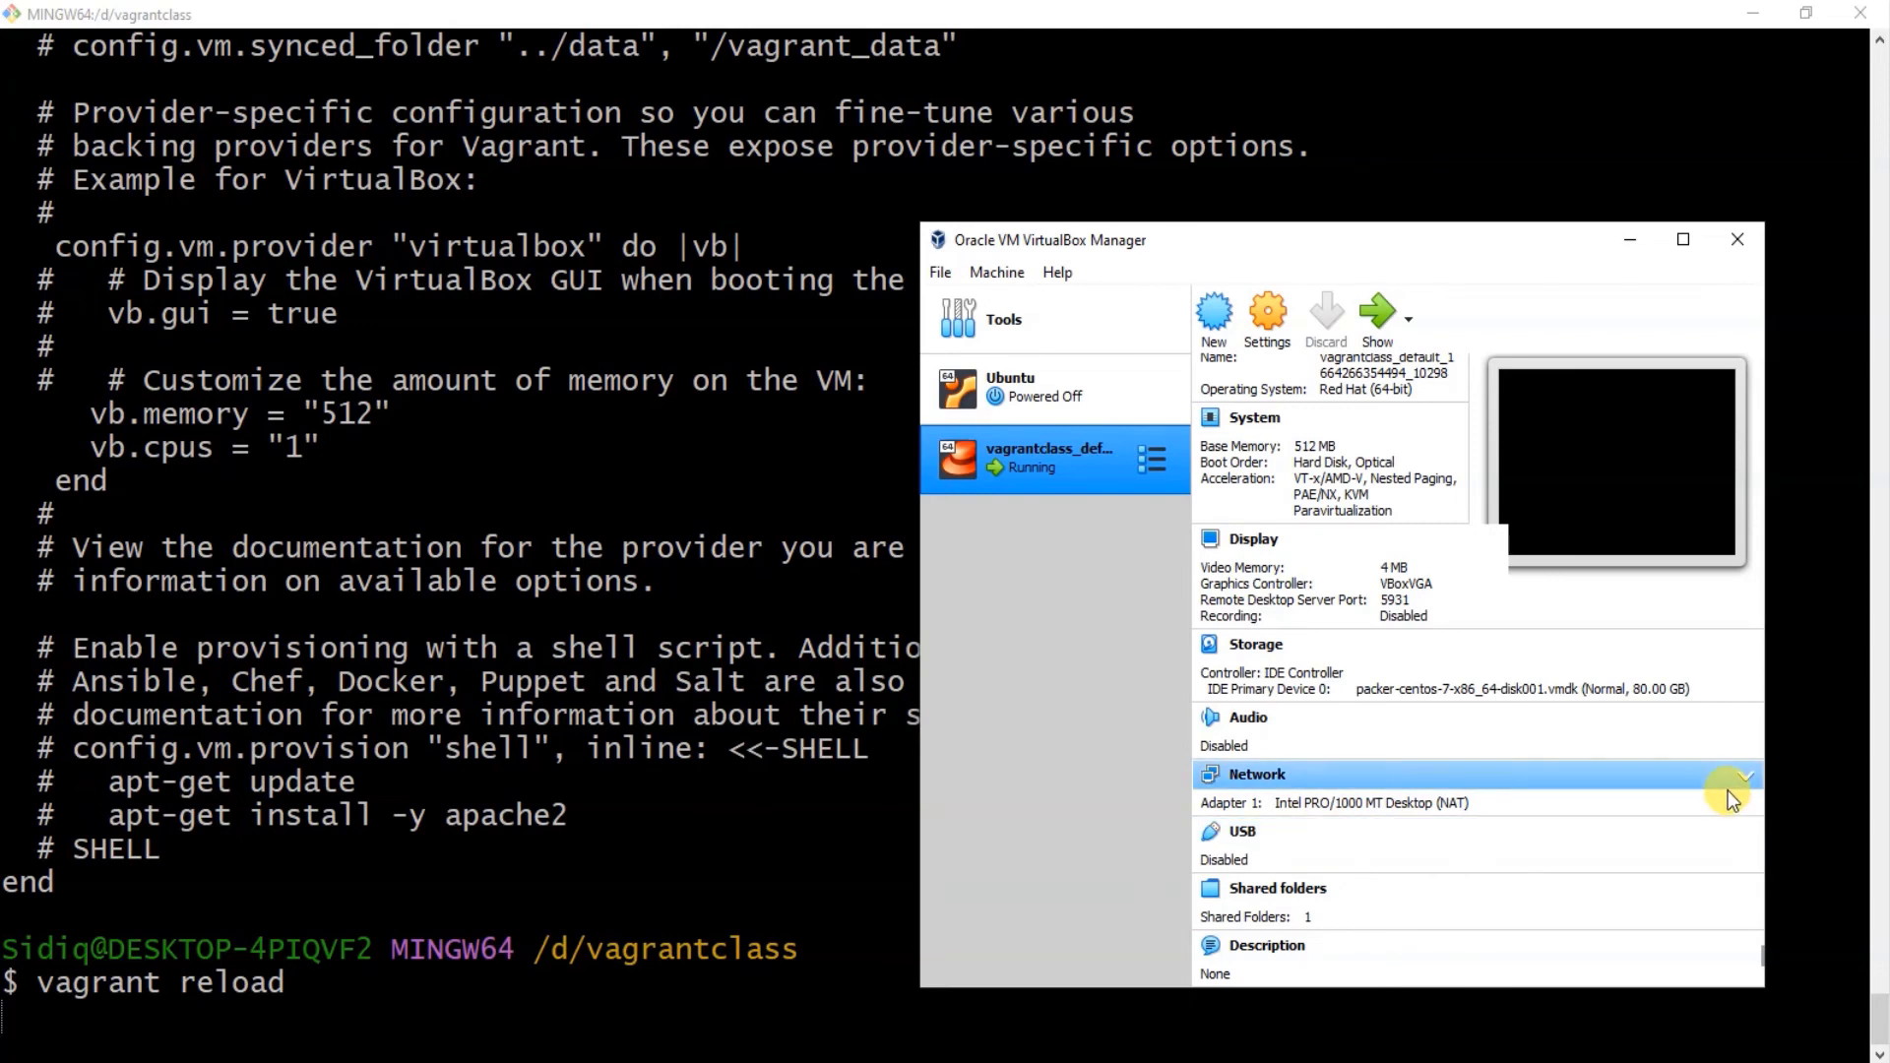
{"action": "mouse_move", "coordinate": [1441, 813]}
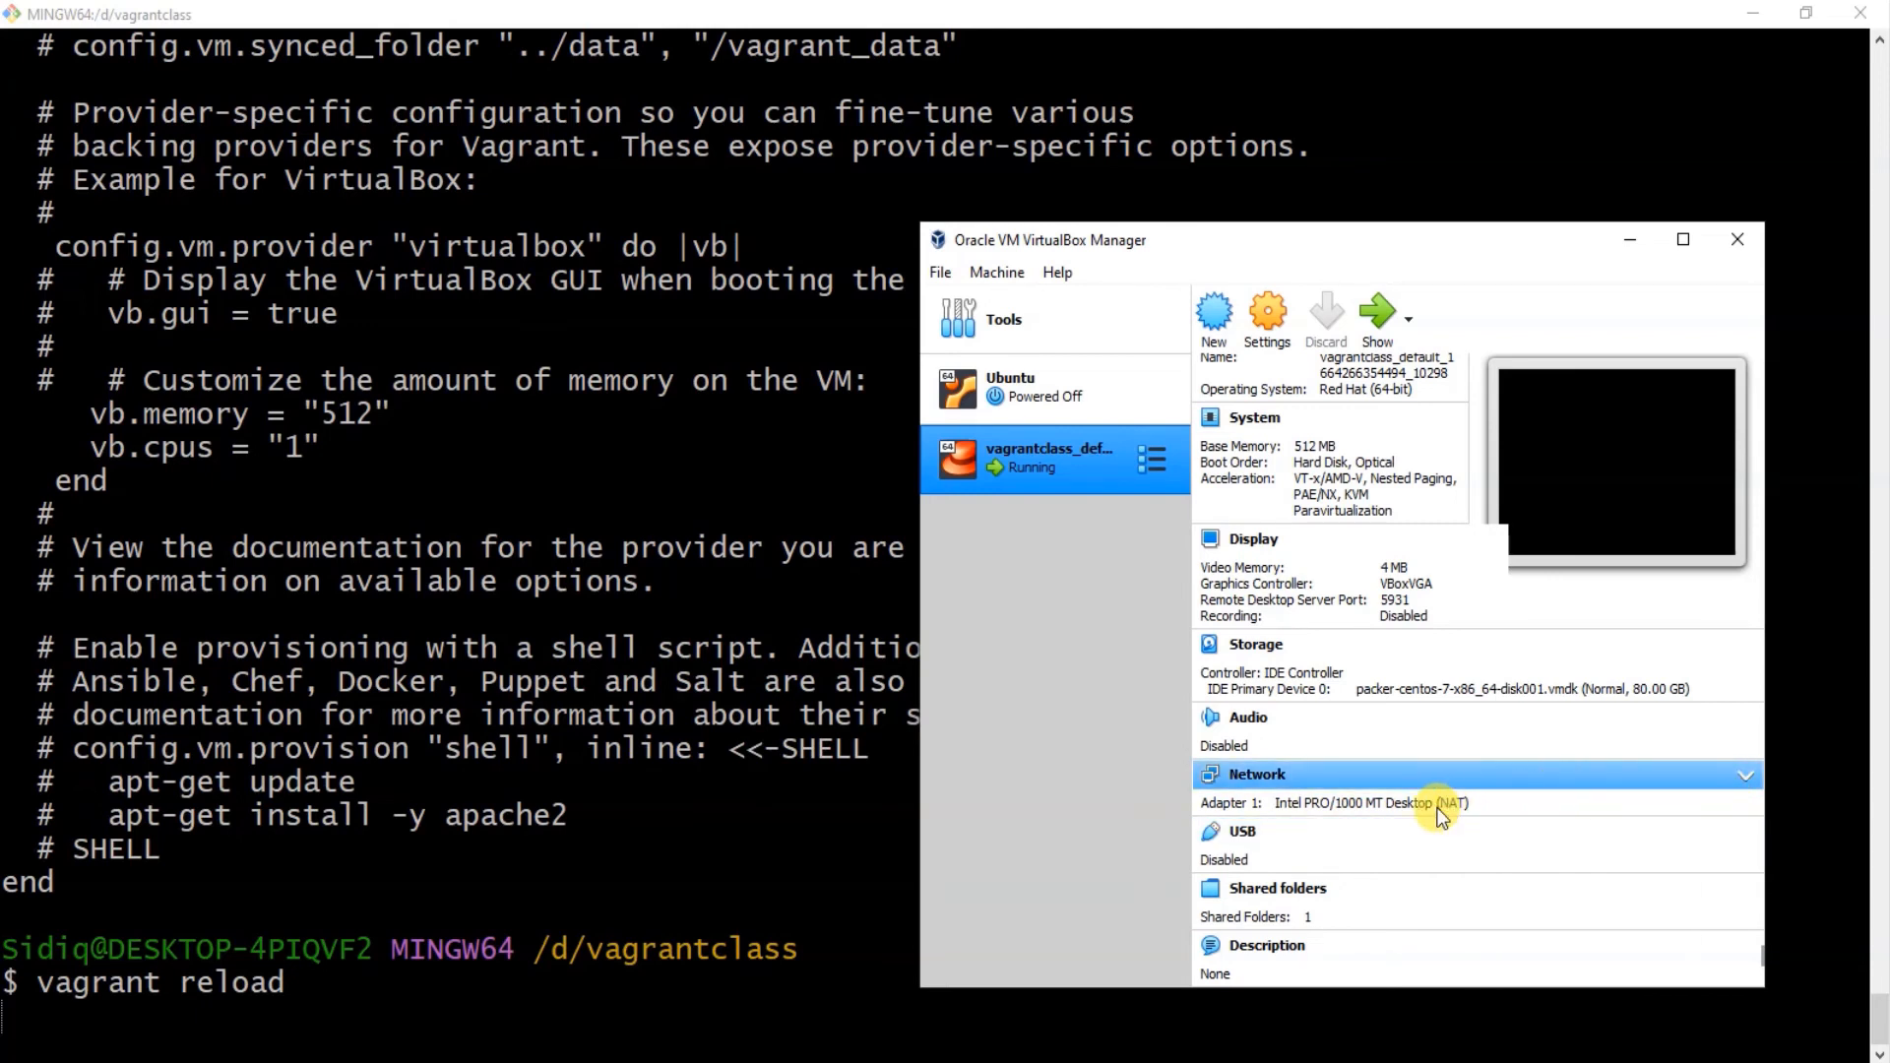
{"action": "mouse_move", "coordinate": [1712, 790]}
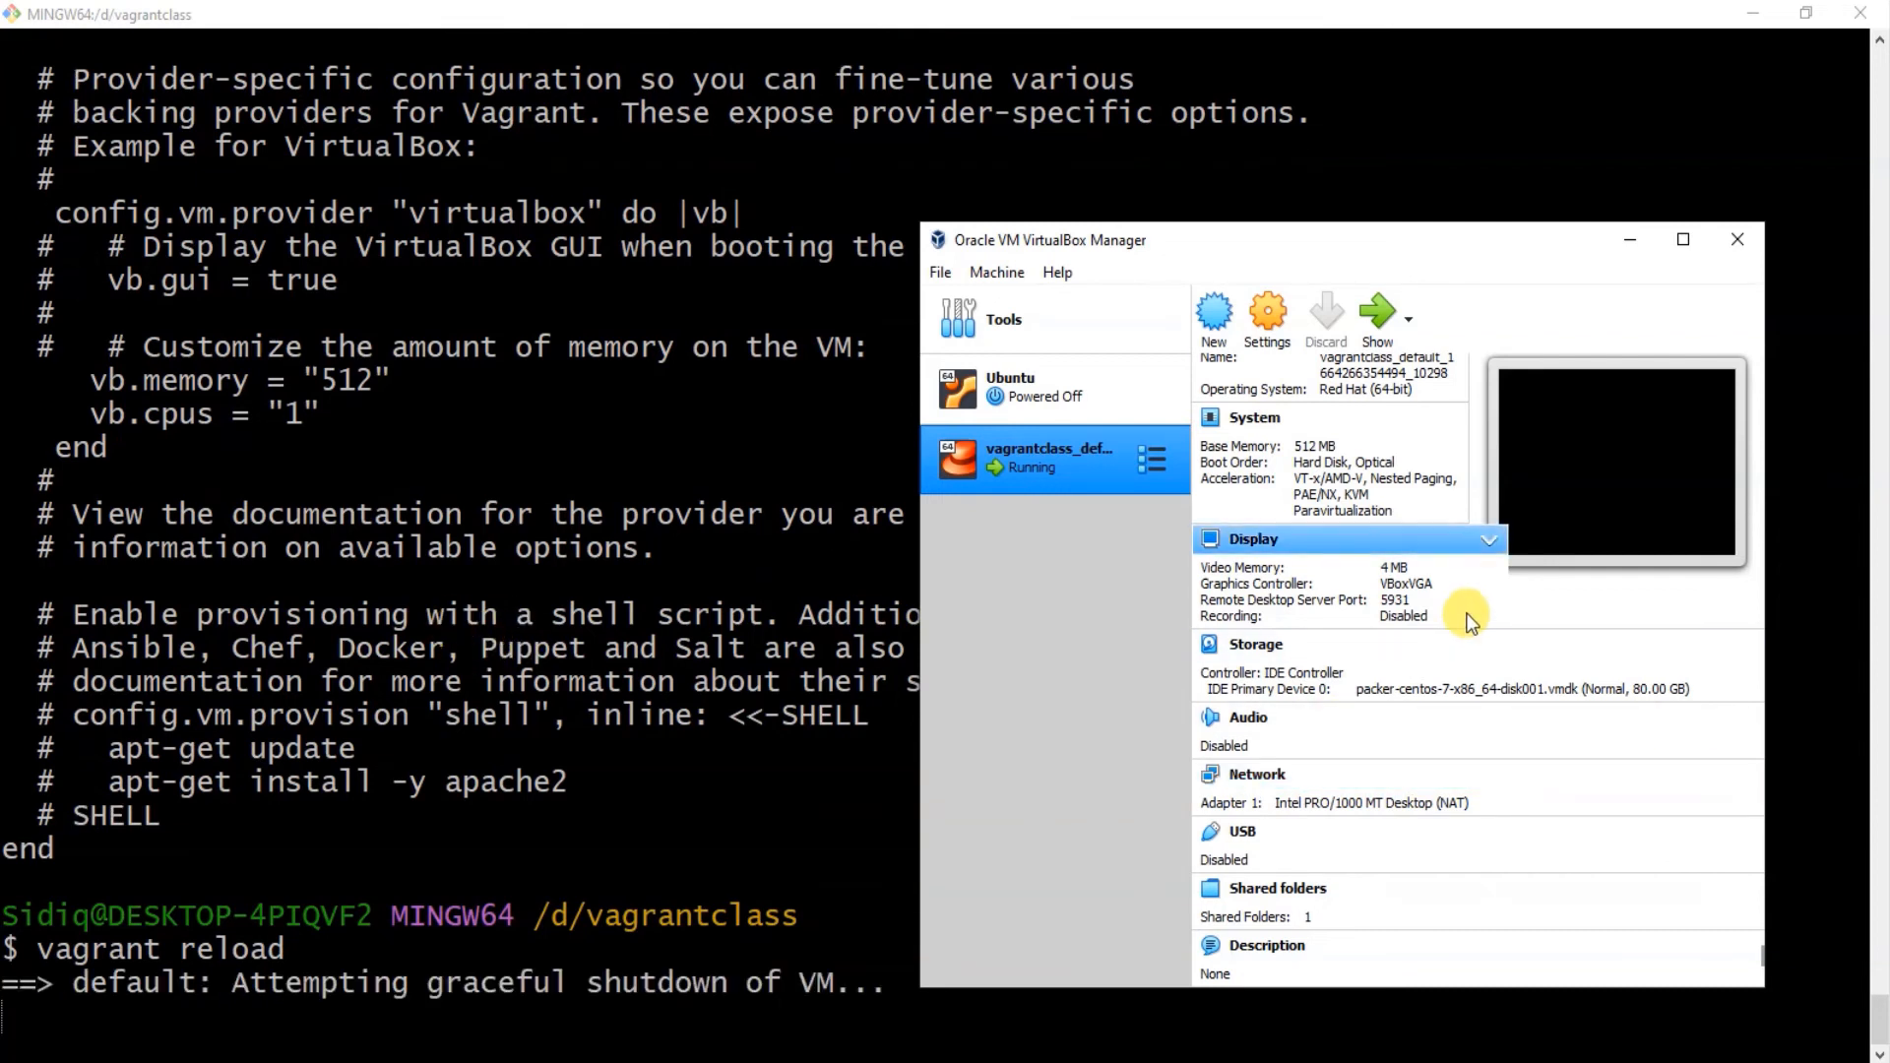
{"action": "mouse_move", "coordinate": [487, 850]}
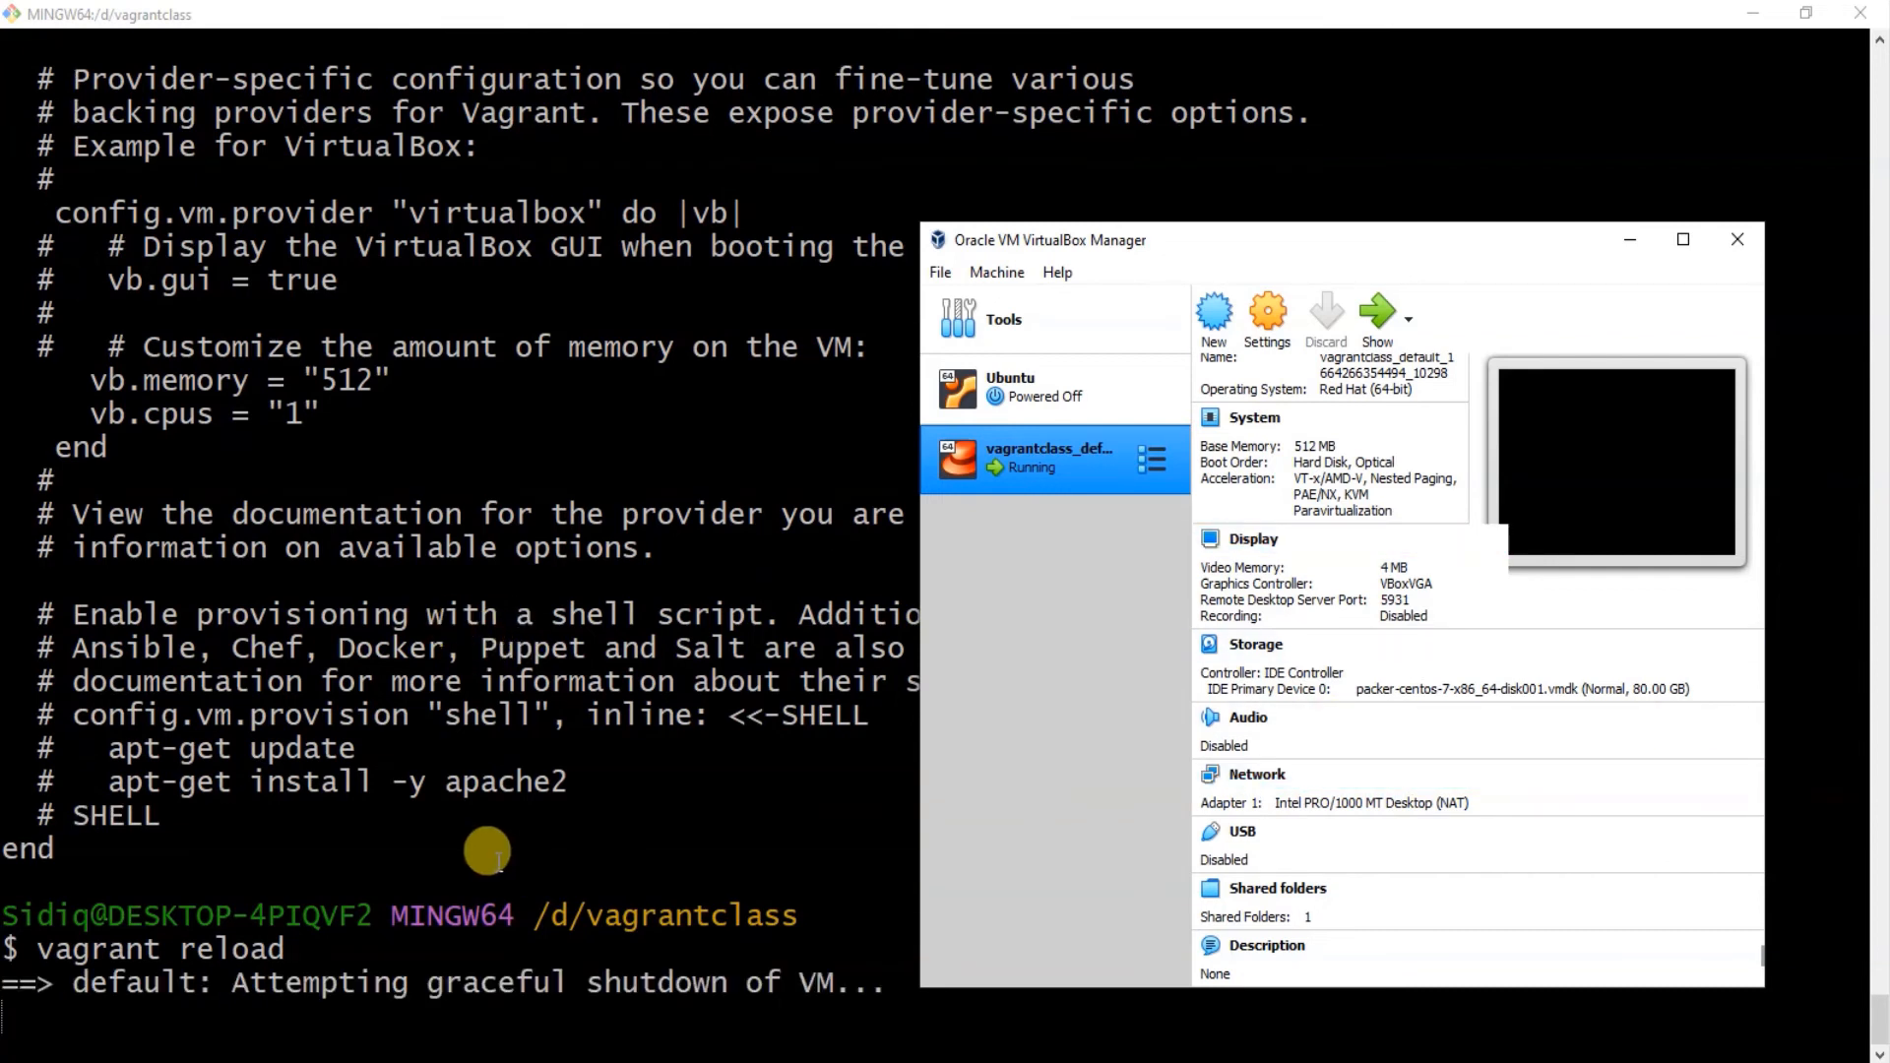
{"action": "left_click", "coordinate": [1254, 774]}
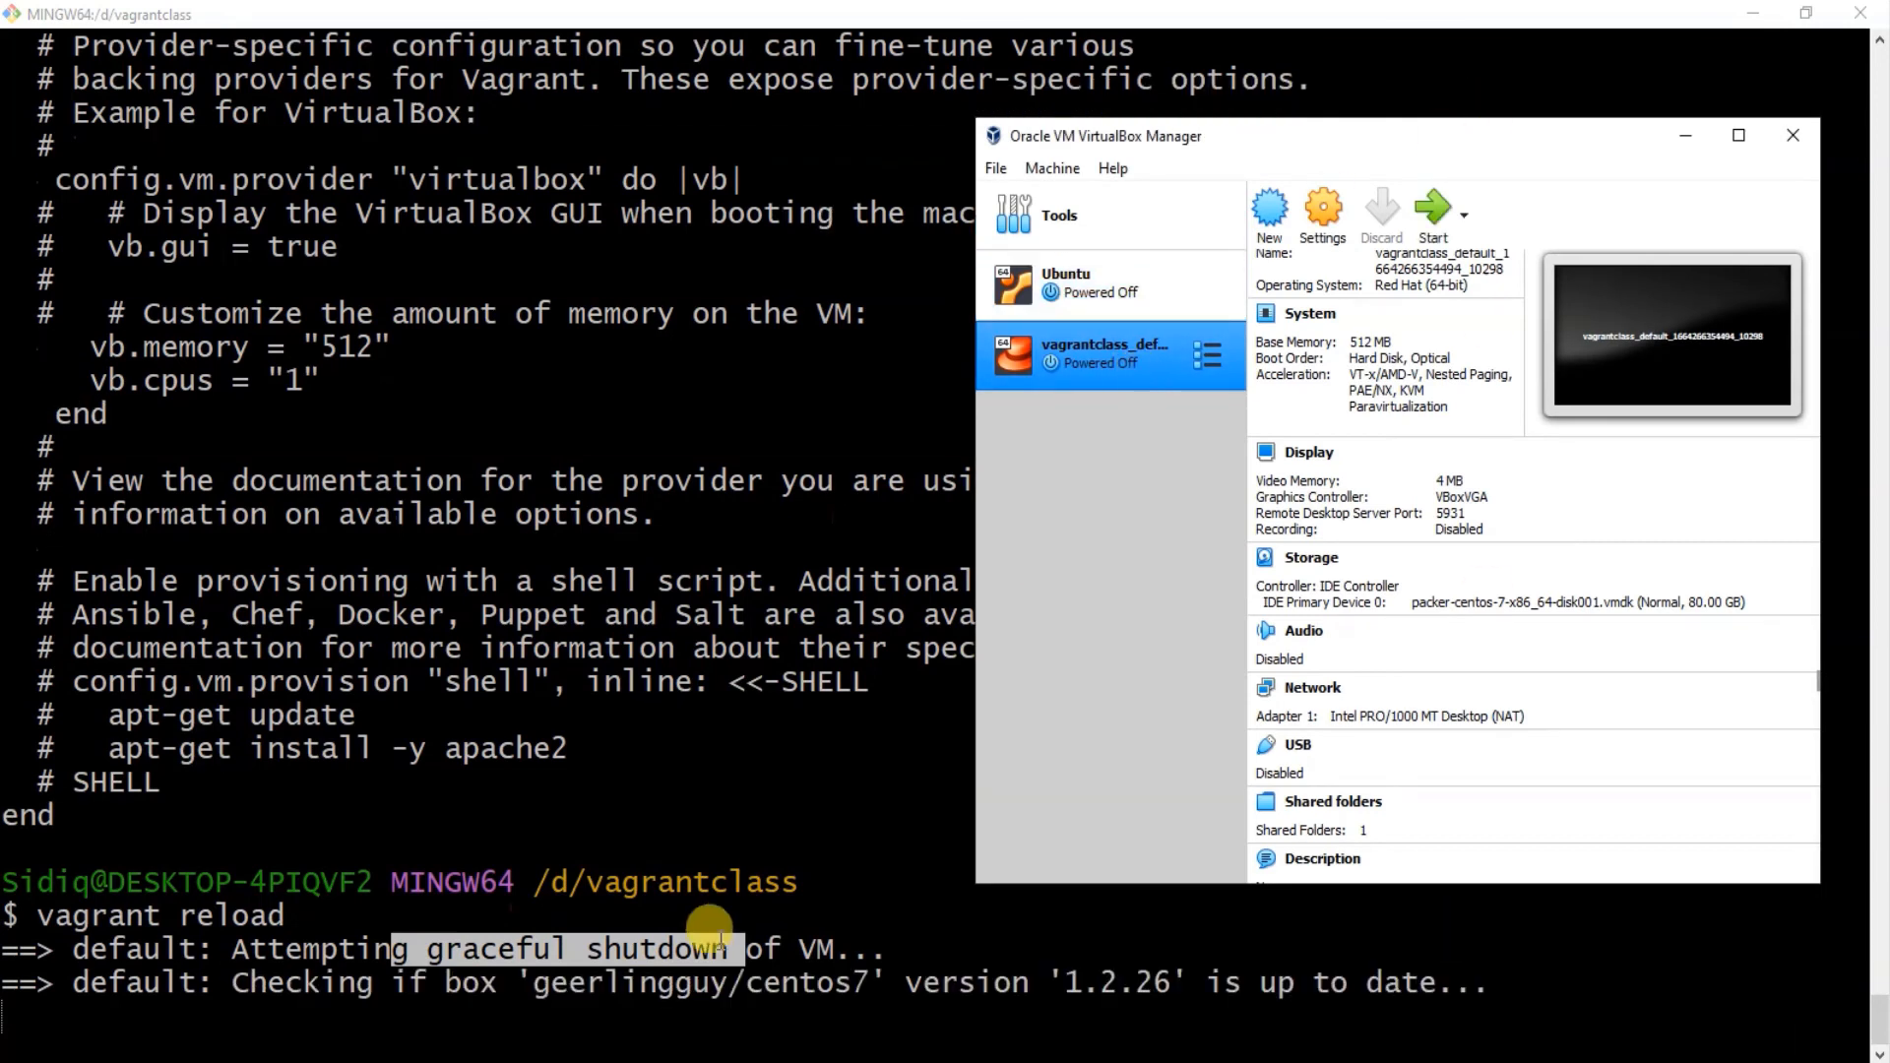
{"action": "mouse_move", "coordinate": [1120, 439]}
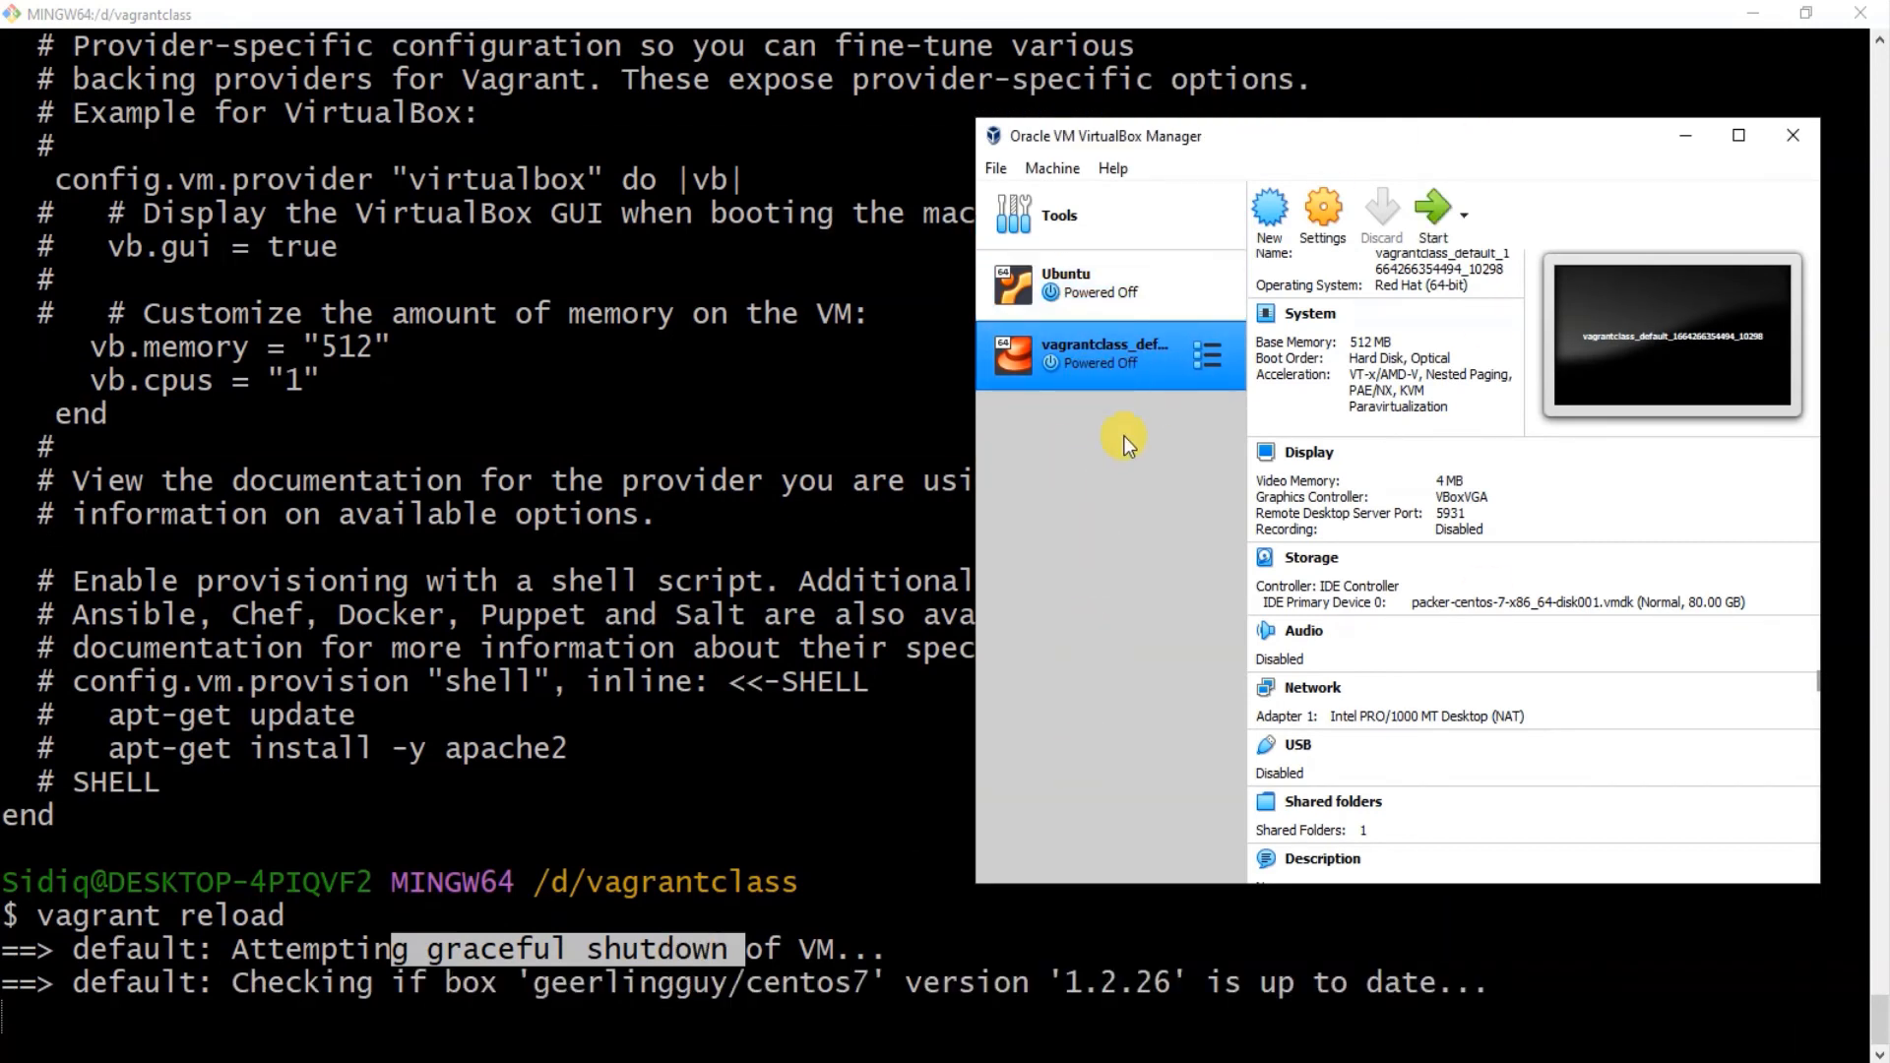
{"action": "mouse_move", "coordinate": [1072, 532]}
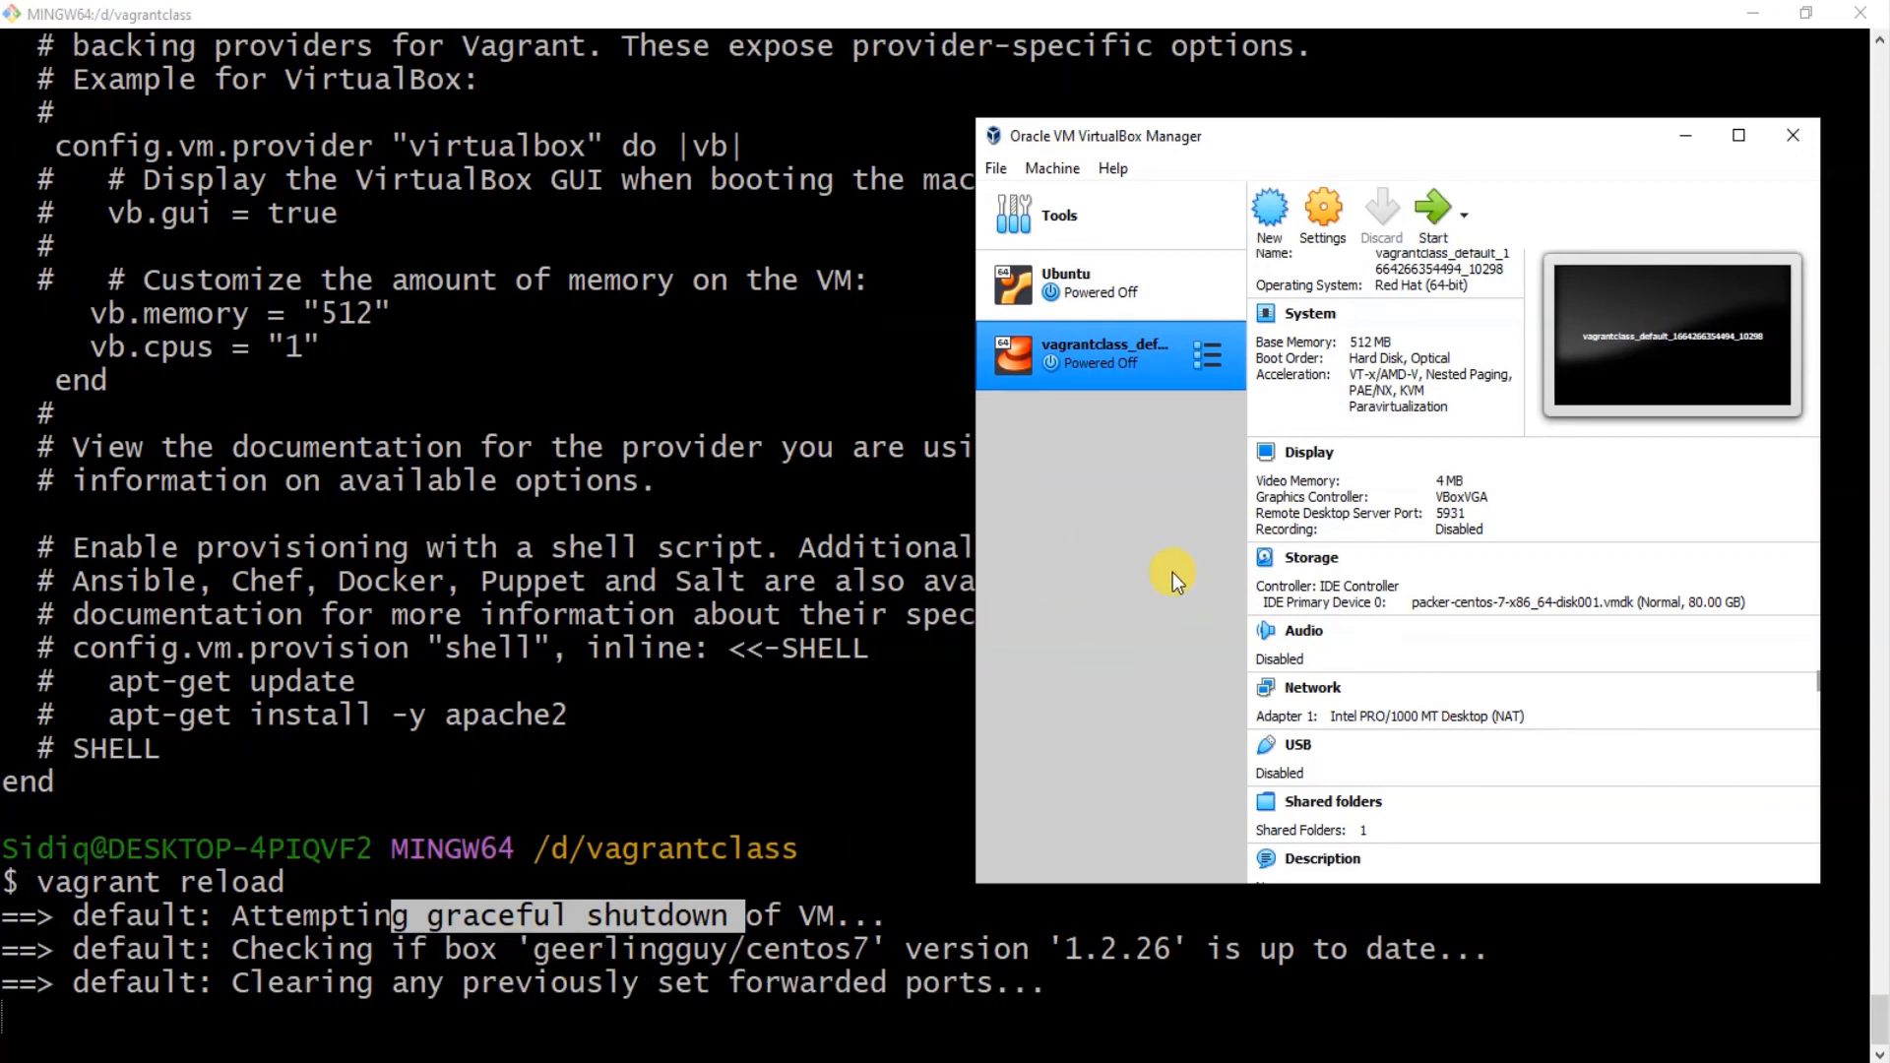
Scroll the VM details as it powers off and reload adds NAT, host-only and bridged adapters.
{"action": "scroll", "scroll_direction": "down", "scroll_amount": 3}
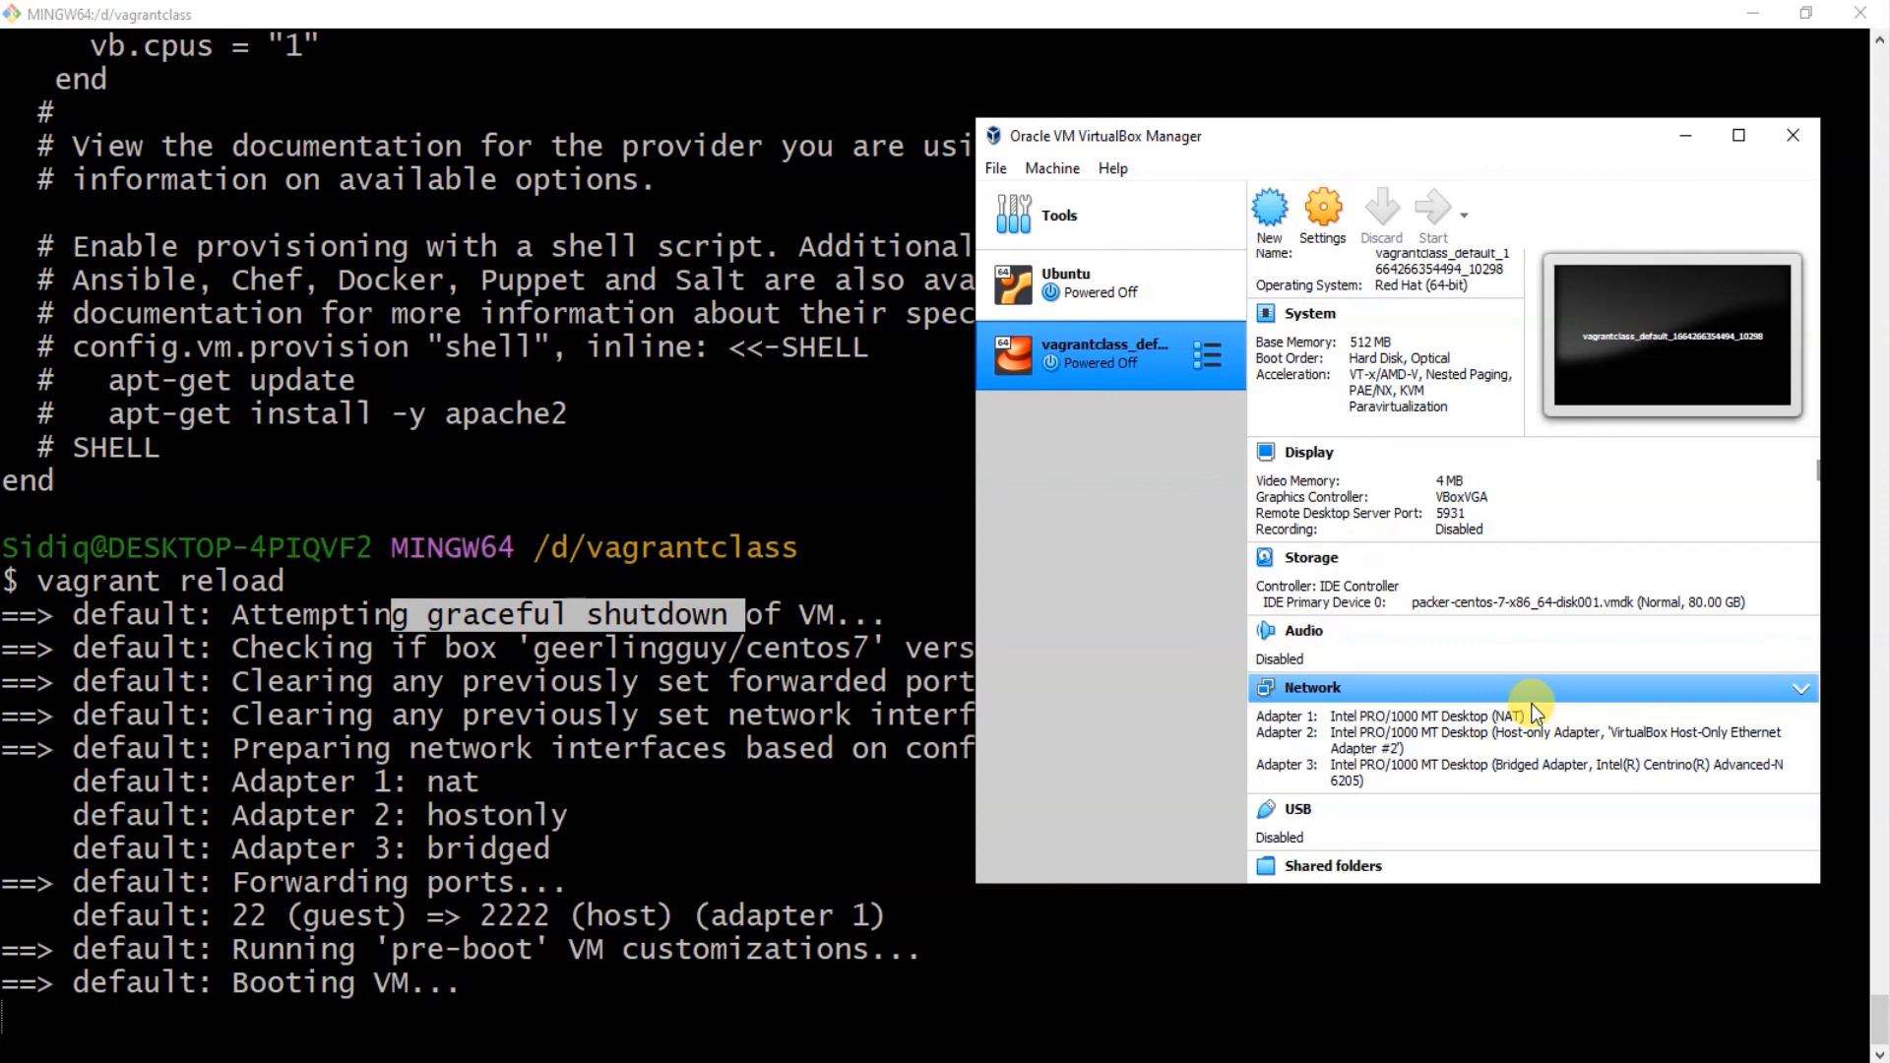
{"action": "mouse_move", "coordinate": [1528, 717]}
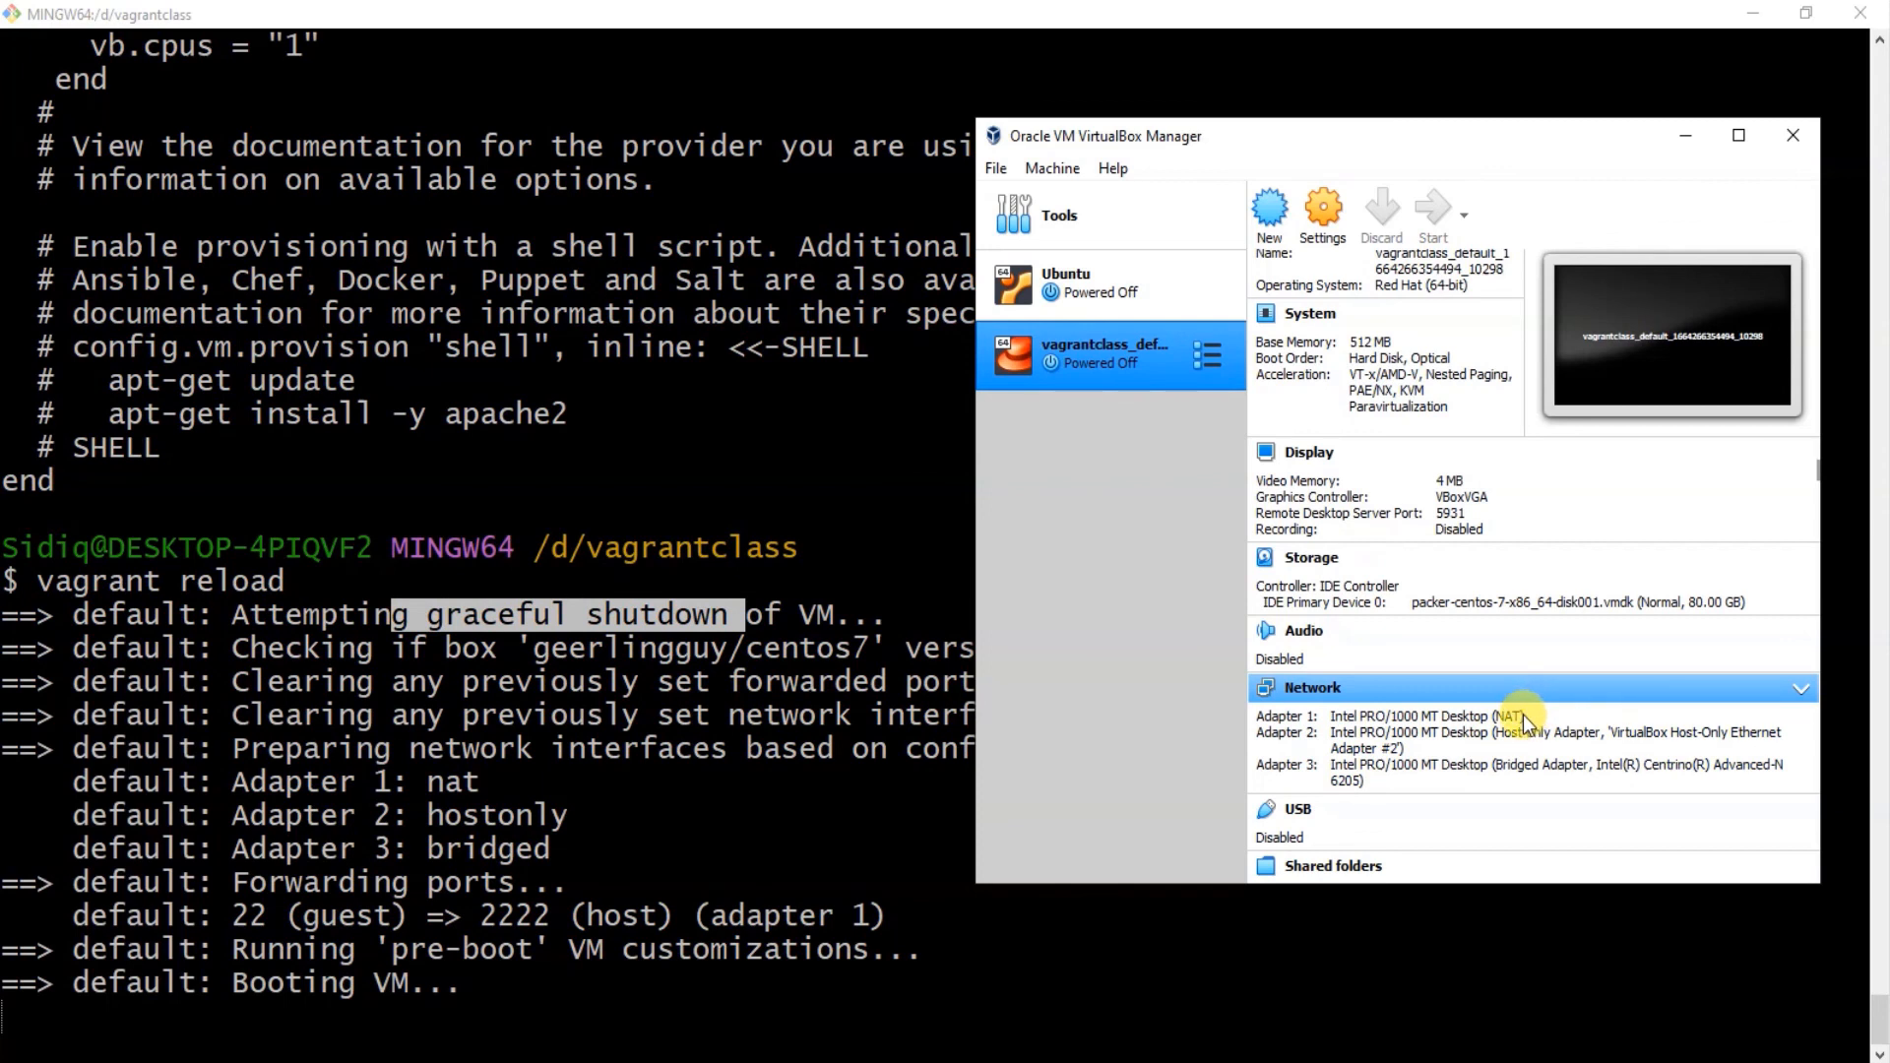
{"action": "mouse_move", "coordinate": [1404, 744]}
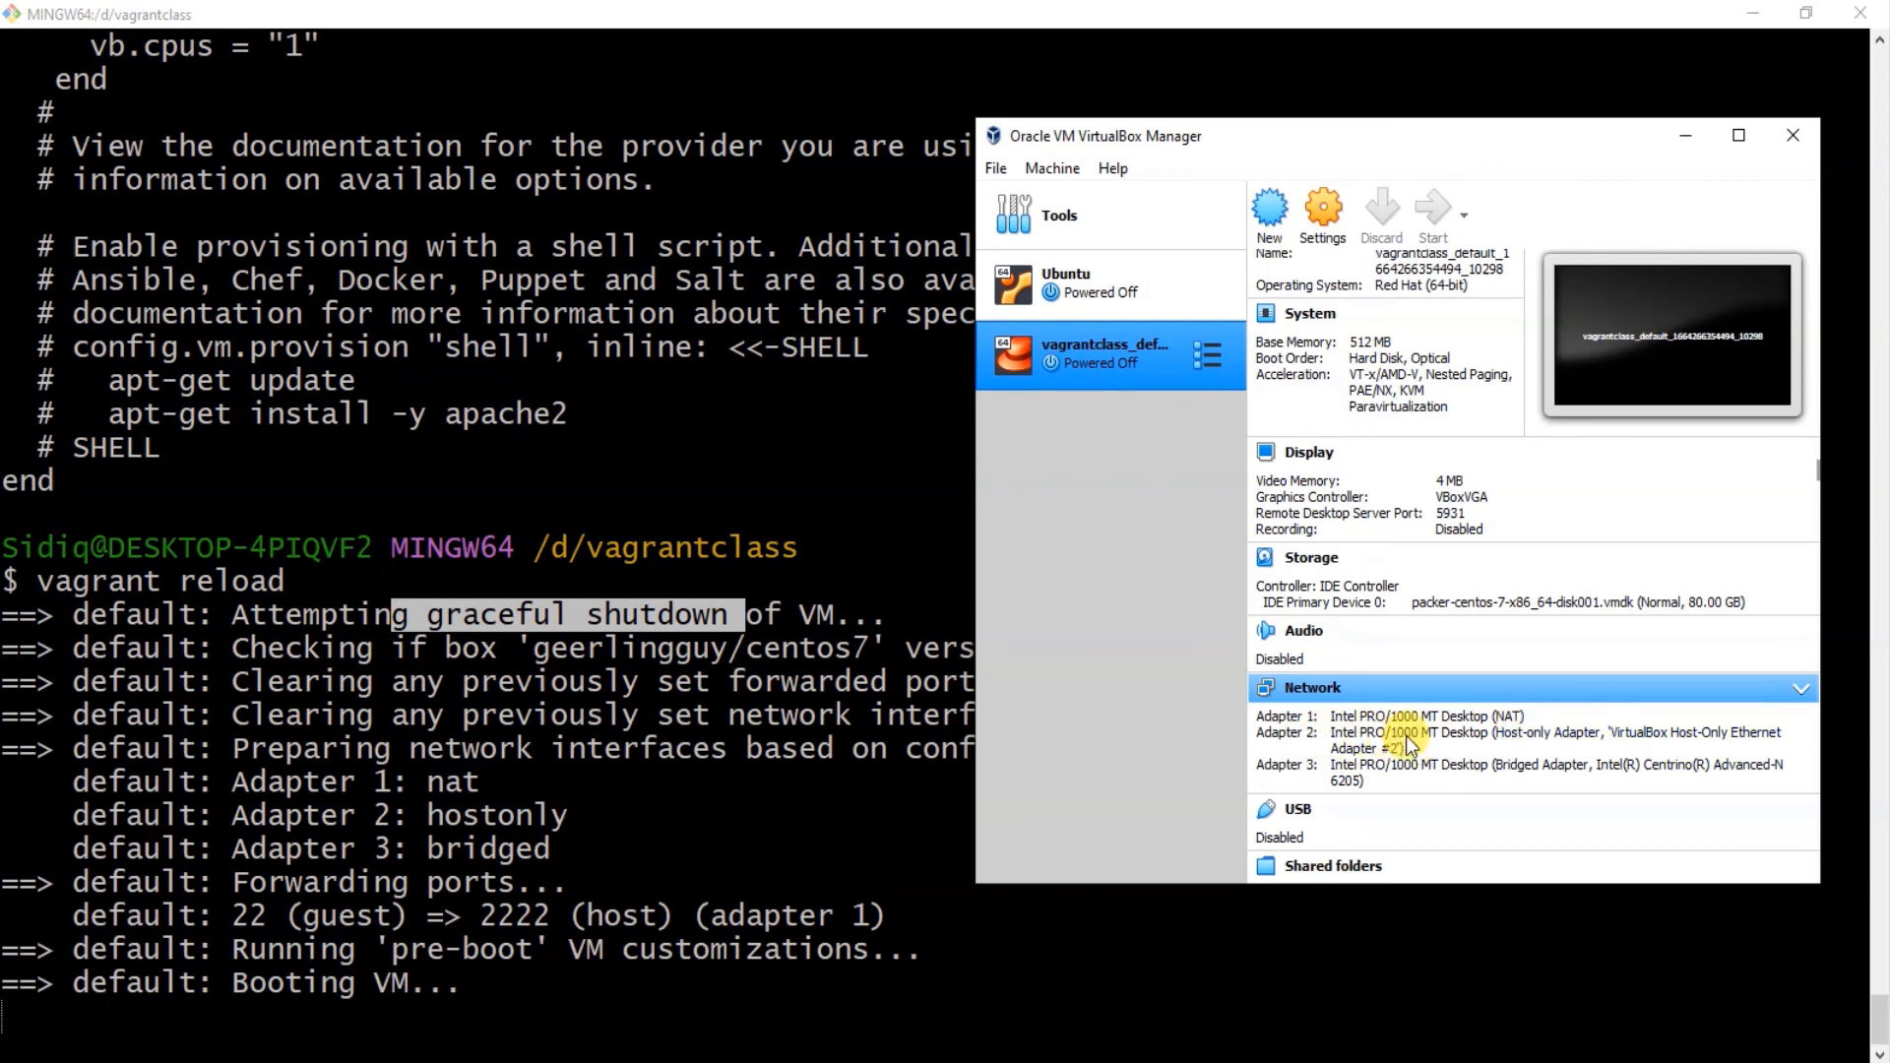
{"action": "mouse_move", "coordinate": [1731, 754]}
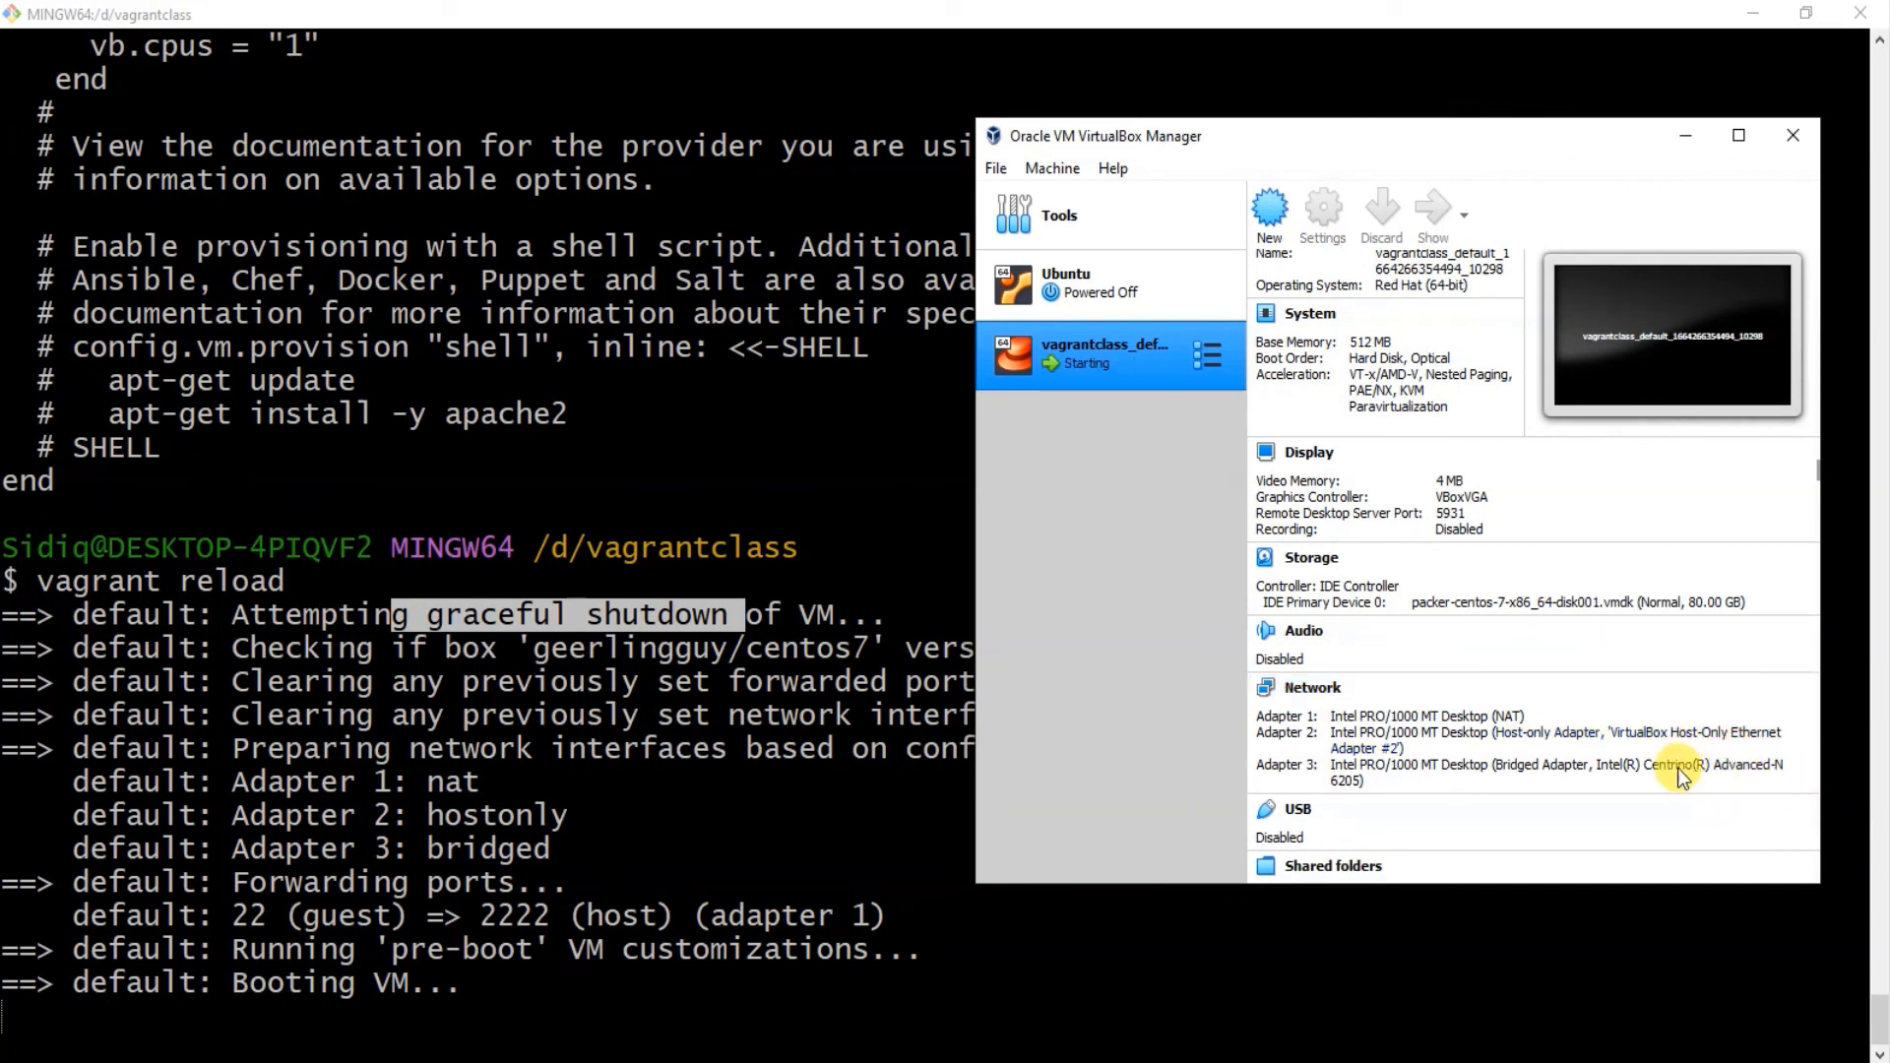
{"action": "mouse_move", "coordinate": [1688, 756]}
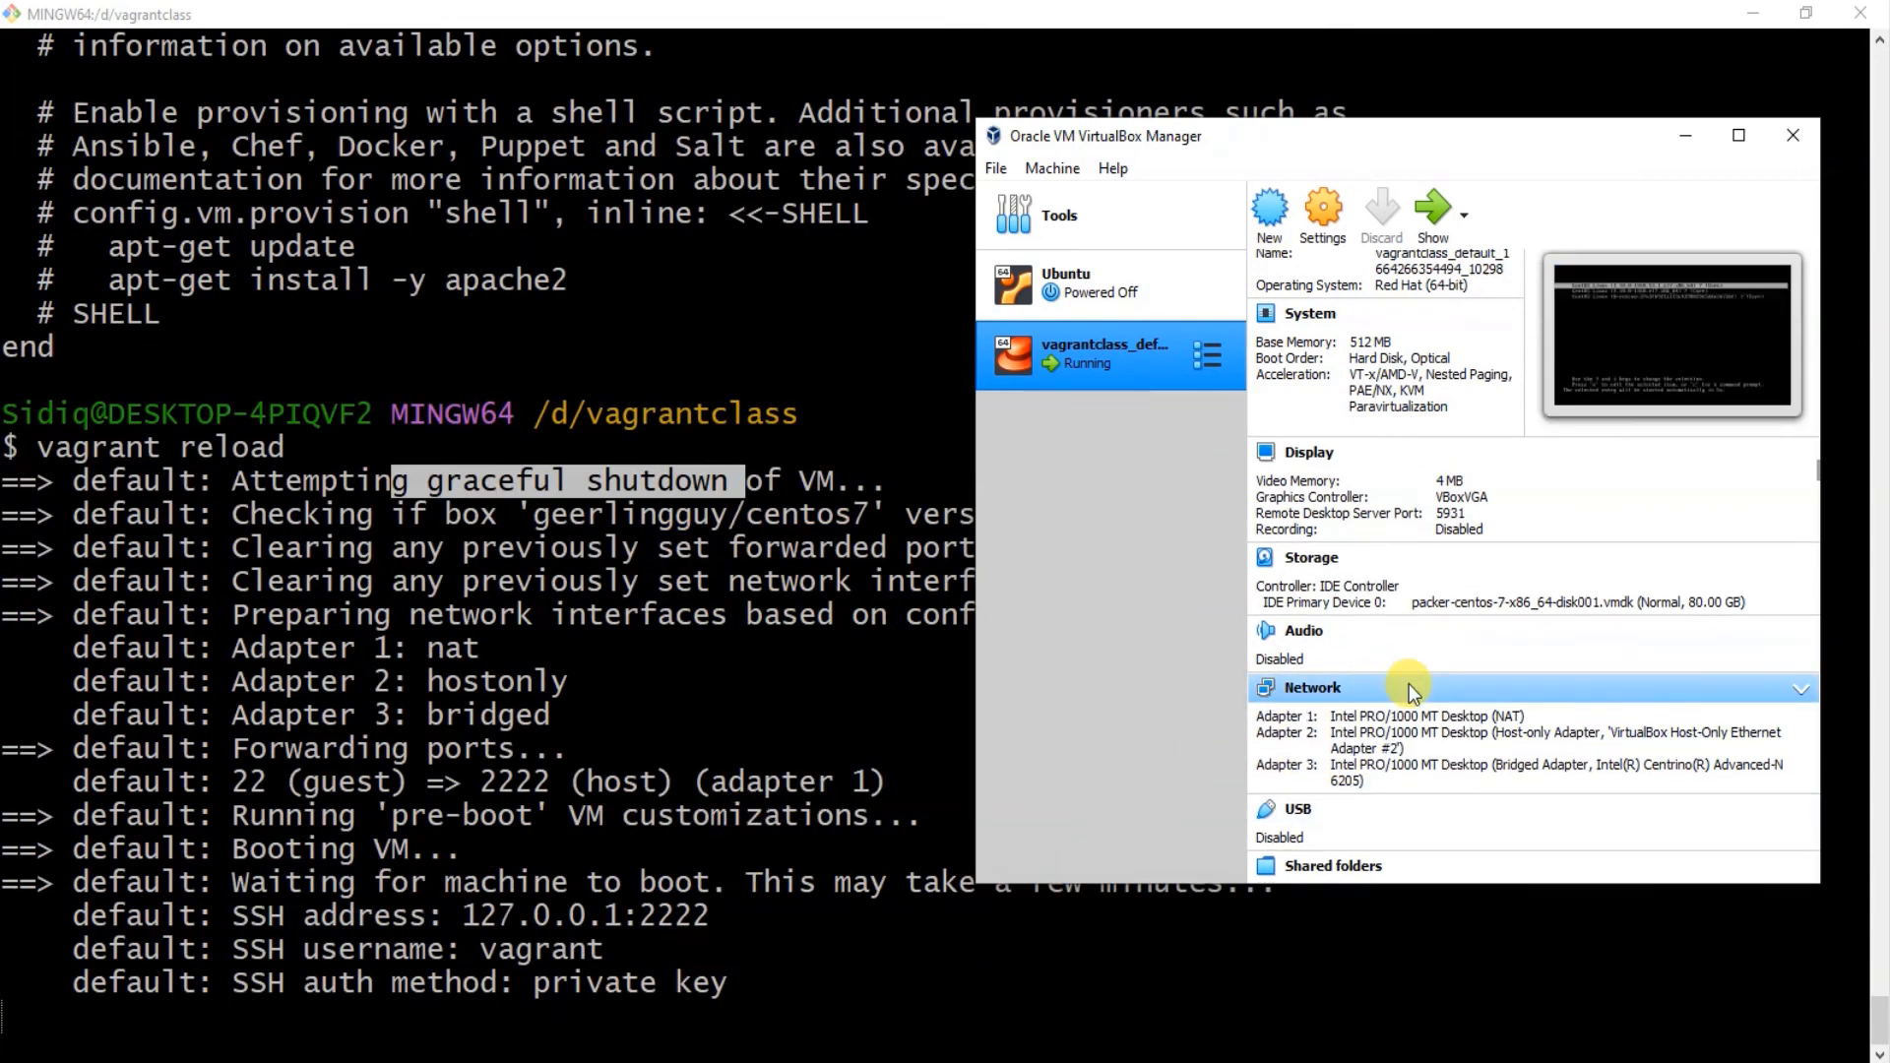
{"action": "mouse_move", "coordinate": [476, 862]}
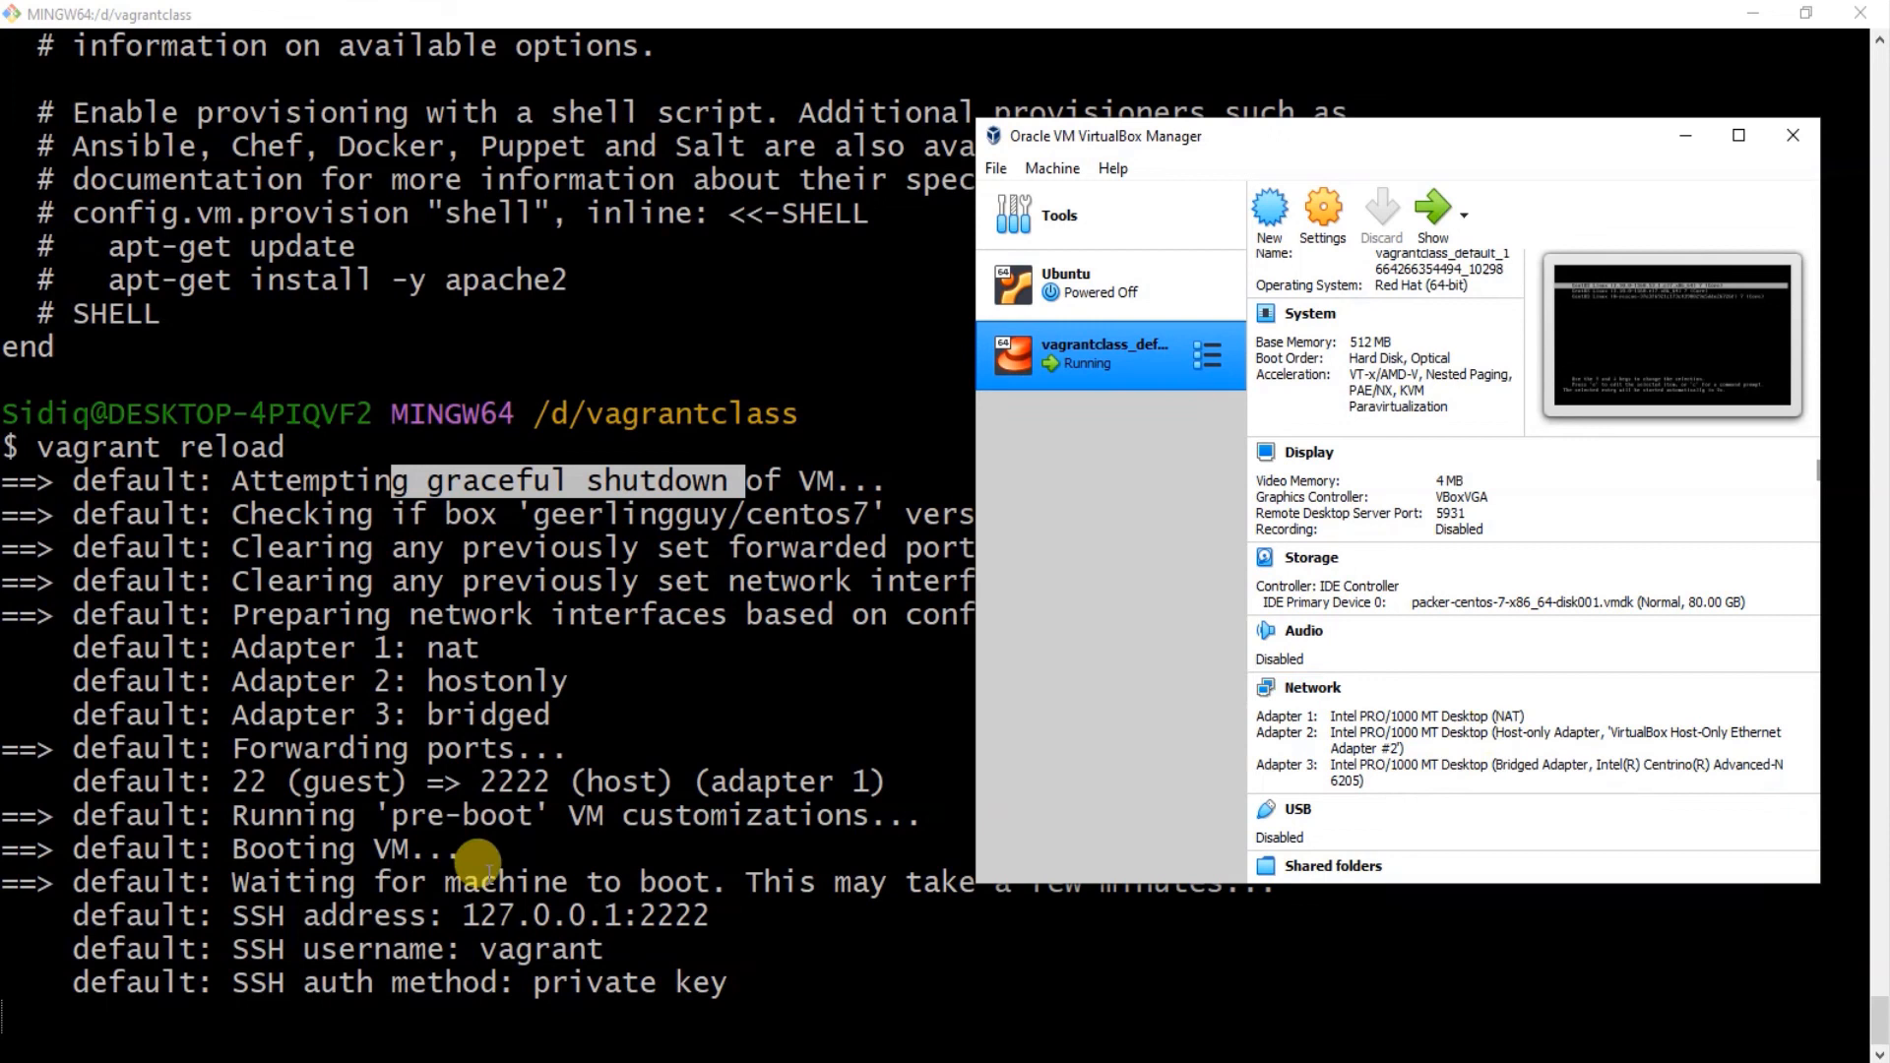